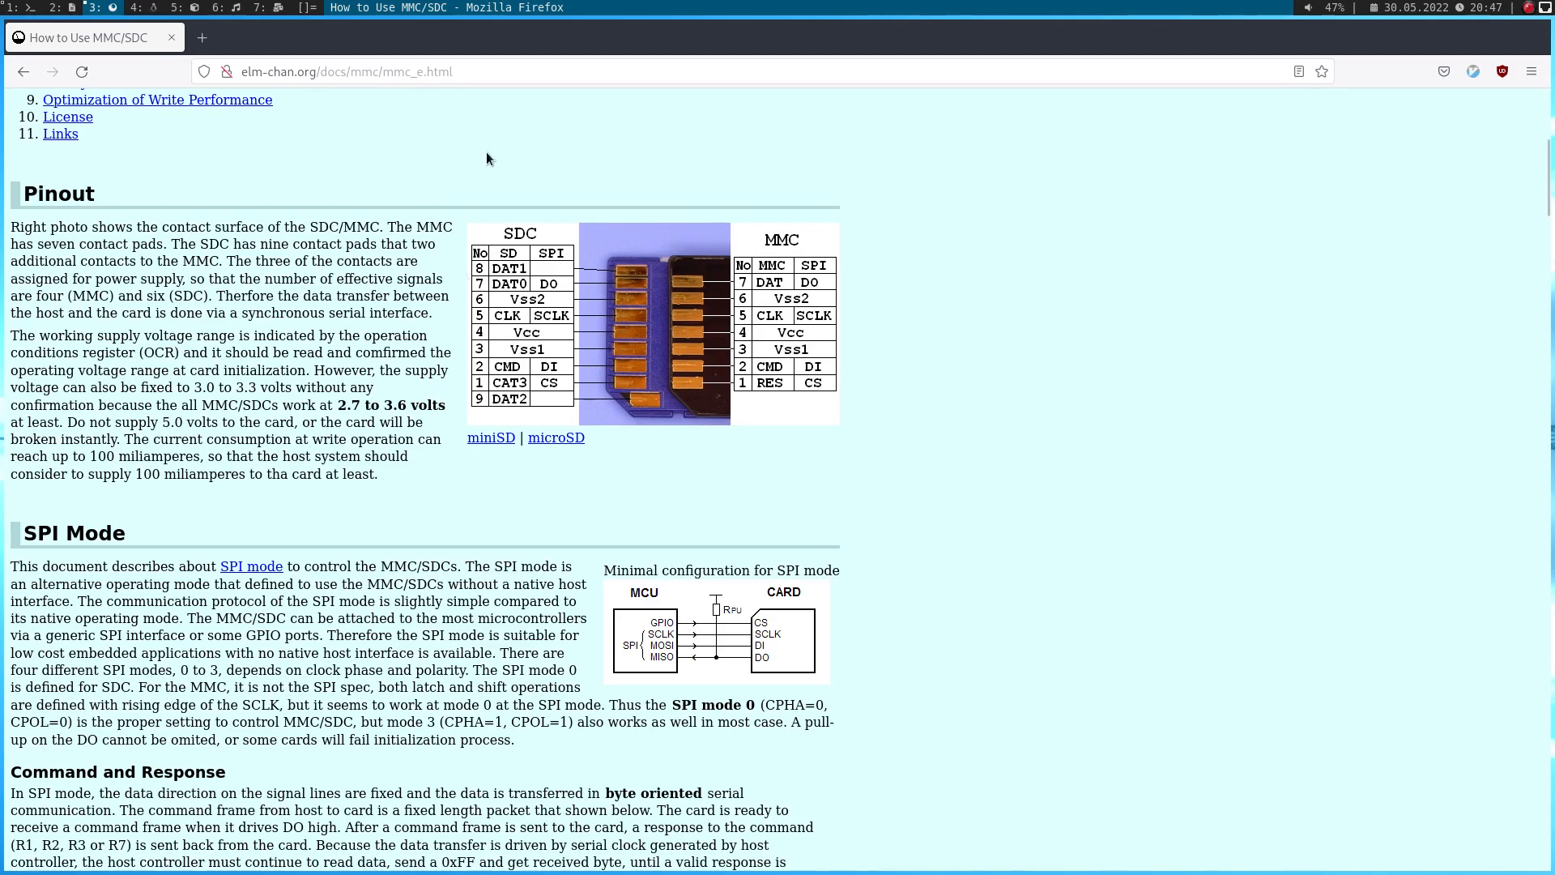
Scroll through the SPI mode wiring notes in the MMC/SDC guide
scroll(up, 3)
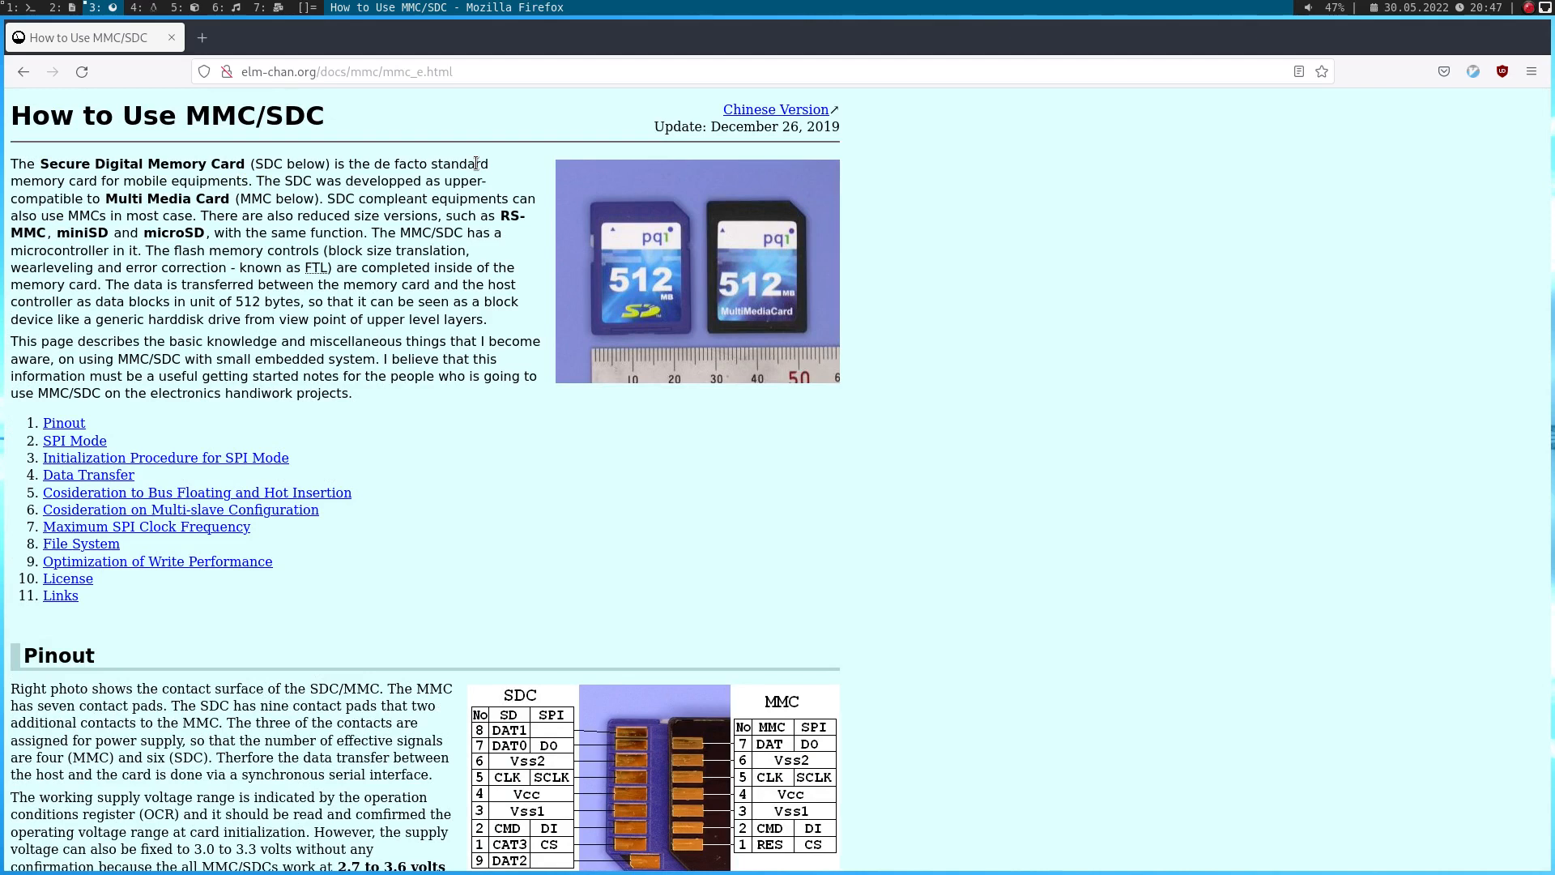
mouse_move(584, 242)
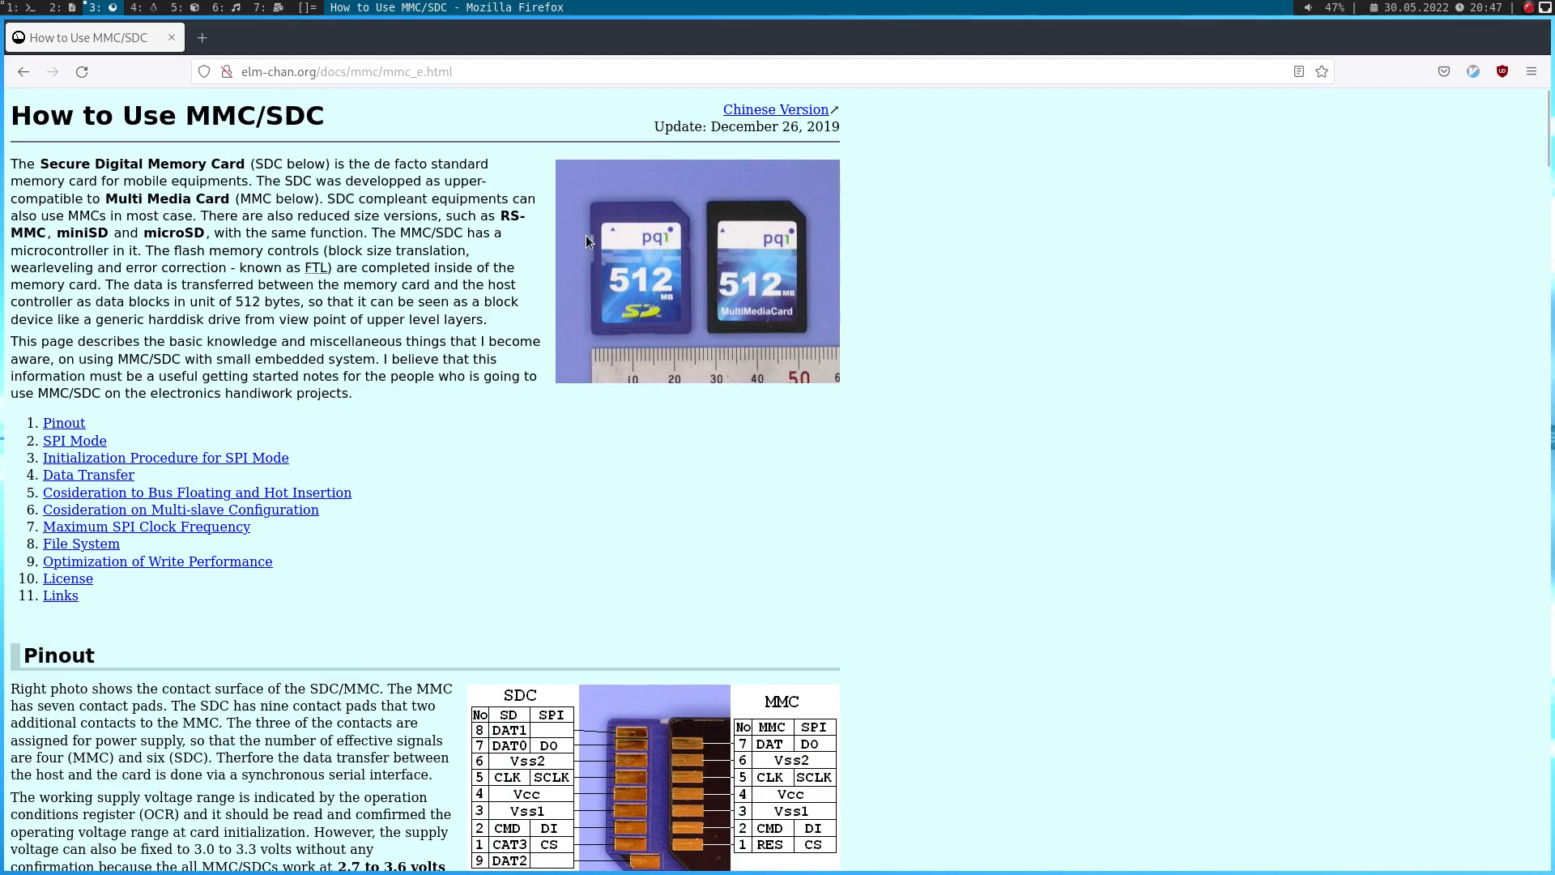
mouse_move(1180, 302)
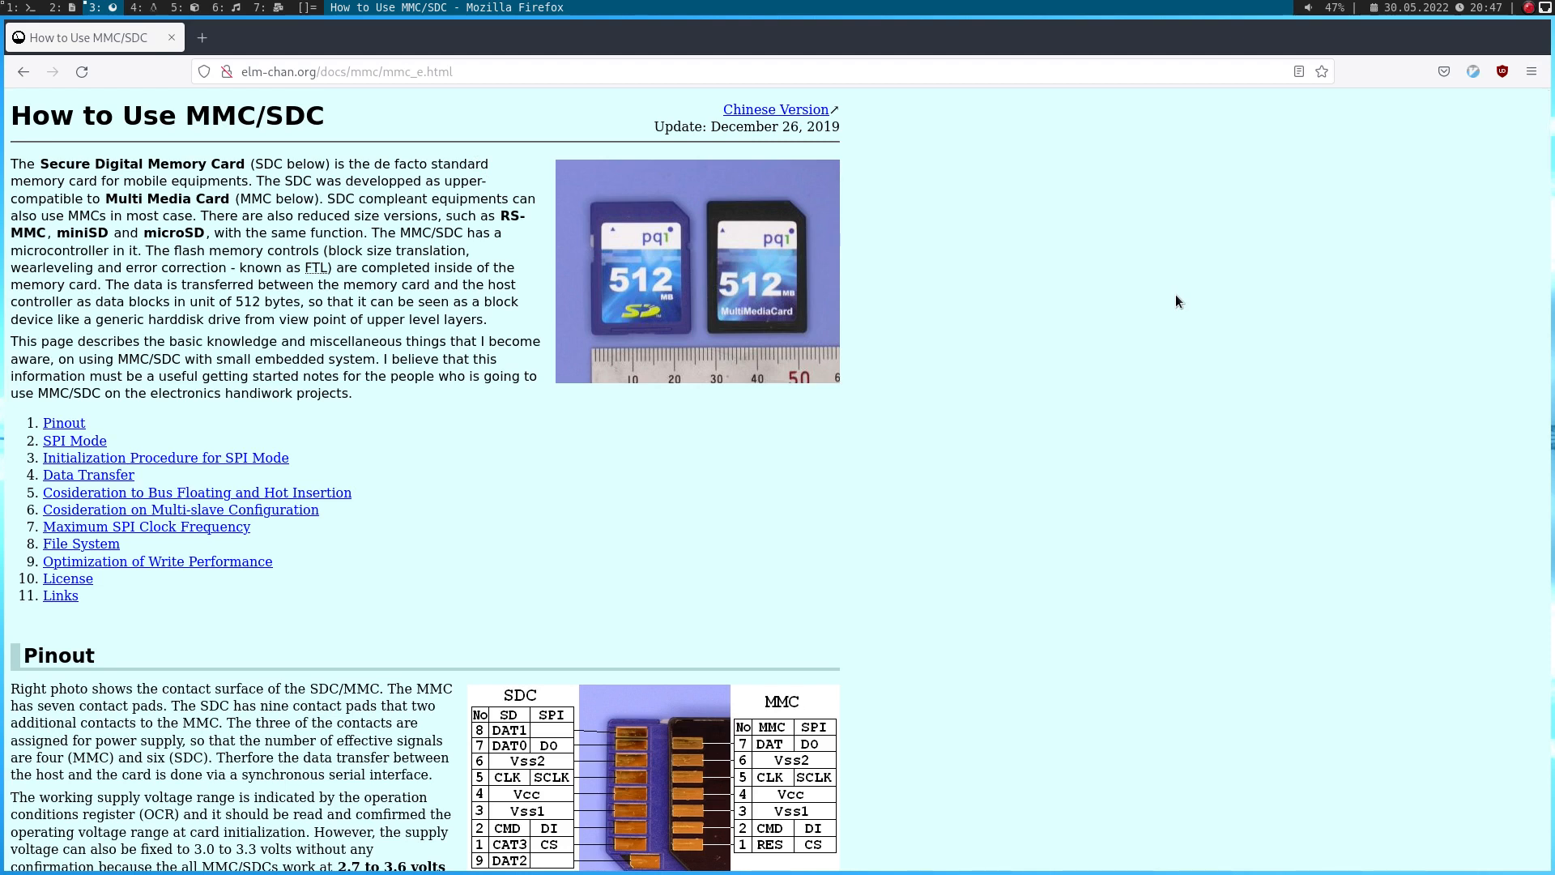
scroll(down, 3)
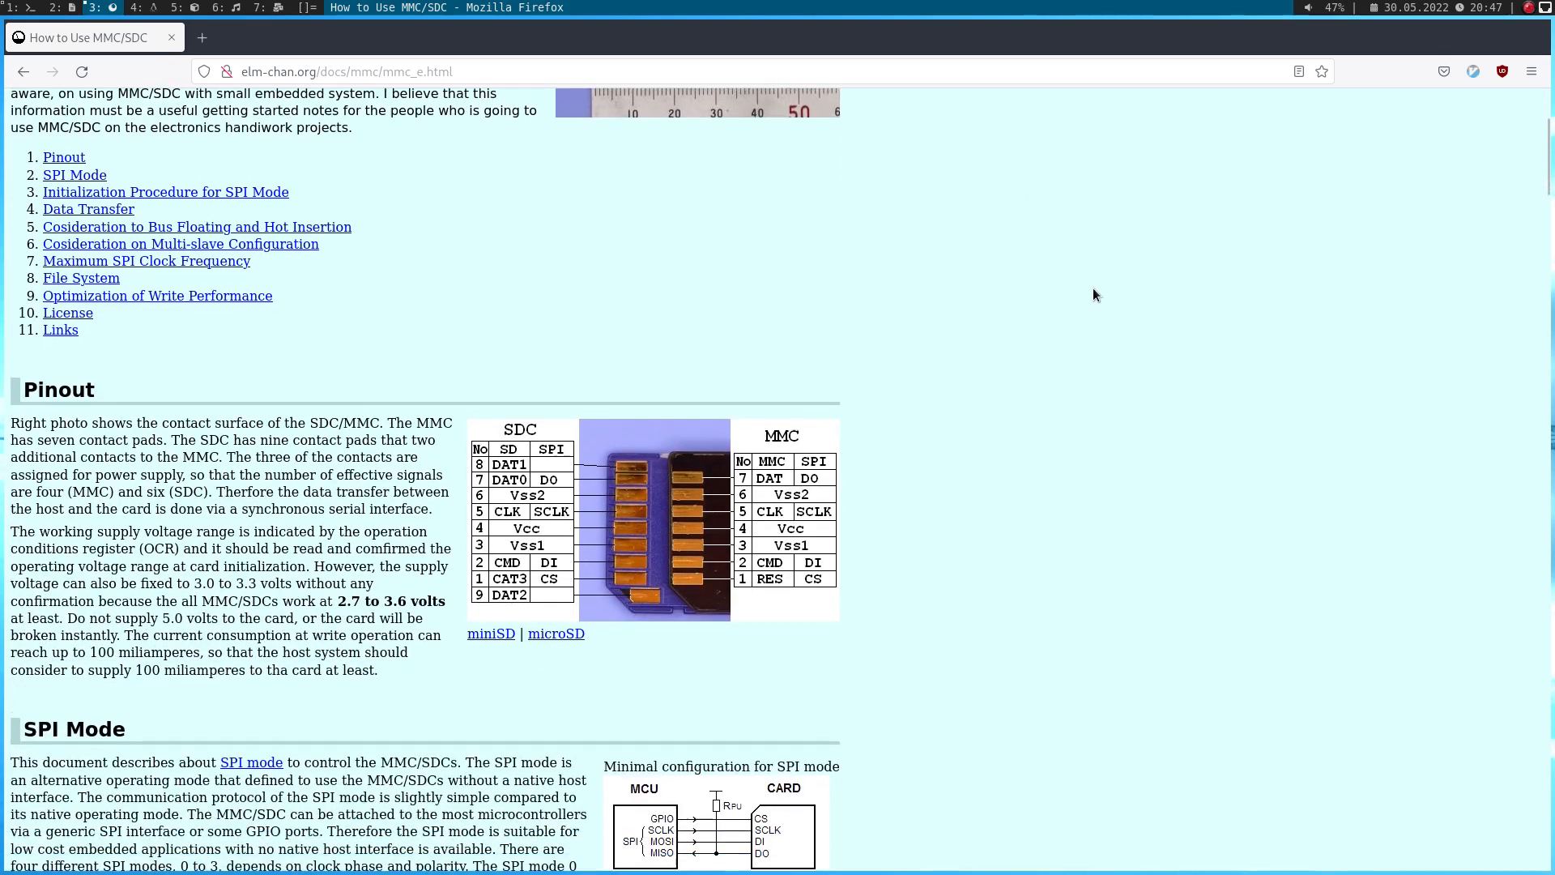
scroll(down, 3)
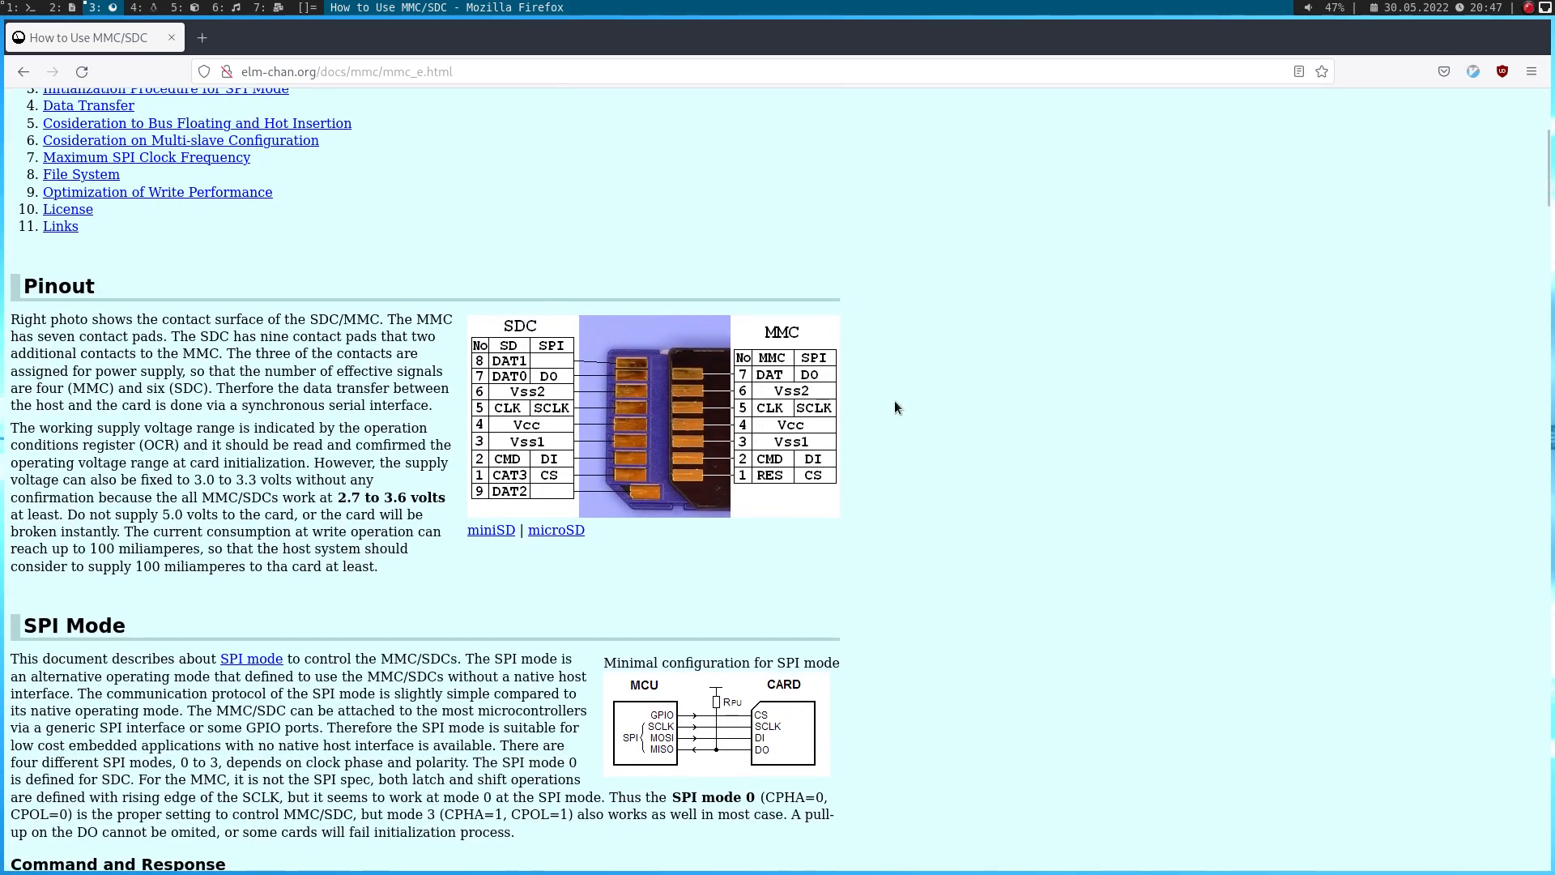
mouse_move(610, 444)
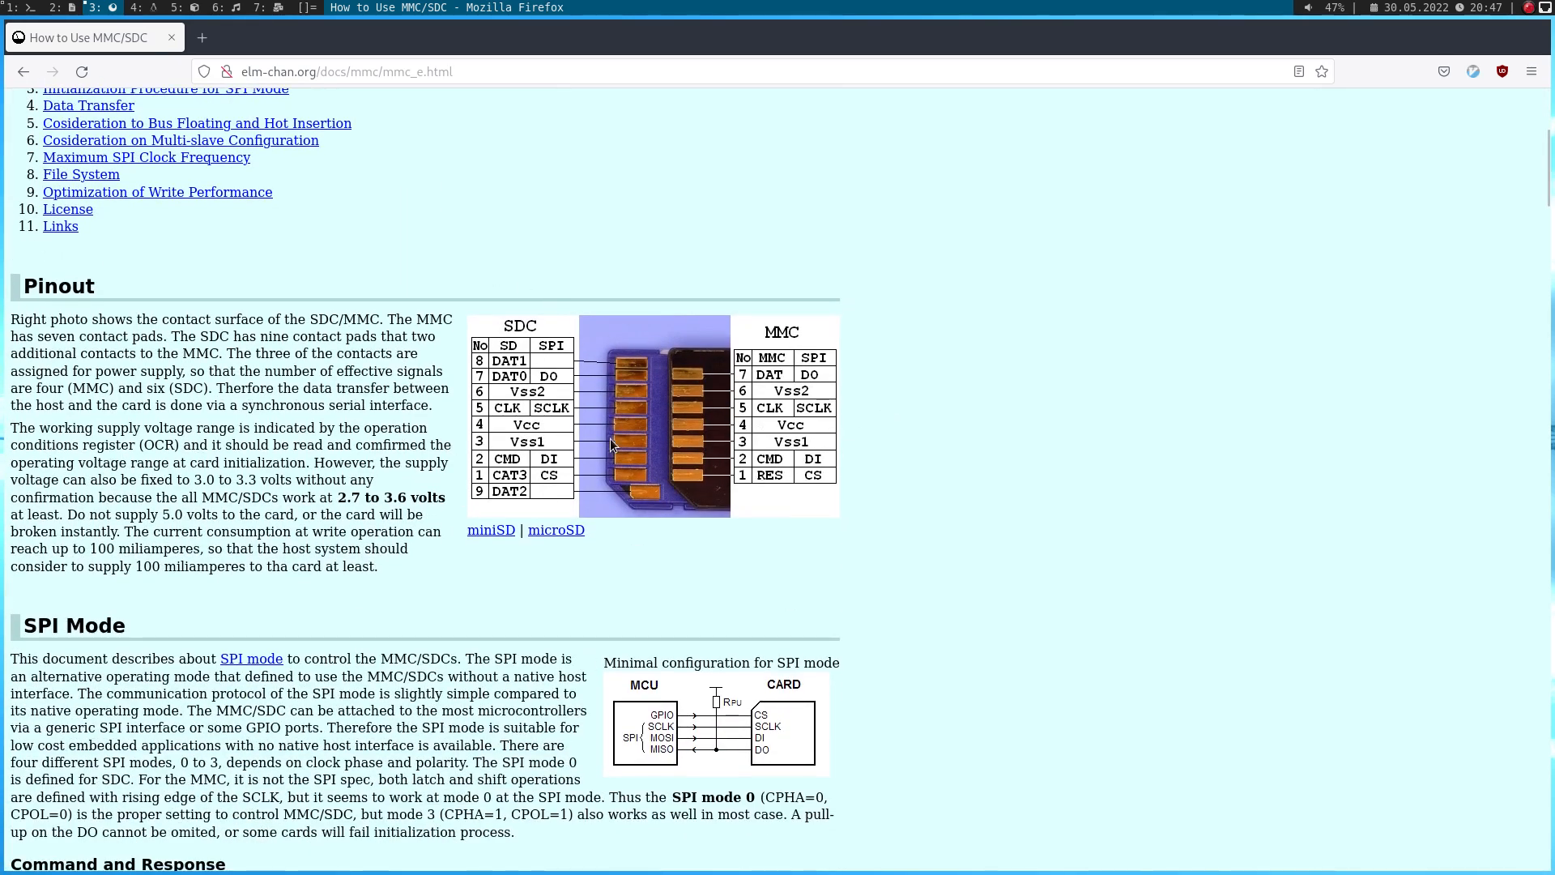
mouse_move(625, 338)
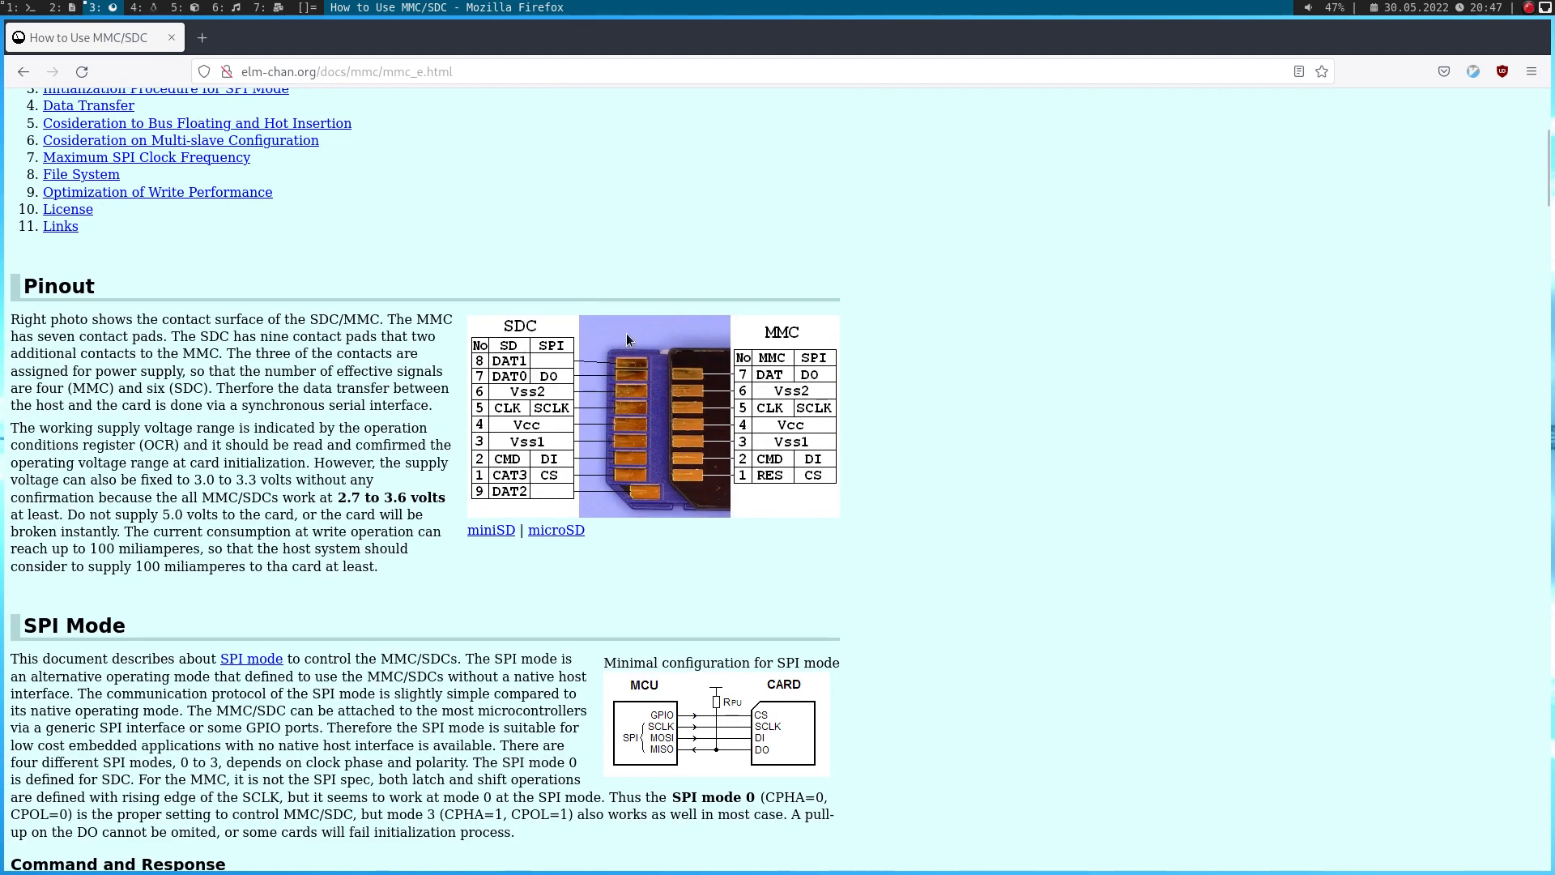
mouse_move(632, 459)
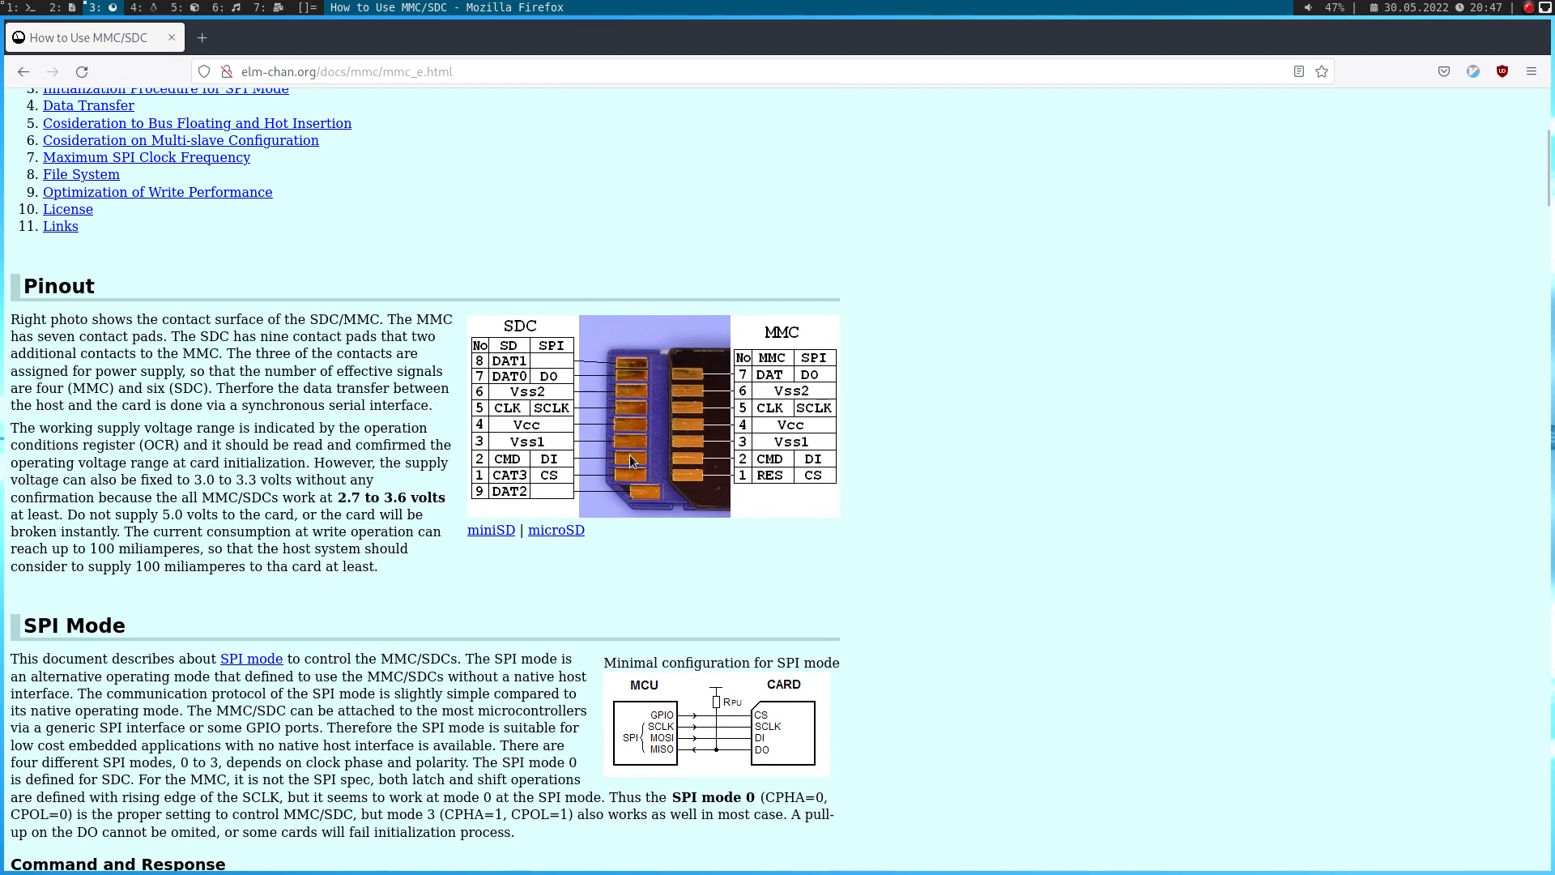
mouse_move(646, 515)
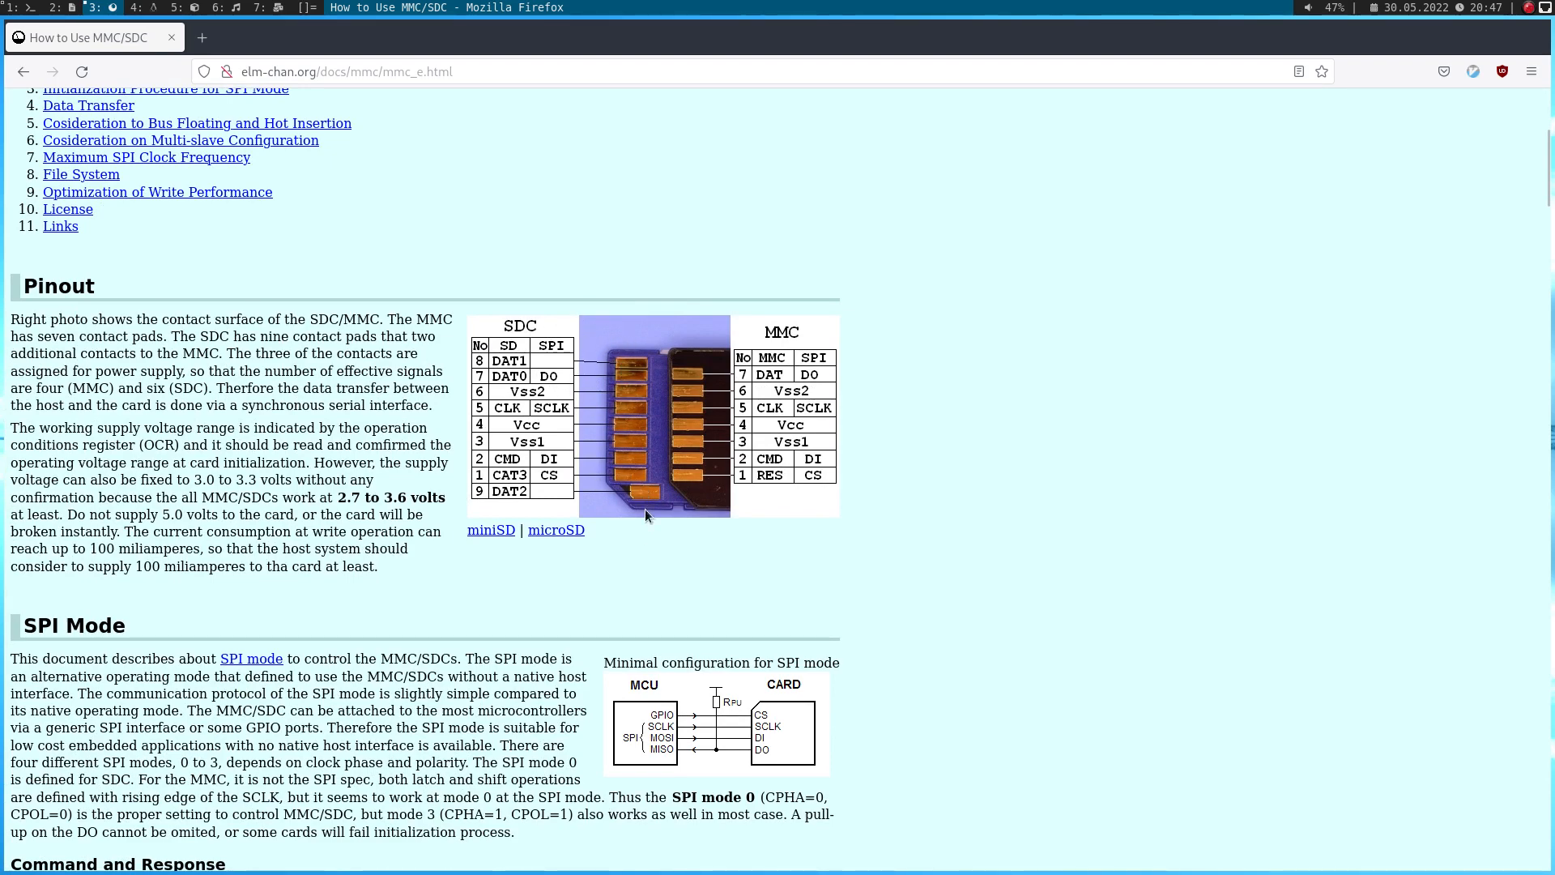
mouse_move(533, 423)
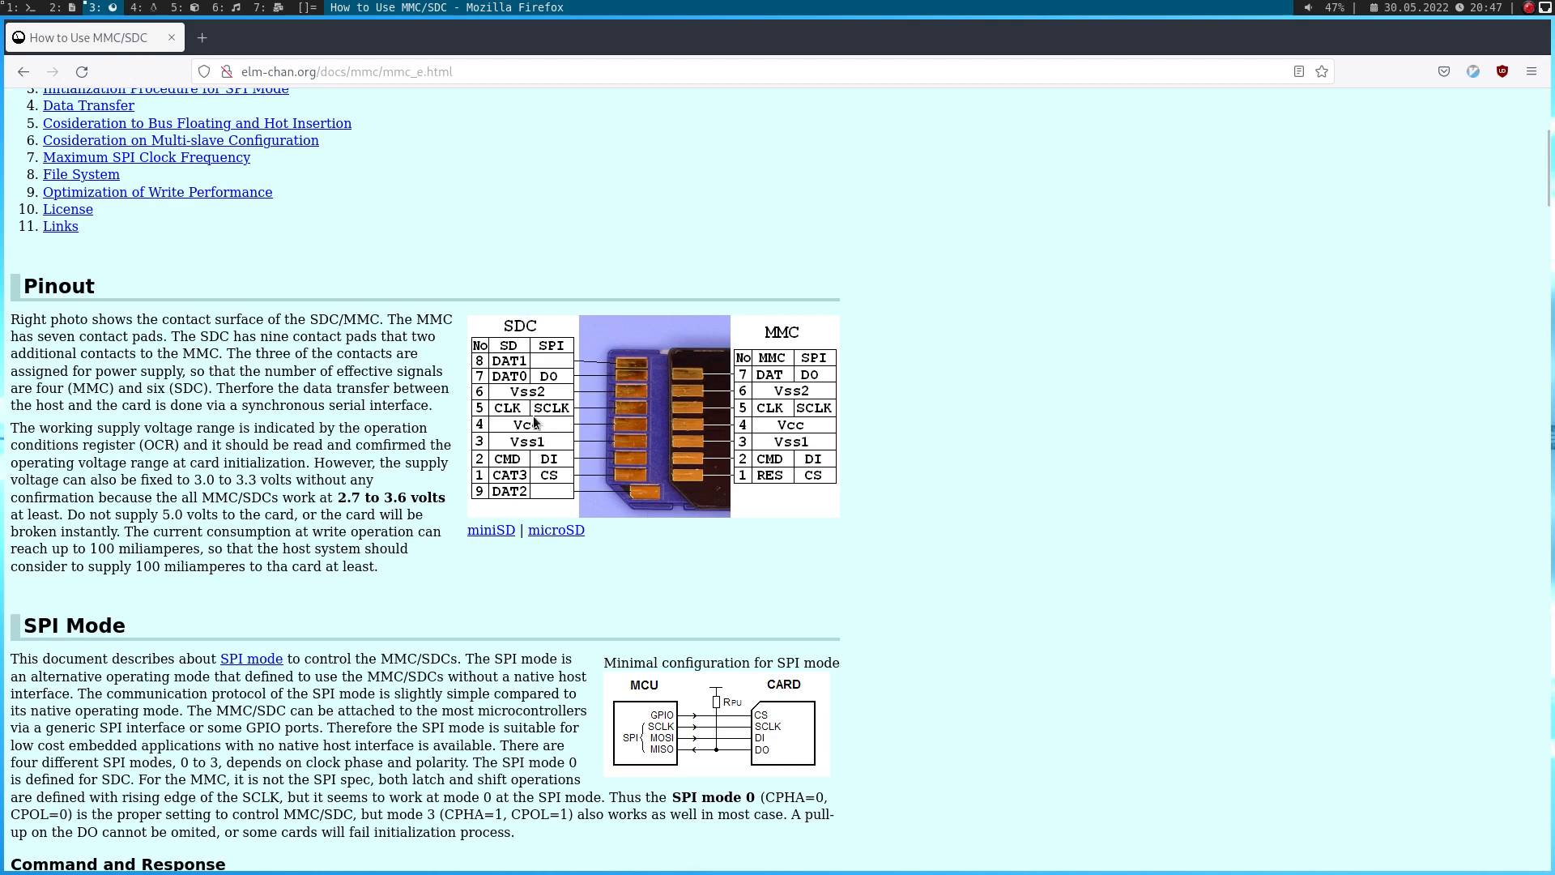
mouse_move(507, 388)
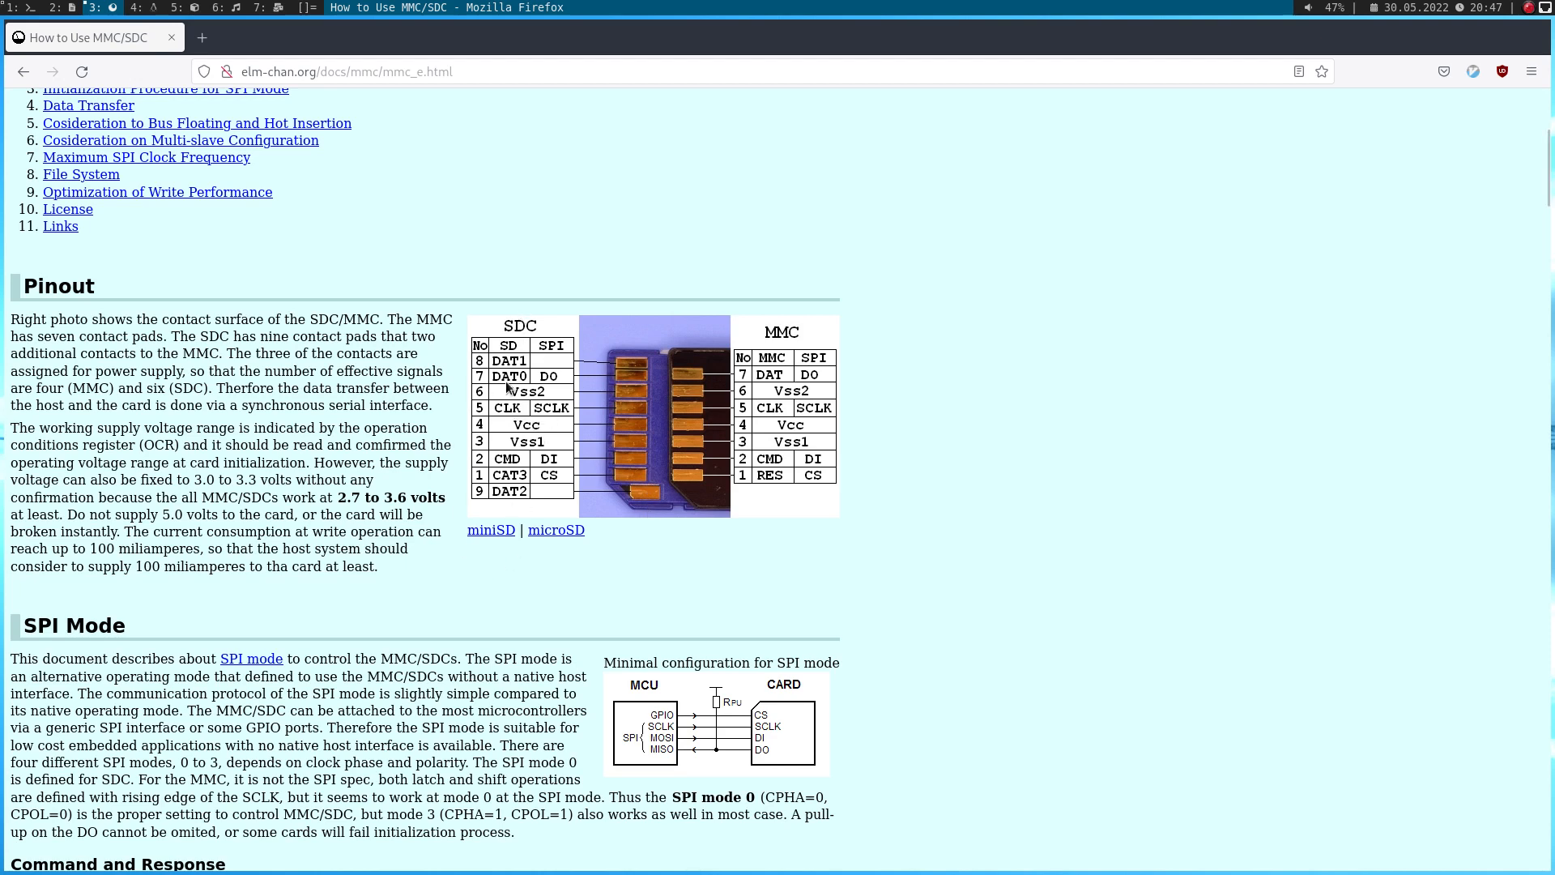
mouse_move(532, 333)
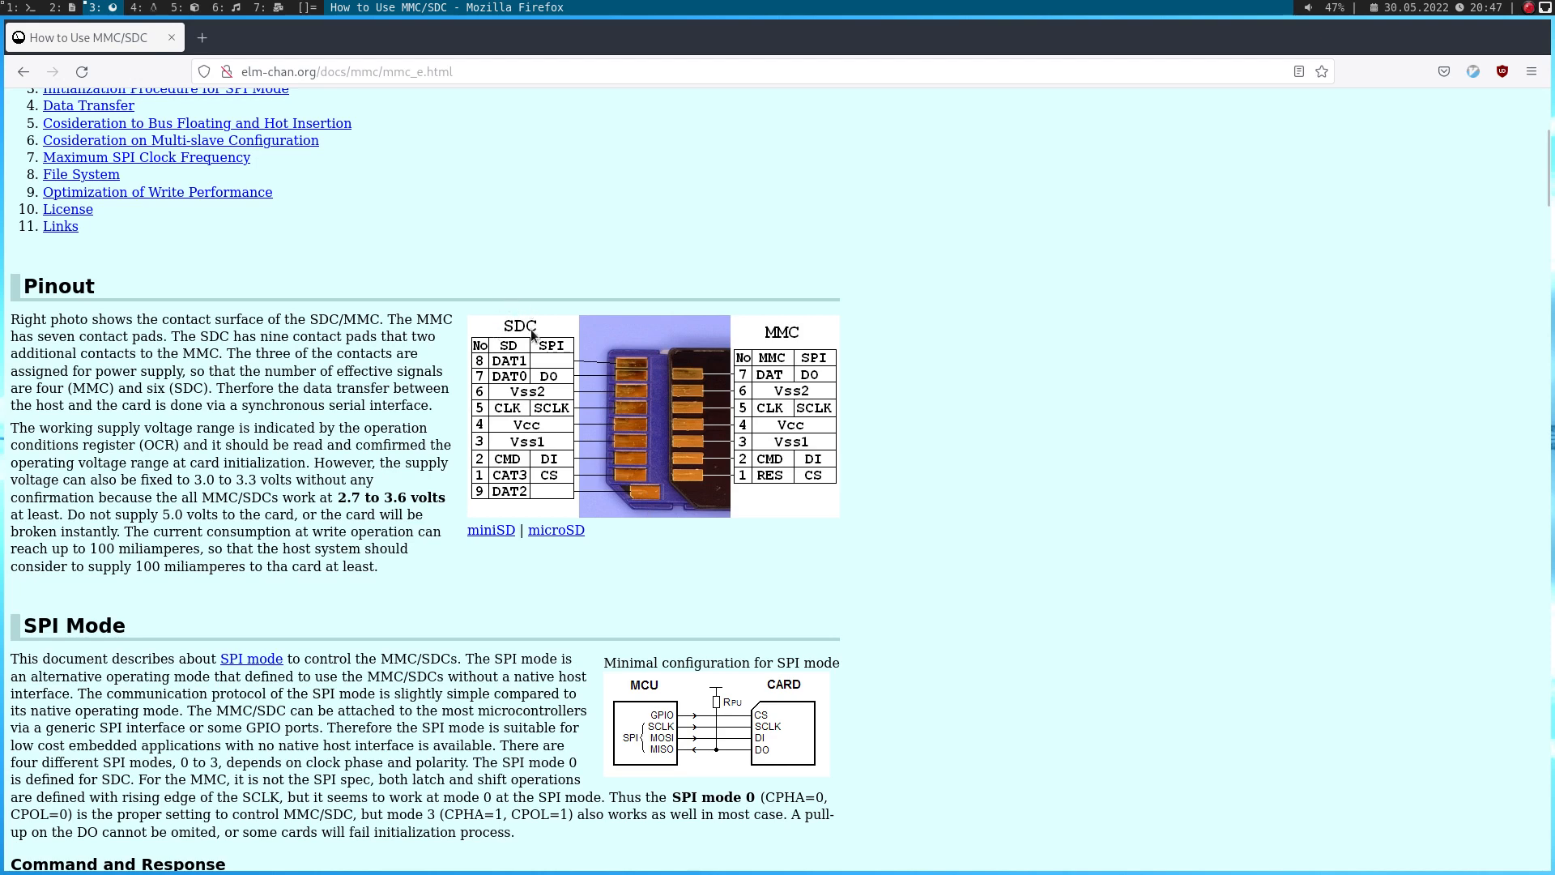
mouse_move(533, 303)
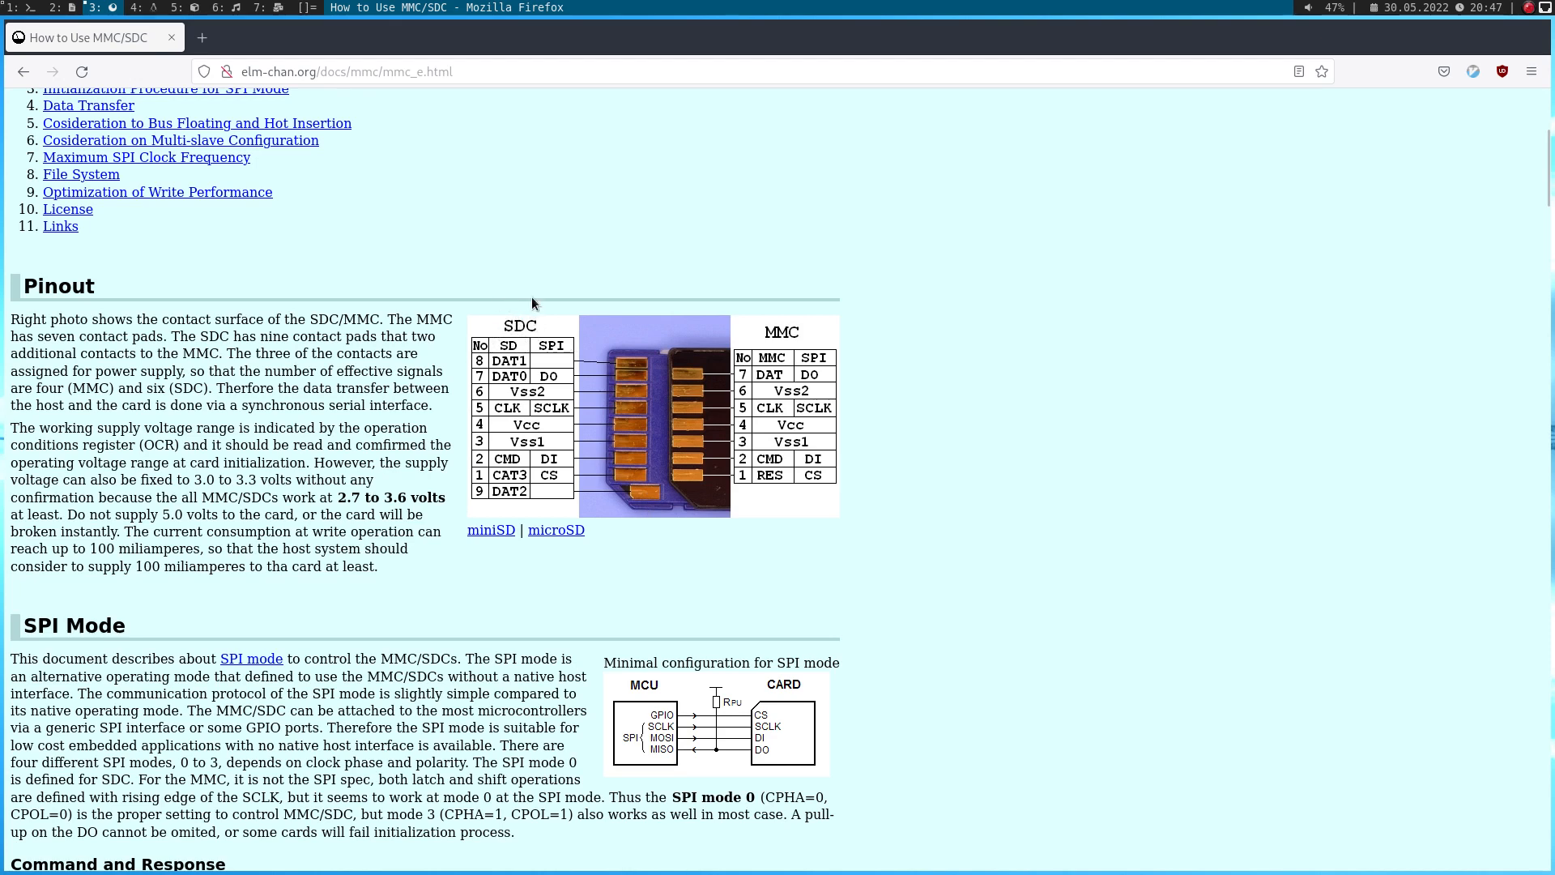
mouse_move(515, 331)
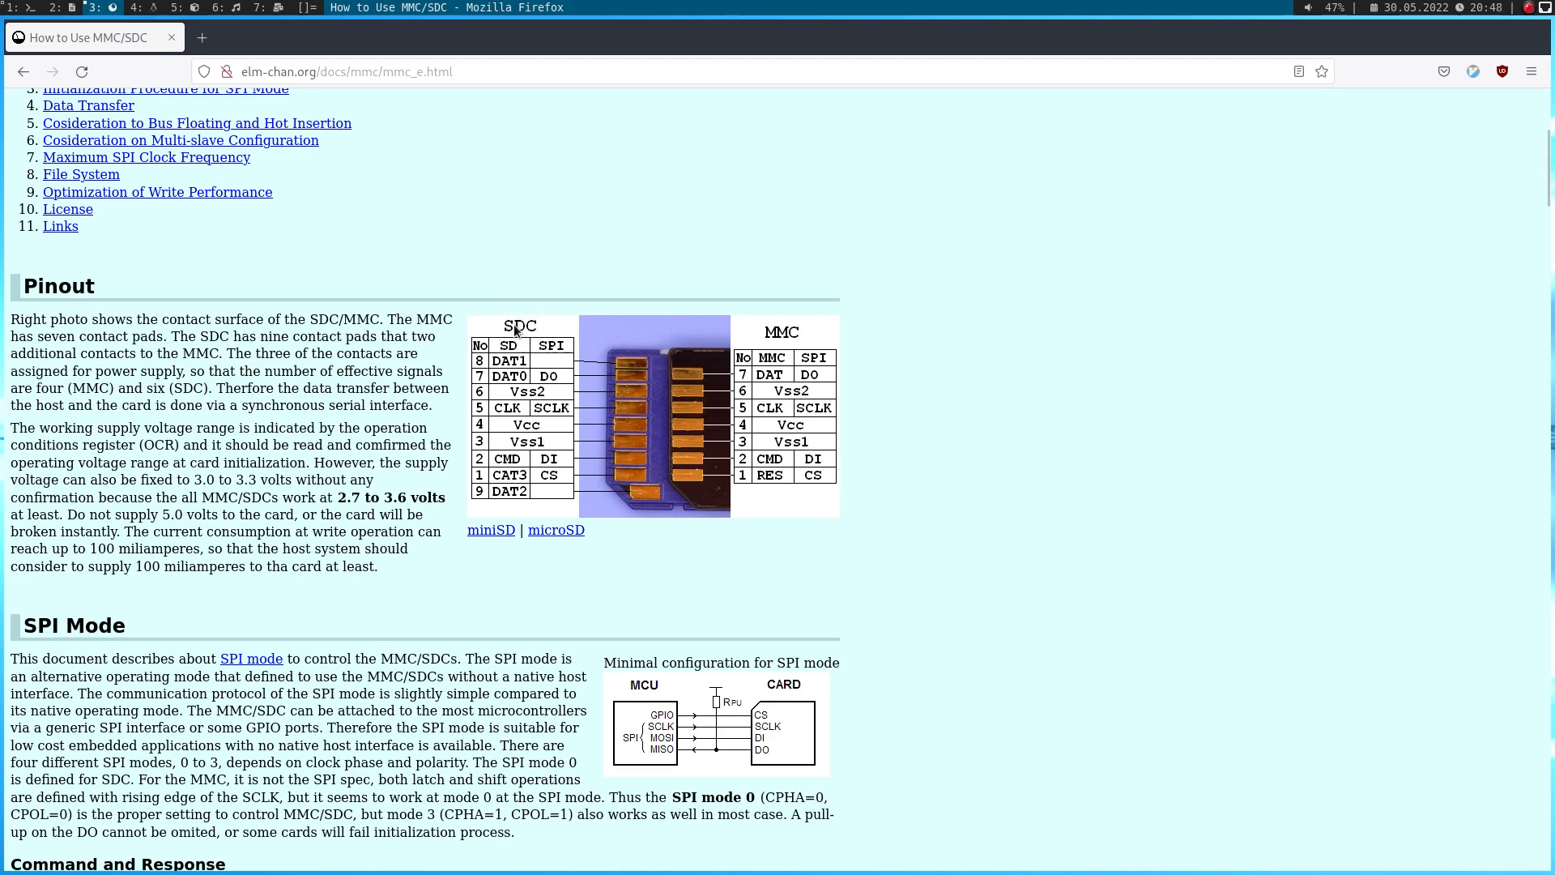
mouse_move(501, 342)
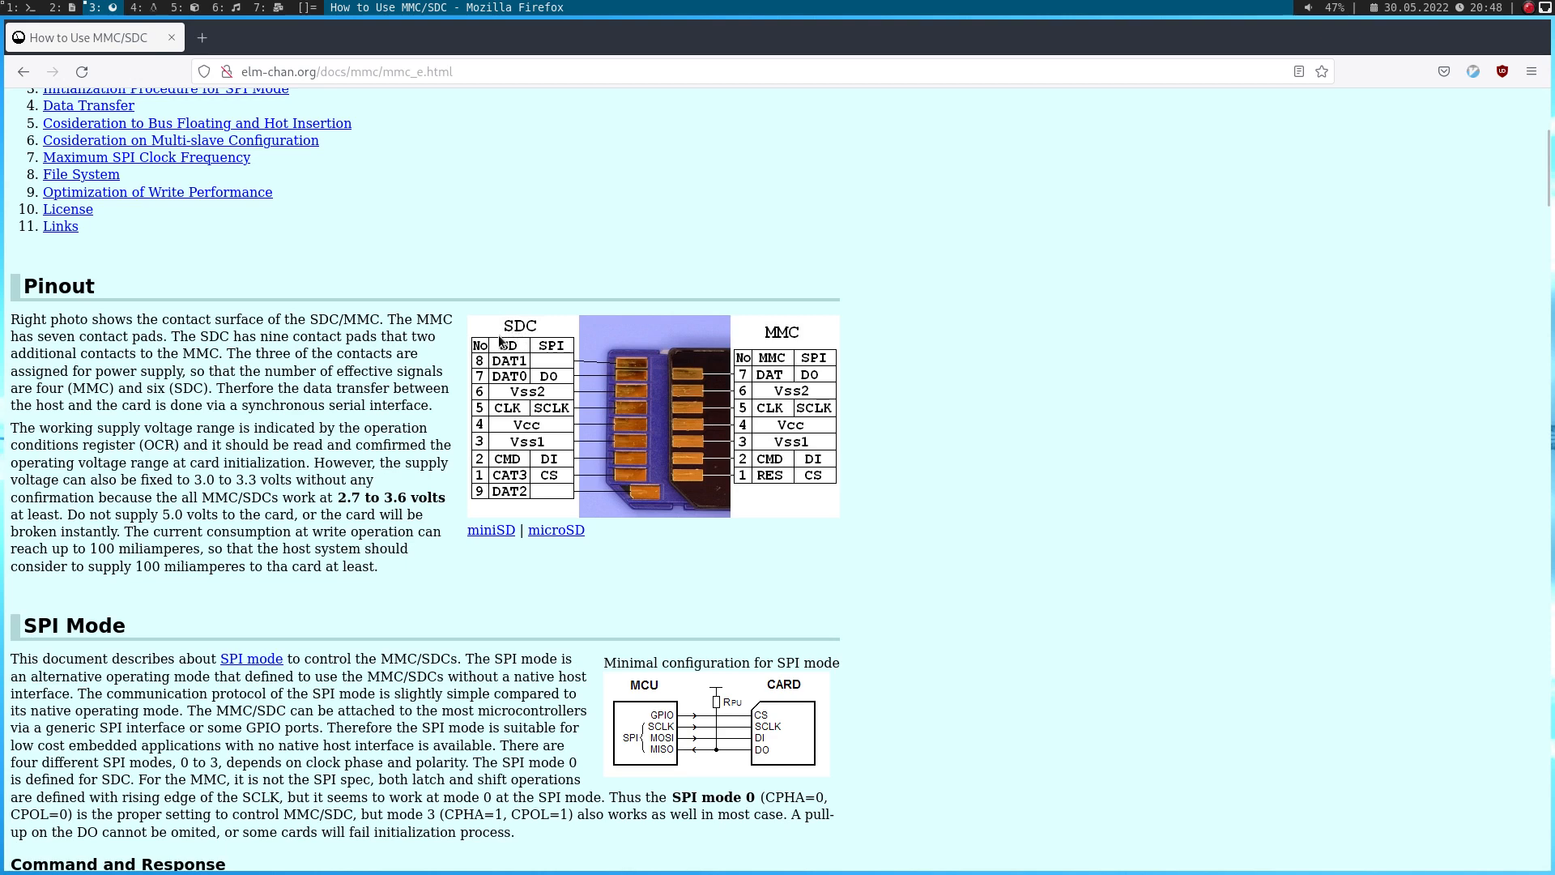
mouse_move(517, 368)
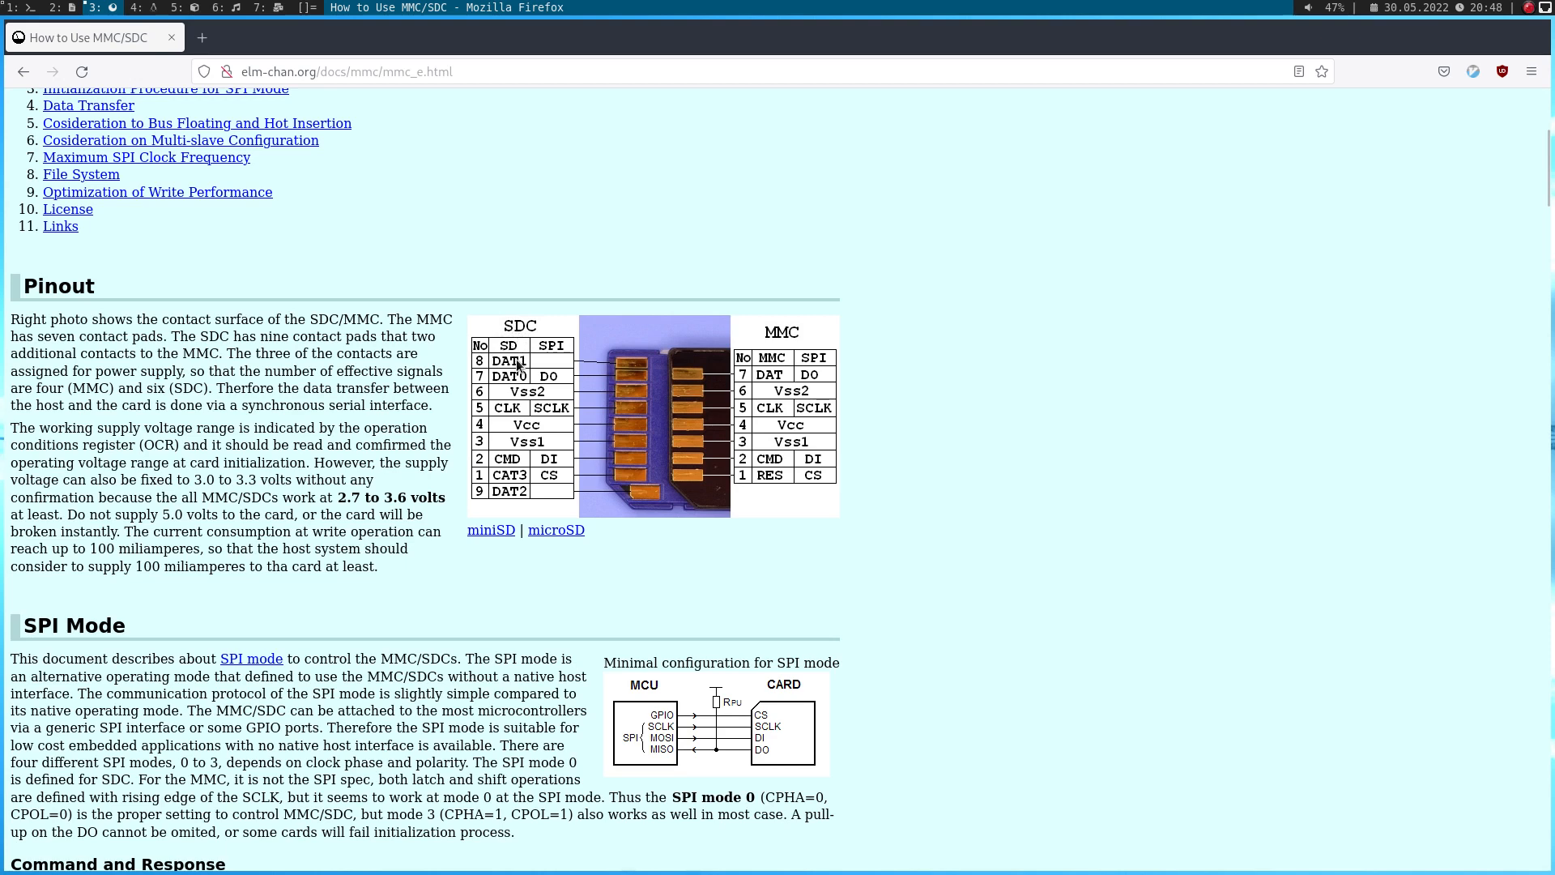
mouse_move(630, 374)
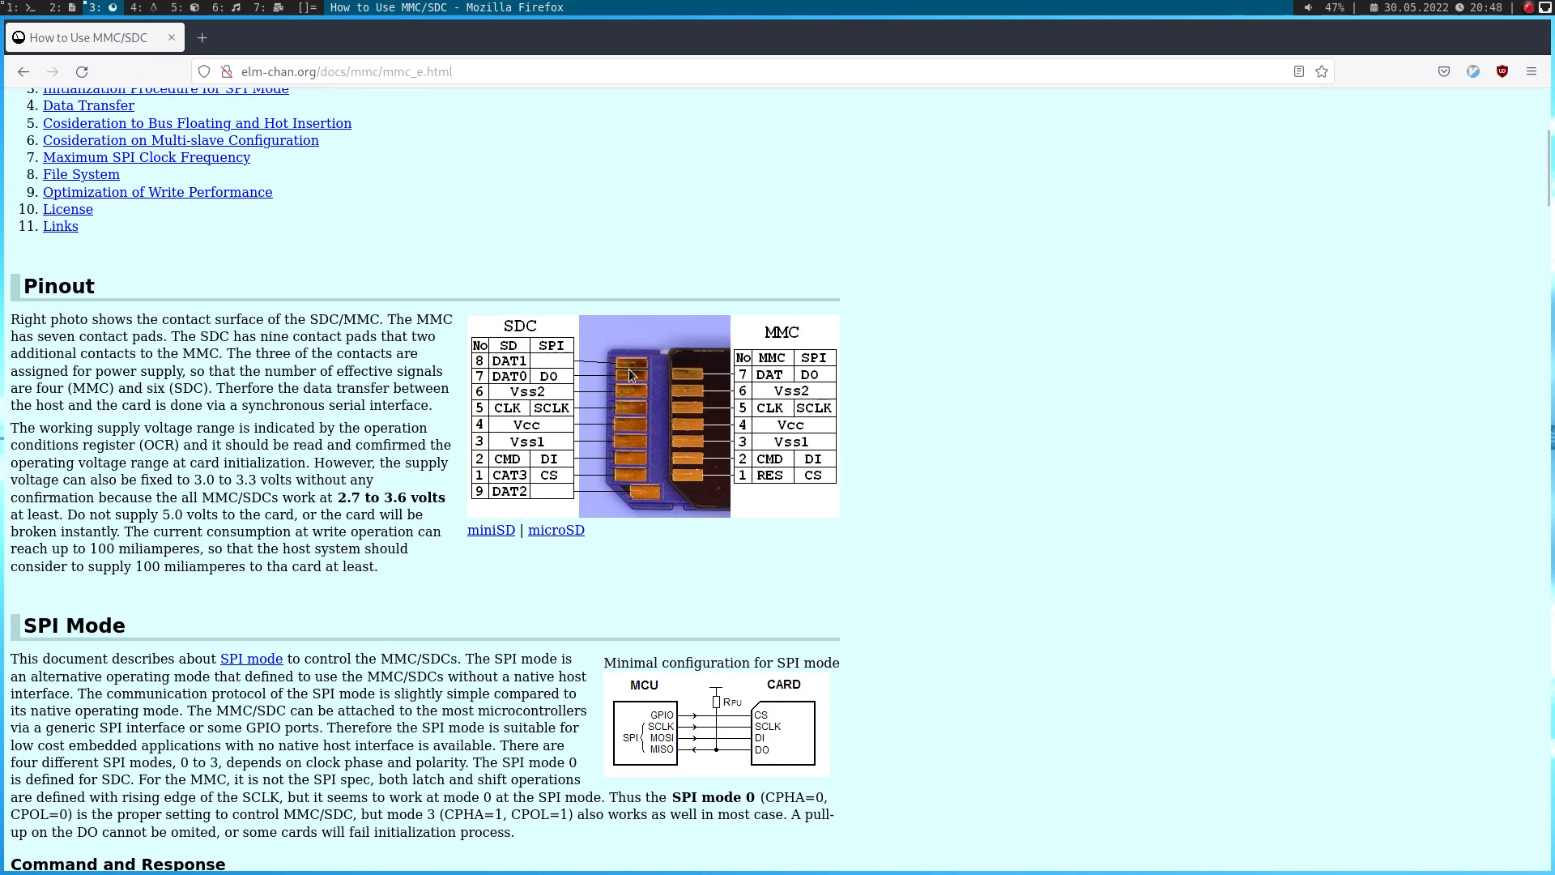
mouse_move(541, 337)
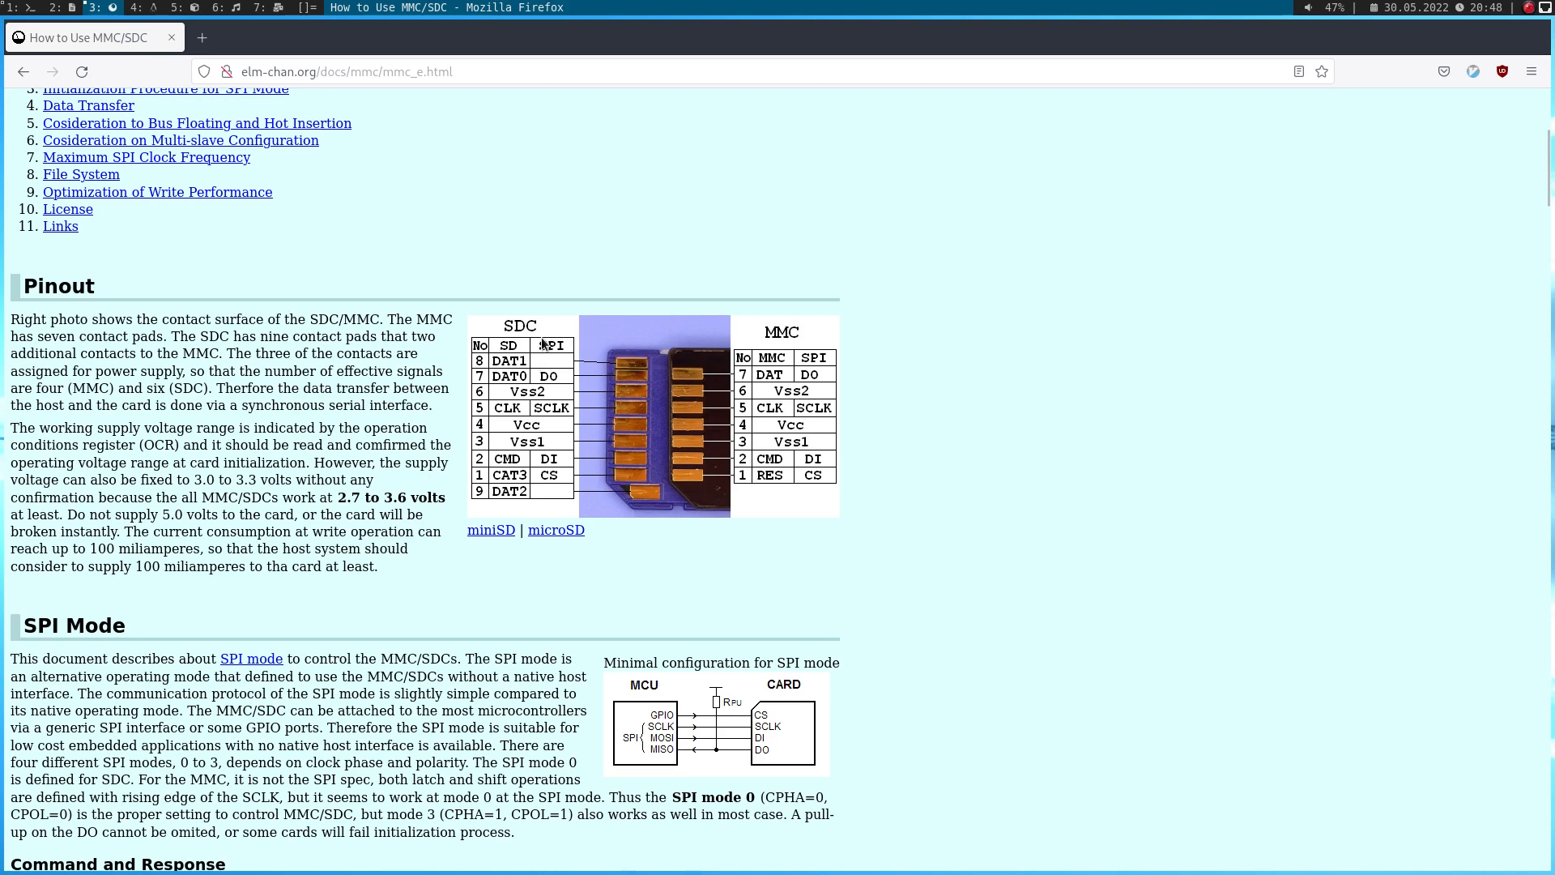
mouse_move(546, 378)
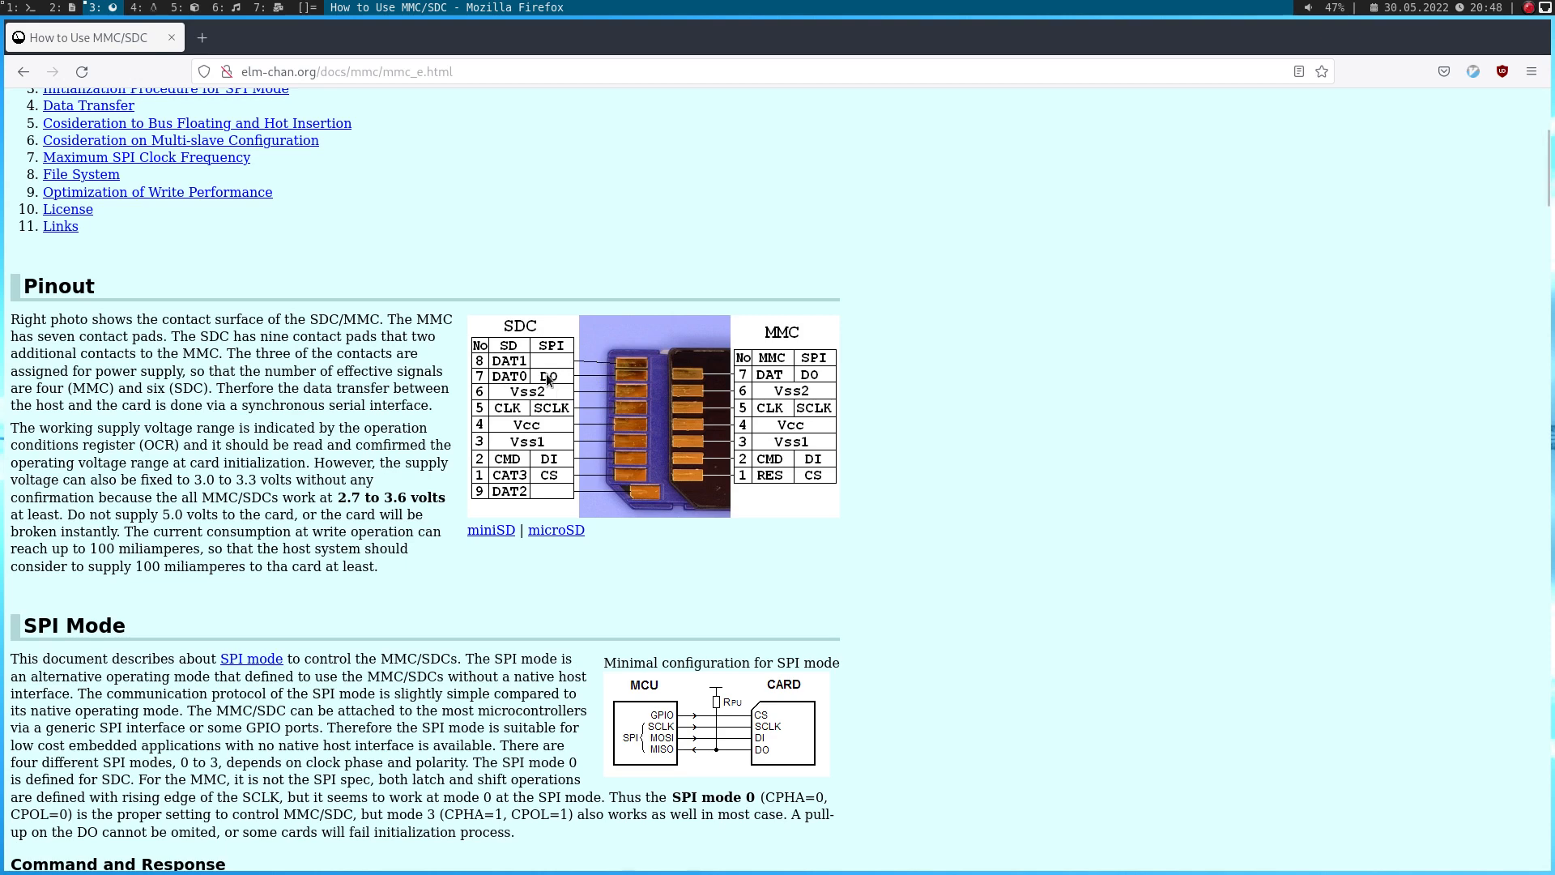
mouse_move(565, 488)
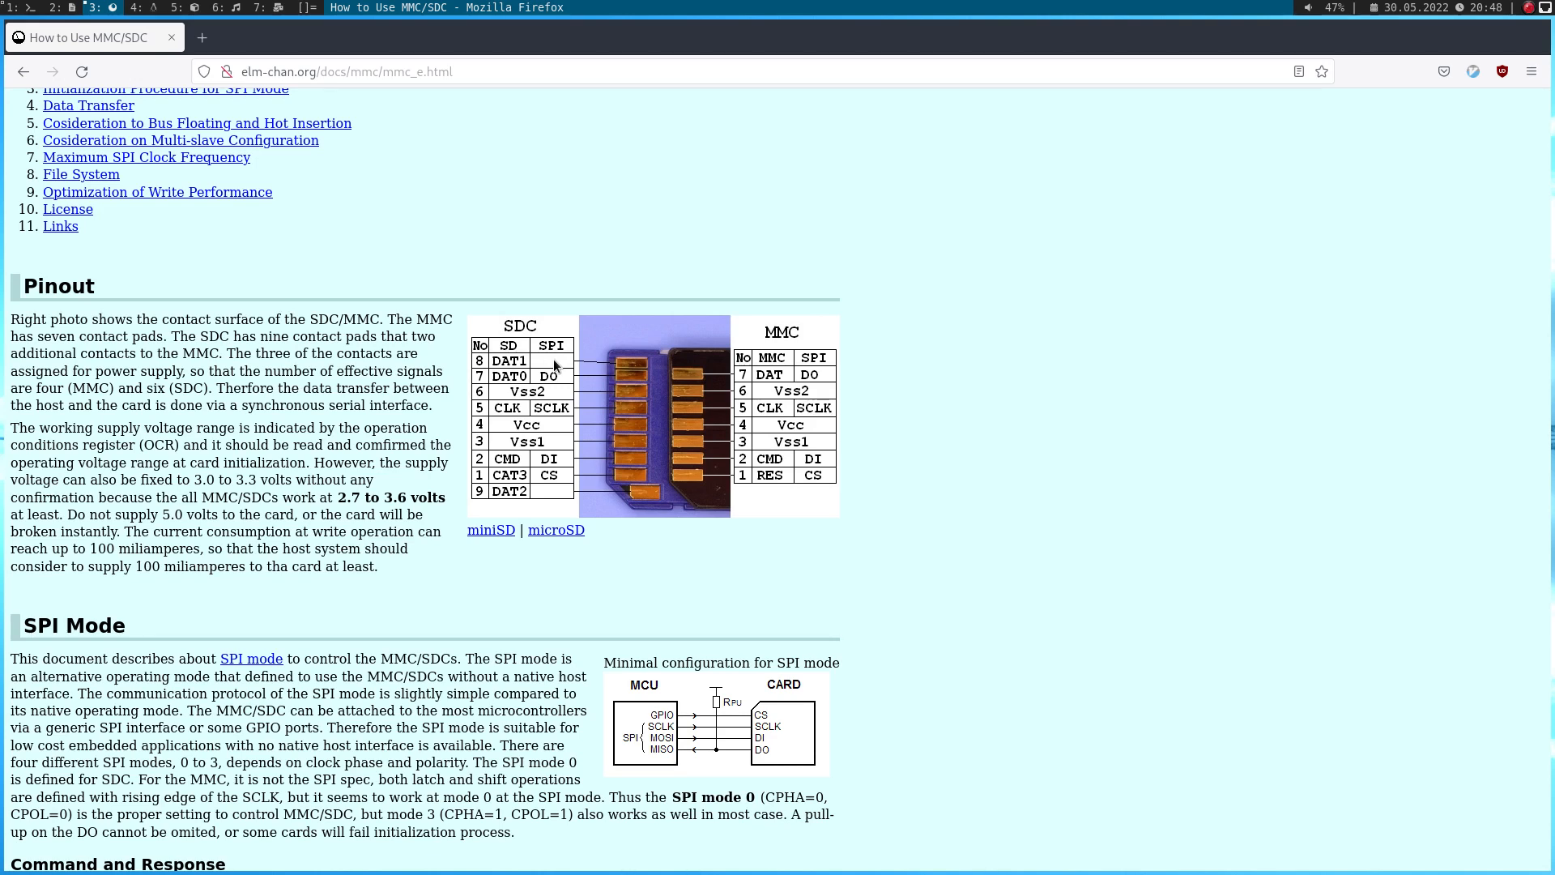
mouse_move(615, 387)
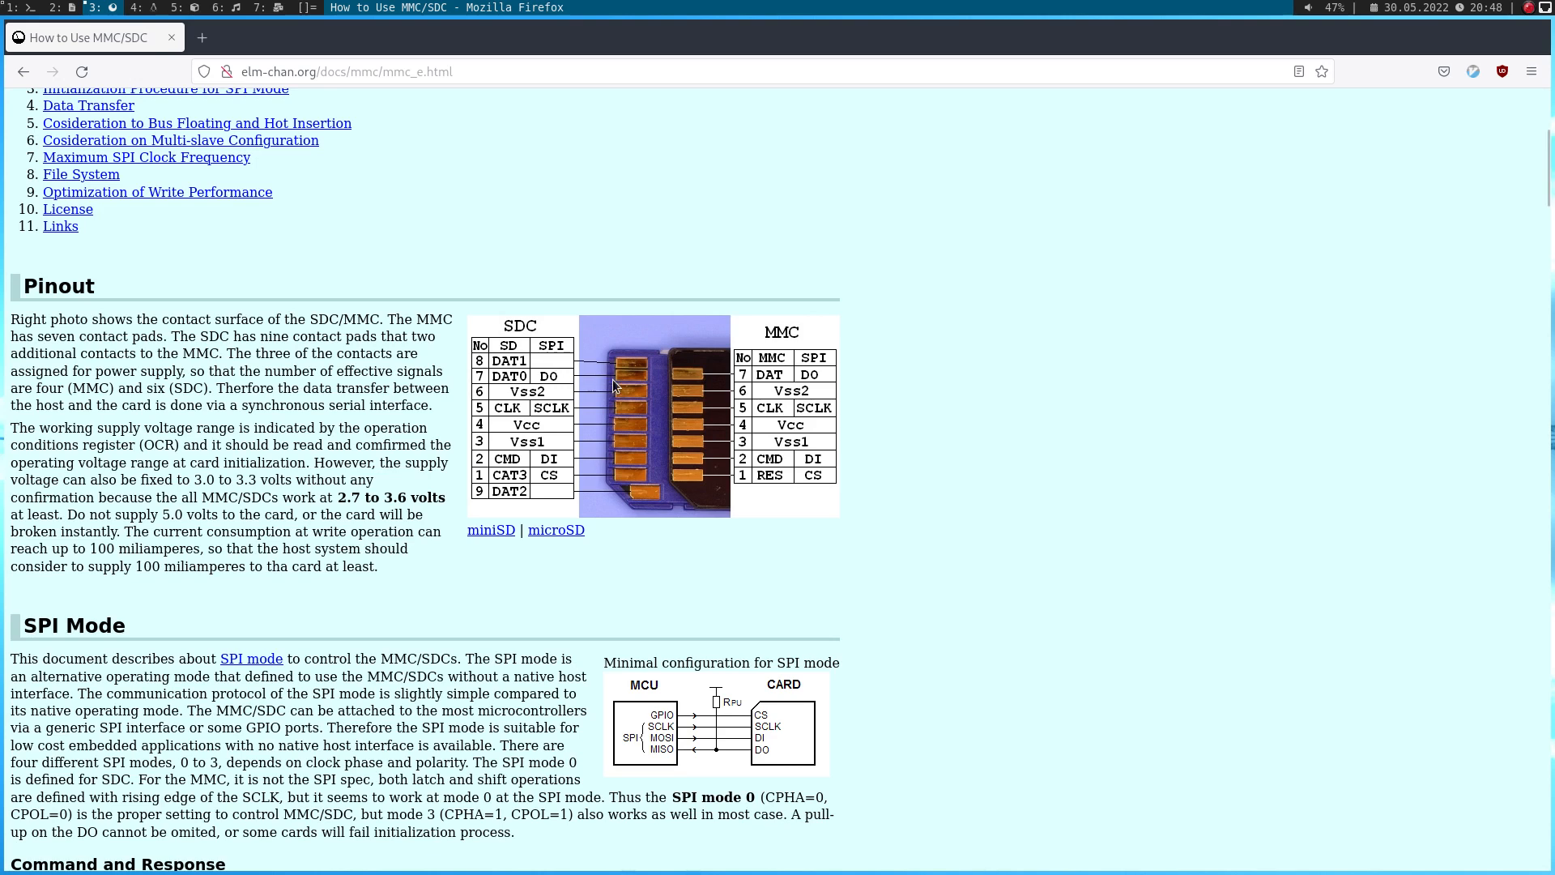
mouse_move(648, 387)
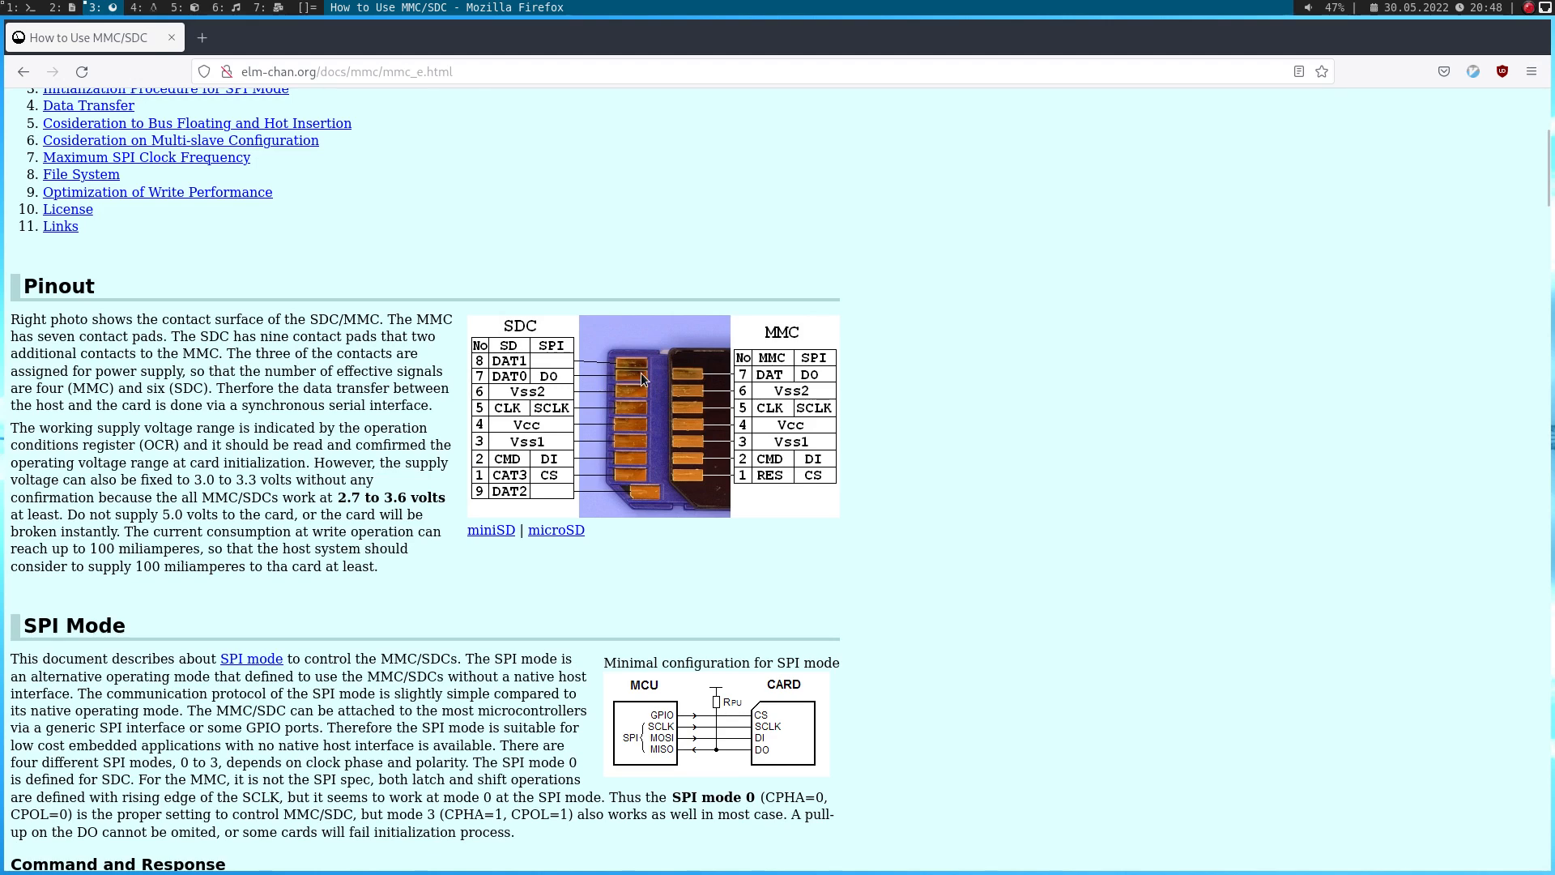
mouse_move(638, 395)
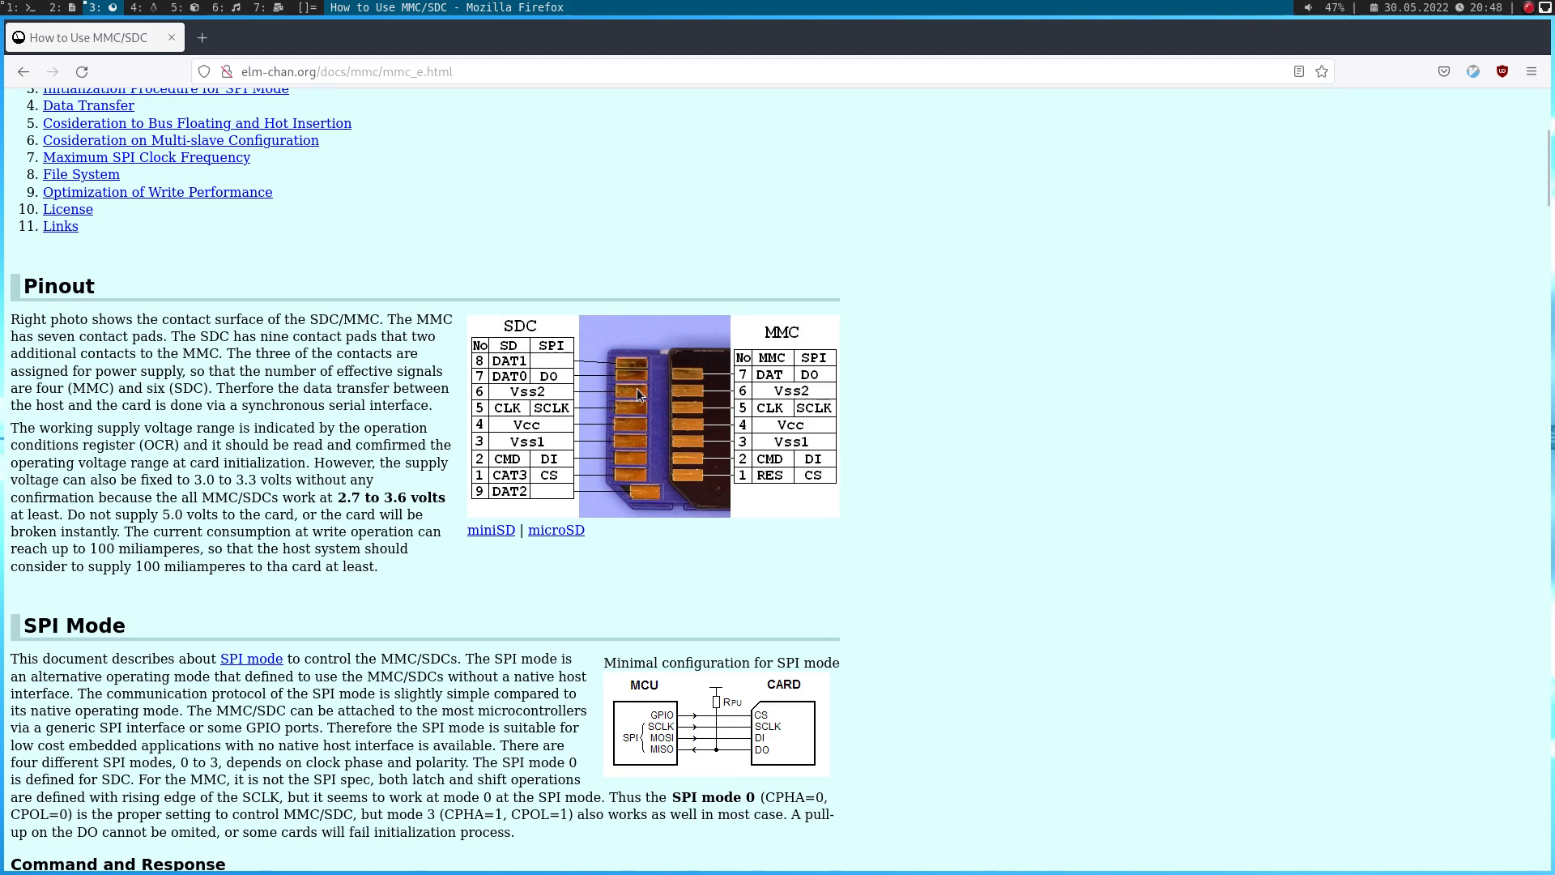
mouse_move(623, 415)
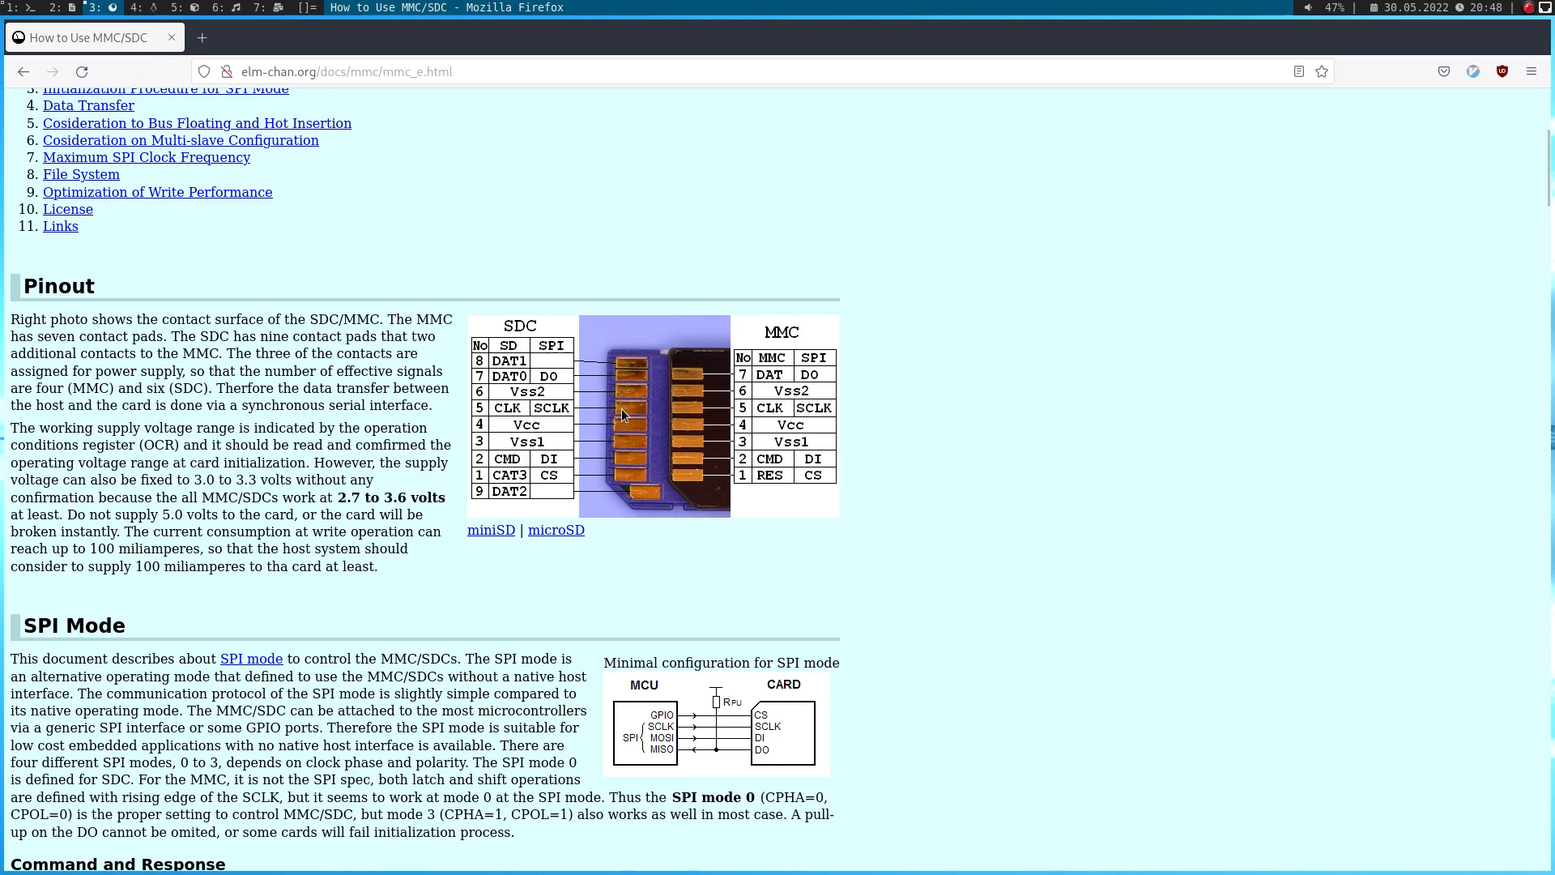
mouse_move(621, 434)
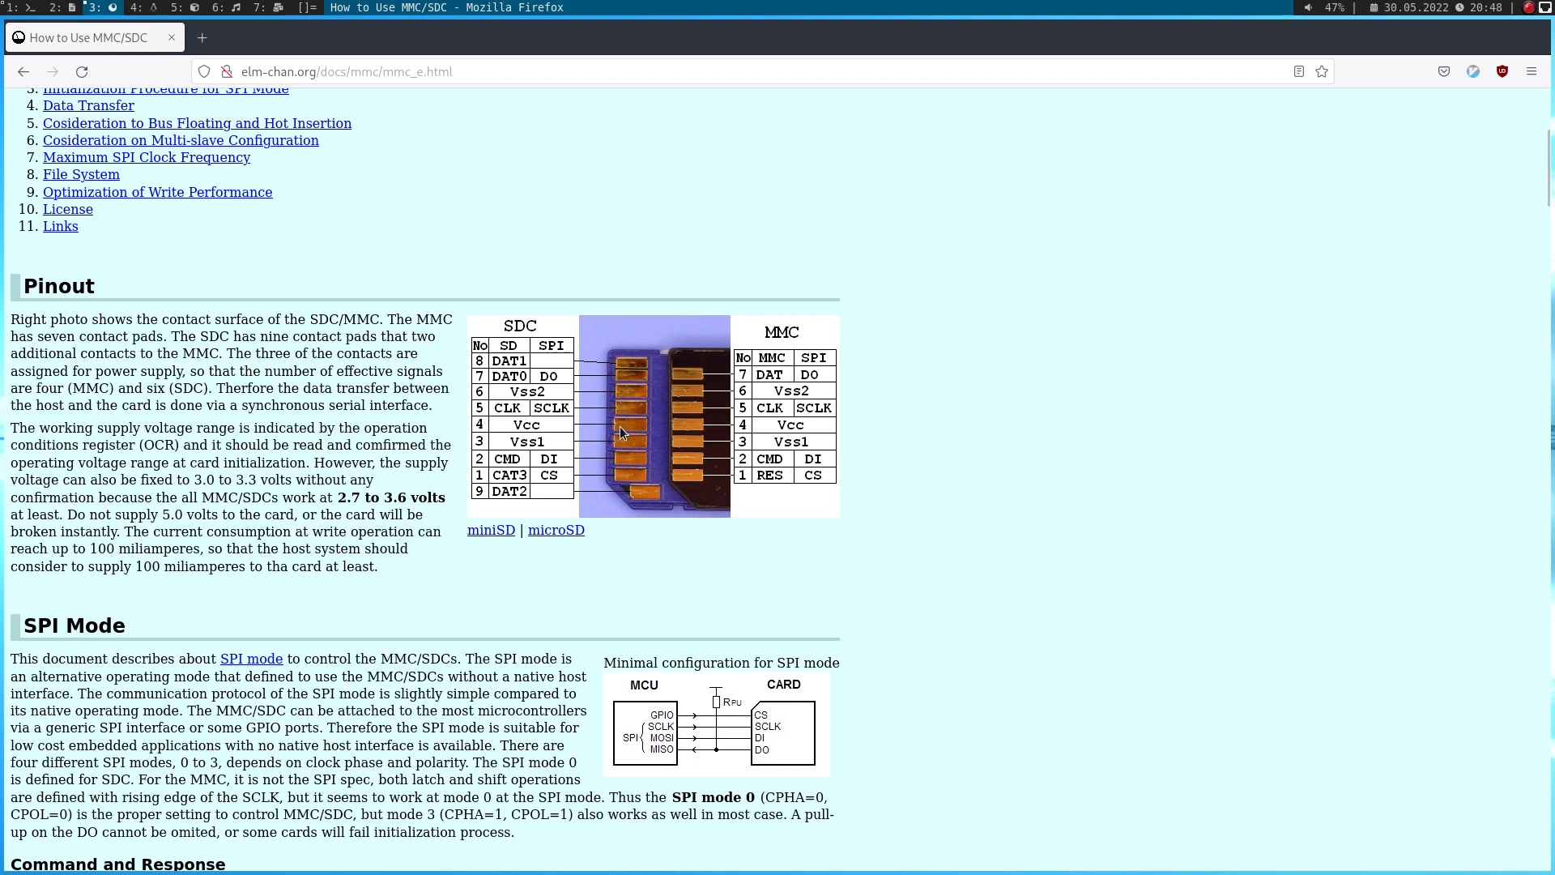
mouse_move(627, 446)
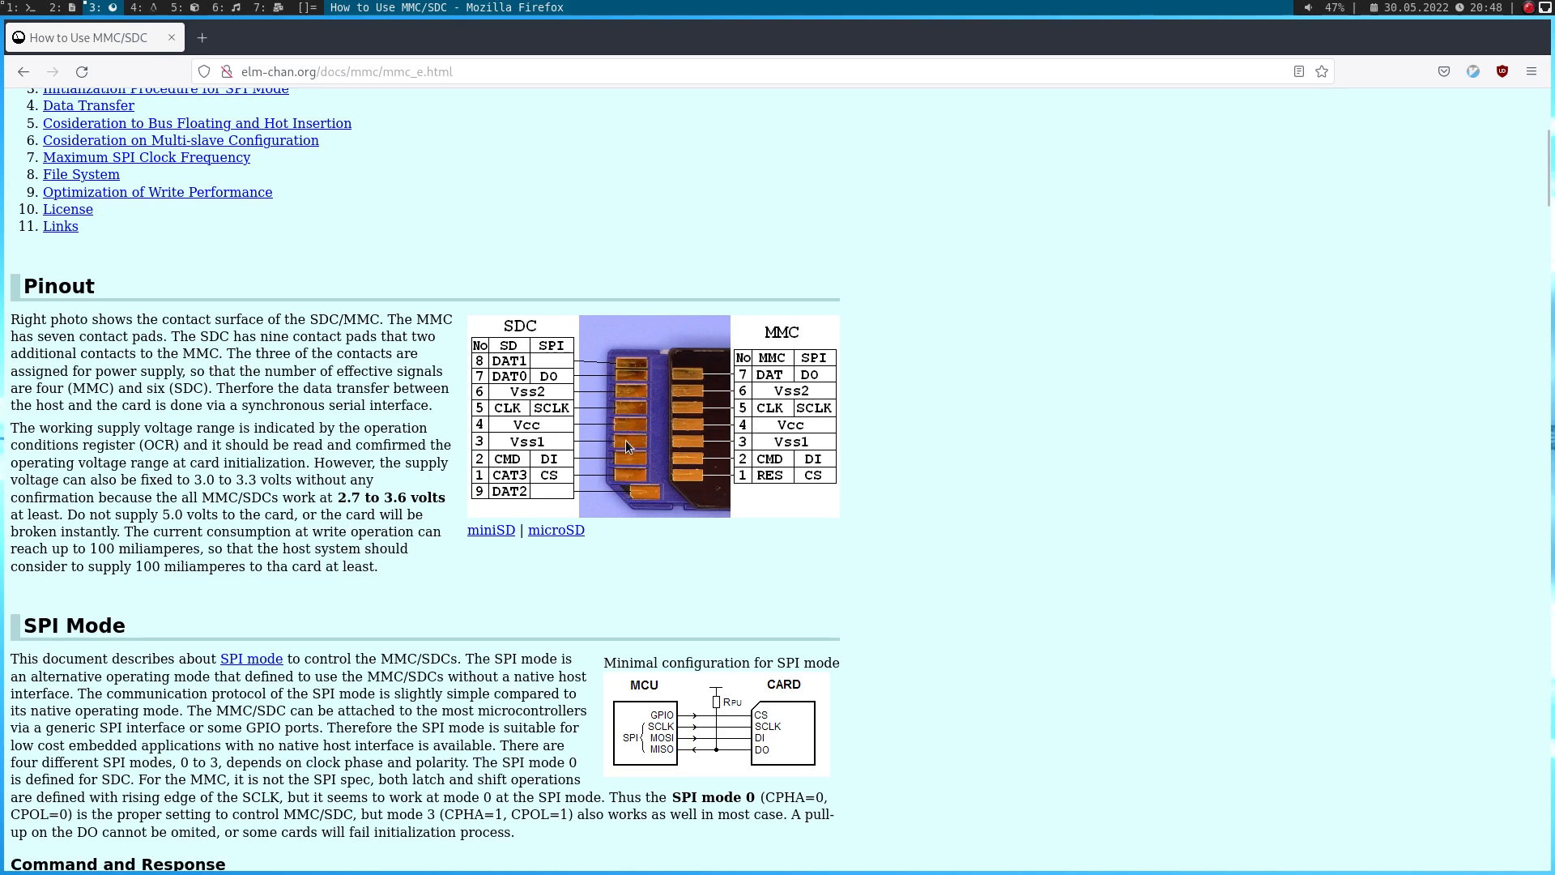
mouse_move(640, 464)
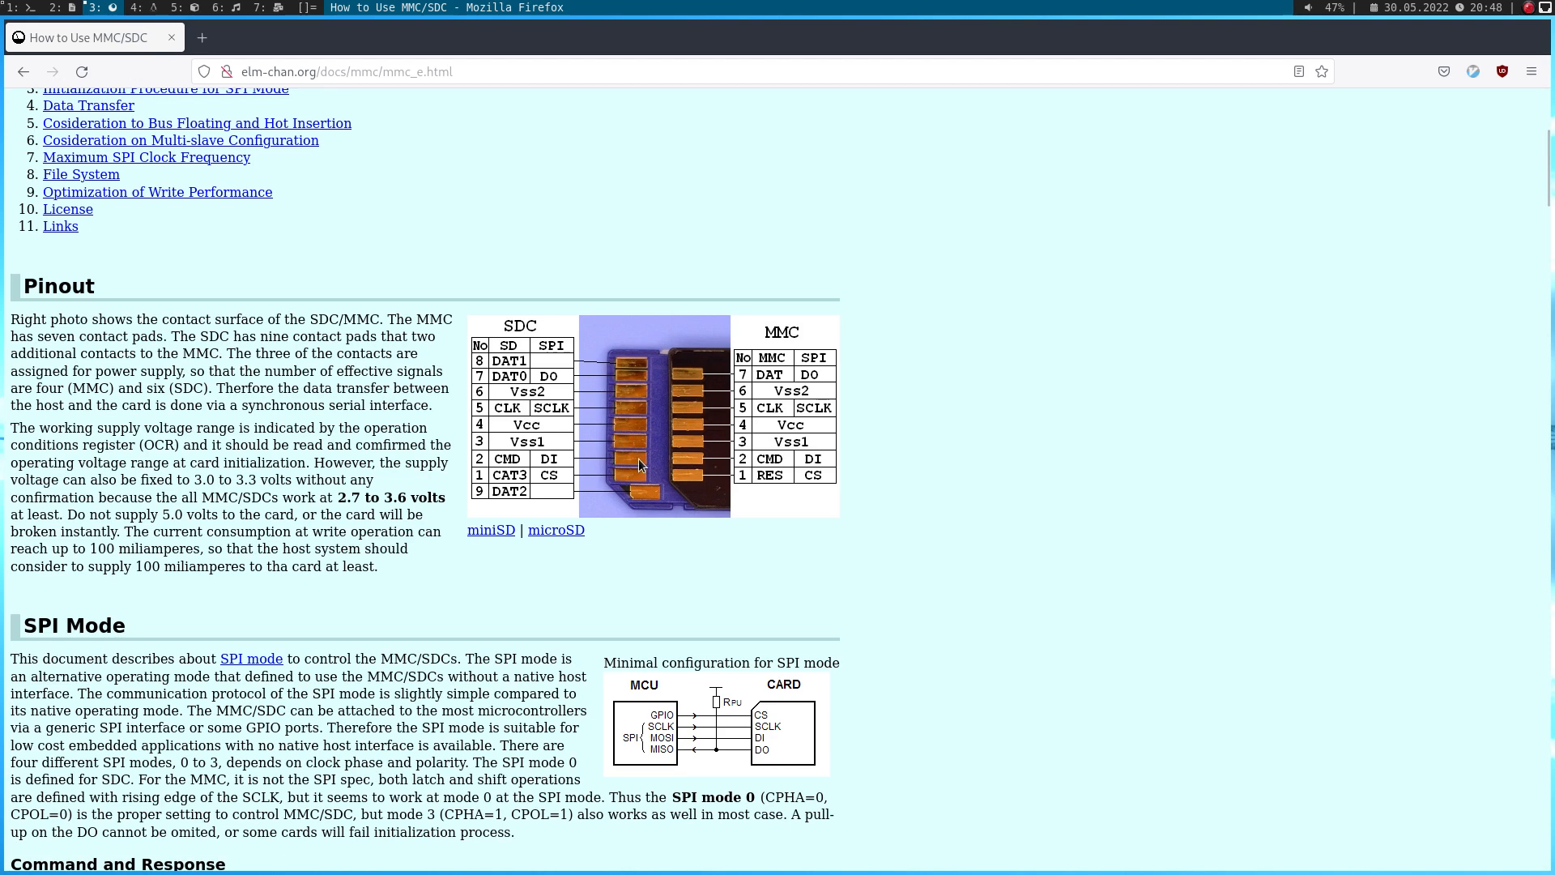
mouse_move(653, 486)
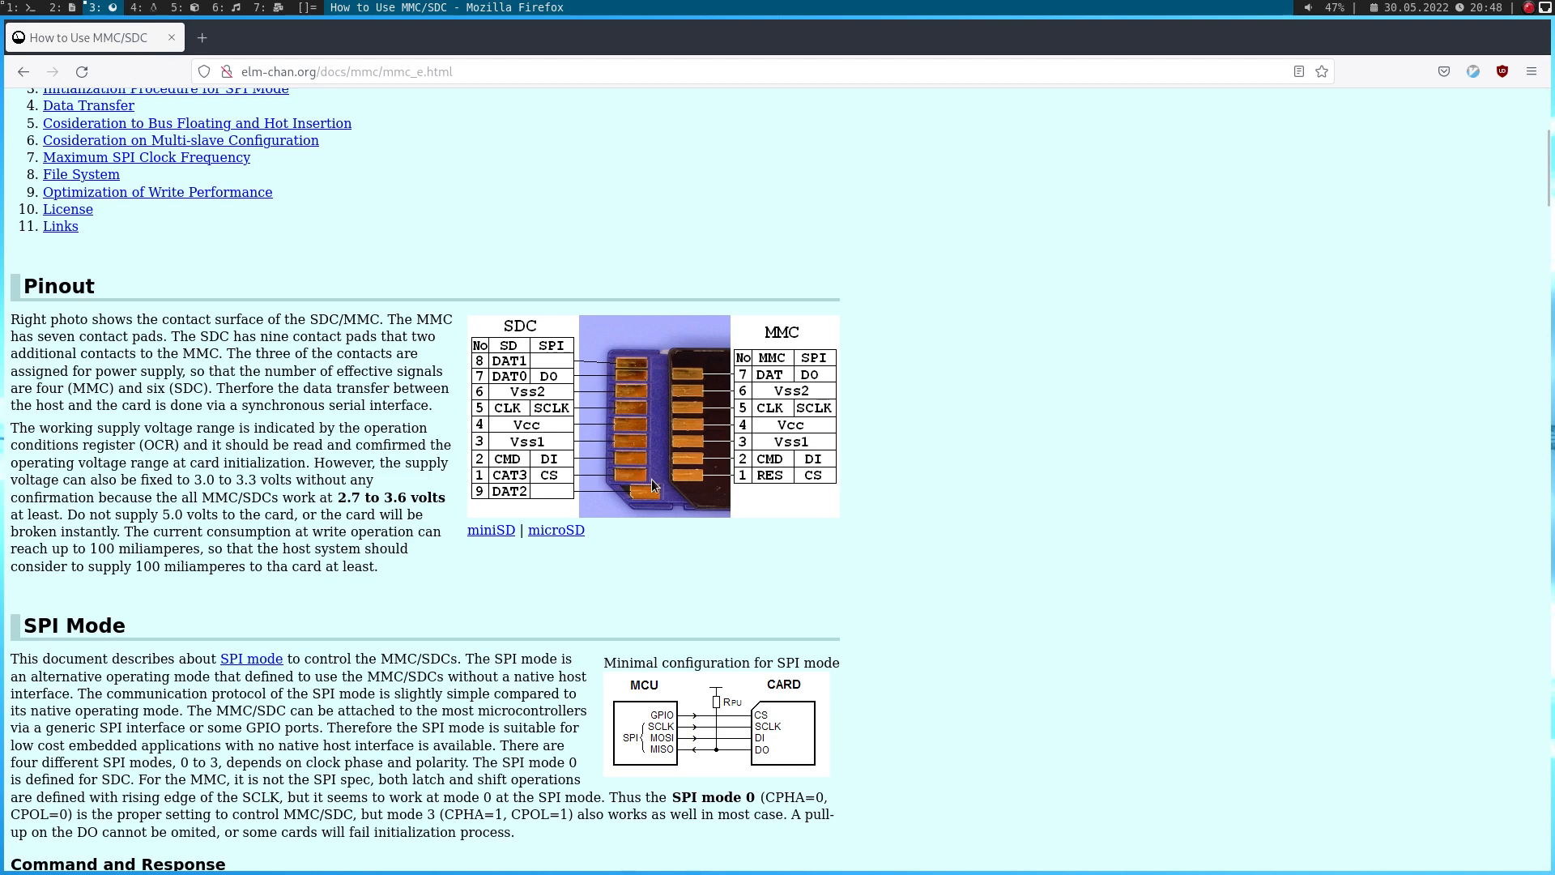
mouse_move(627, 483)
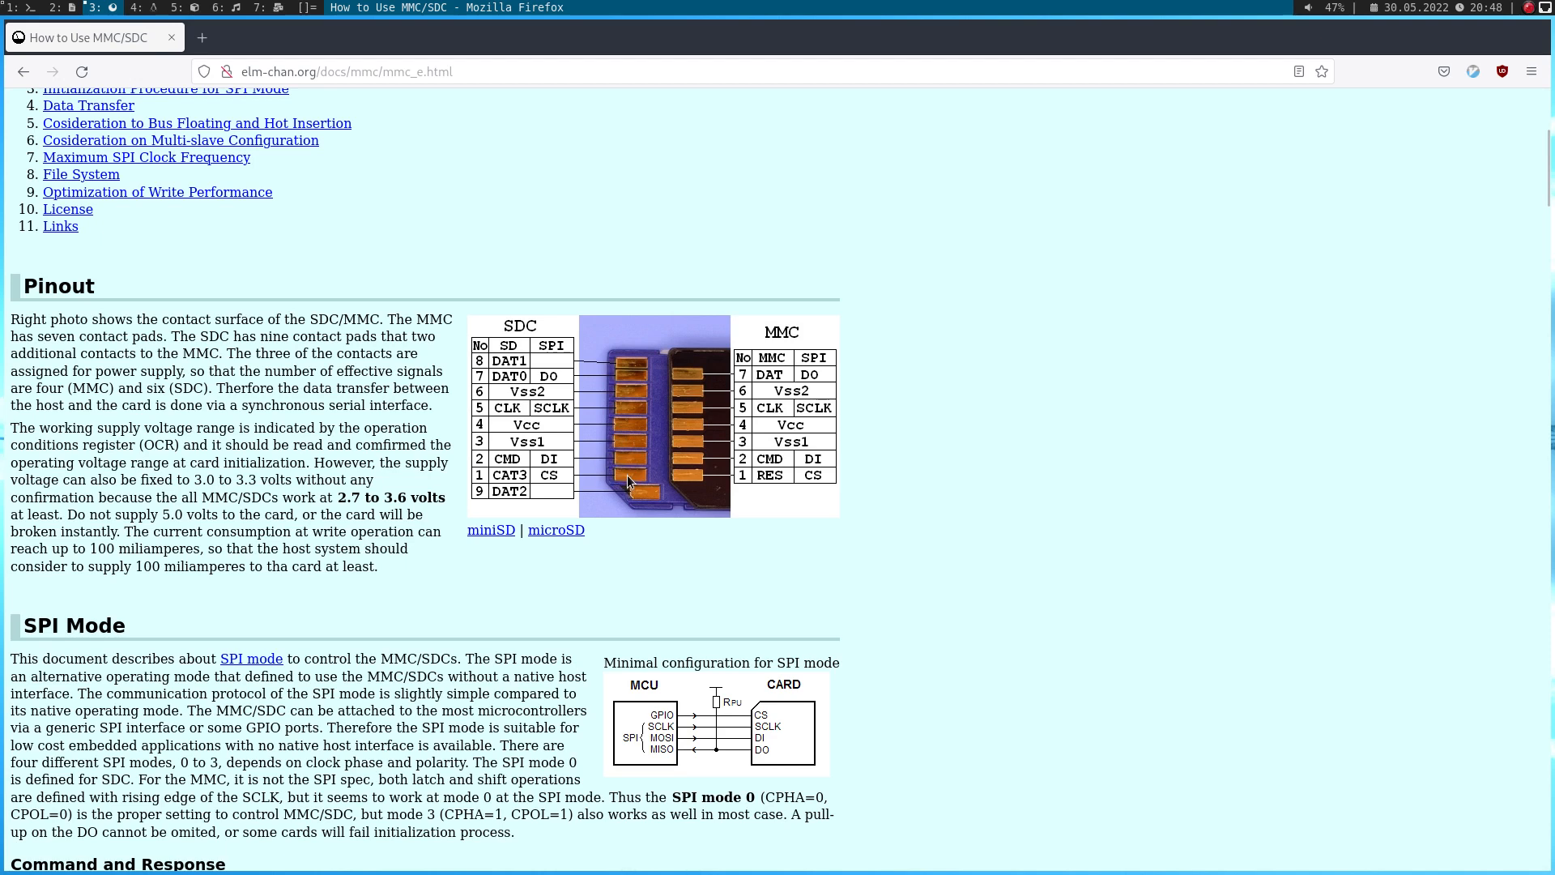
mouse_move(585, 427)
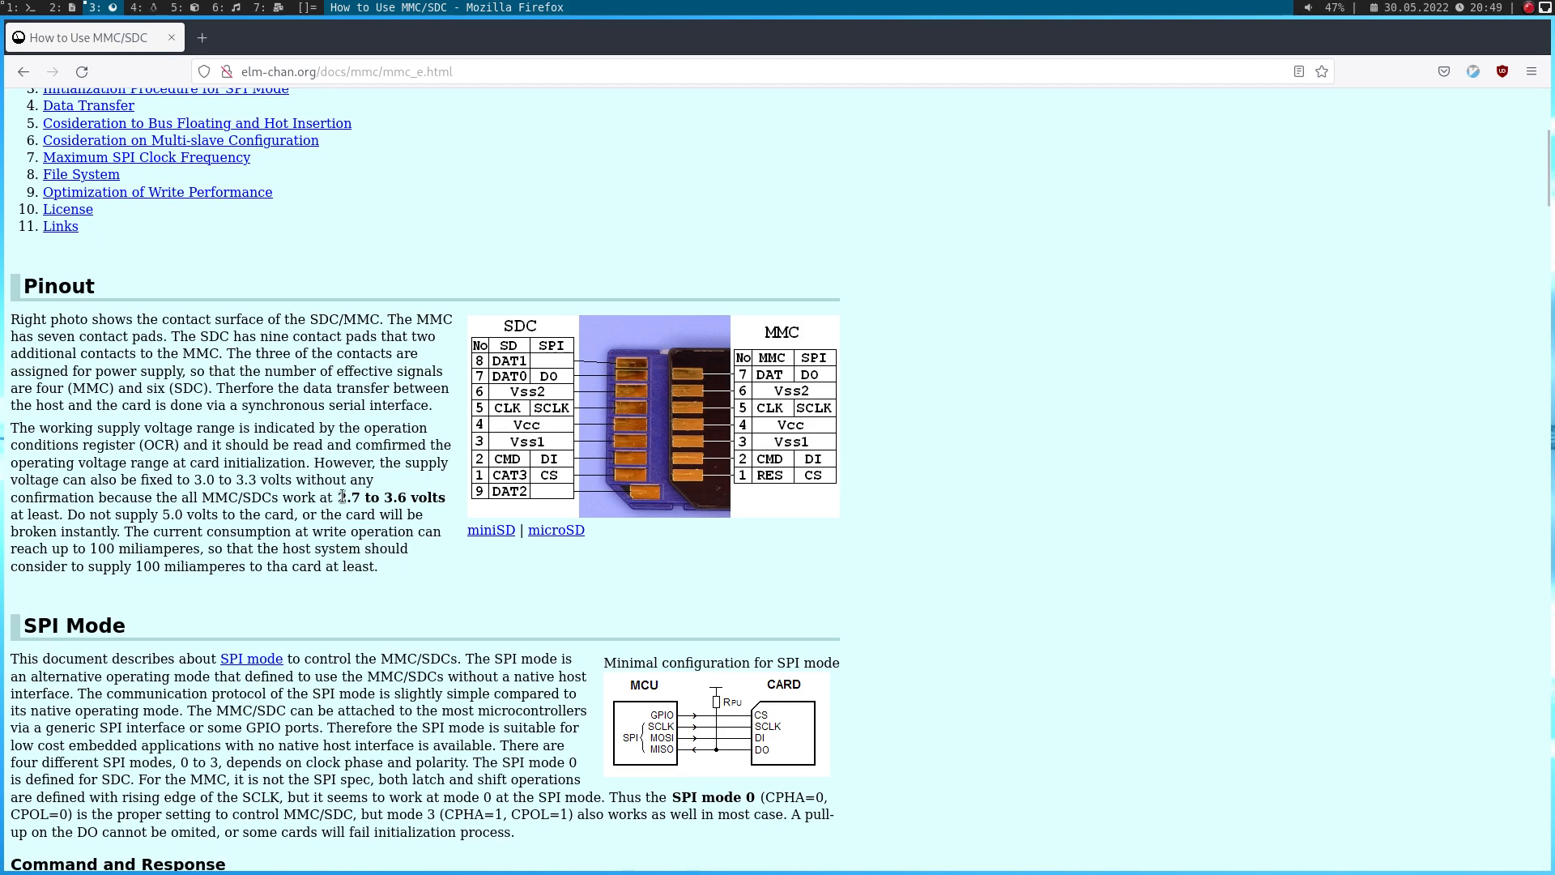
mouse_move(447, 510)
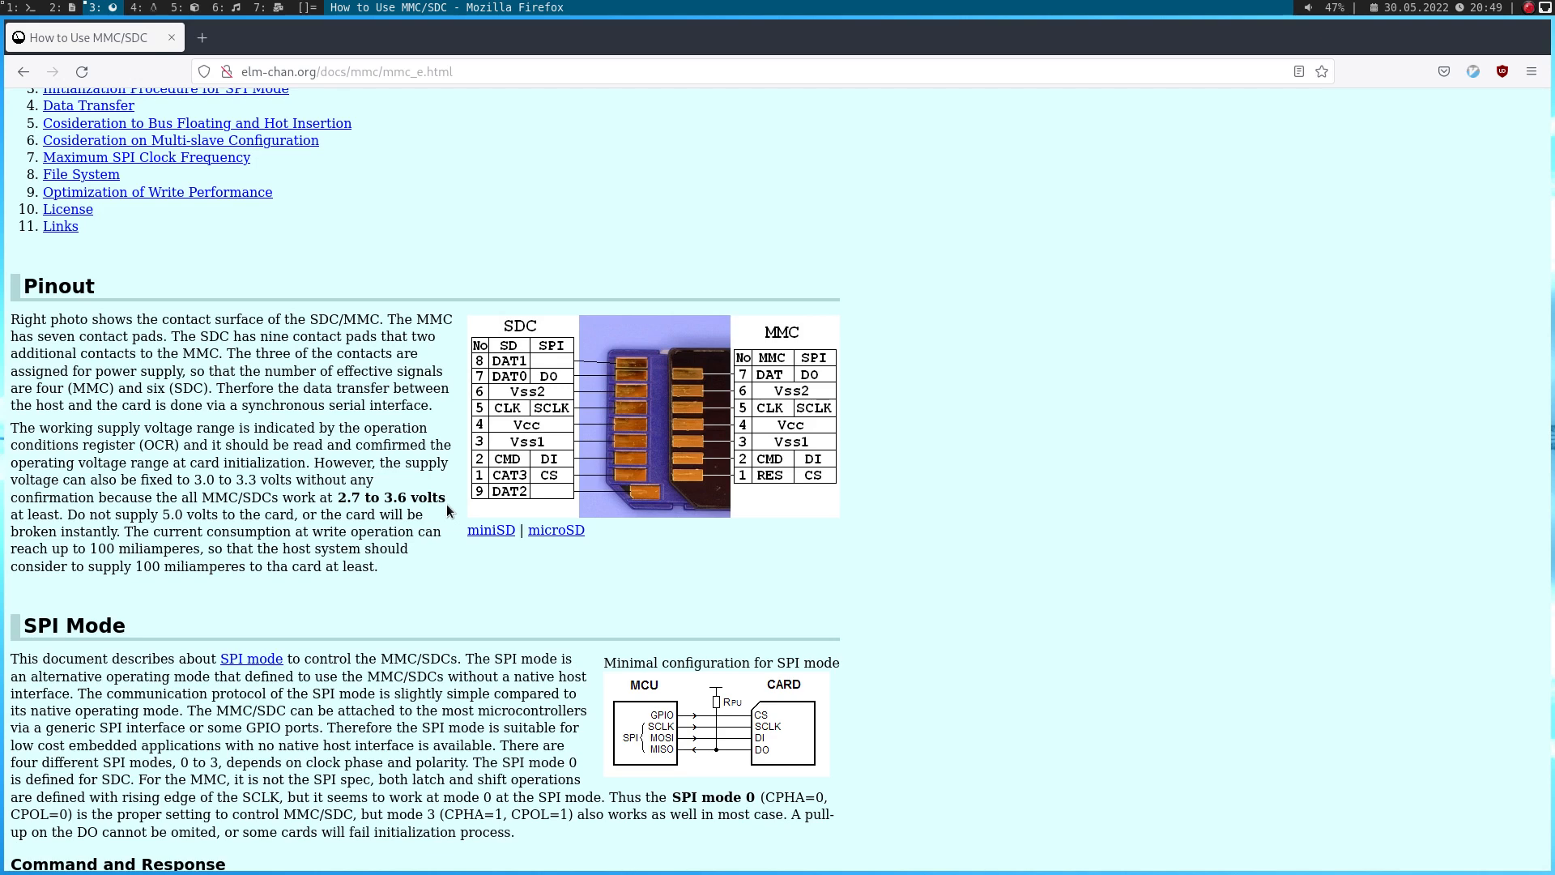
mouse_move(519, 507)
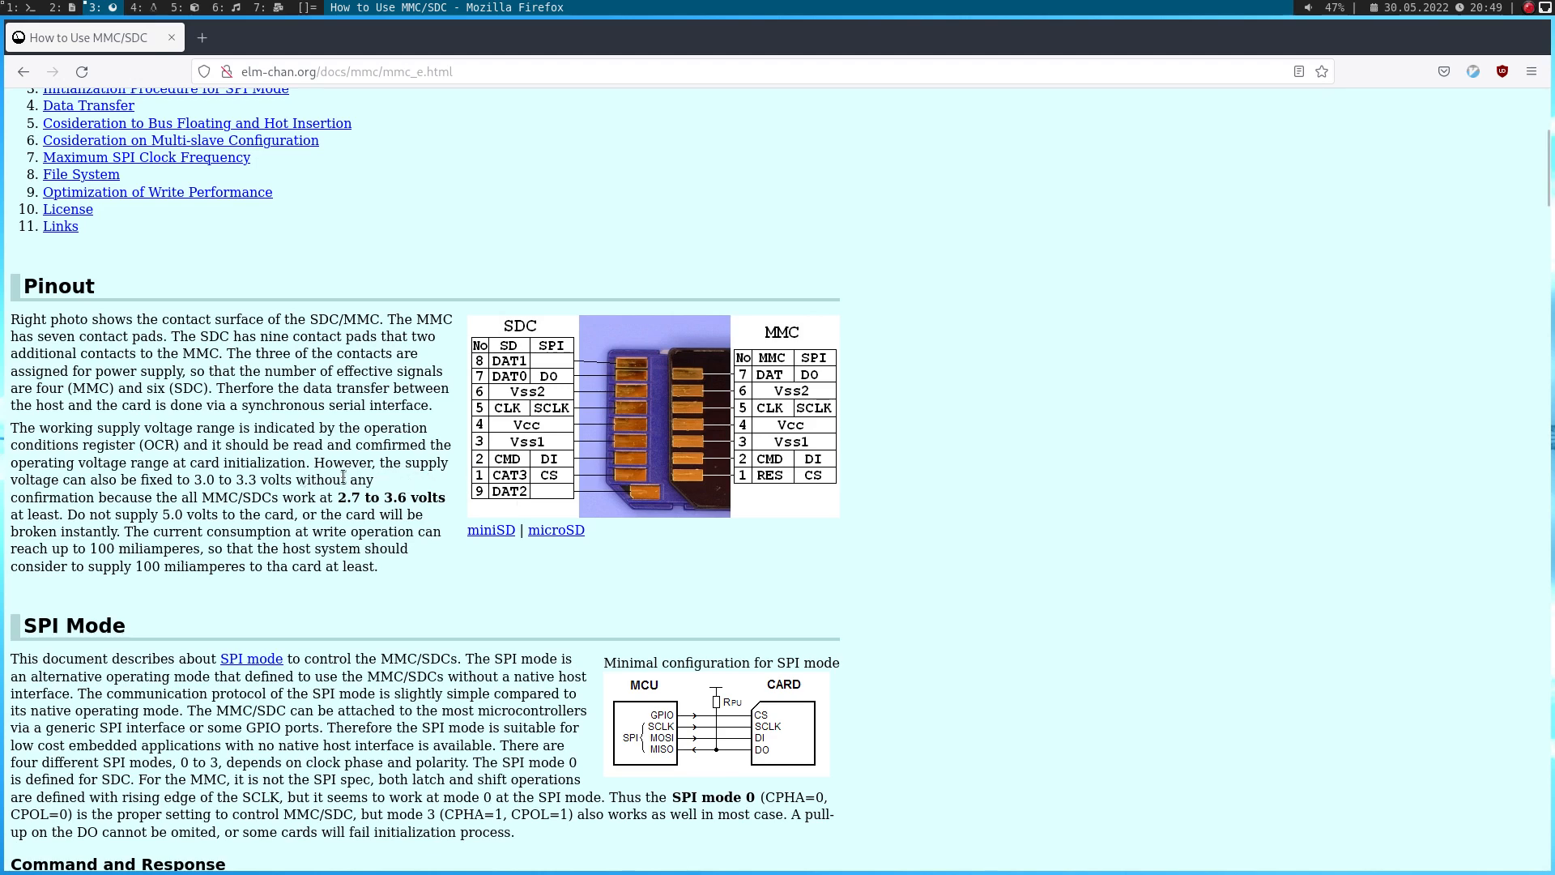
mouse_move(253, 496)
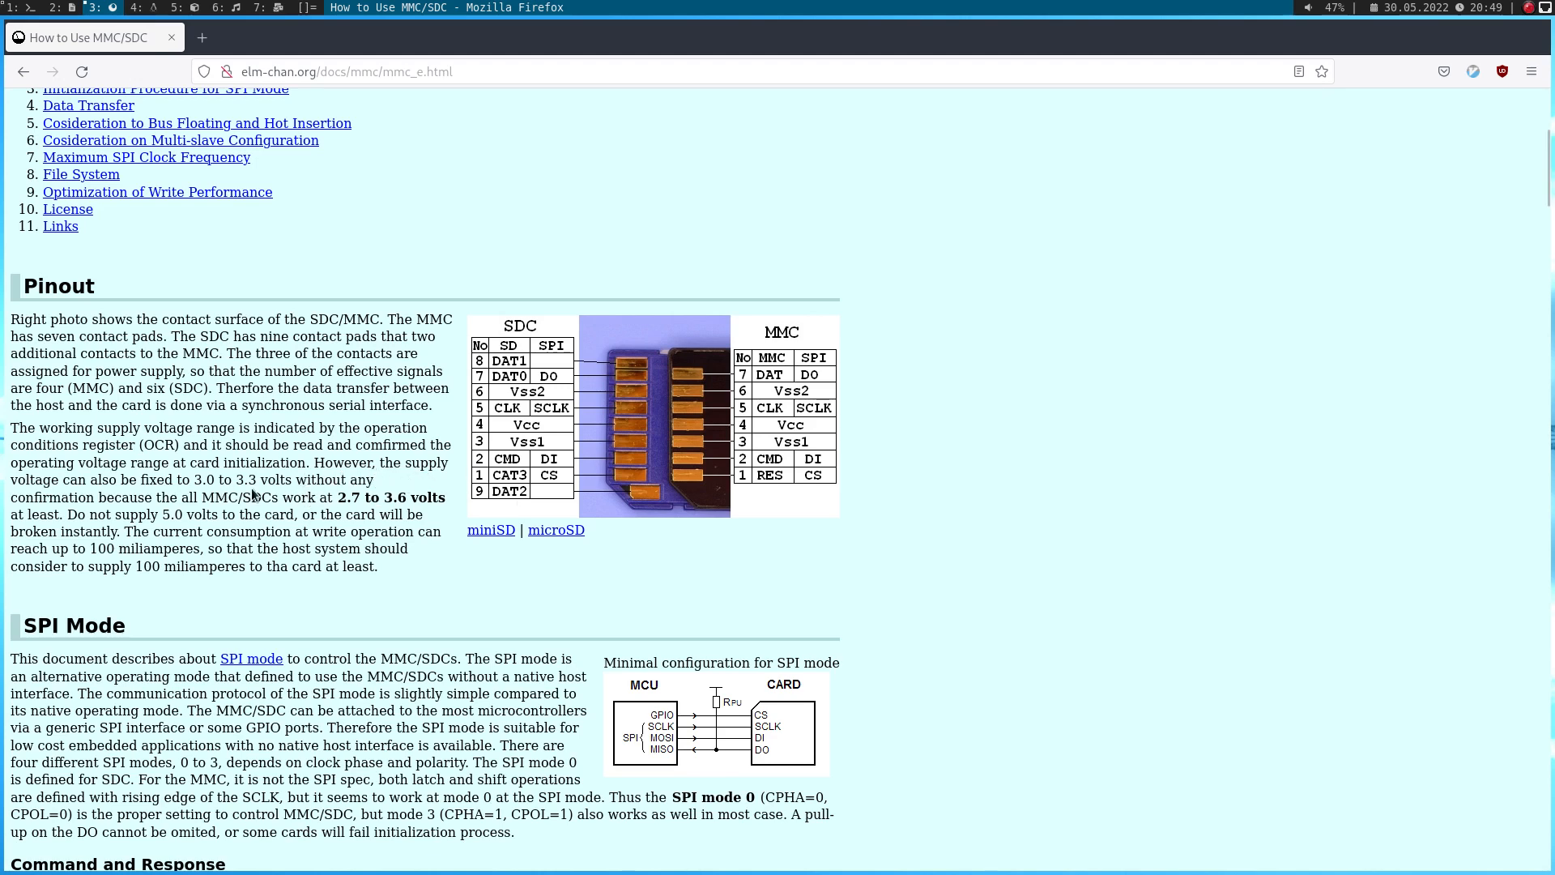
mouse_move(644, 441)
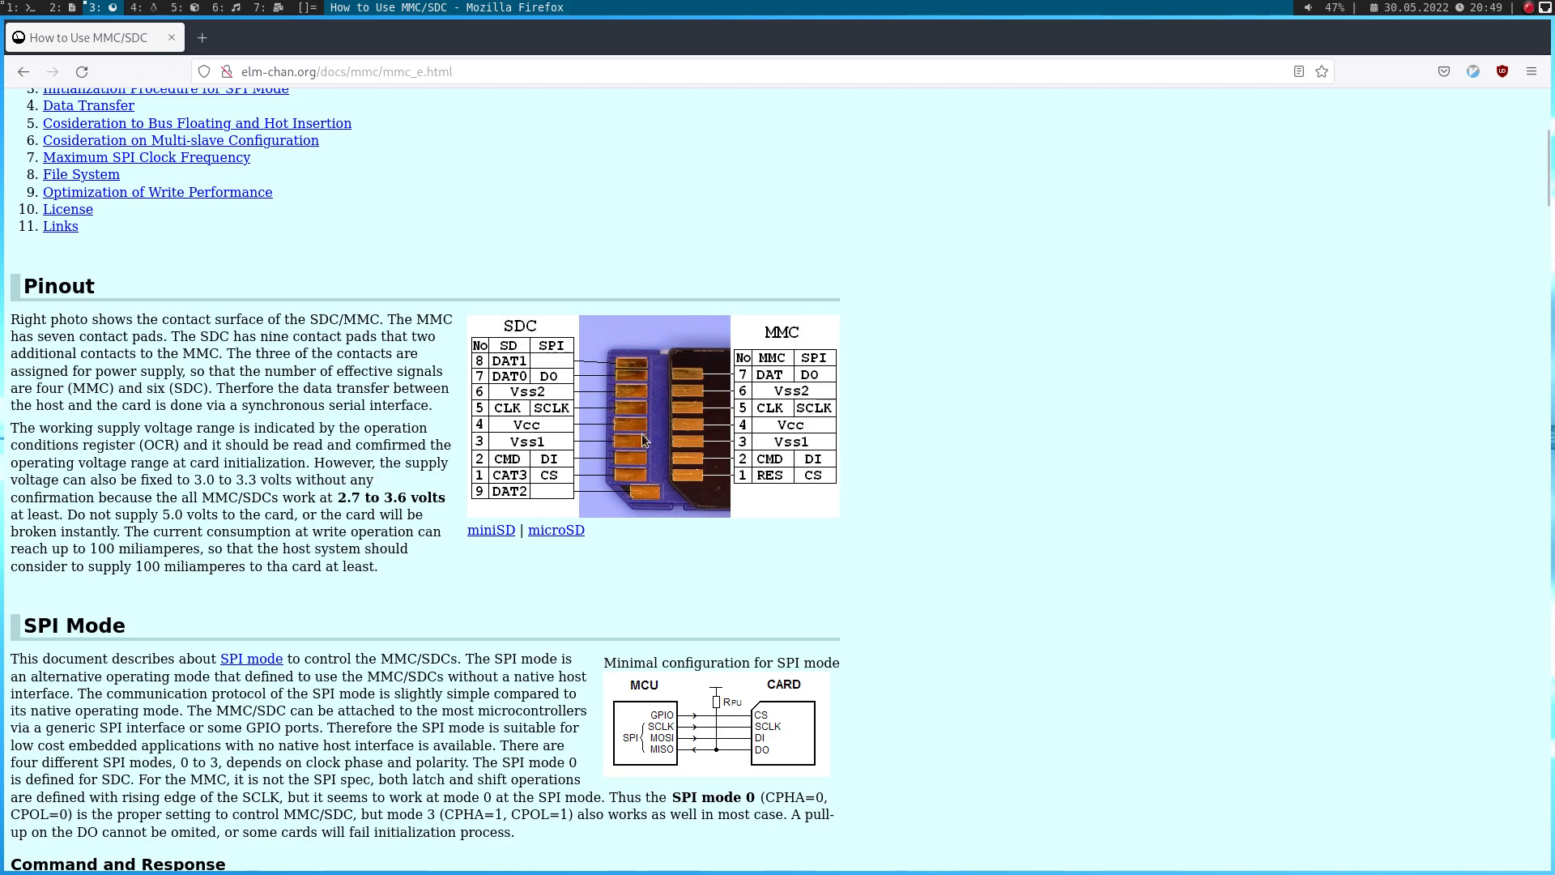
mouse_move(626, 435)
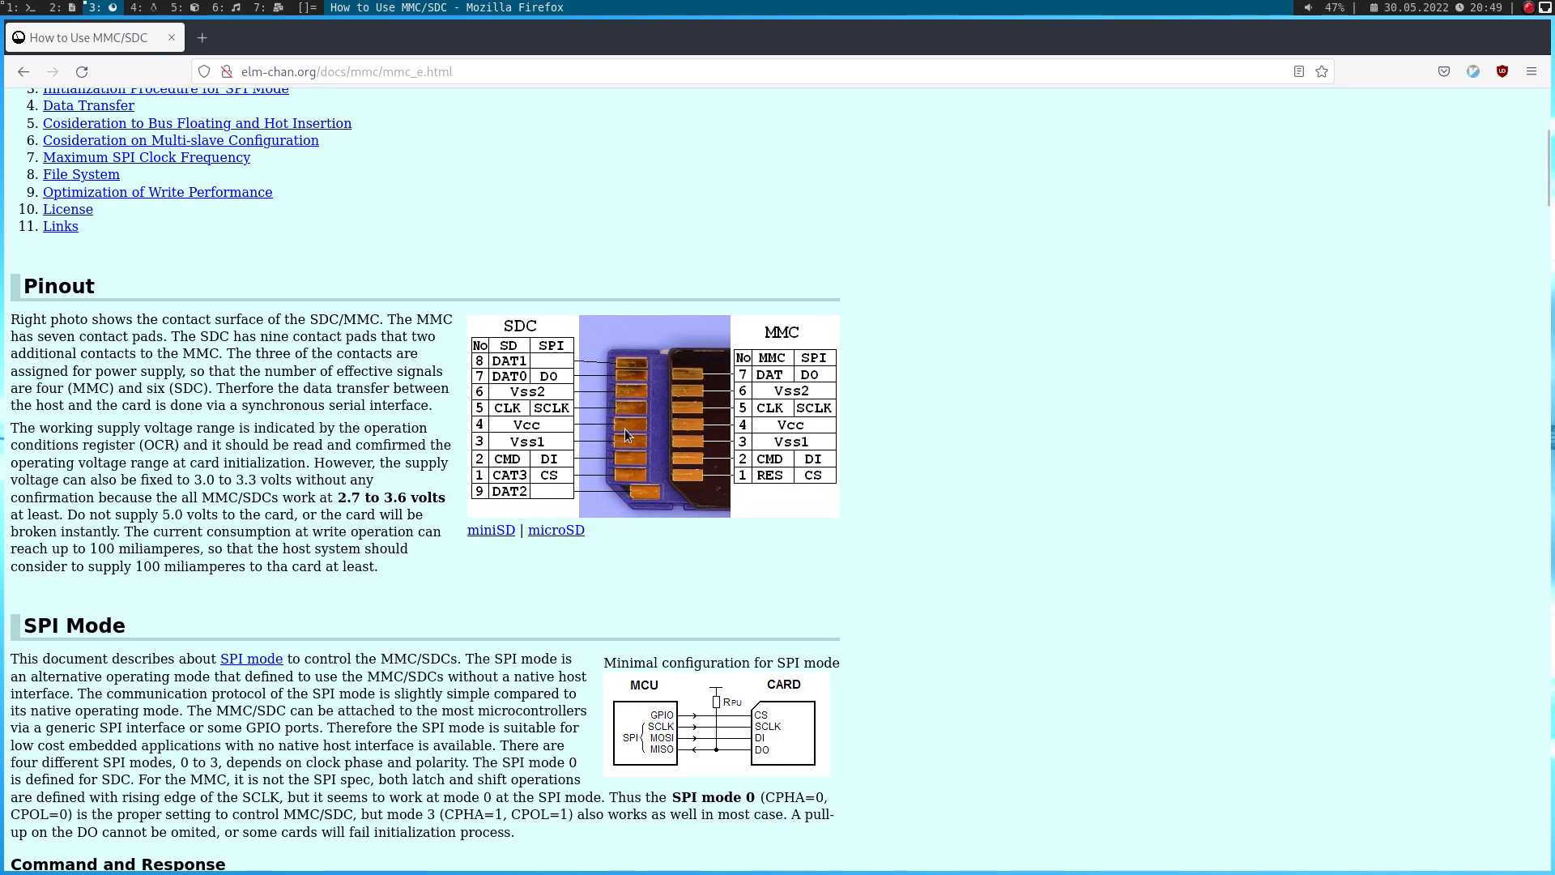
scroll(down, 3)
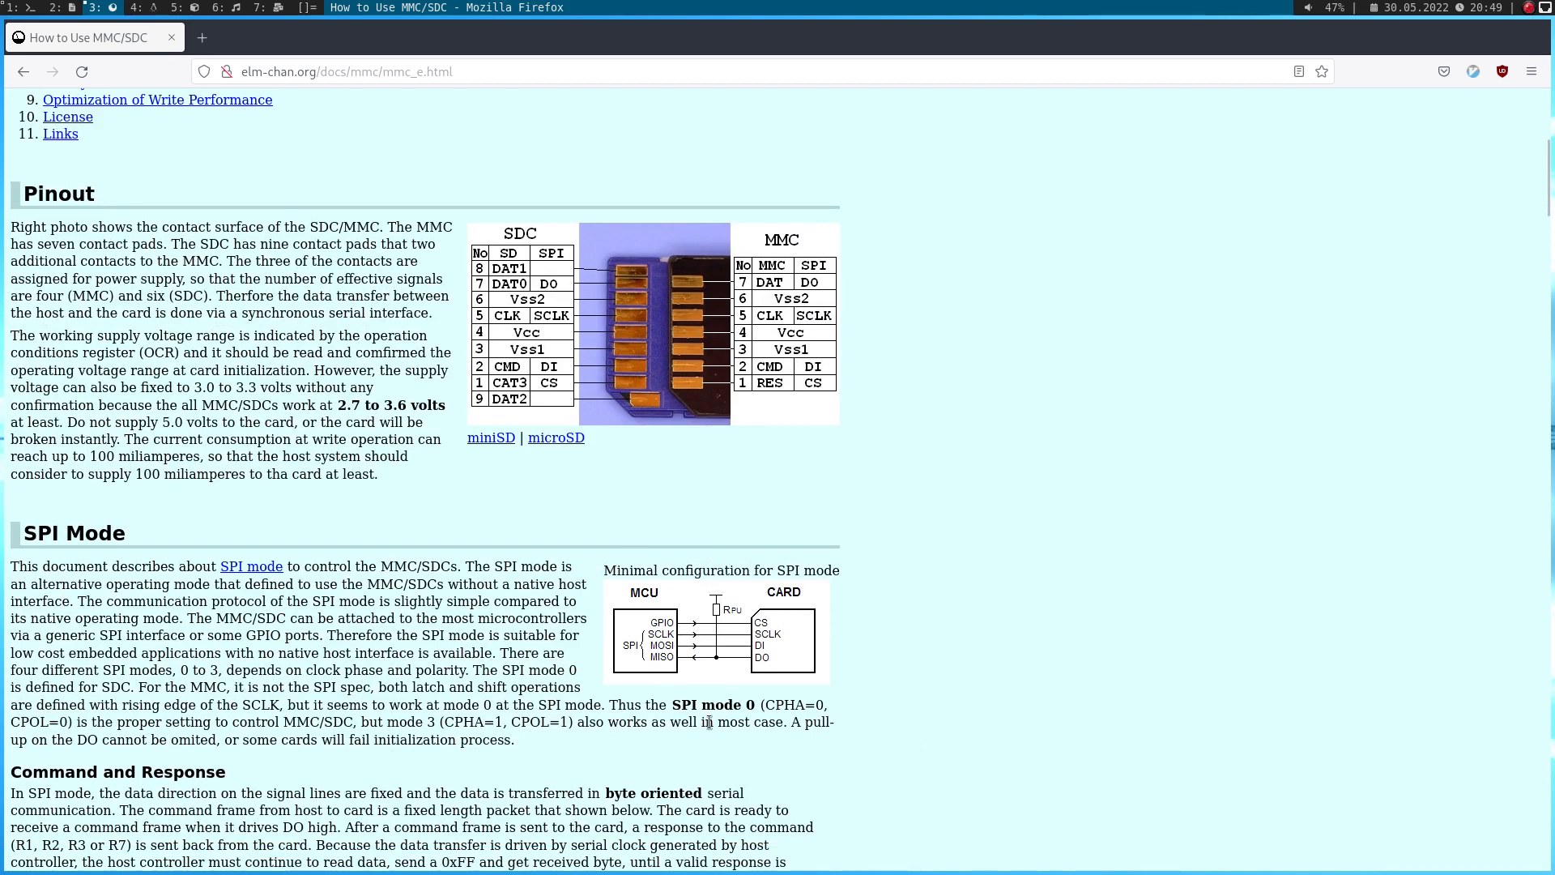
mouse_move(704, 615)
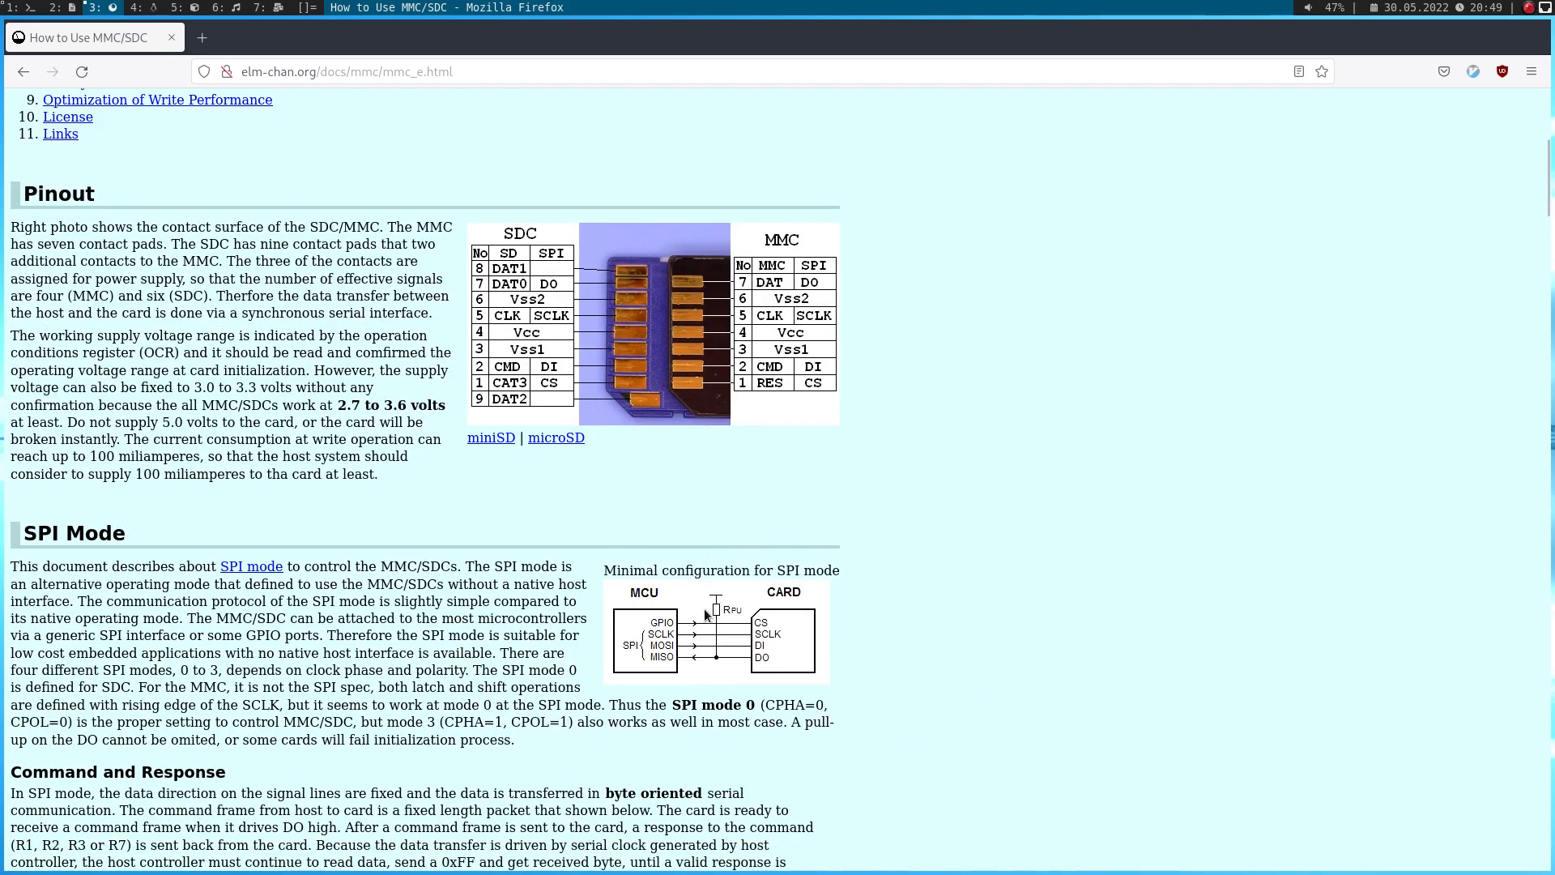
mouse_move(771, 603)
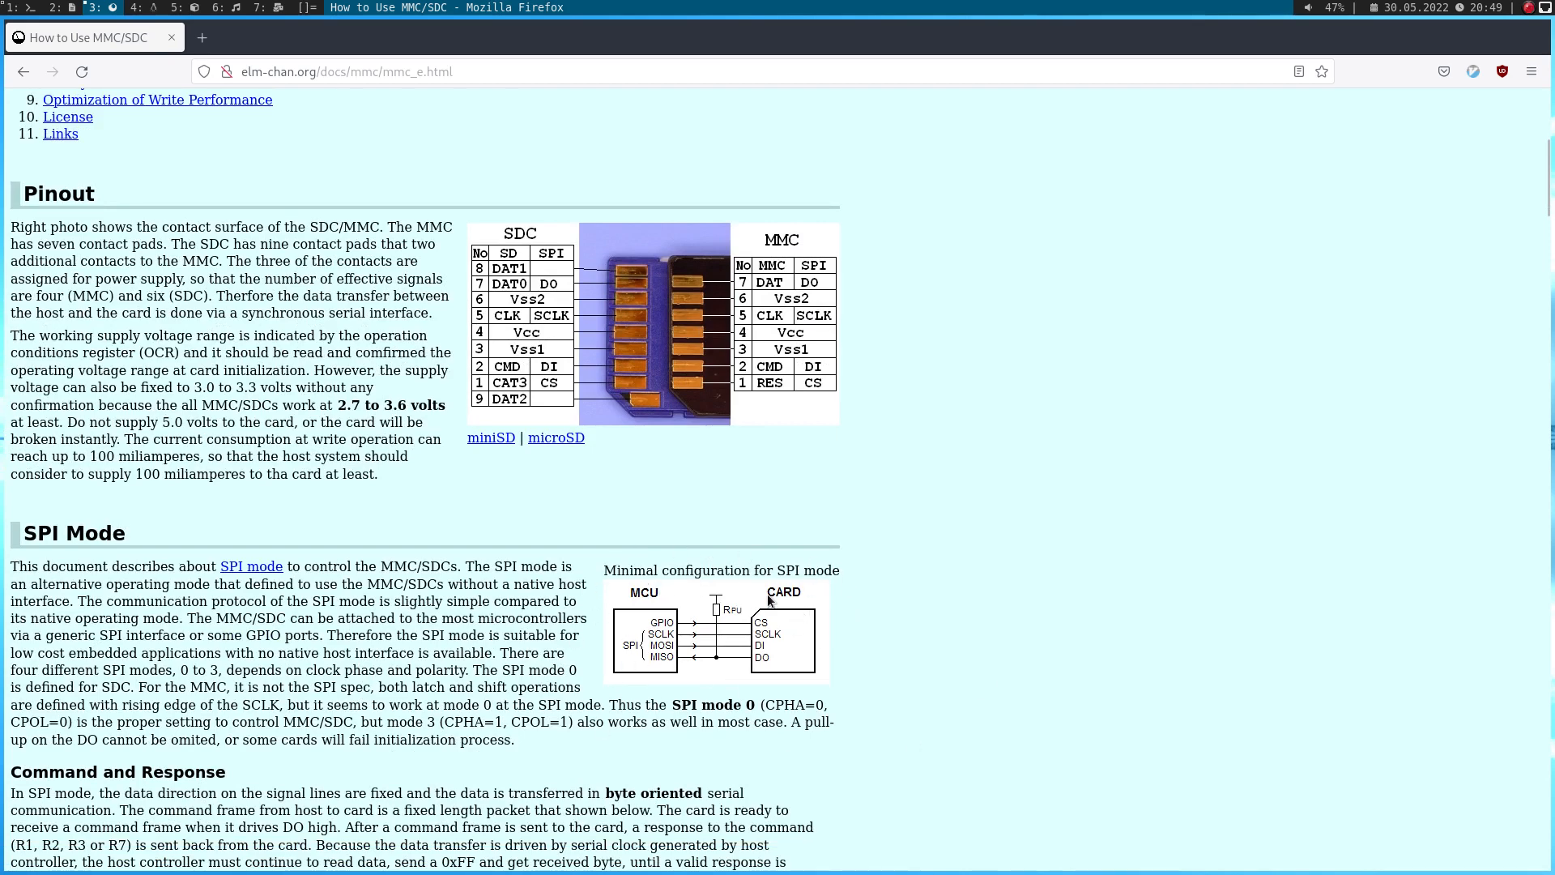
mouse_move(803, 612)
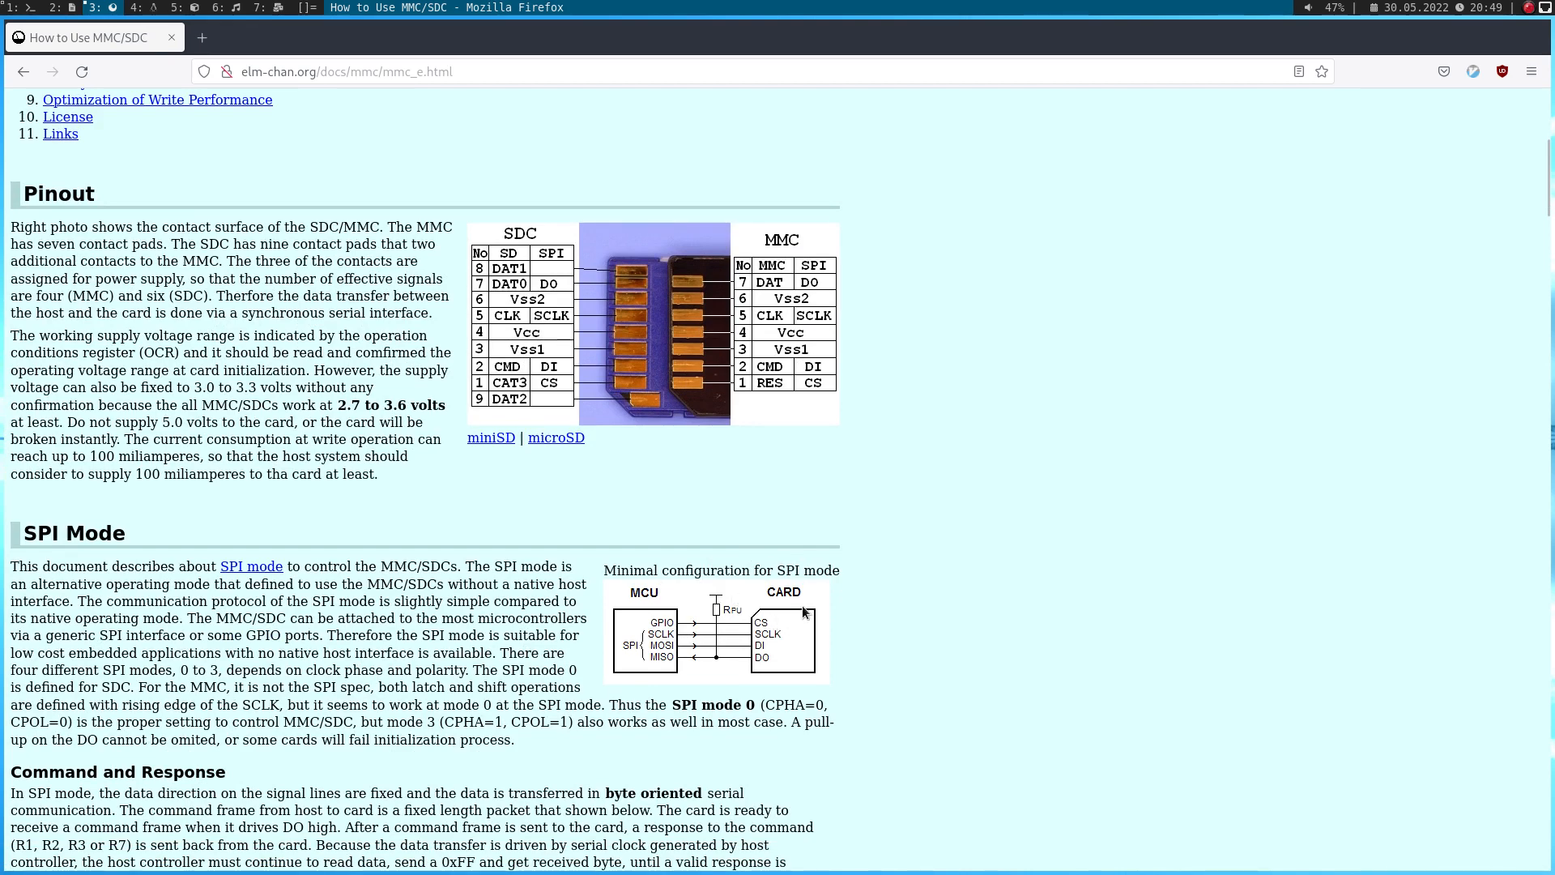
mouse_move(792, 603)
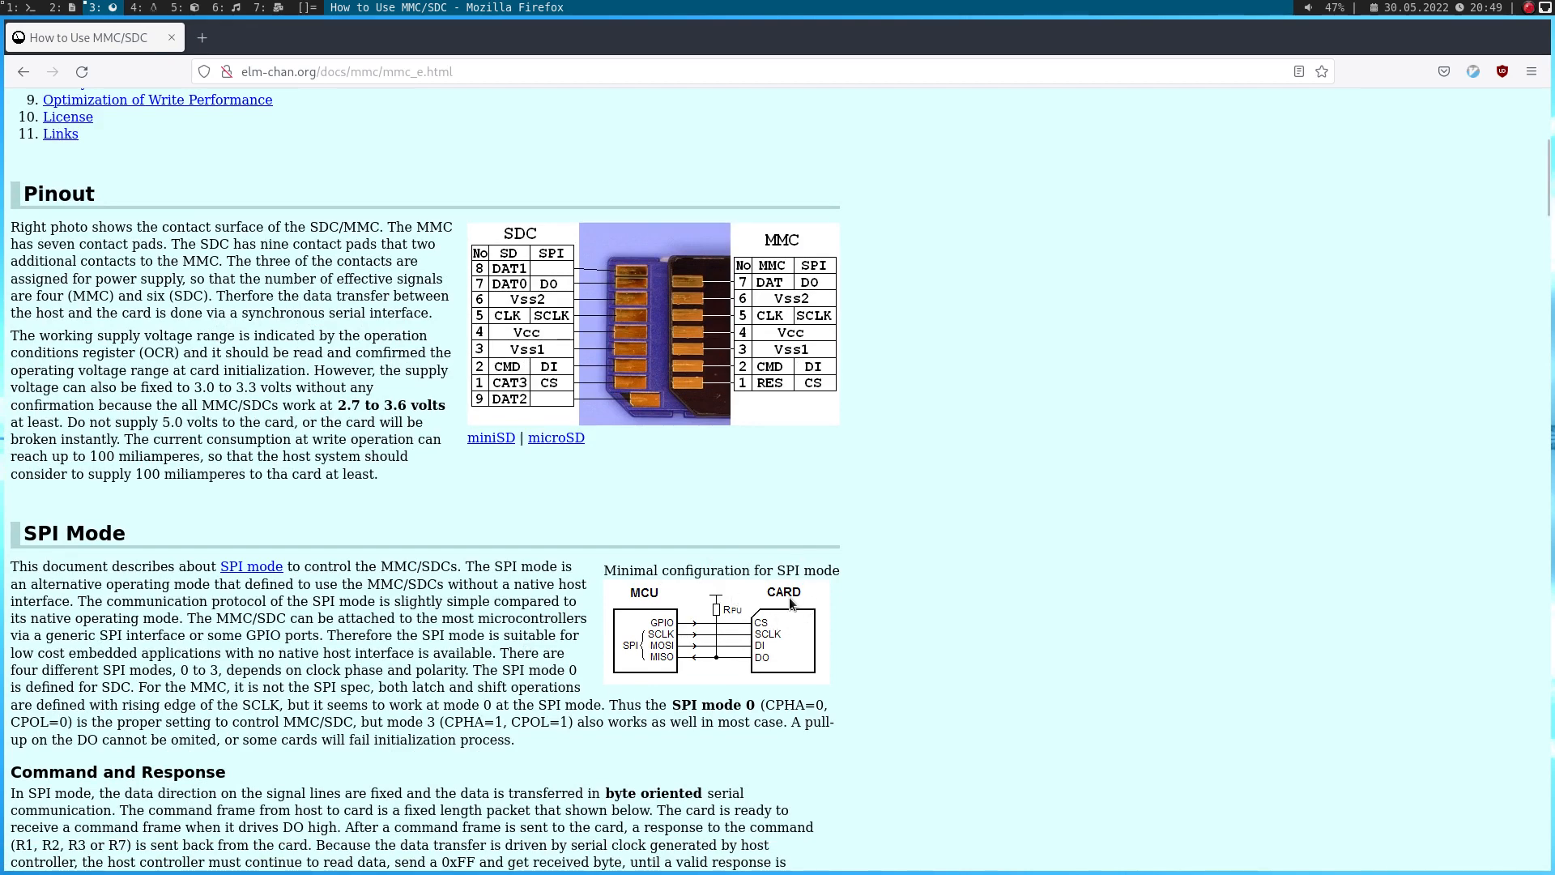
mouse_move(696, 664)
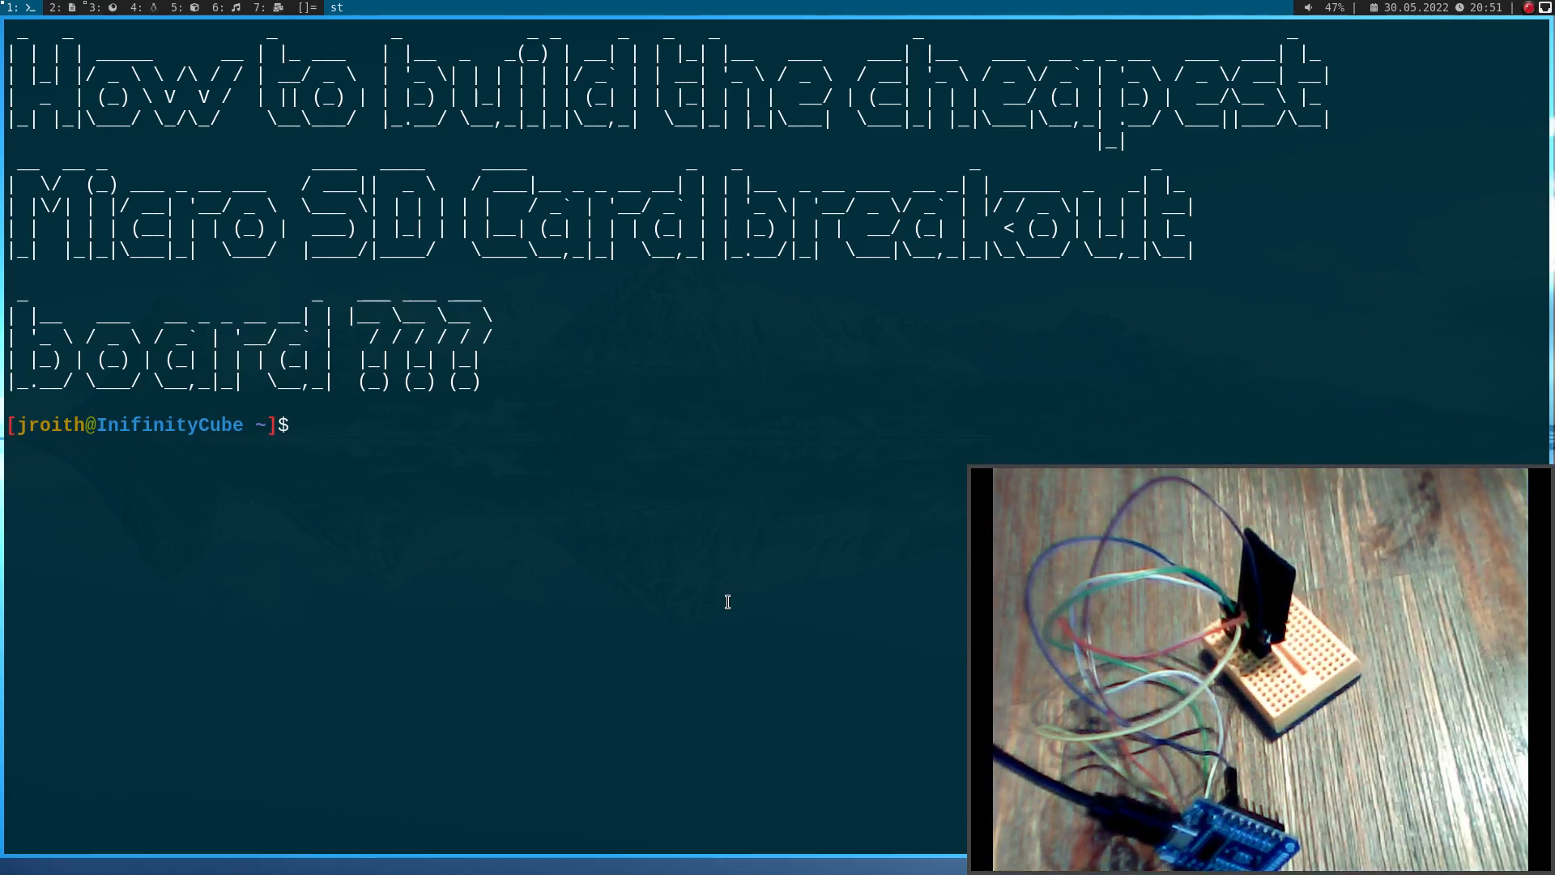
Start sudo screen on /dev/ttyUSB0 at 115200 baud and authorize with the password
text(sudo s)
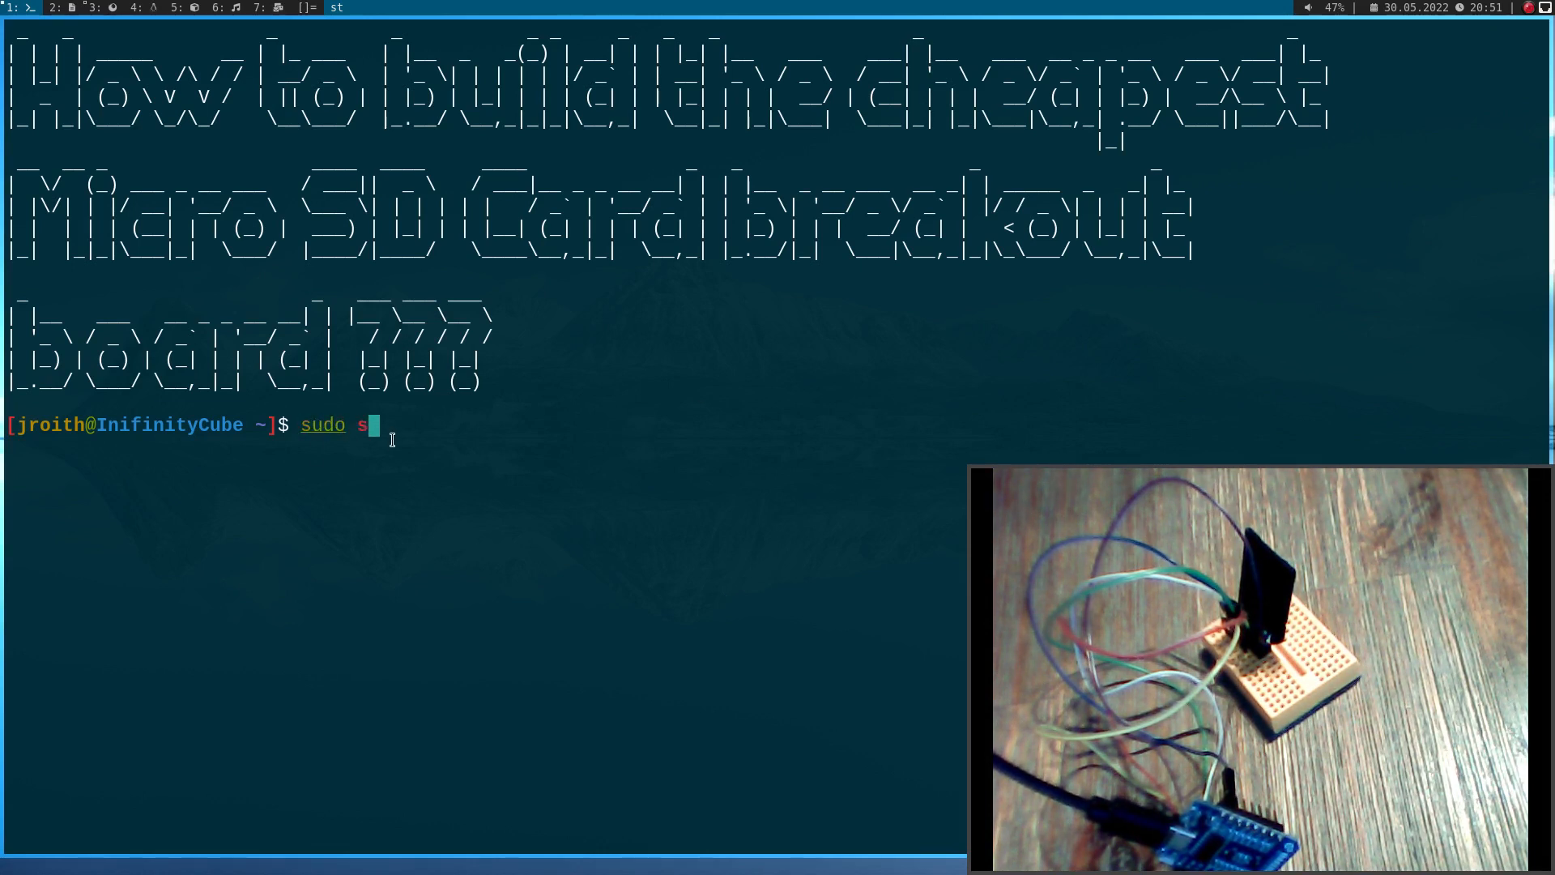
text(creen)
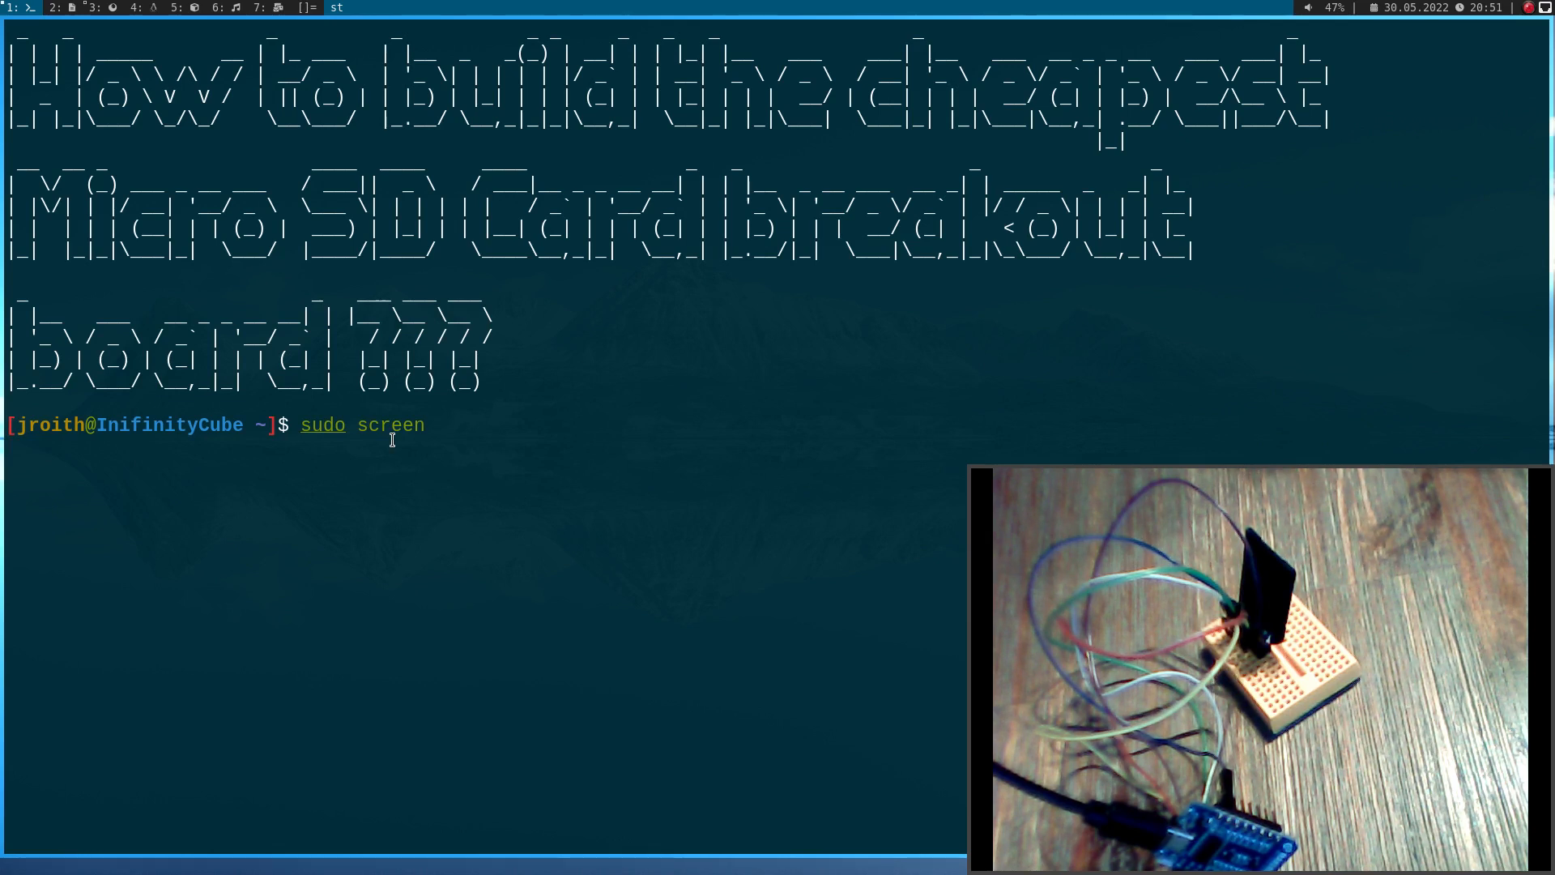
text(/dev/)
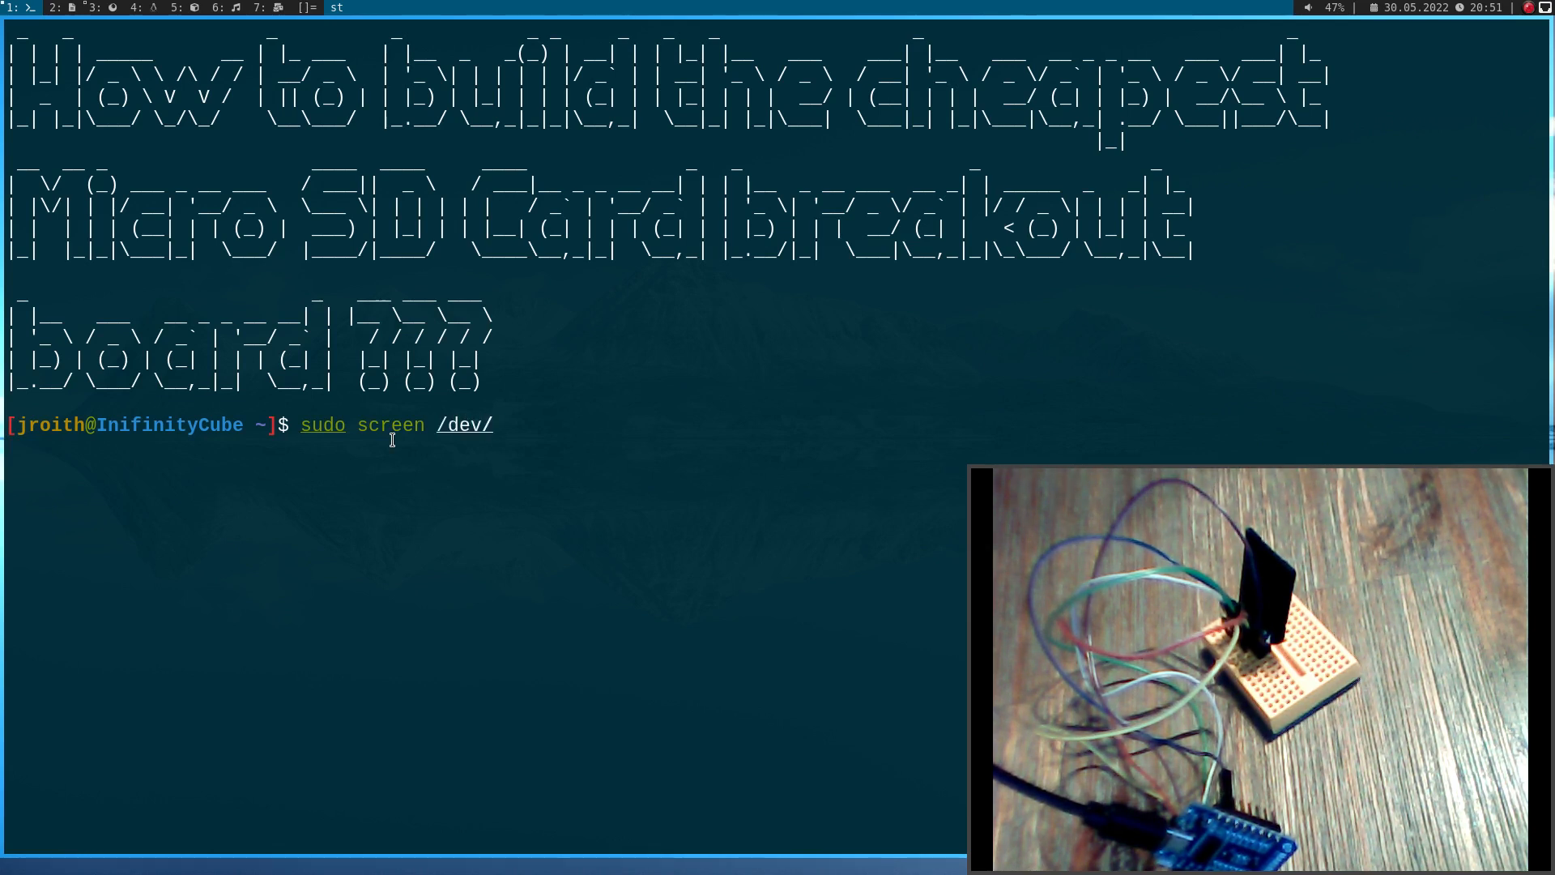
text(tty)
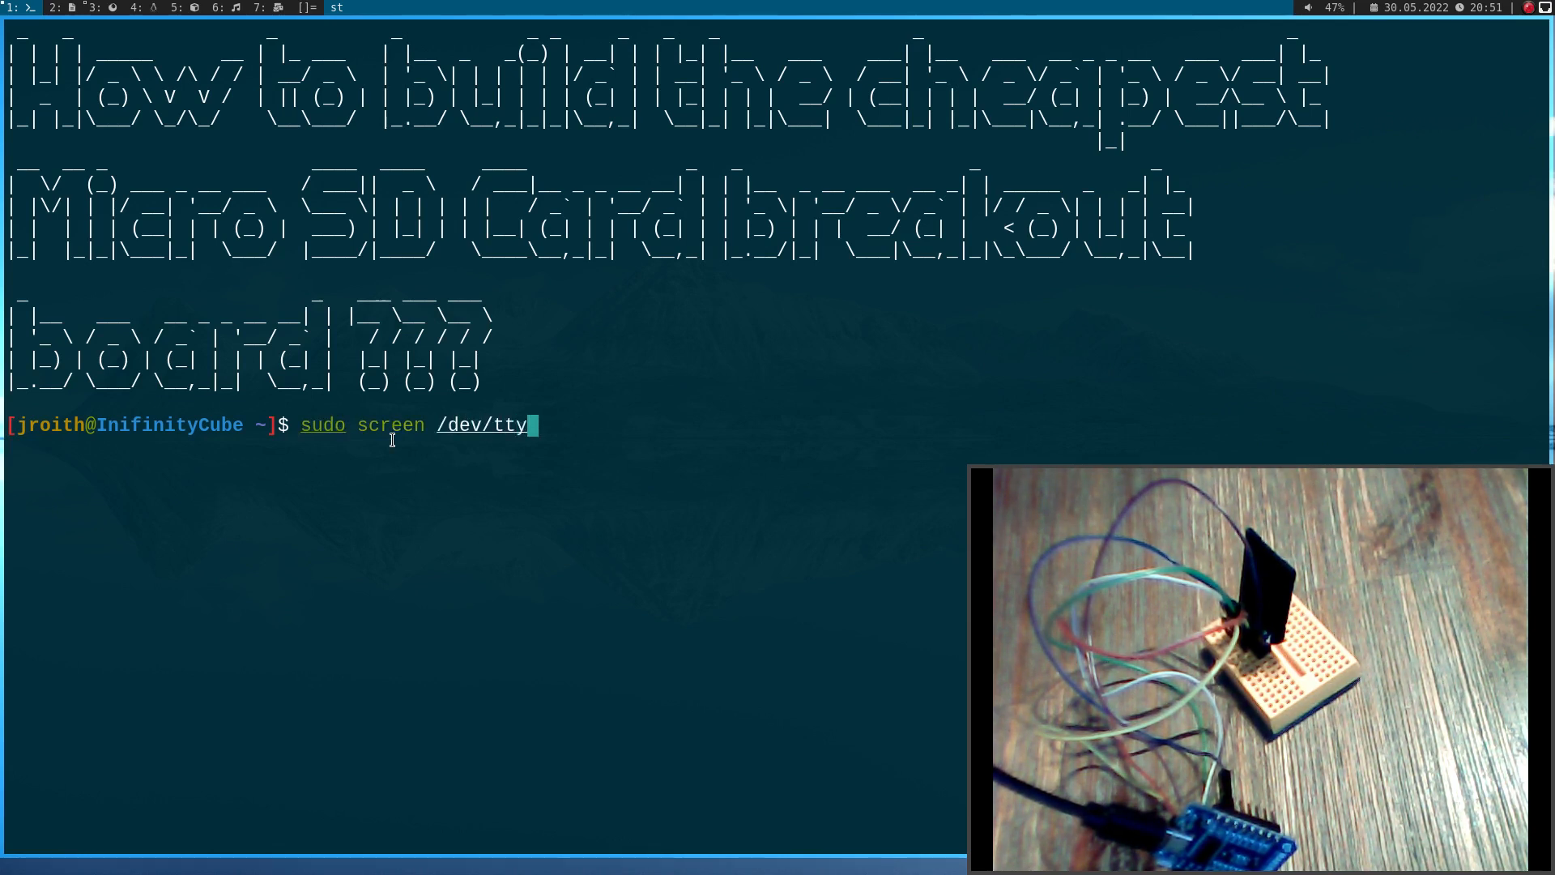
text(USB0 115)
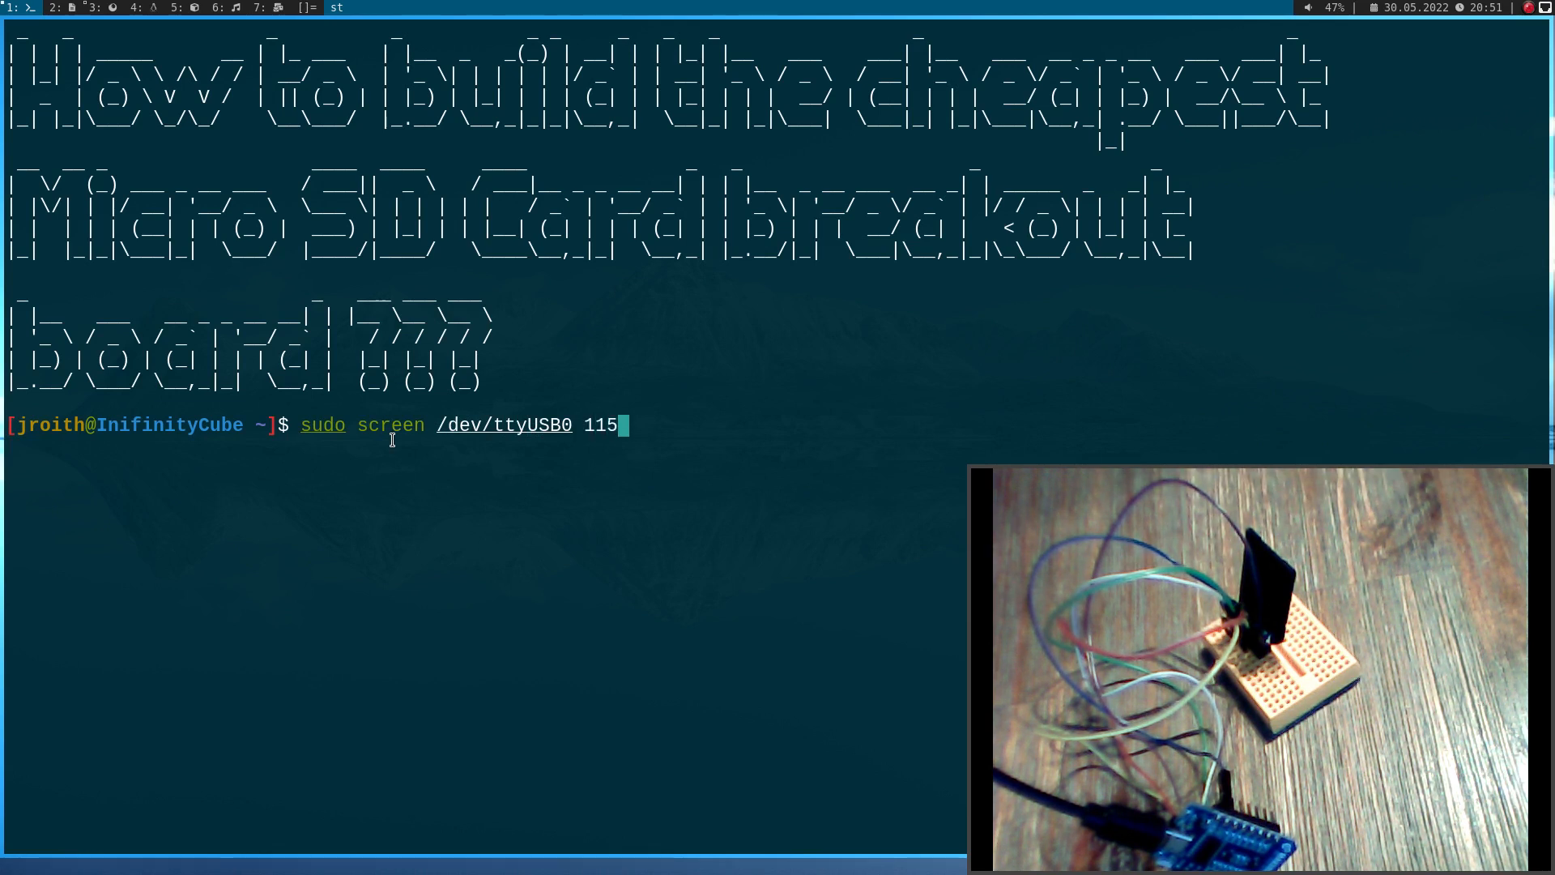
key(Return)
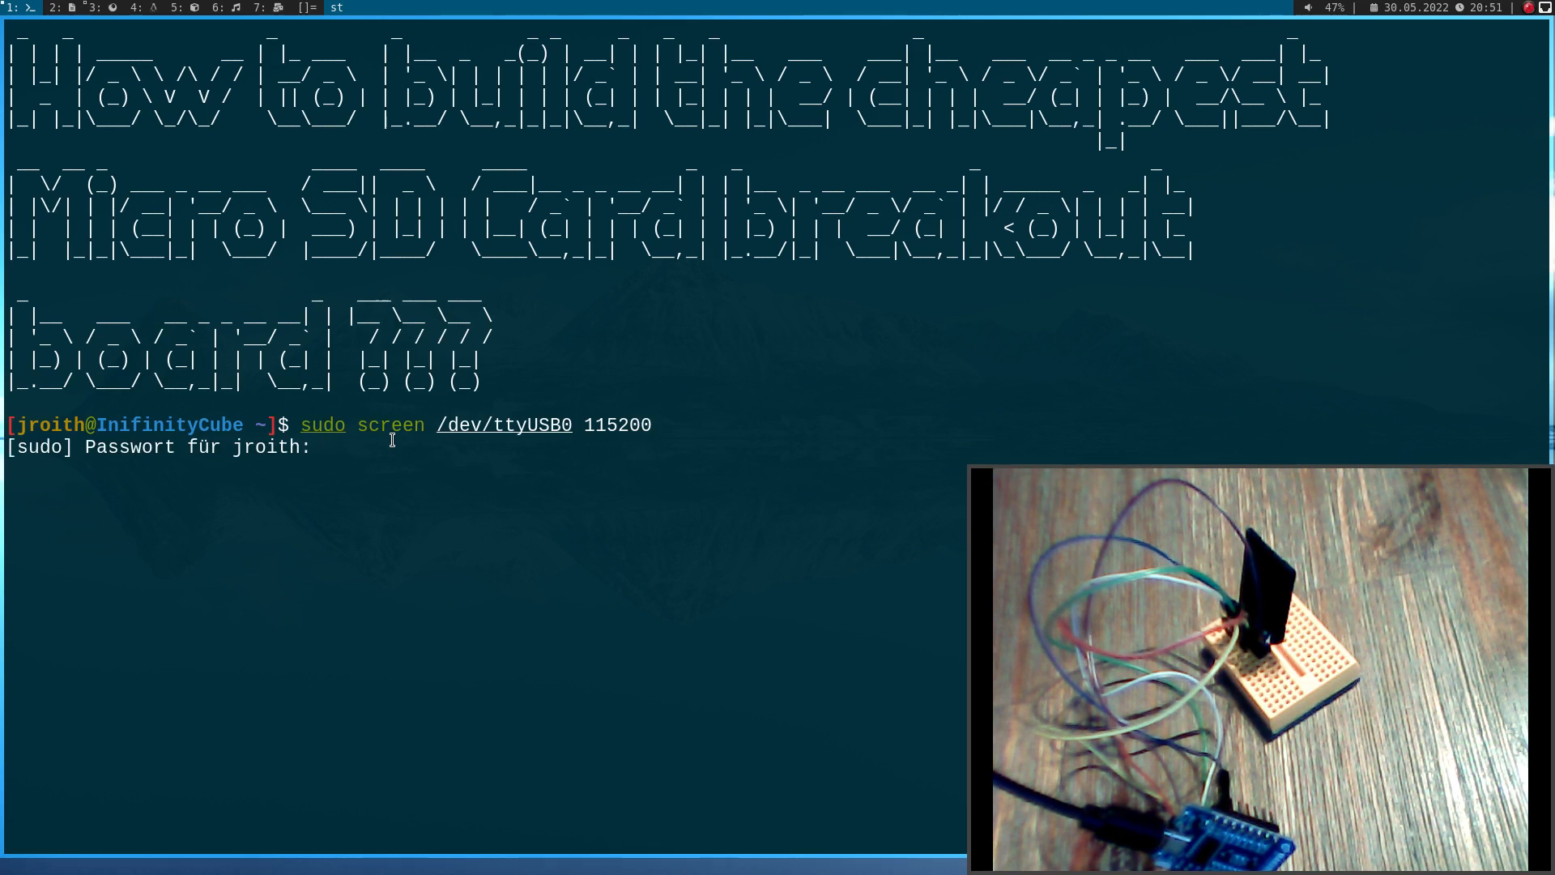
key(Return)
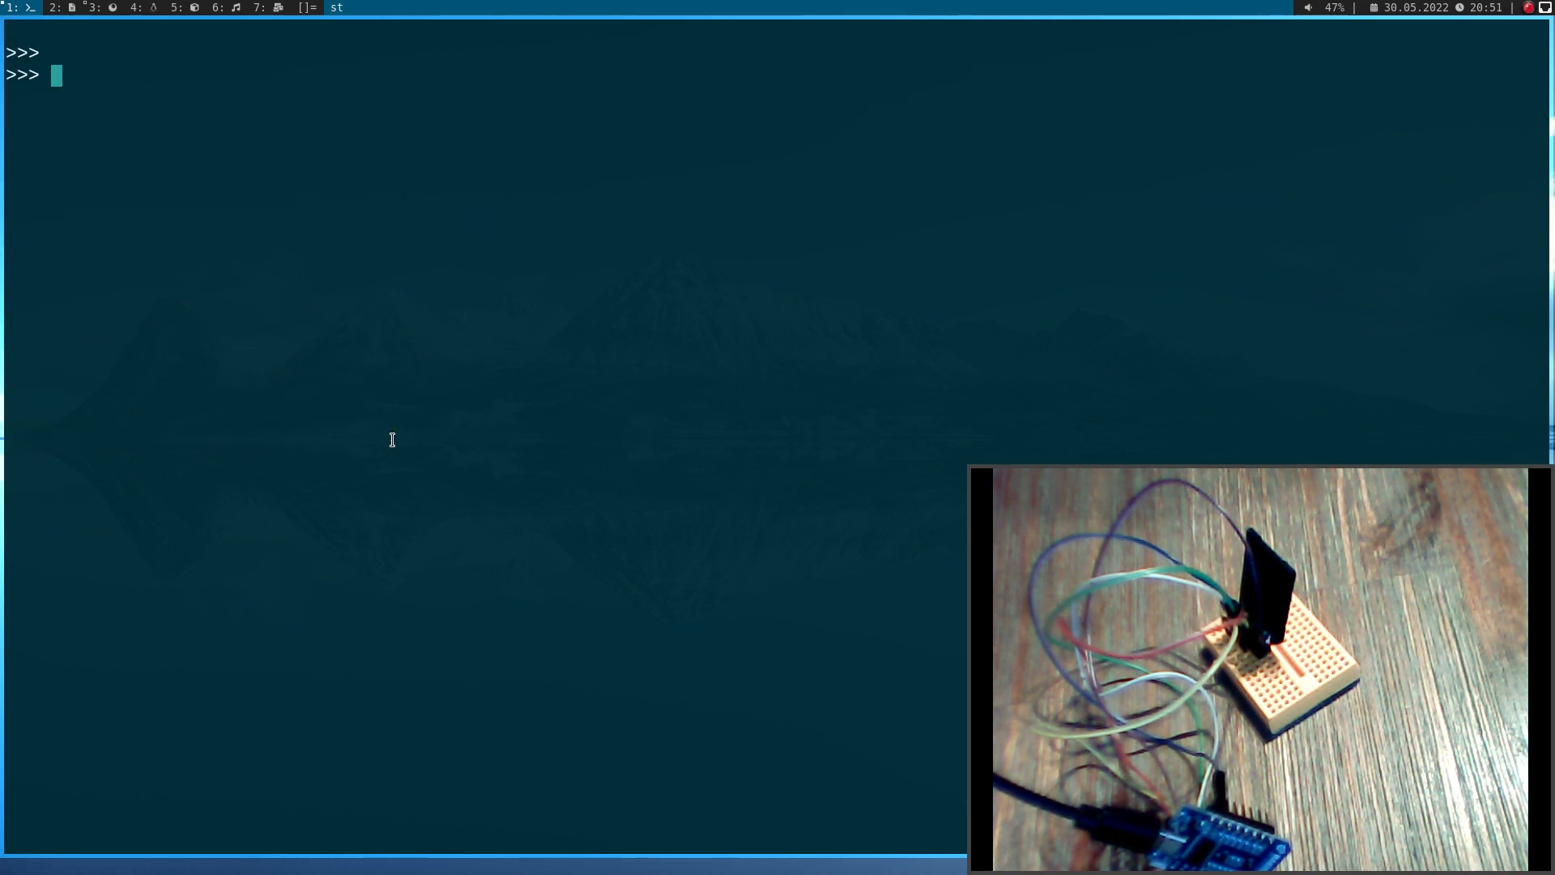
Run 'from machine import Pin, SPI' and begin the sdcard import
key(Return)
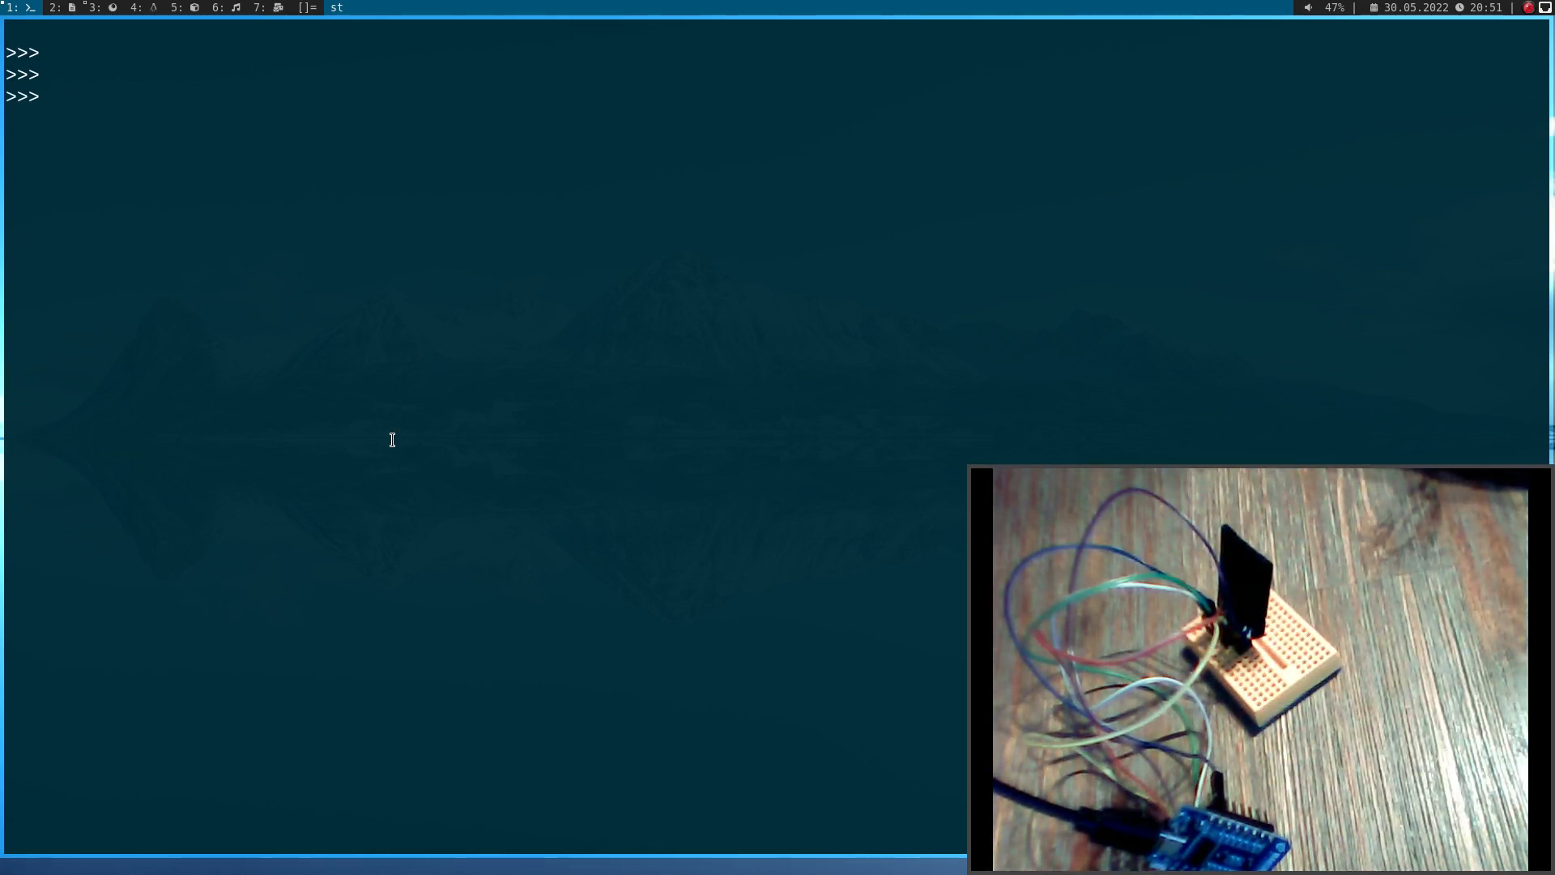
text(import)
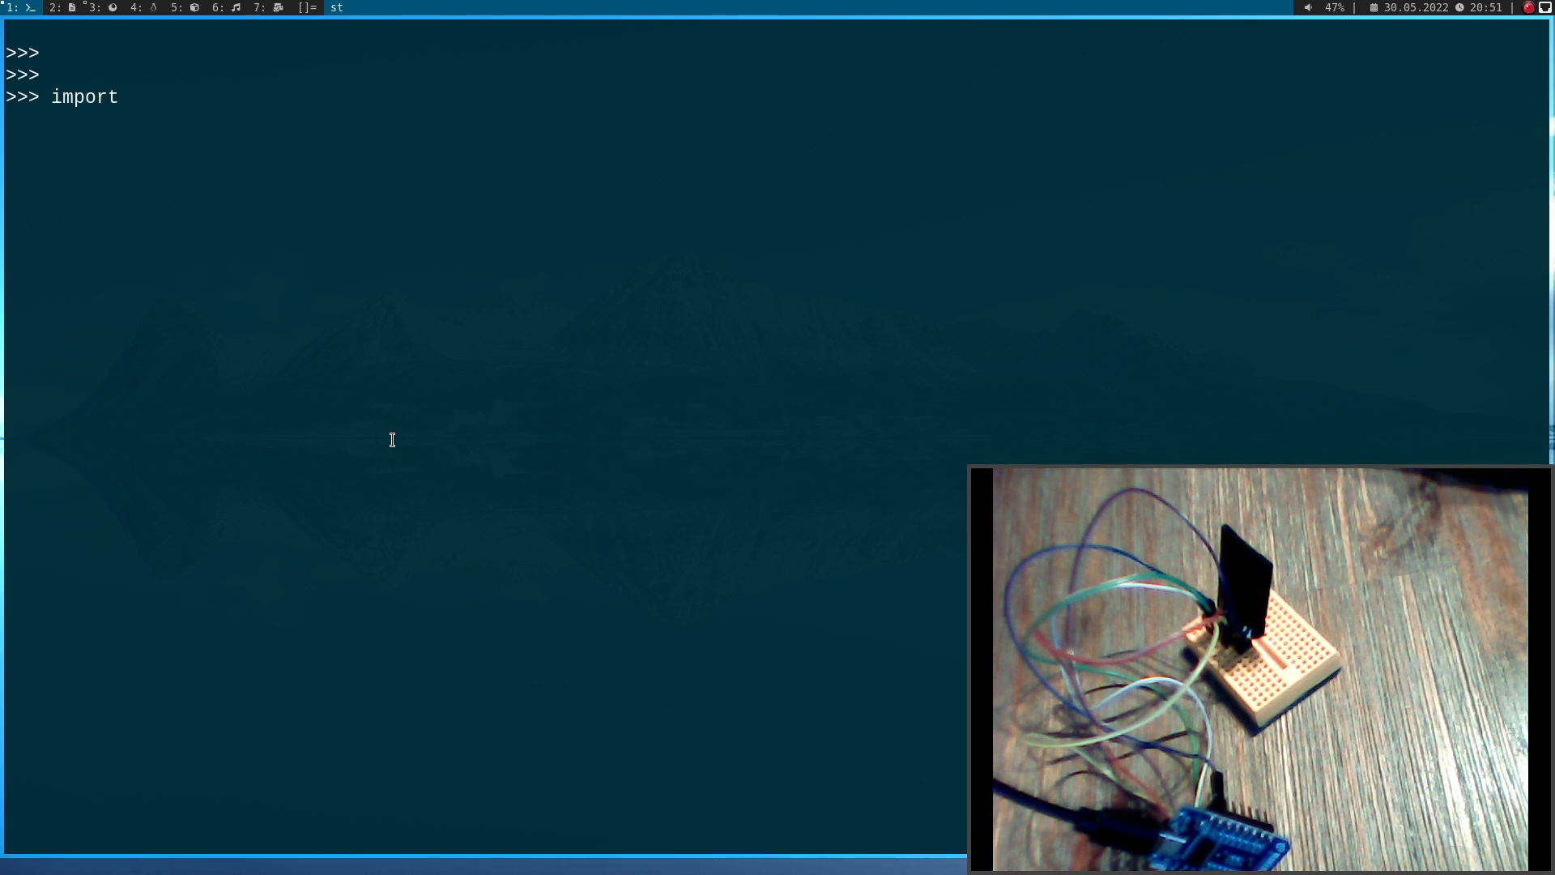
text(from)
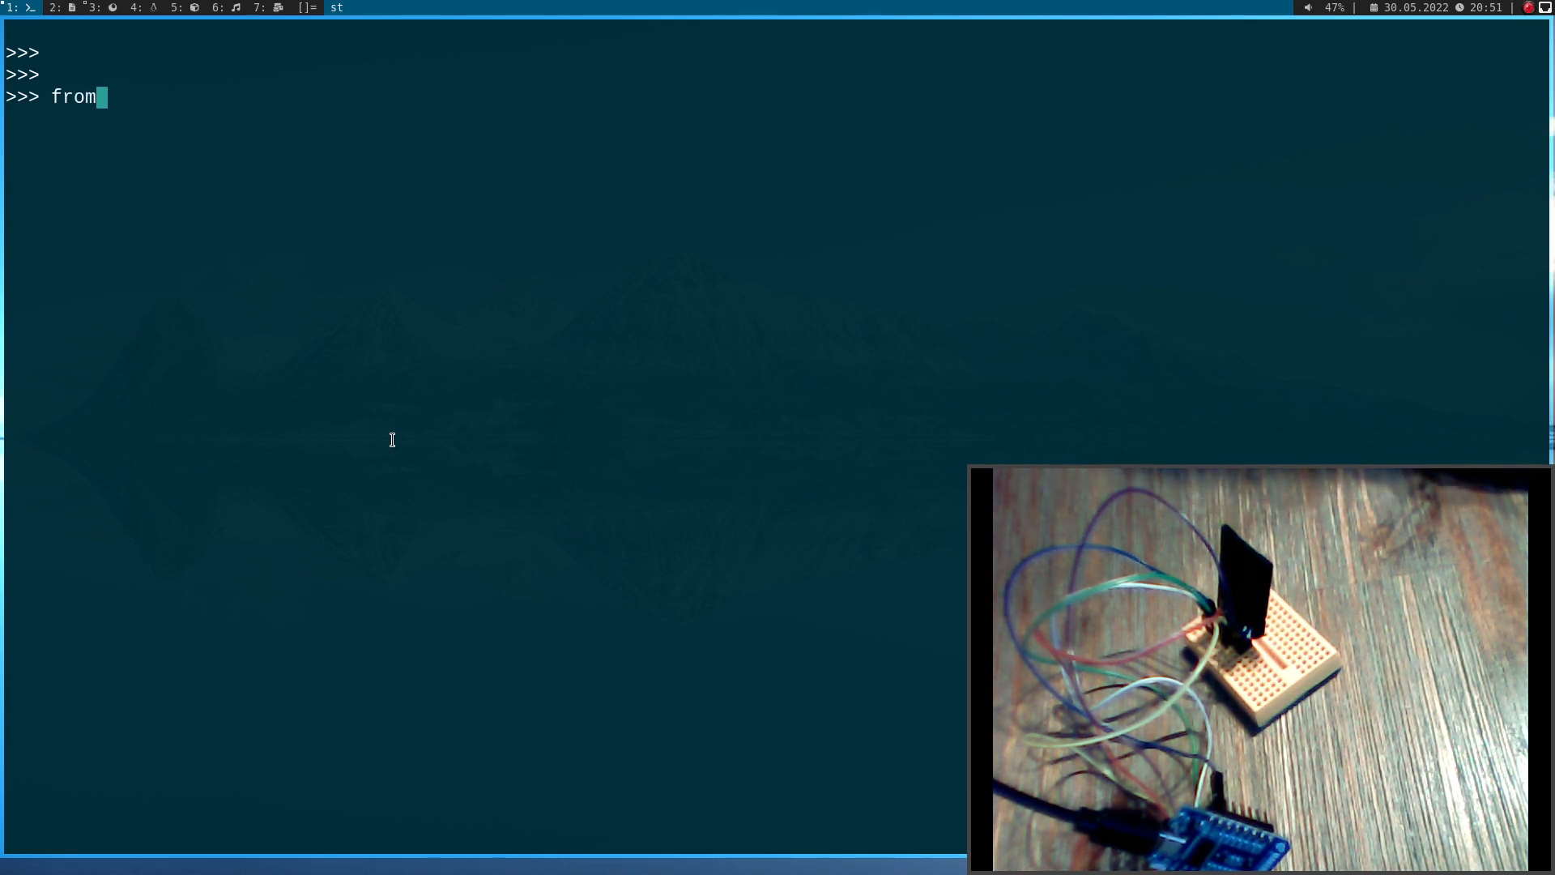
text(machine i)
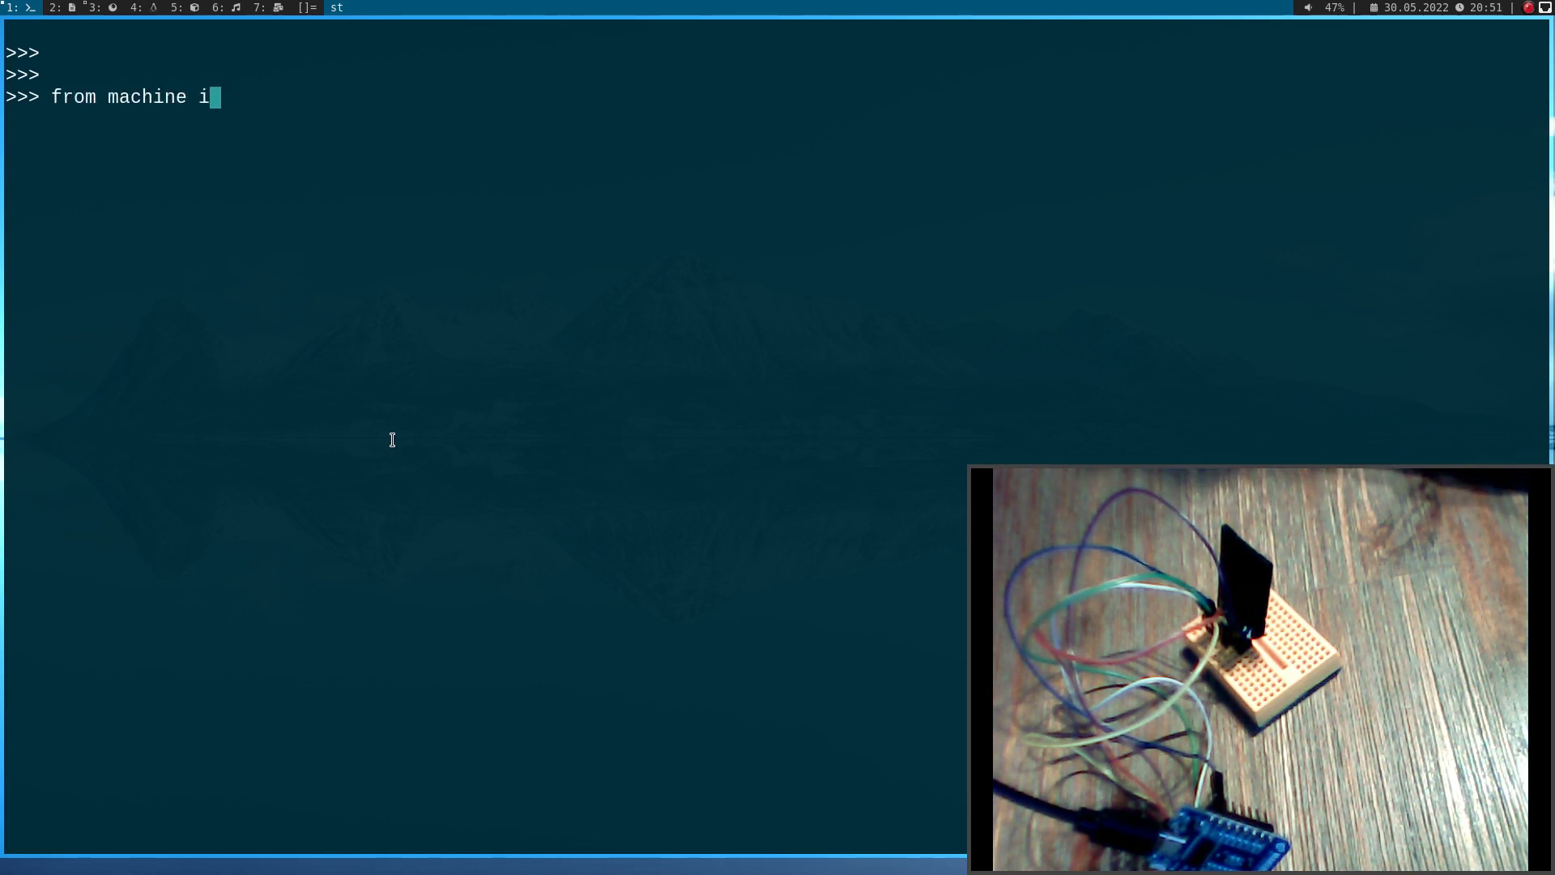
text(mport)
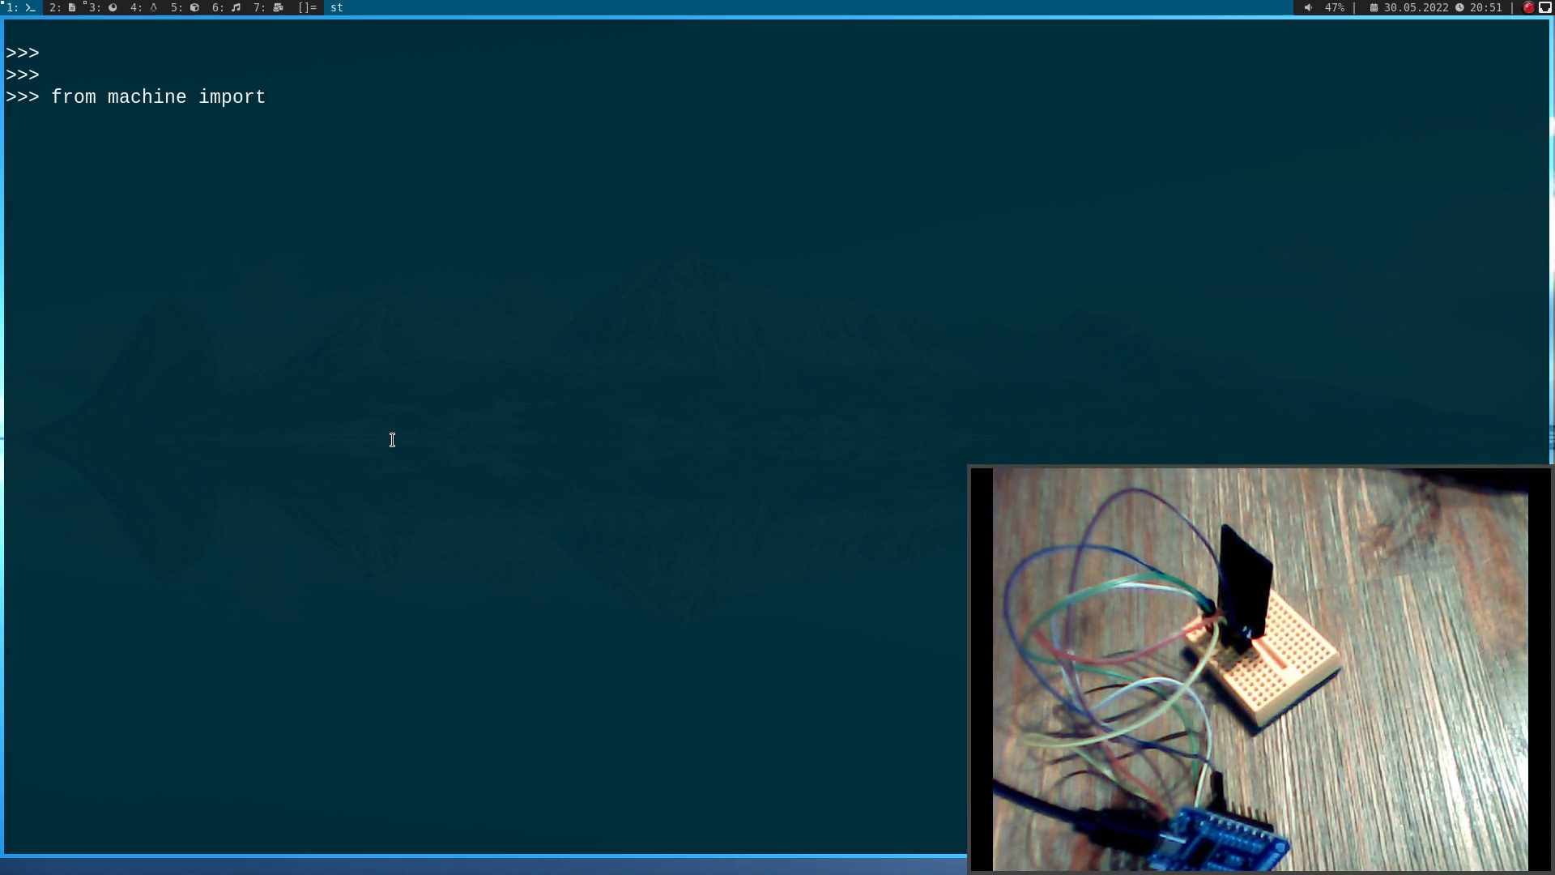
text(Pin, SP)
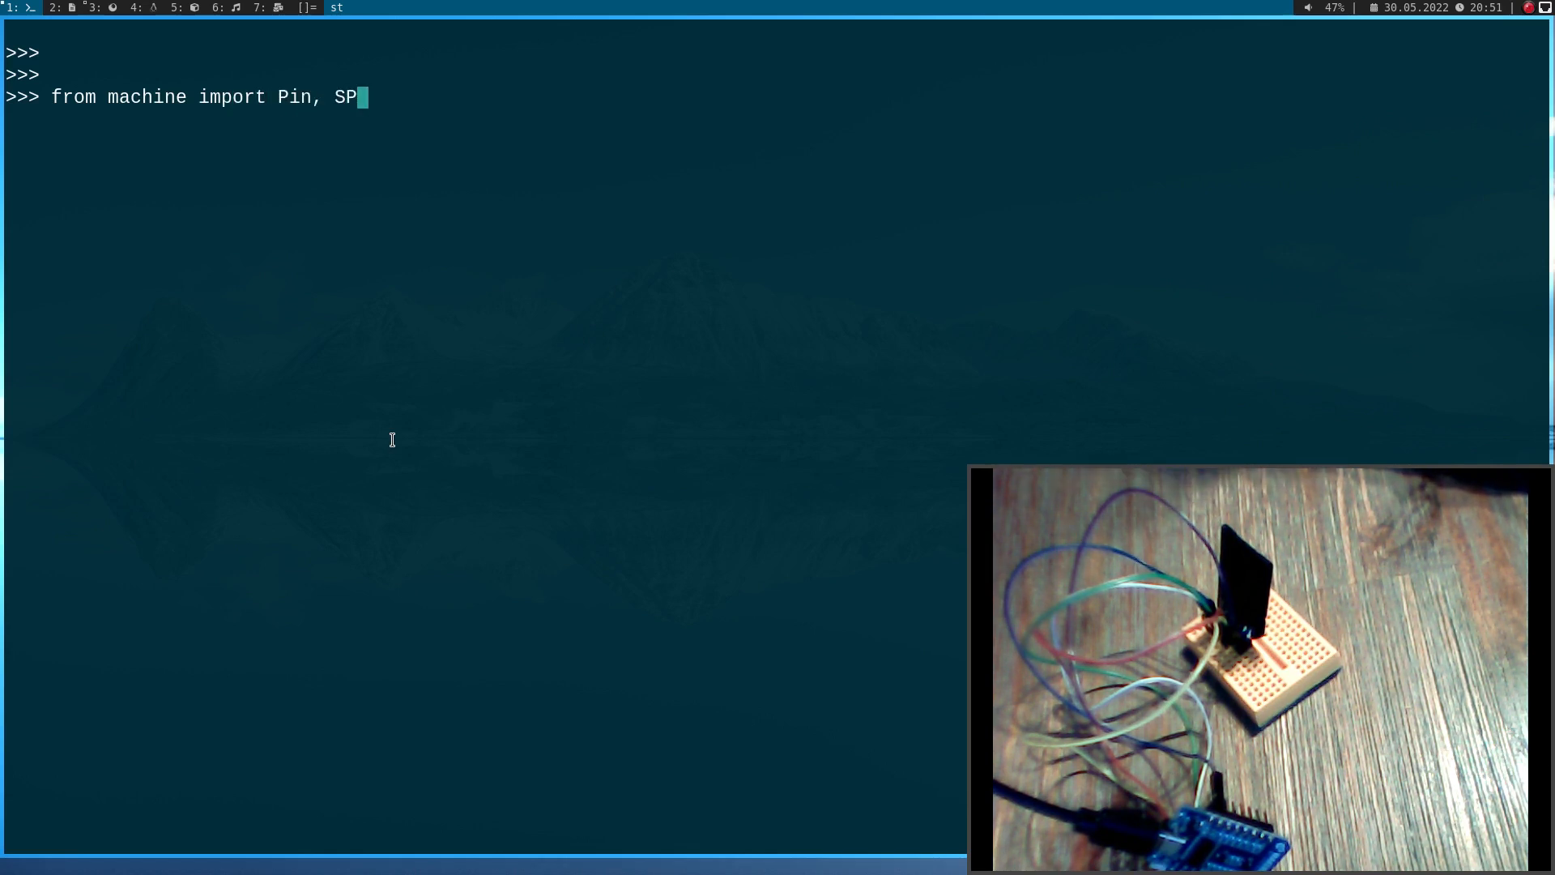
key(Return)
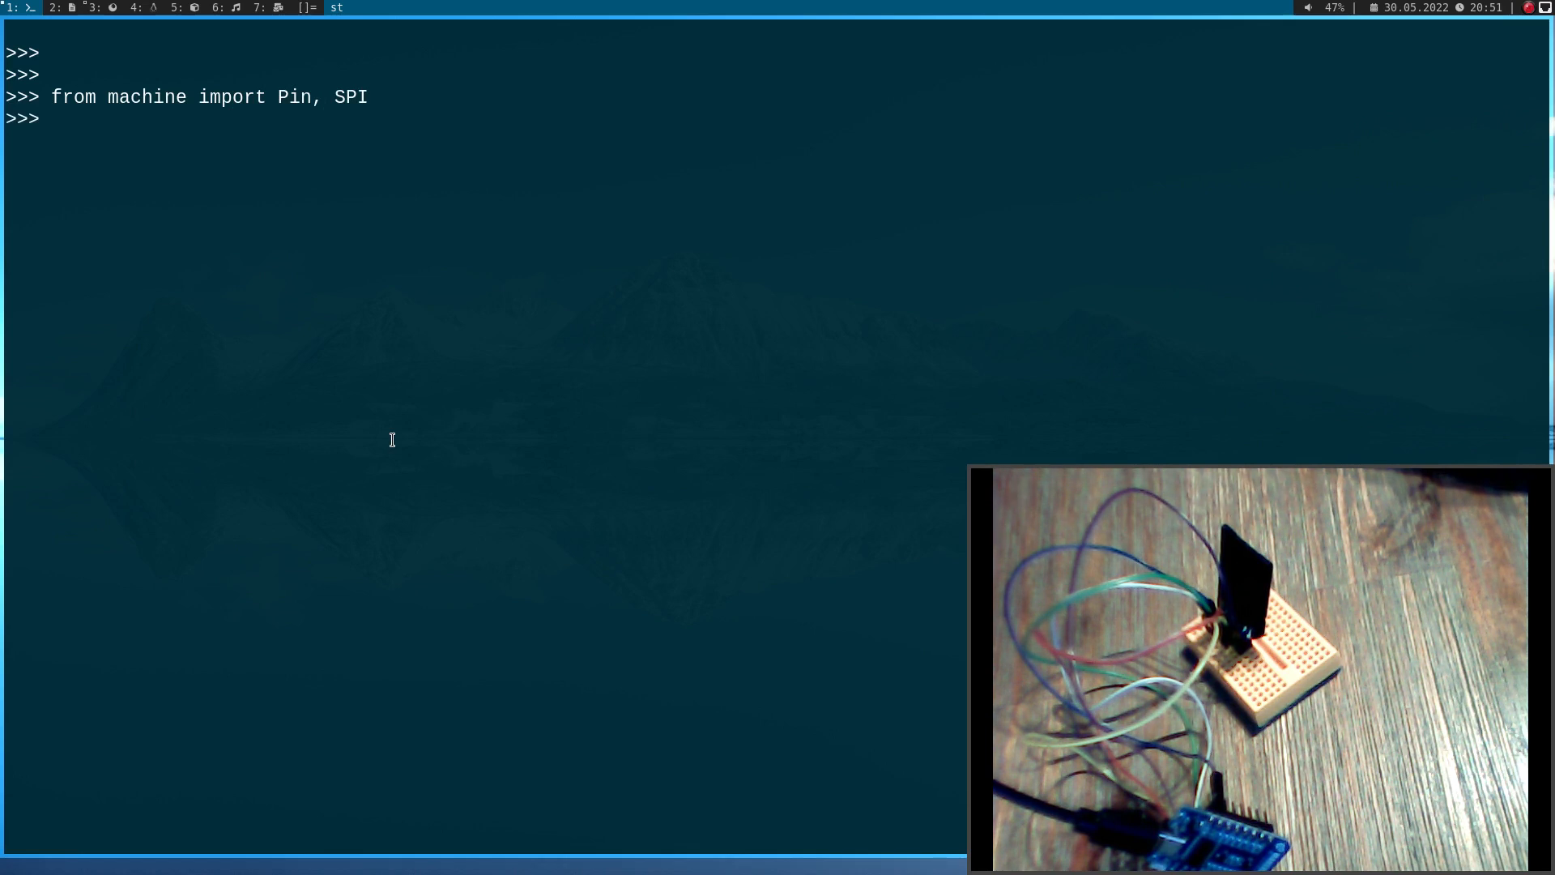
text(import sdc)
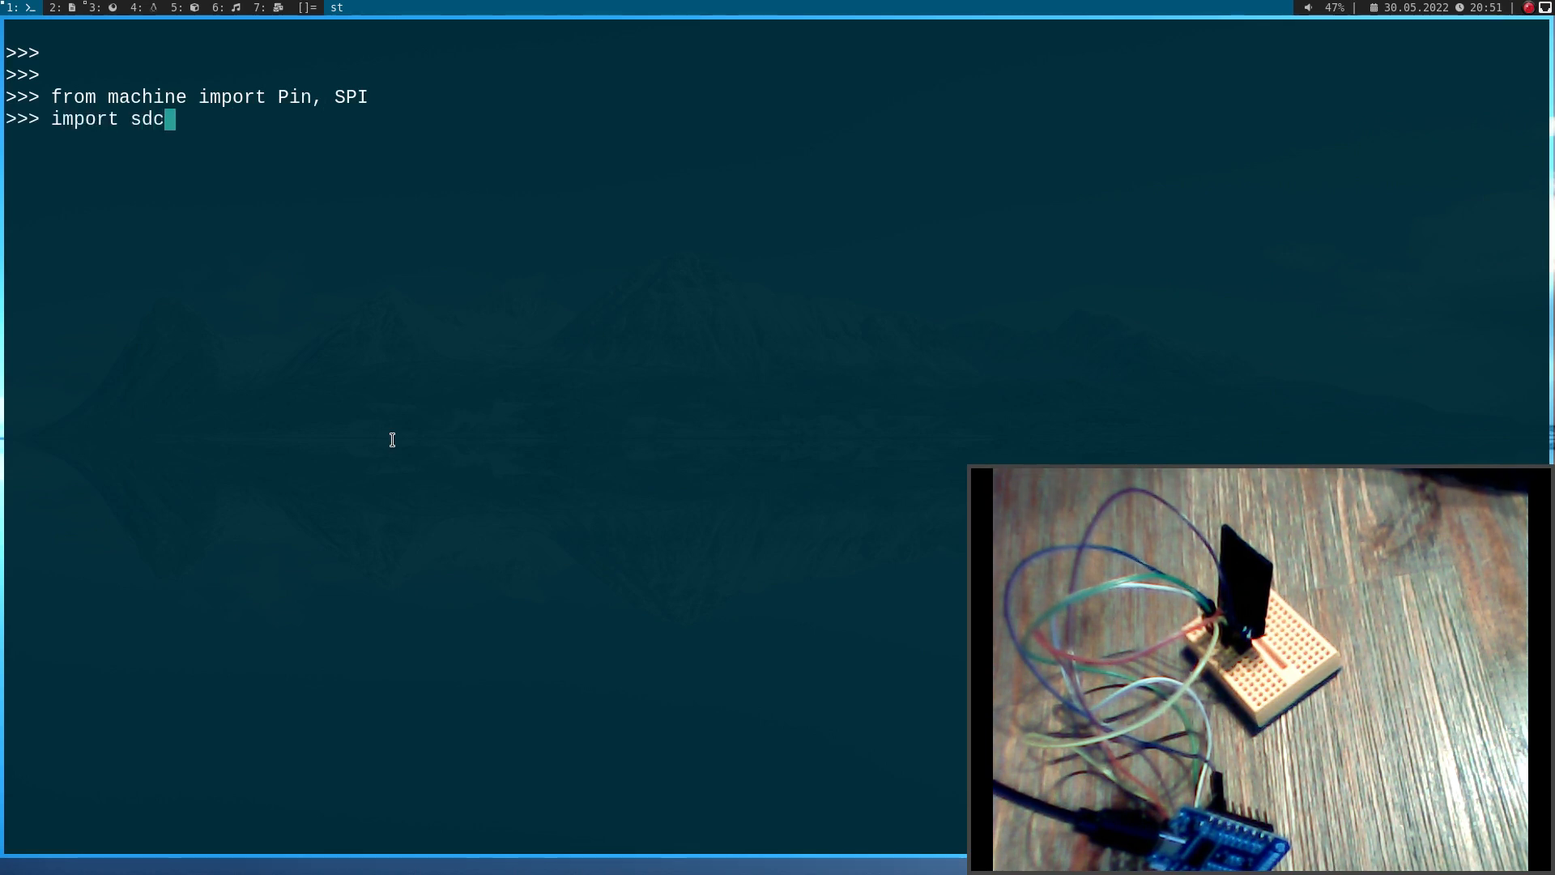
Import the sdcard driver module and uos
key(Return)
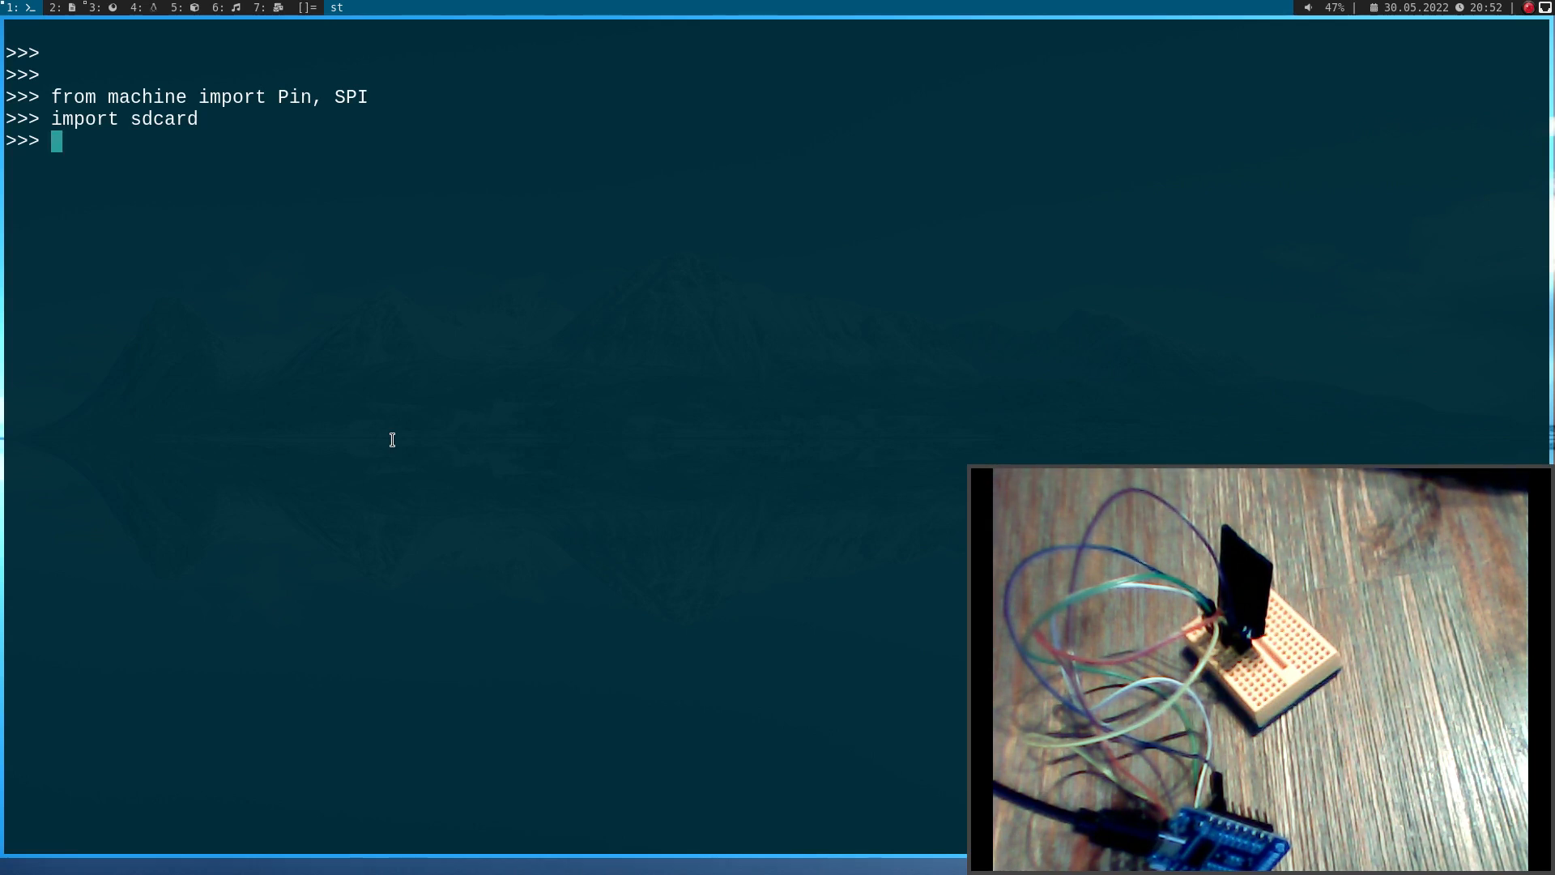
text(import uos)
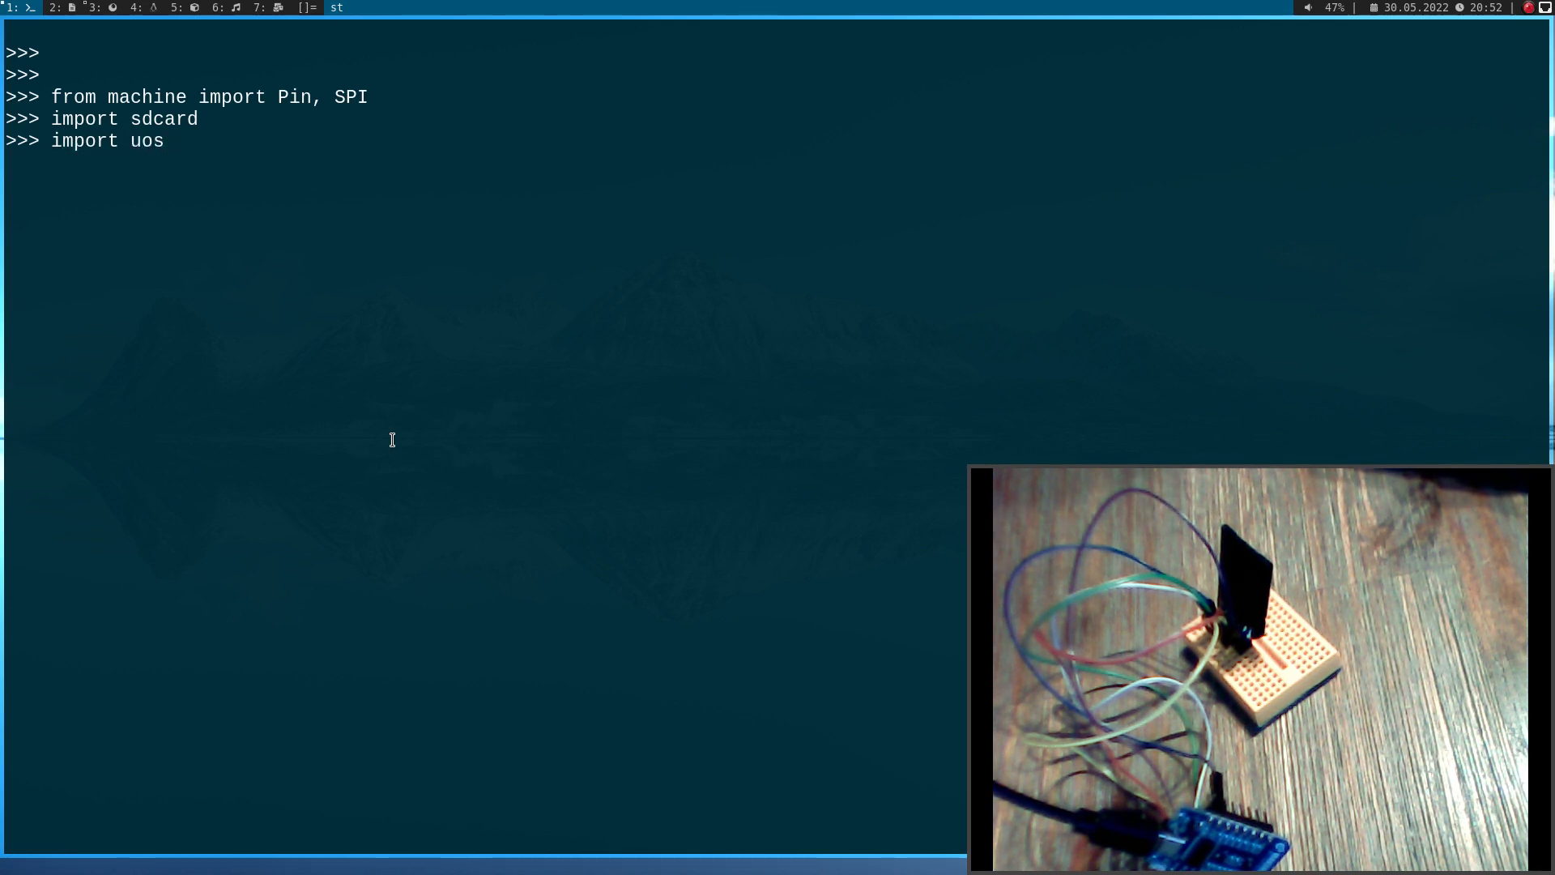
key(Return)
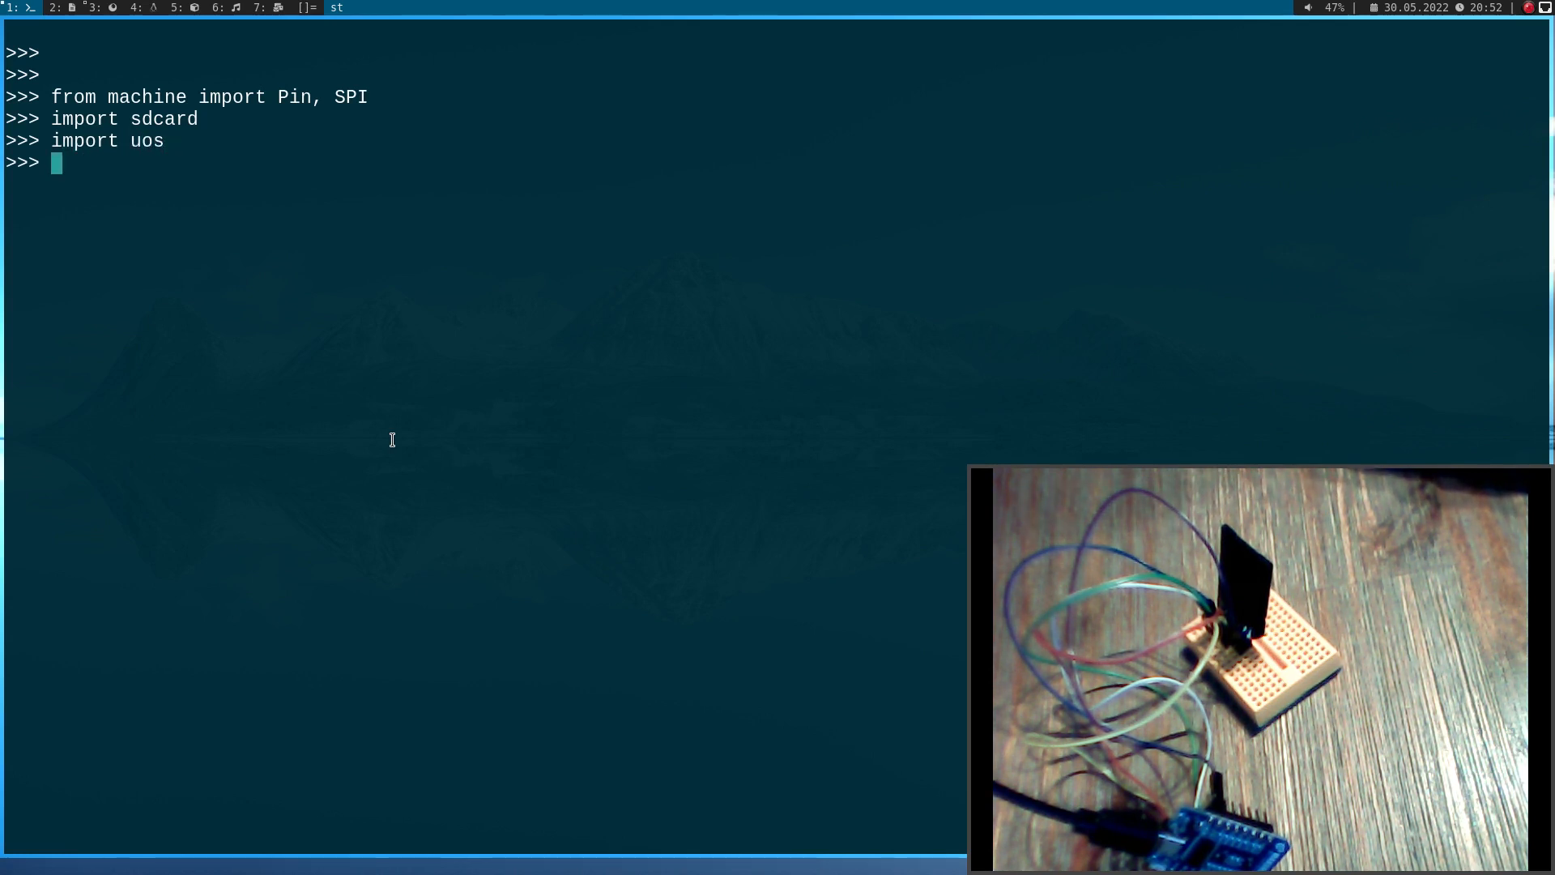
Define cs = Pin(15, Pin.OUT) as the chip-select output
text(cs =)
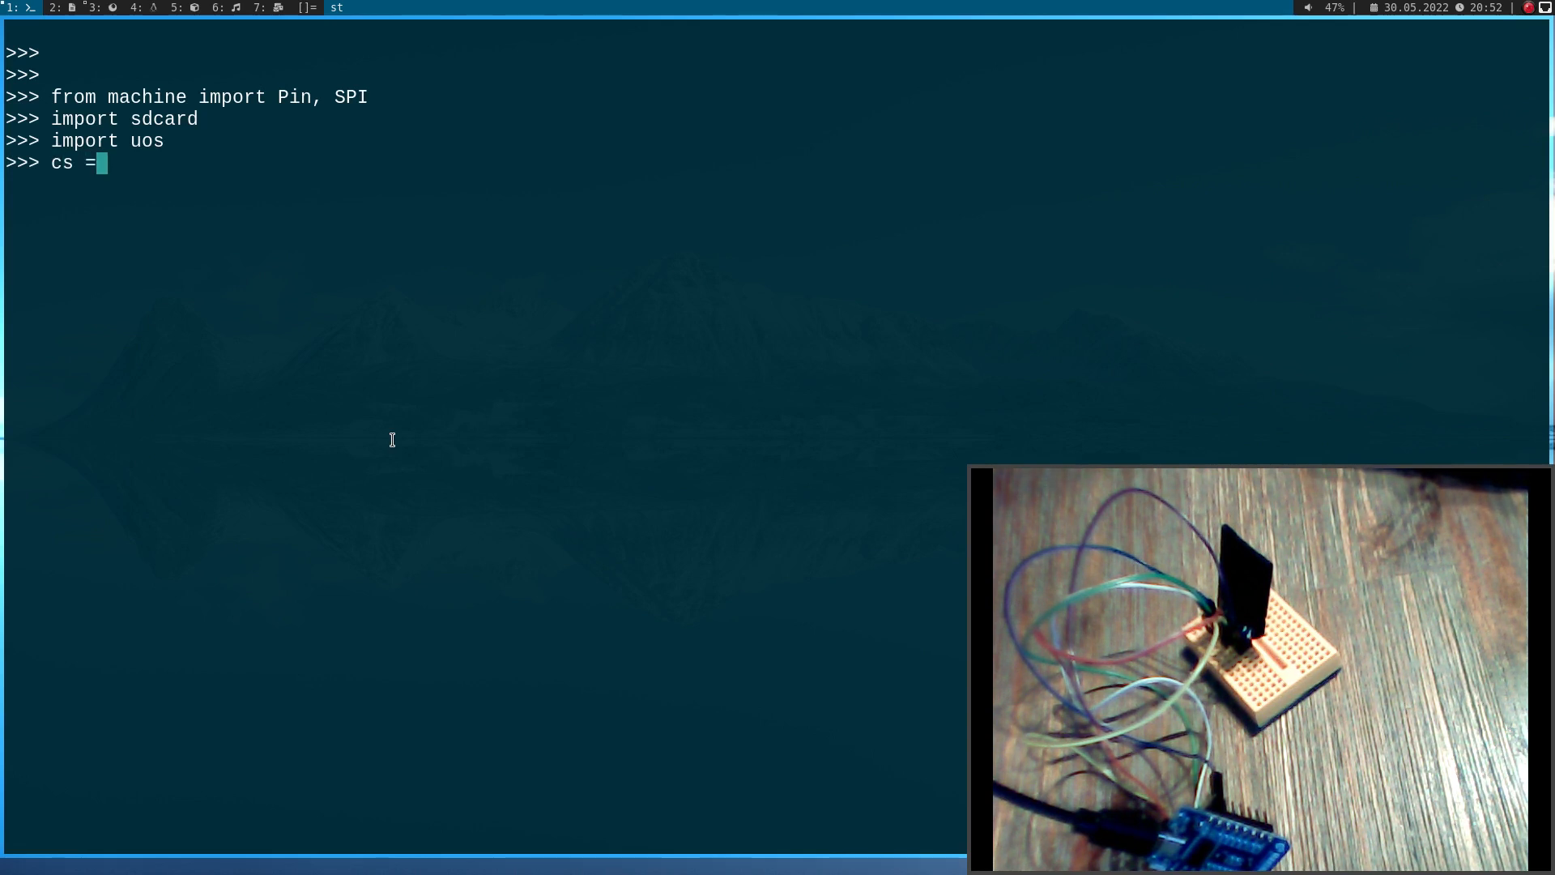
text(Pin(15,)
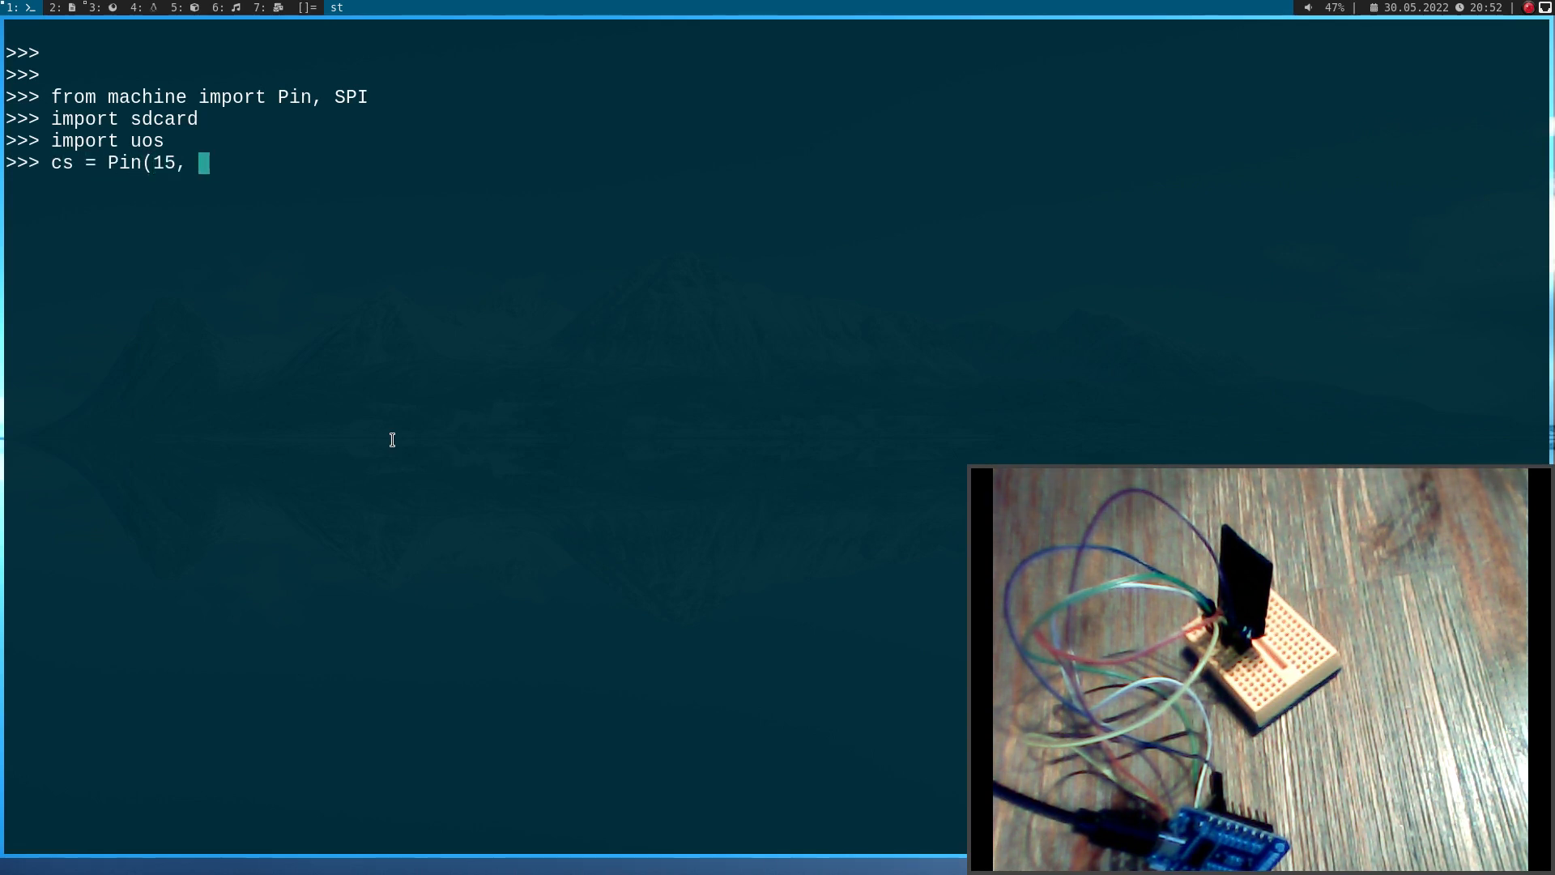
text(Pin.OUT)
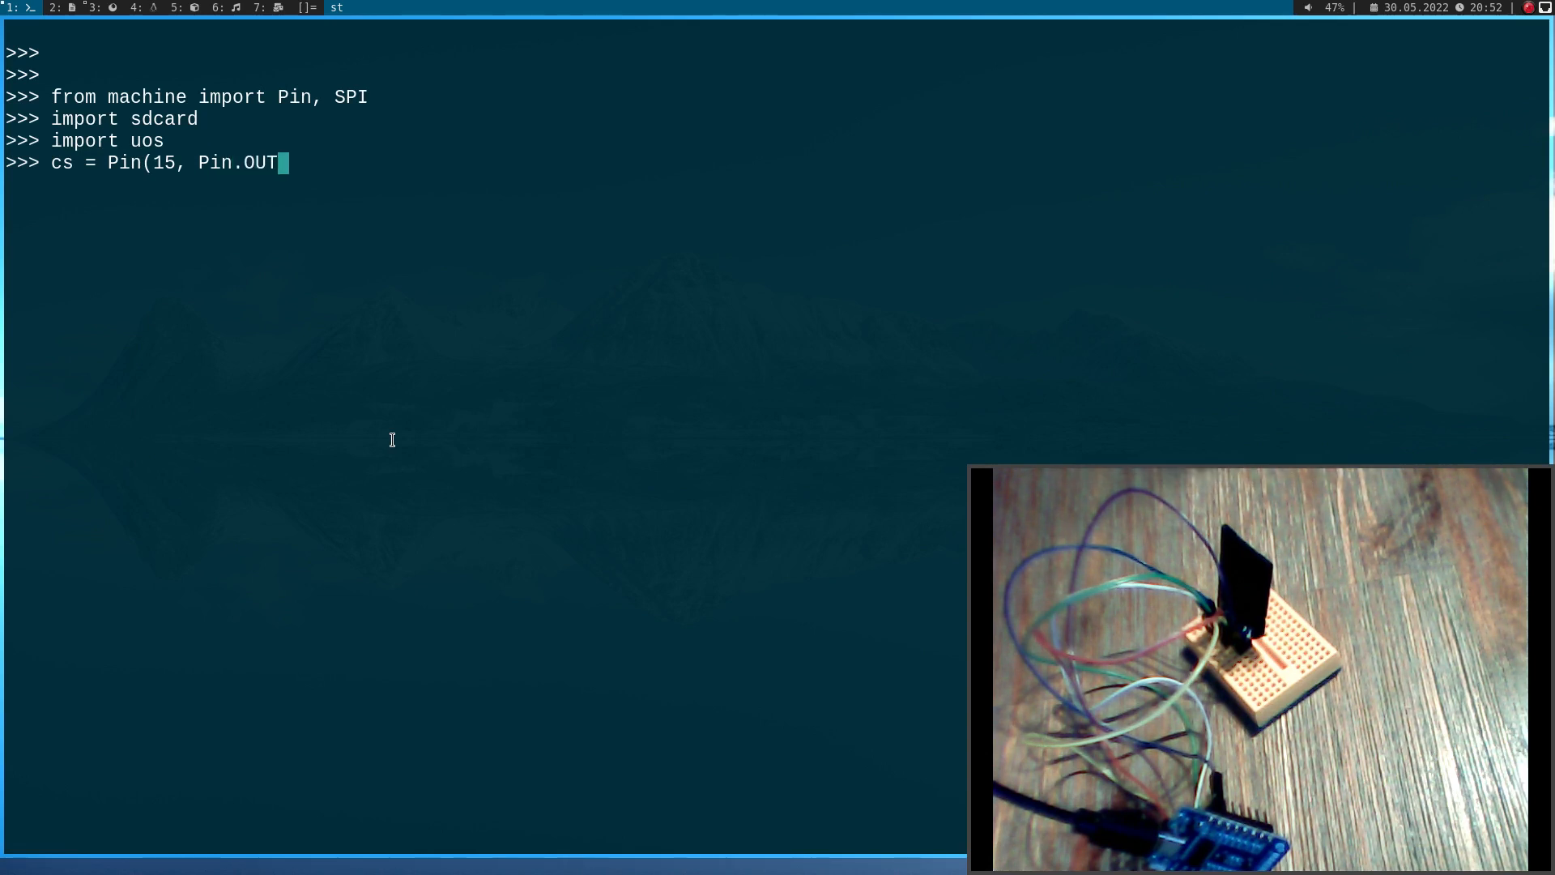
key(Return)
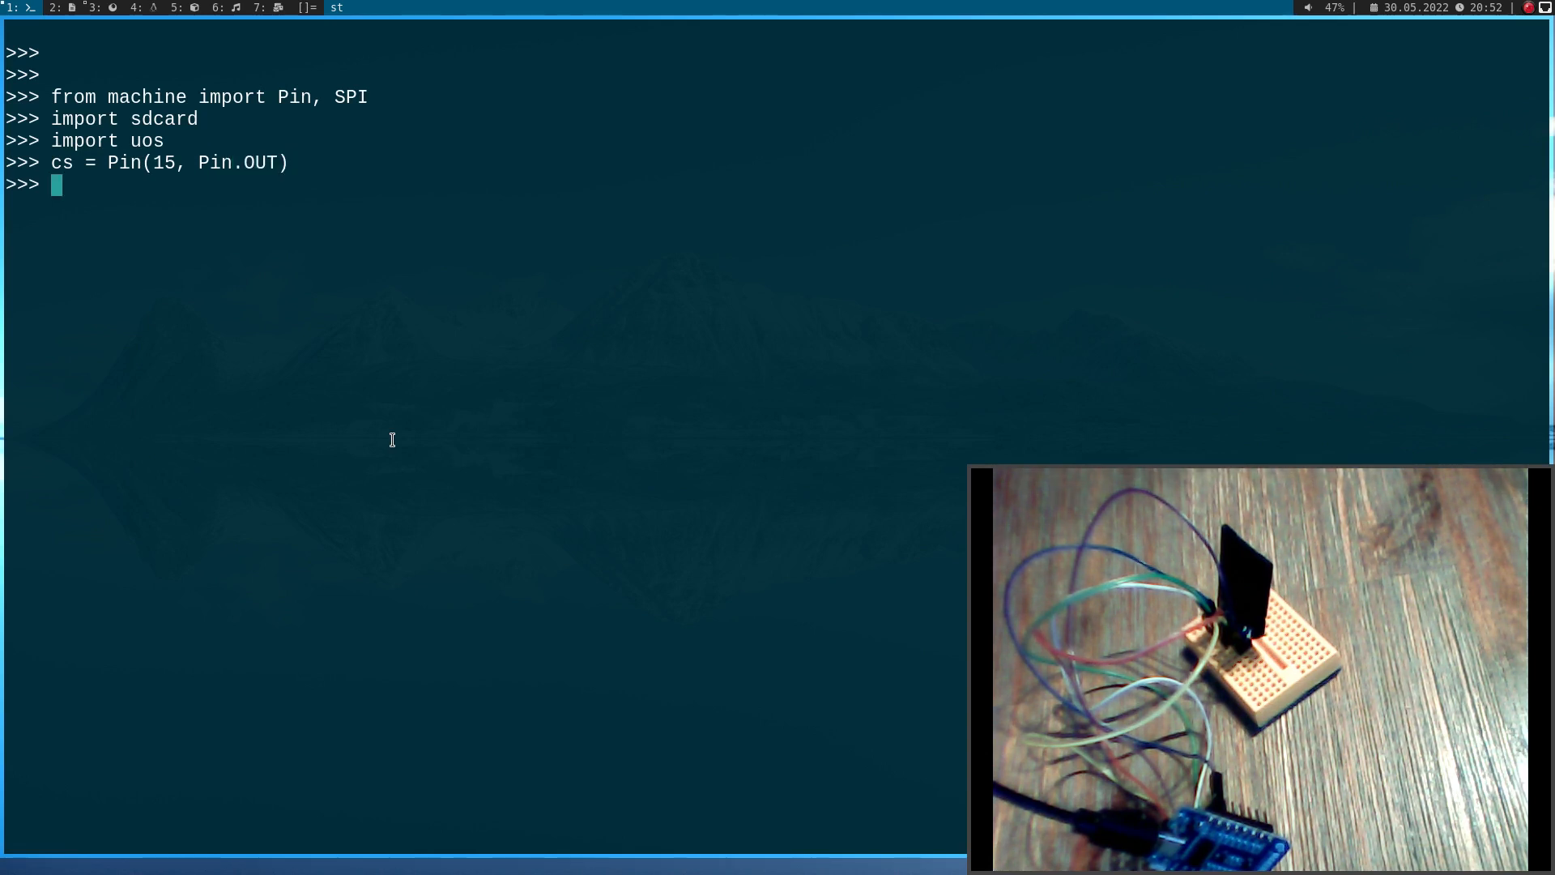
Create spi = SPI(1, baudrate=1000000, phase=0, polarity=0)
text(spi = SPI)
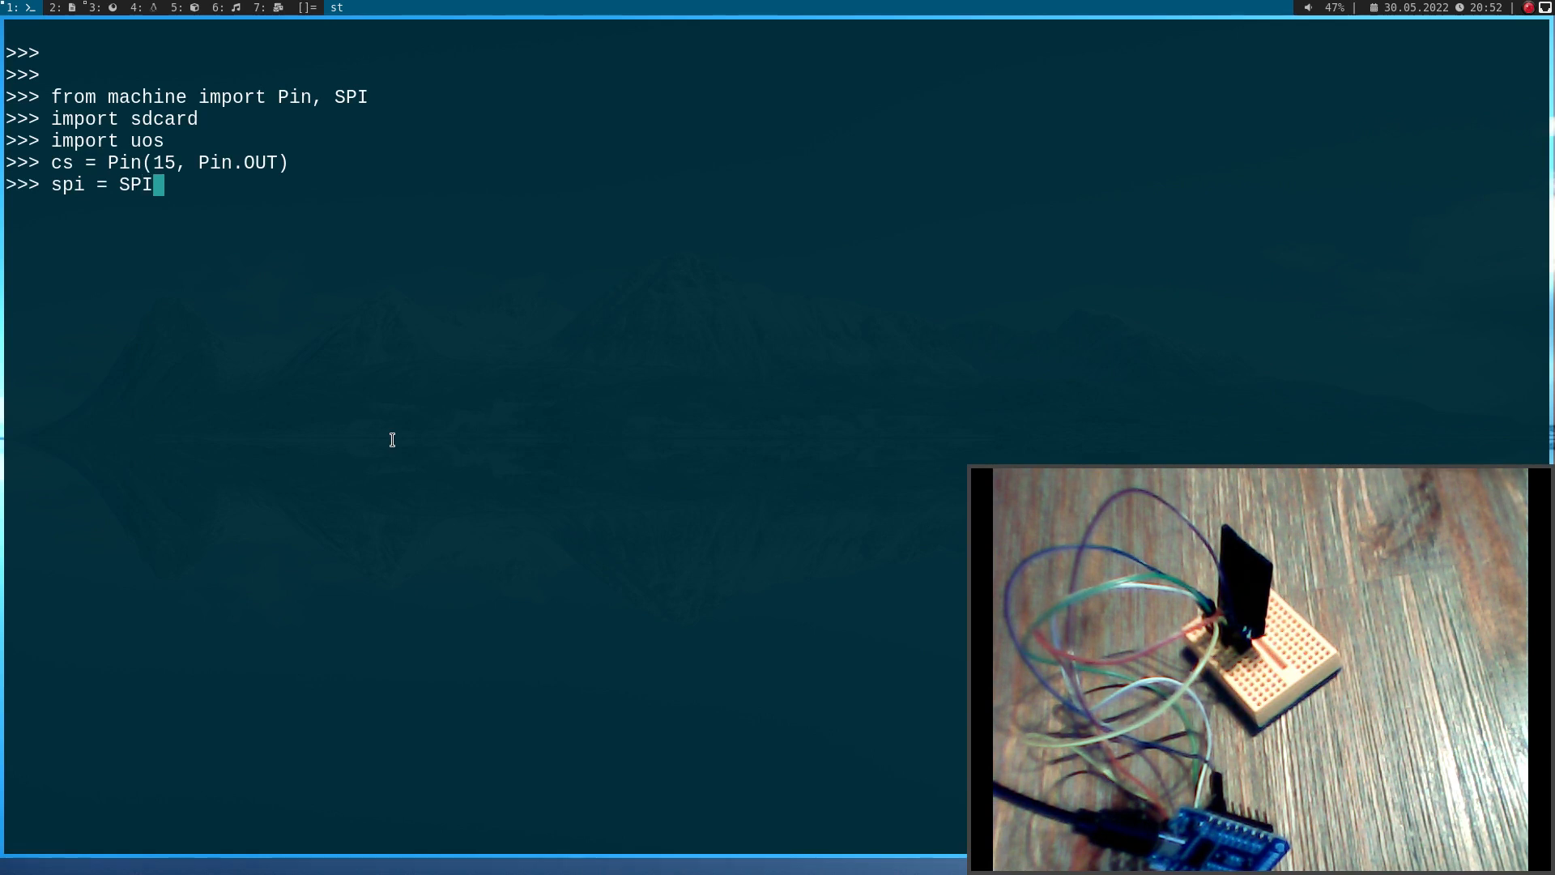
text((1,)
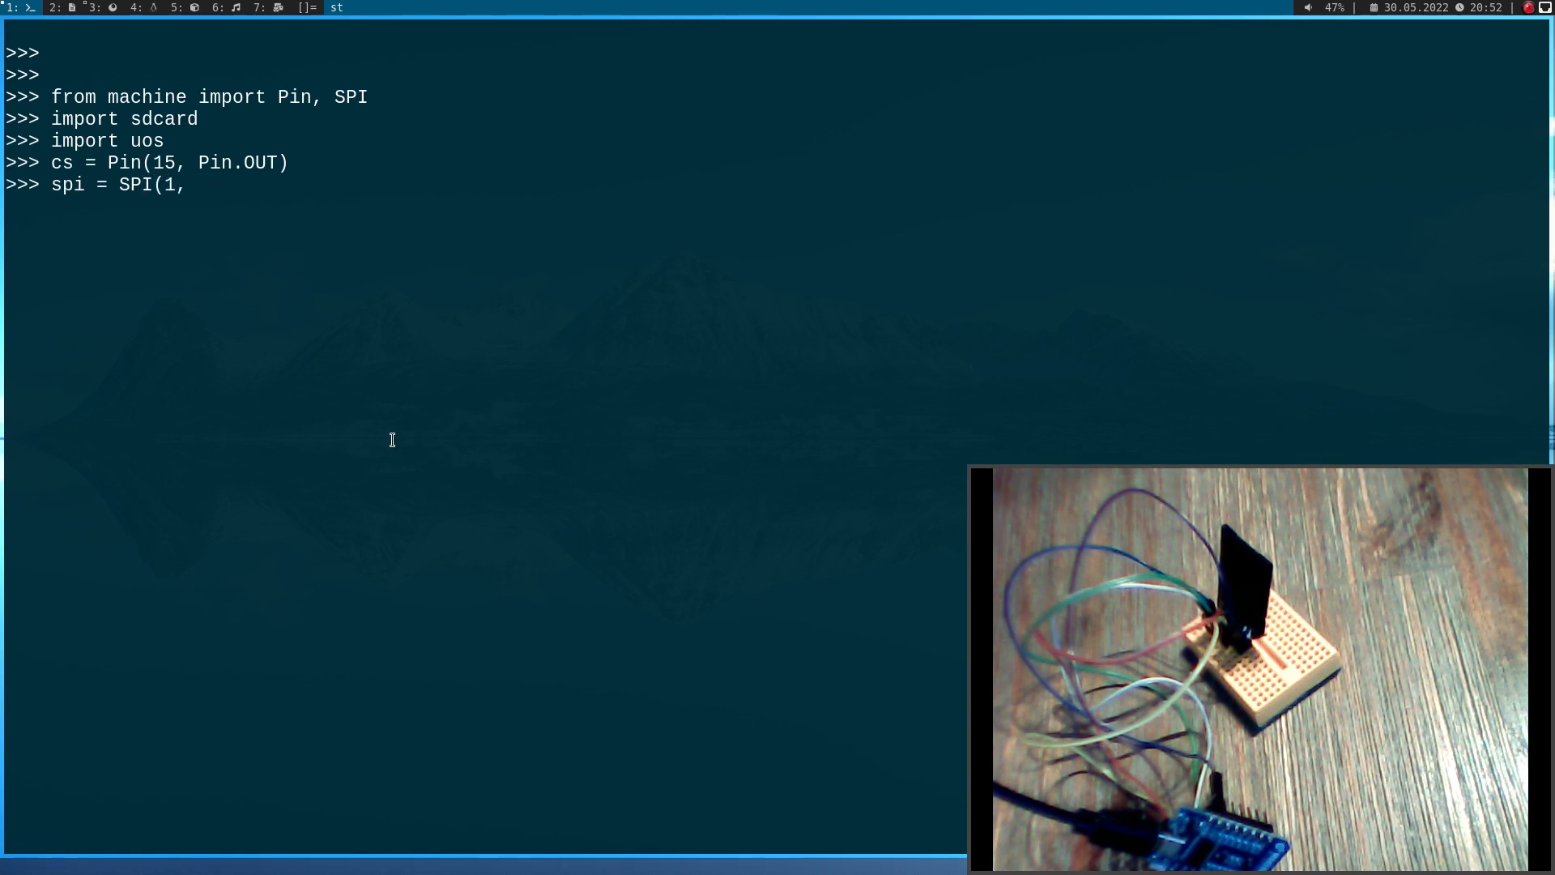
text(baudrate=1)
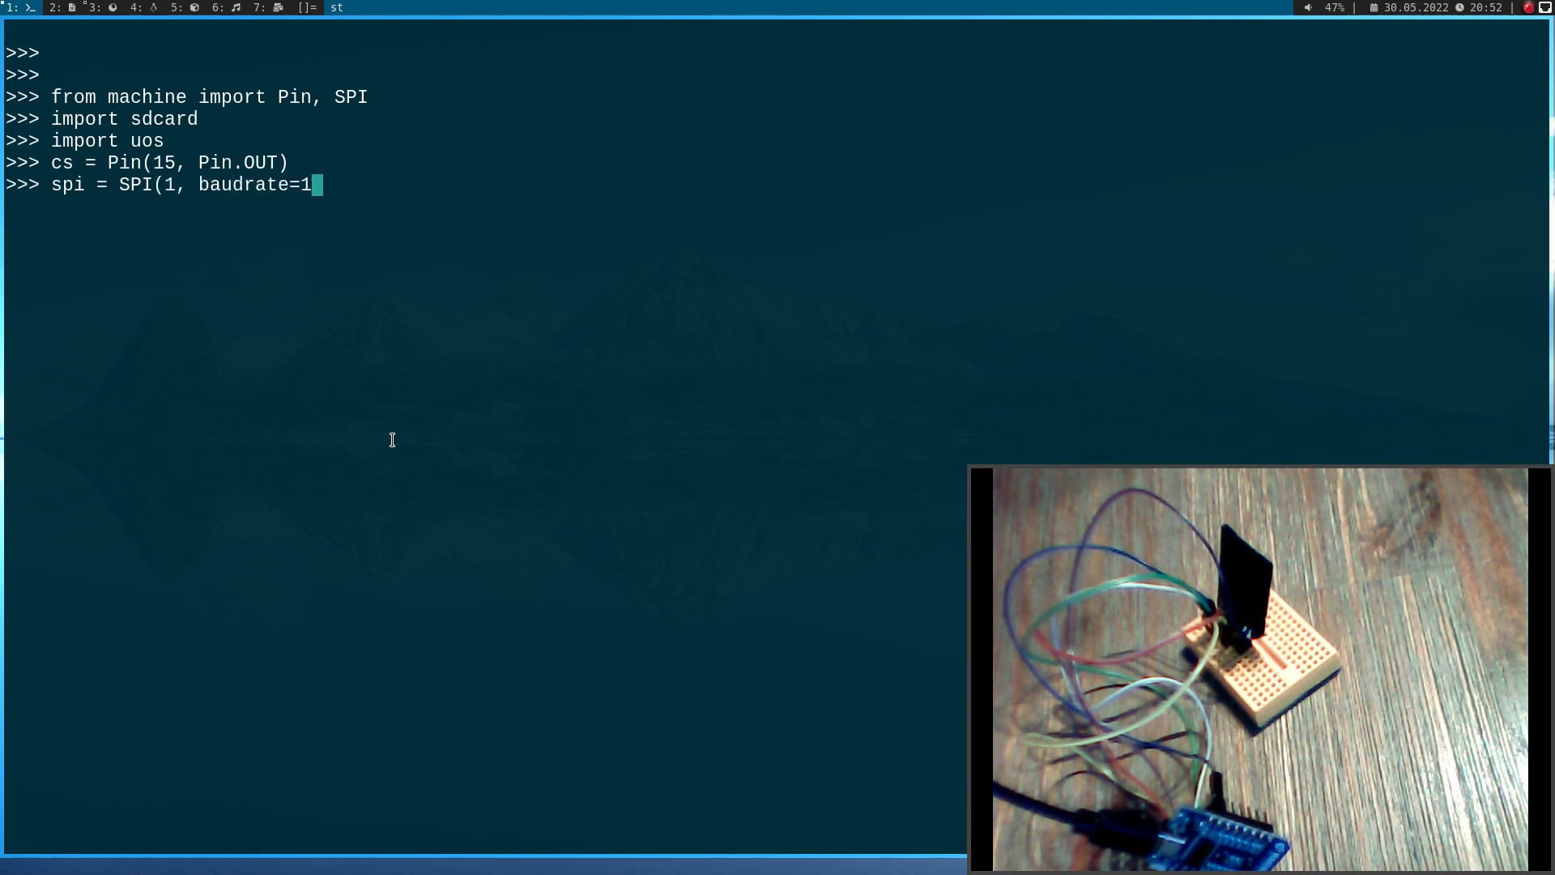
text(000000,)
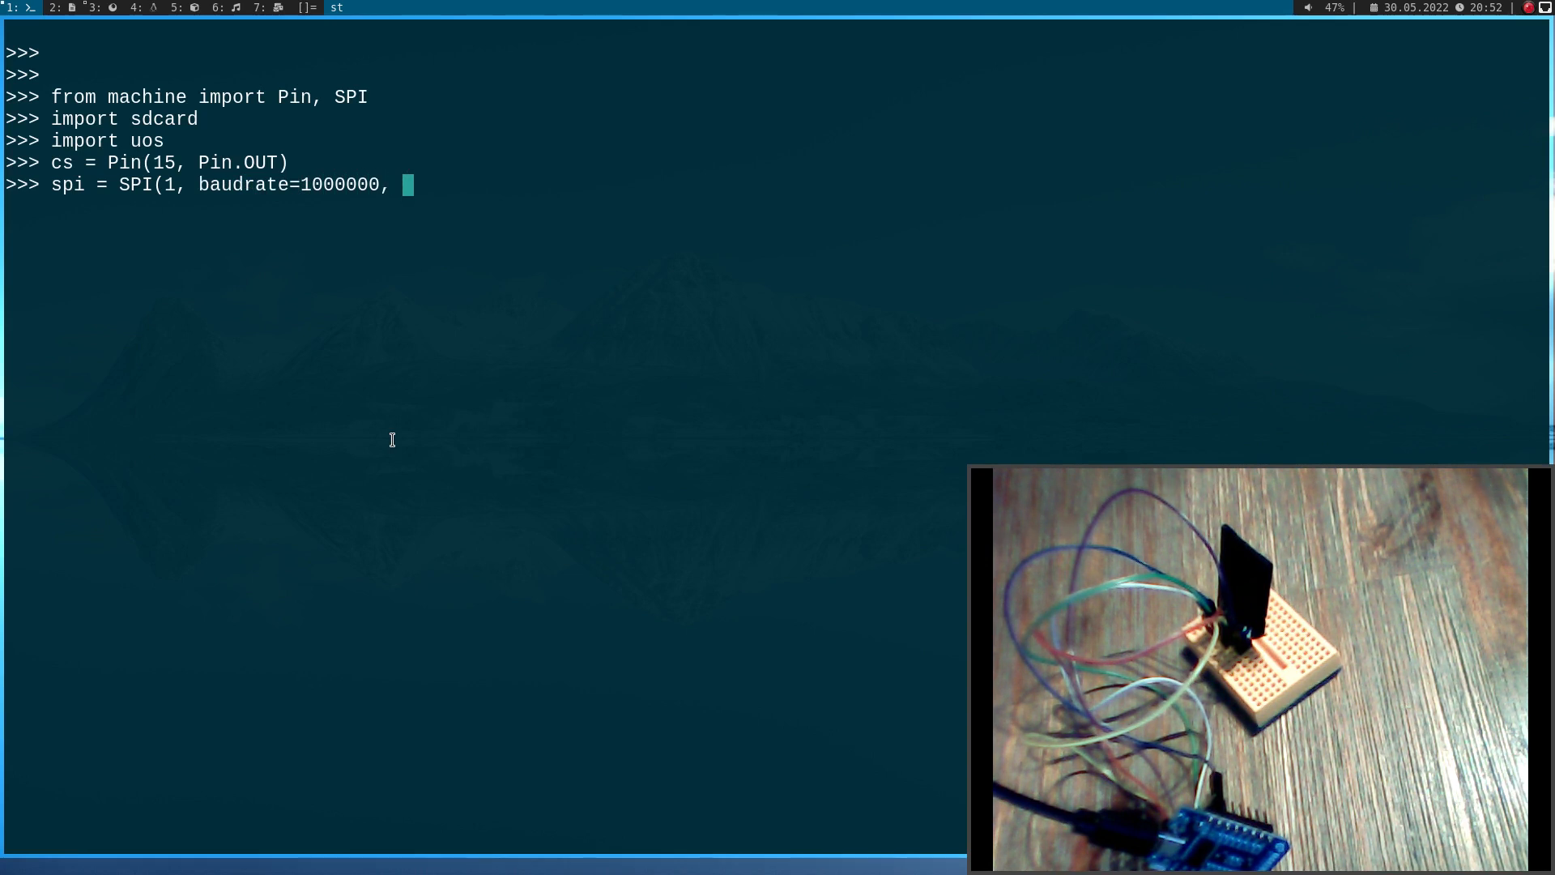
text(phase=)
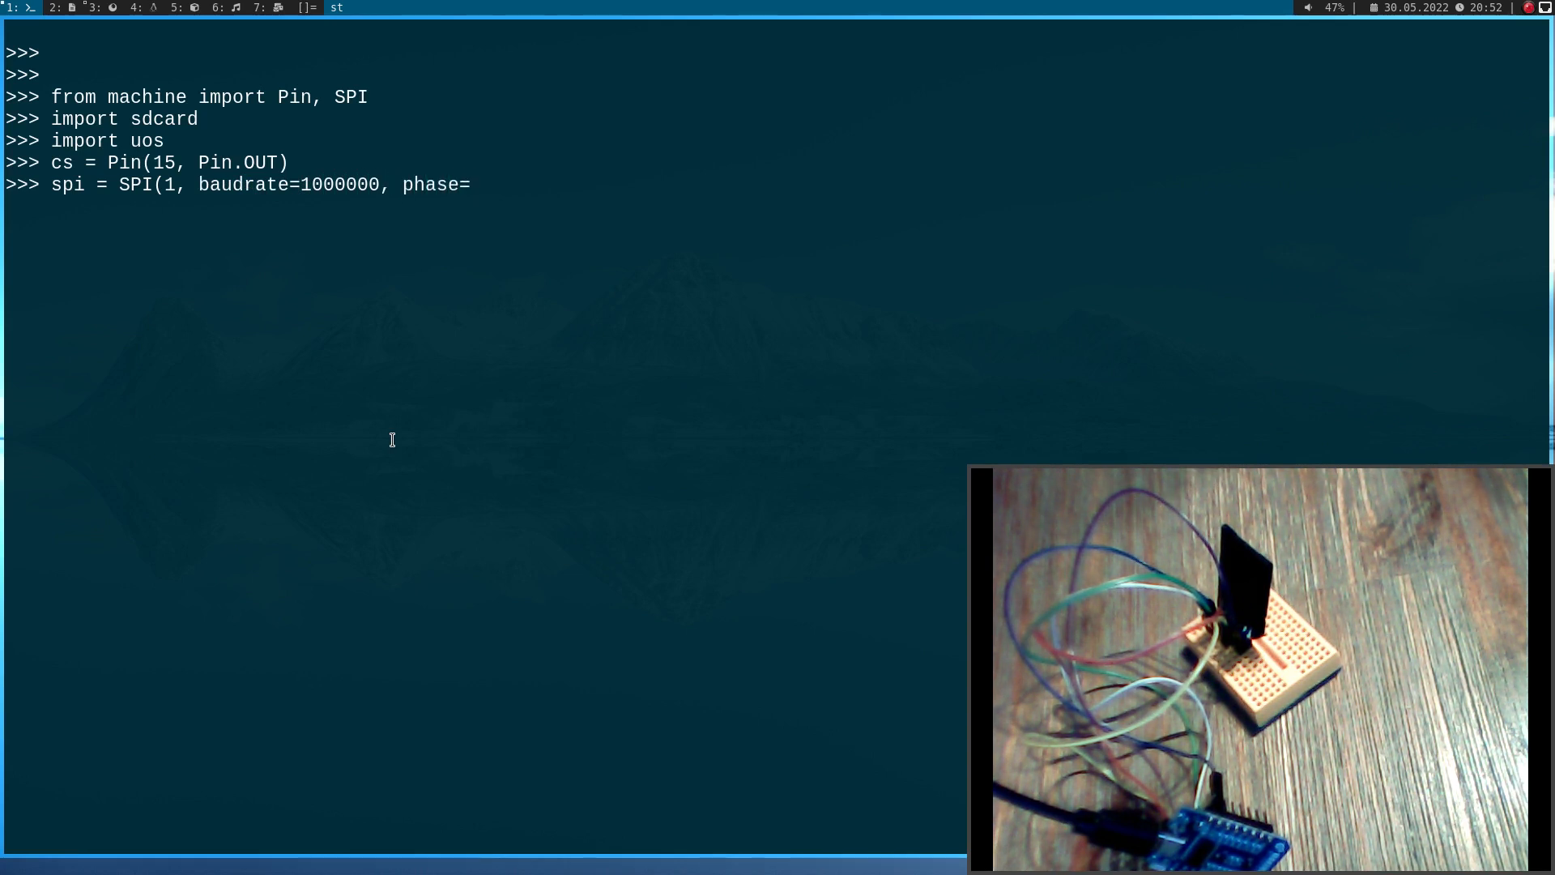
text(0, po)
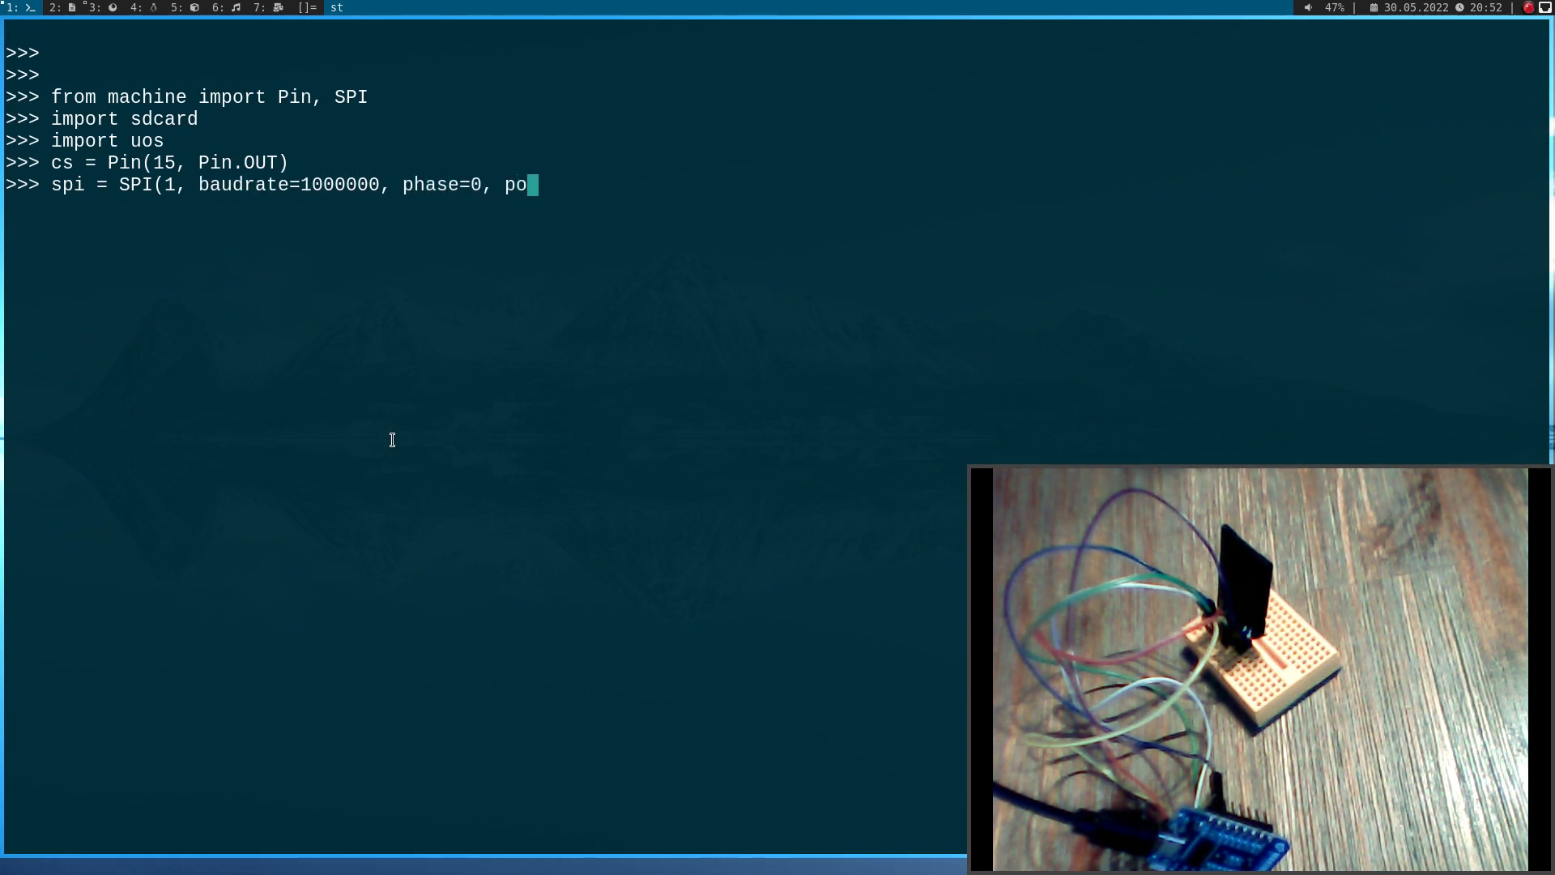
text(larity=0)
text(sd = sdcard.S)
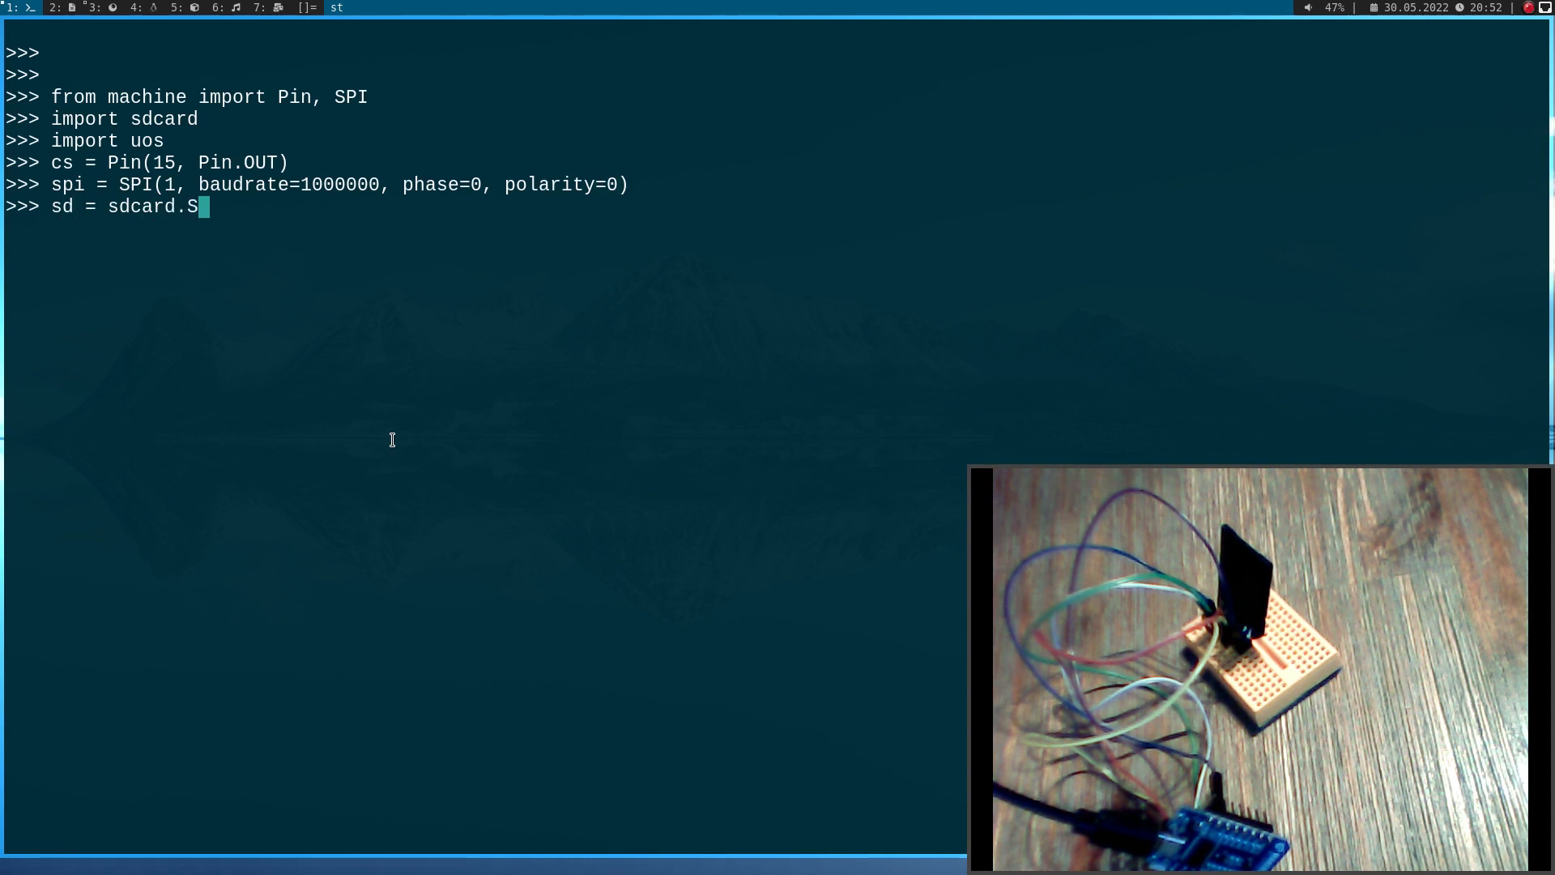
Create sd = sdcard.SDCard(spi, cs) and wrap it as vfs = uos.VfsFat(sd)
text(DCard()
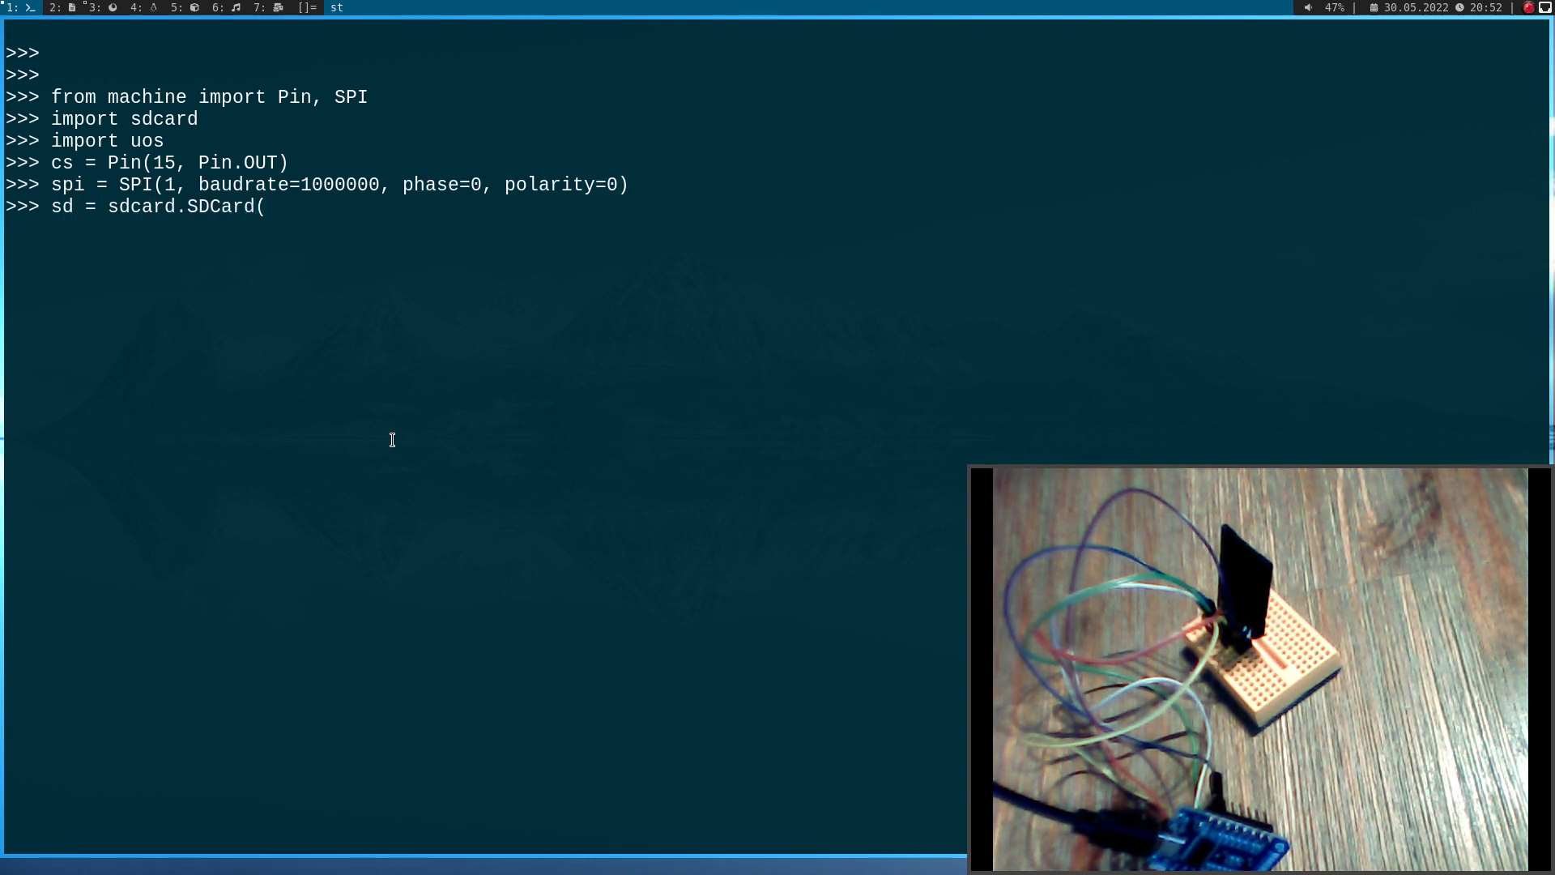
text(spi, sd)
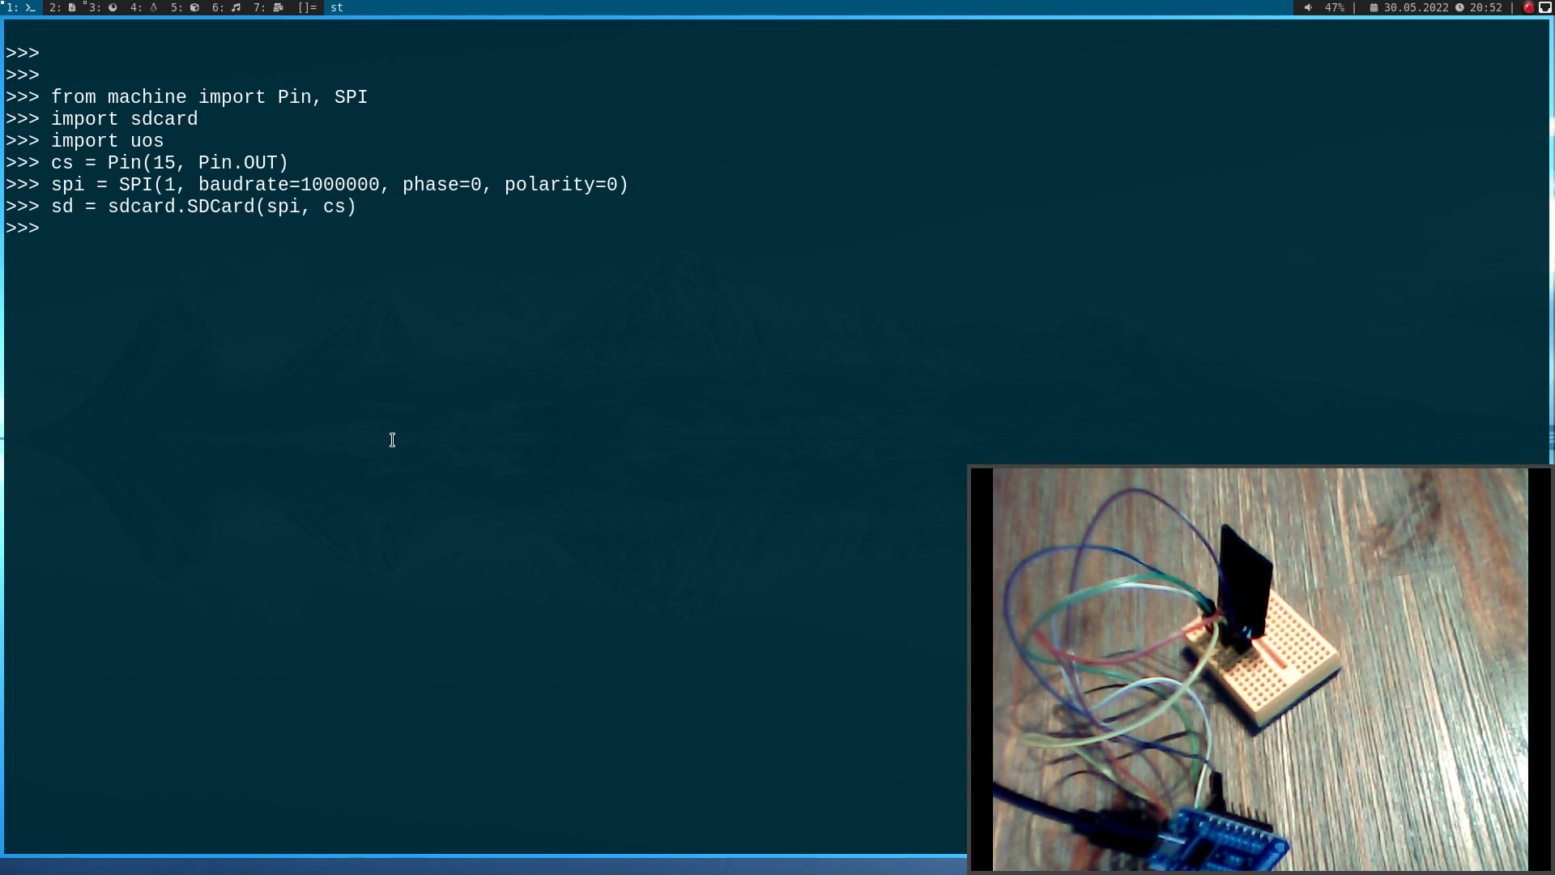
text(vfs = uos.)
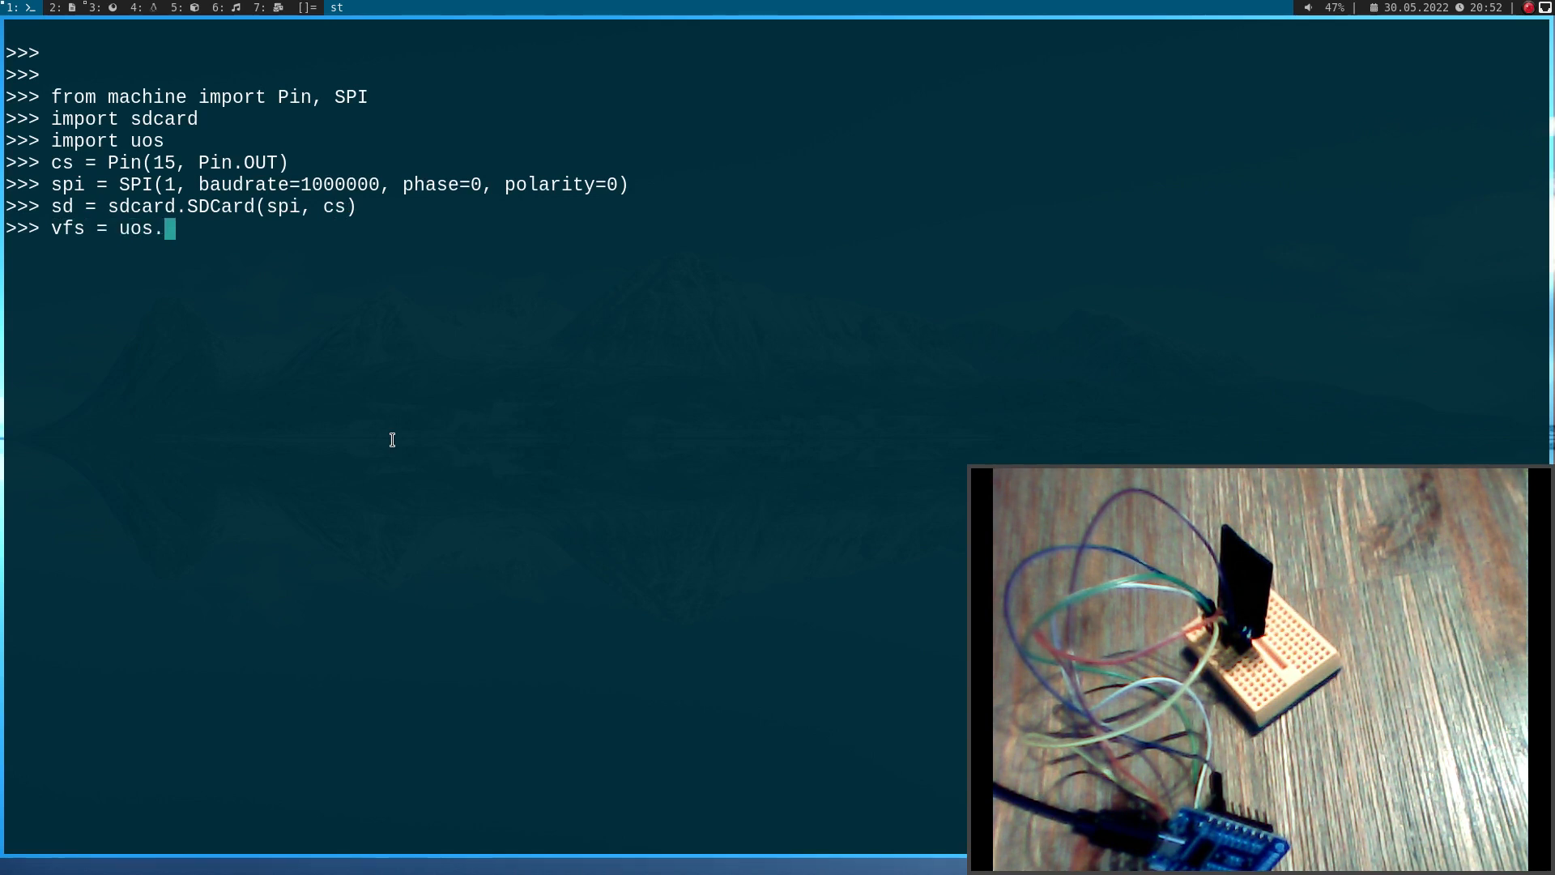
text(V)
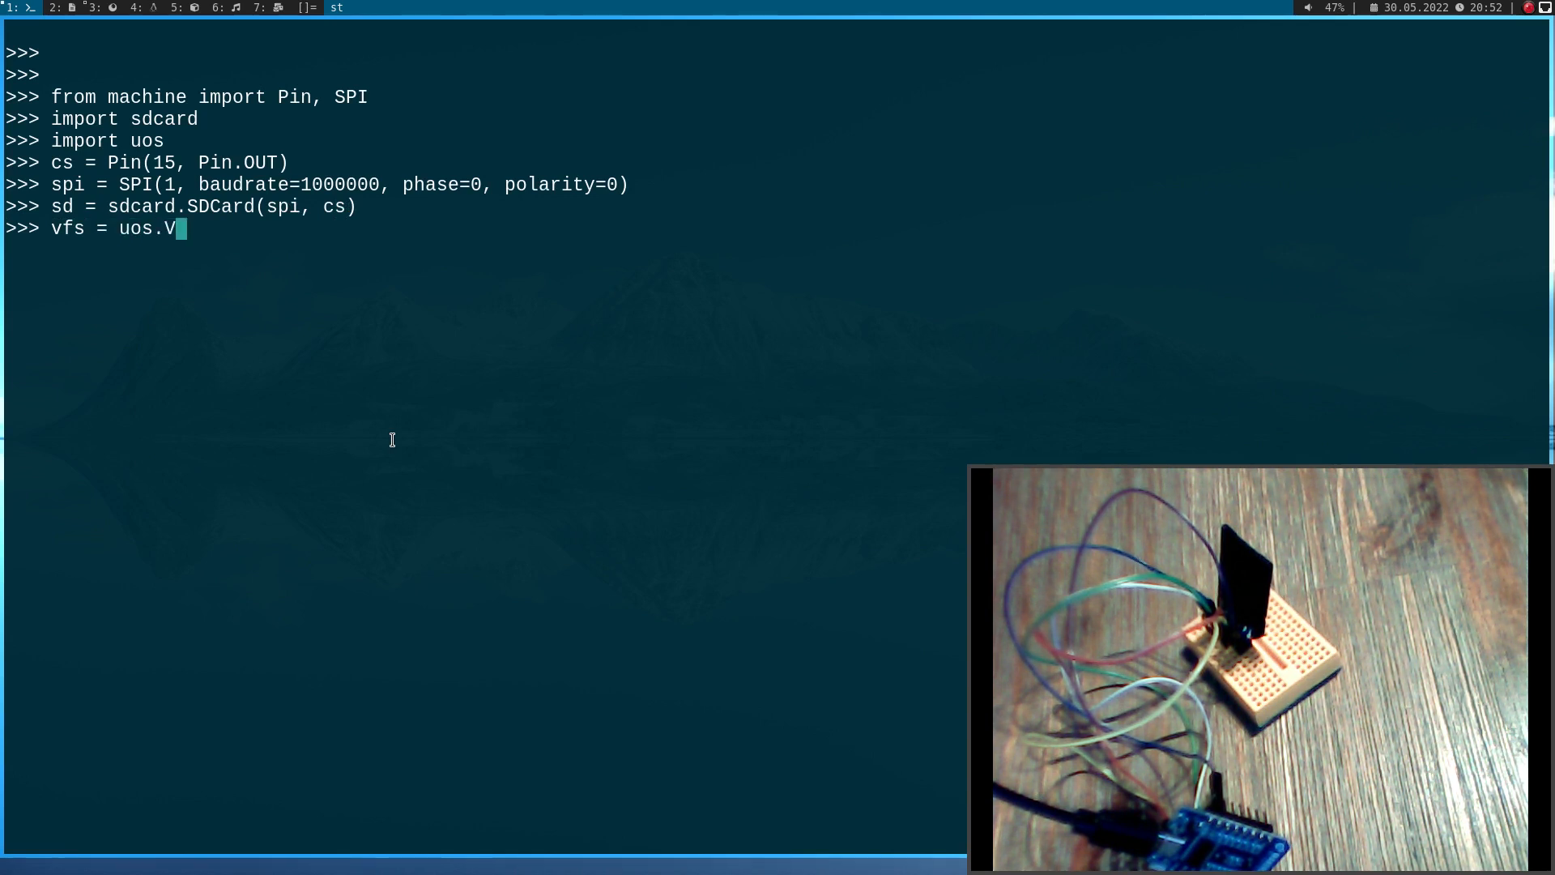
text(fsFat(sd)
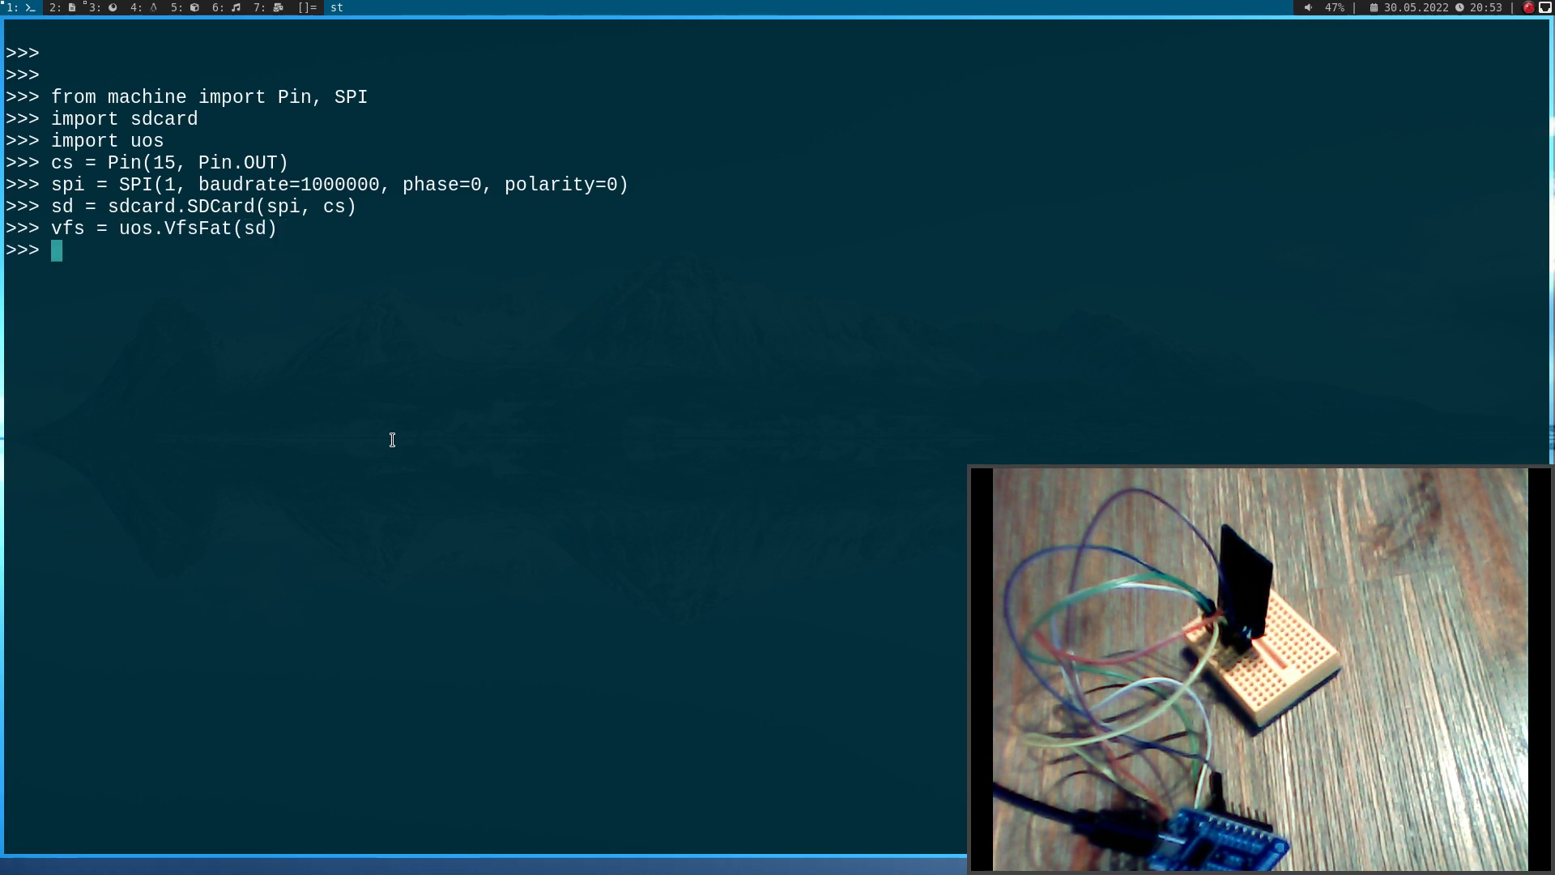
Mount vfs at "/sd" and list its files with uos.listdir("/sd")
text(uos.)
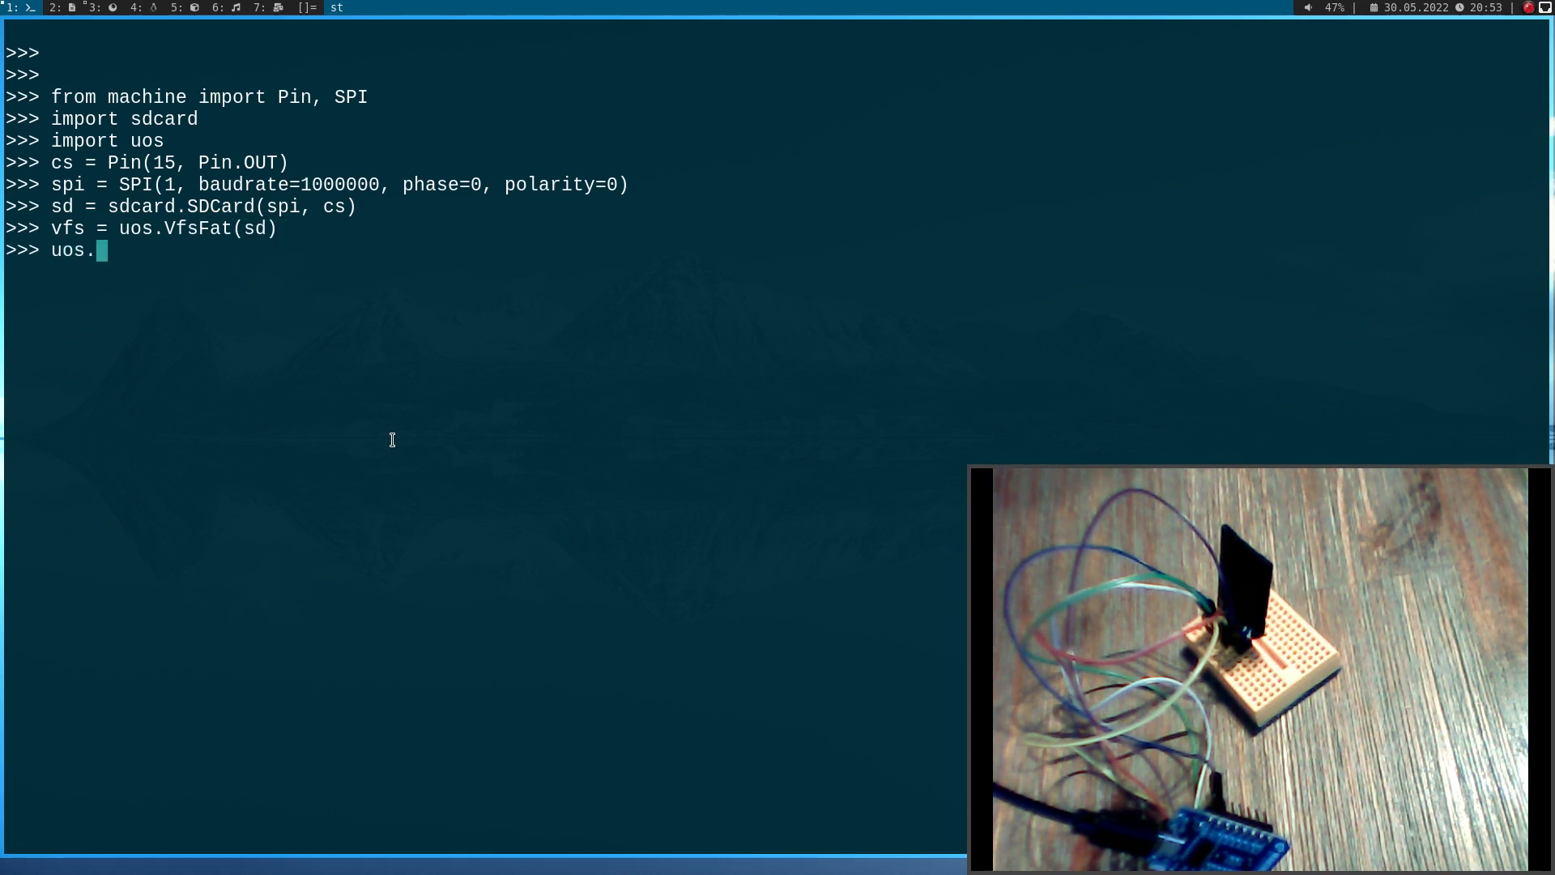
text(mount()
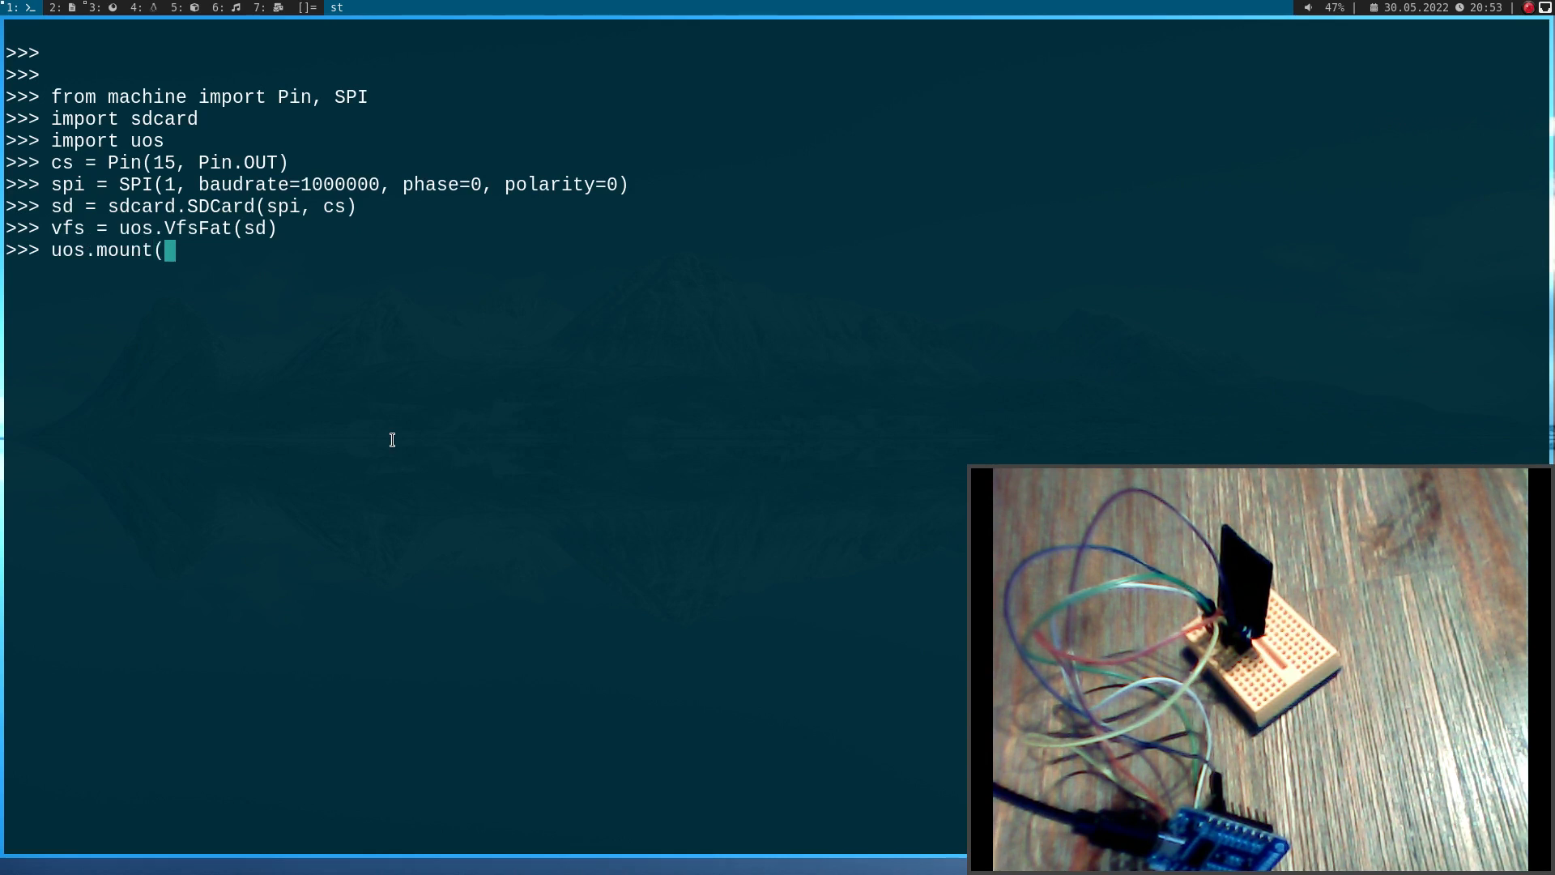
text(vfs, ")
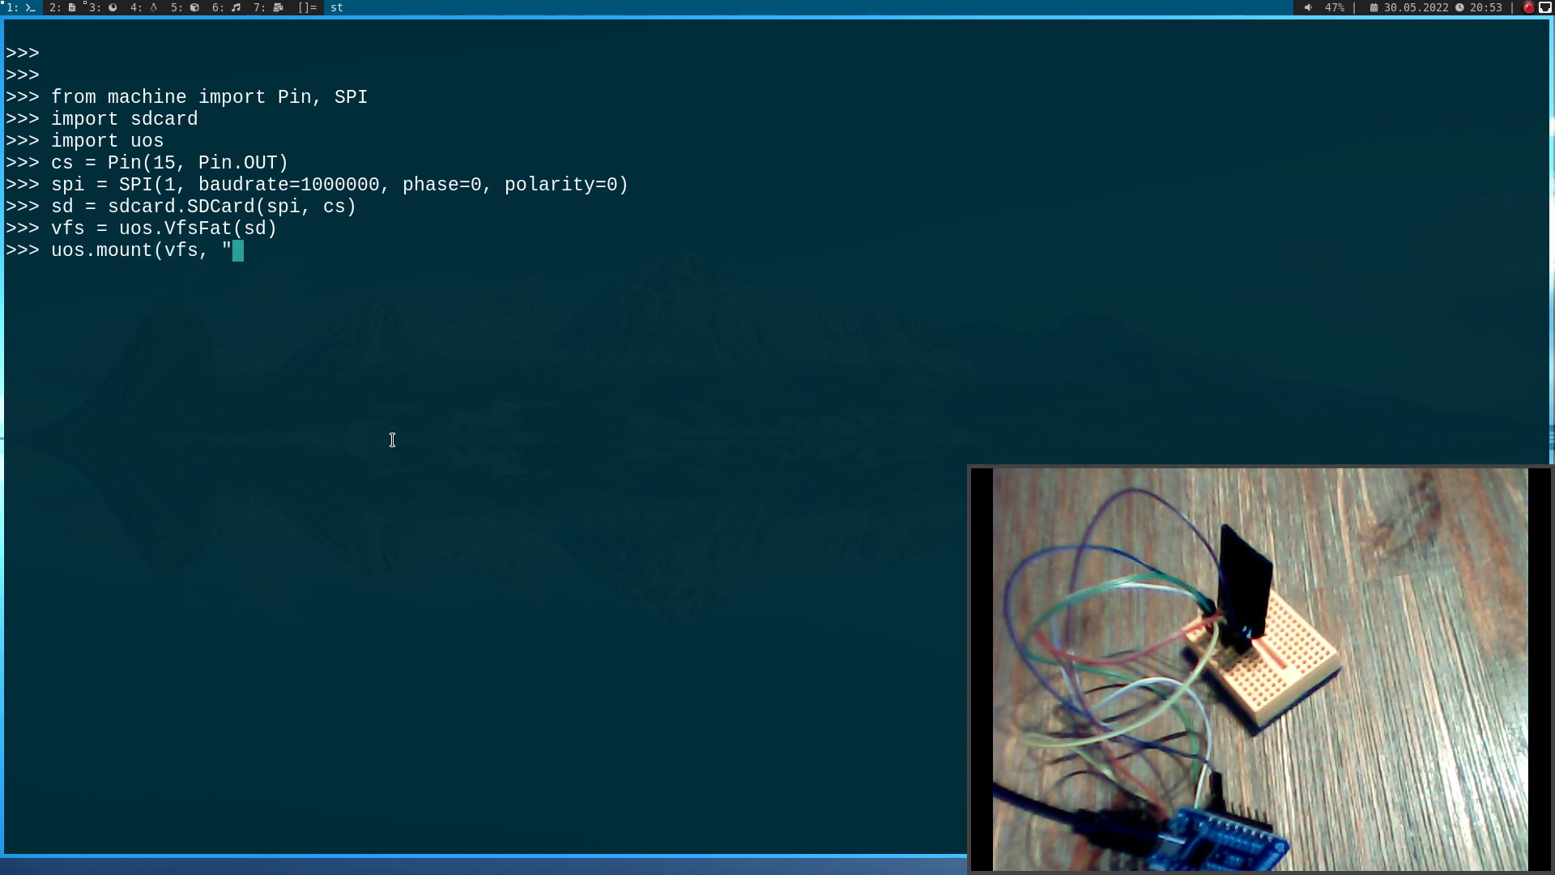
text(/sd"))
text(uos.)
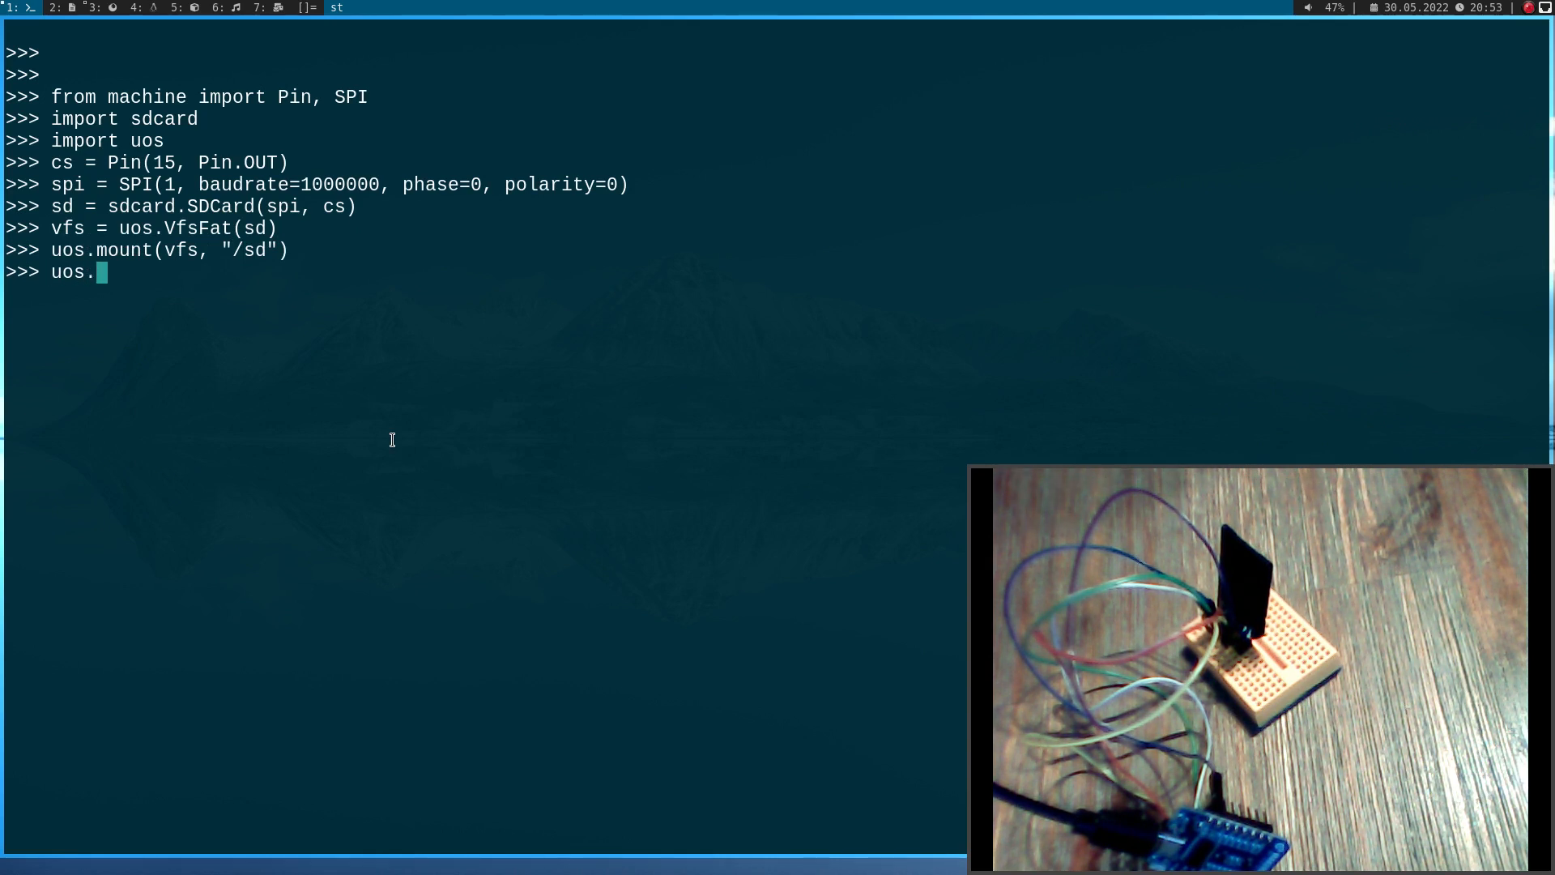
text(listdir()
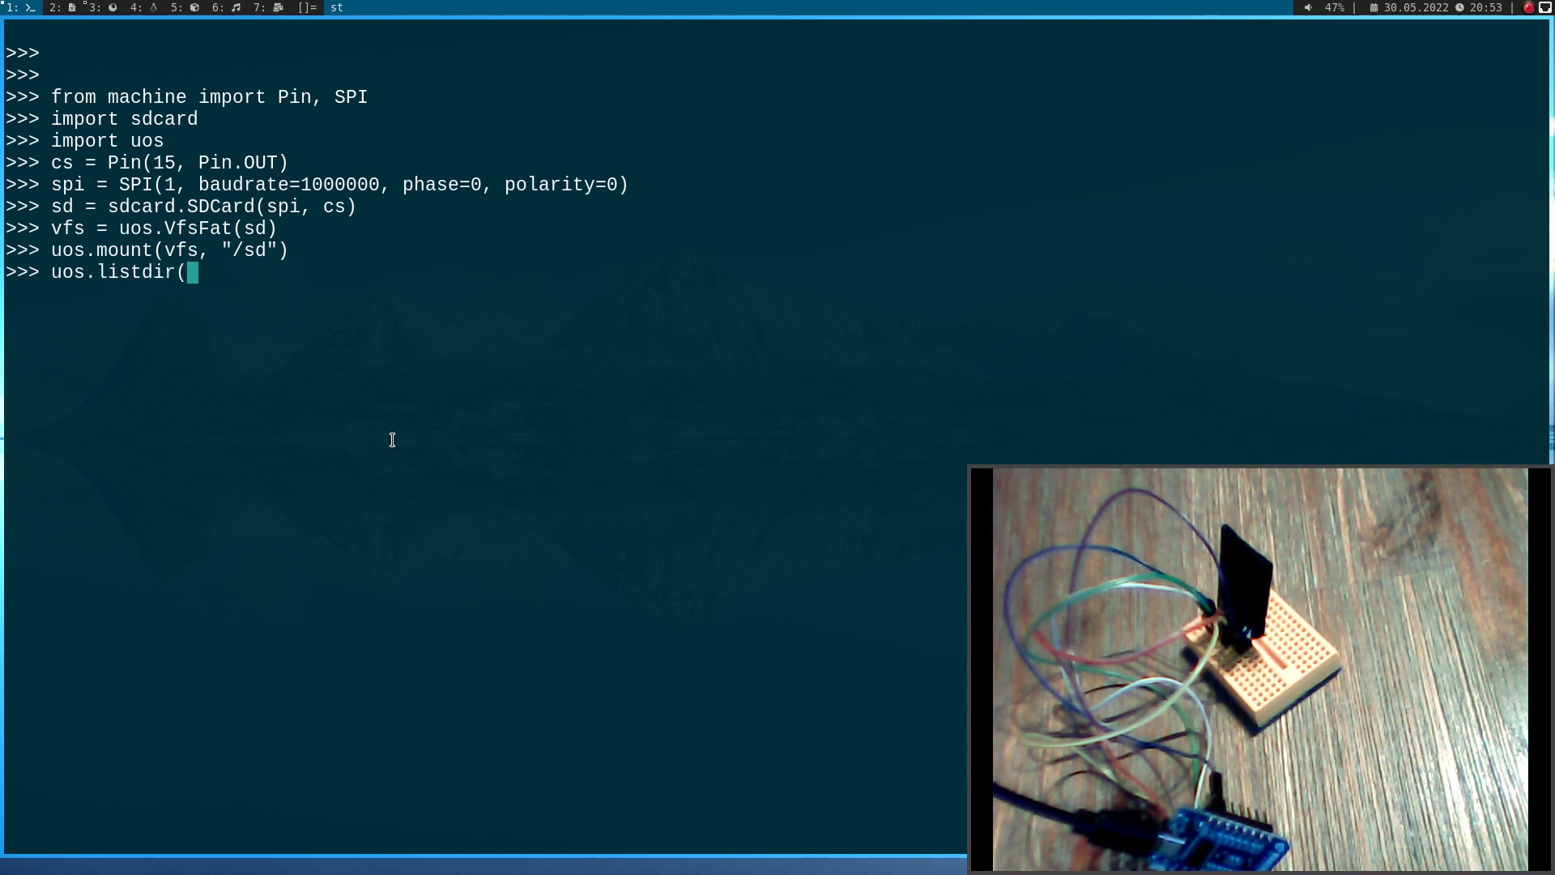
text("/sd)
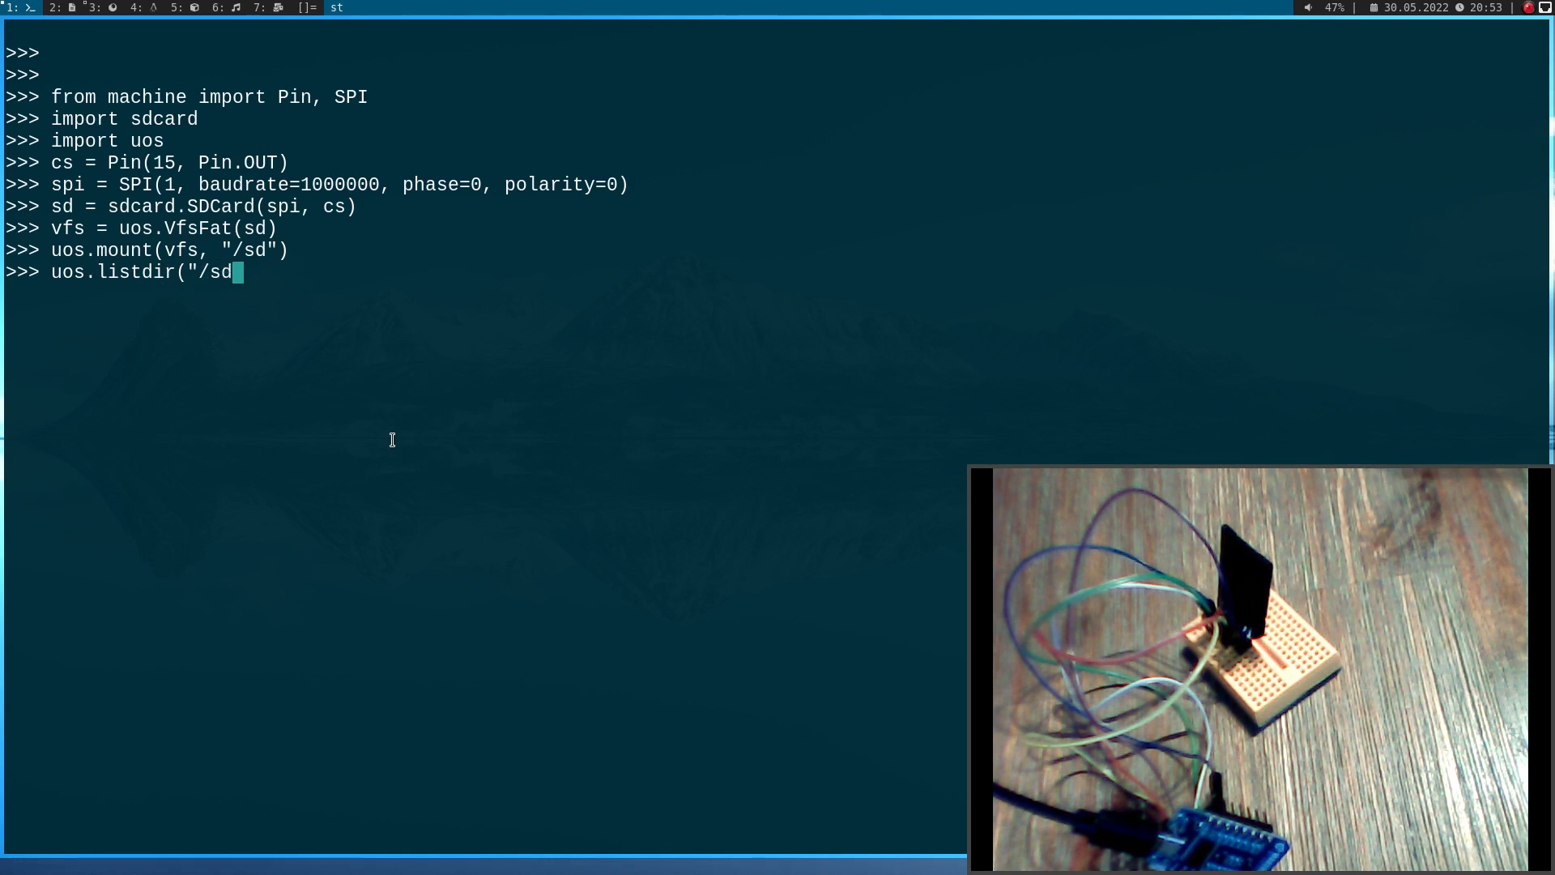
key(Return)
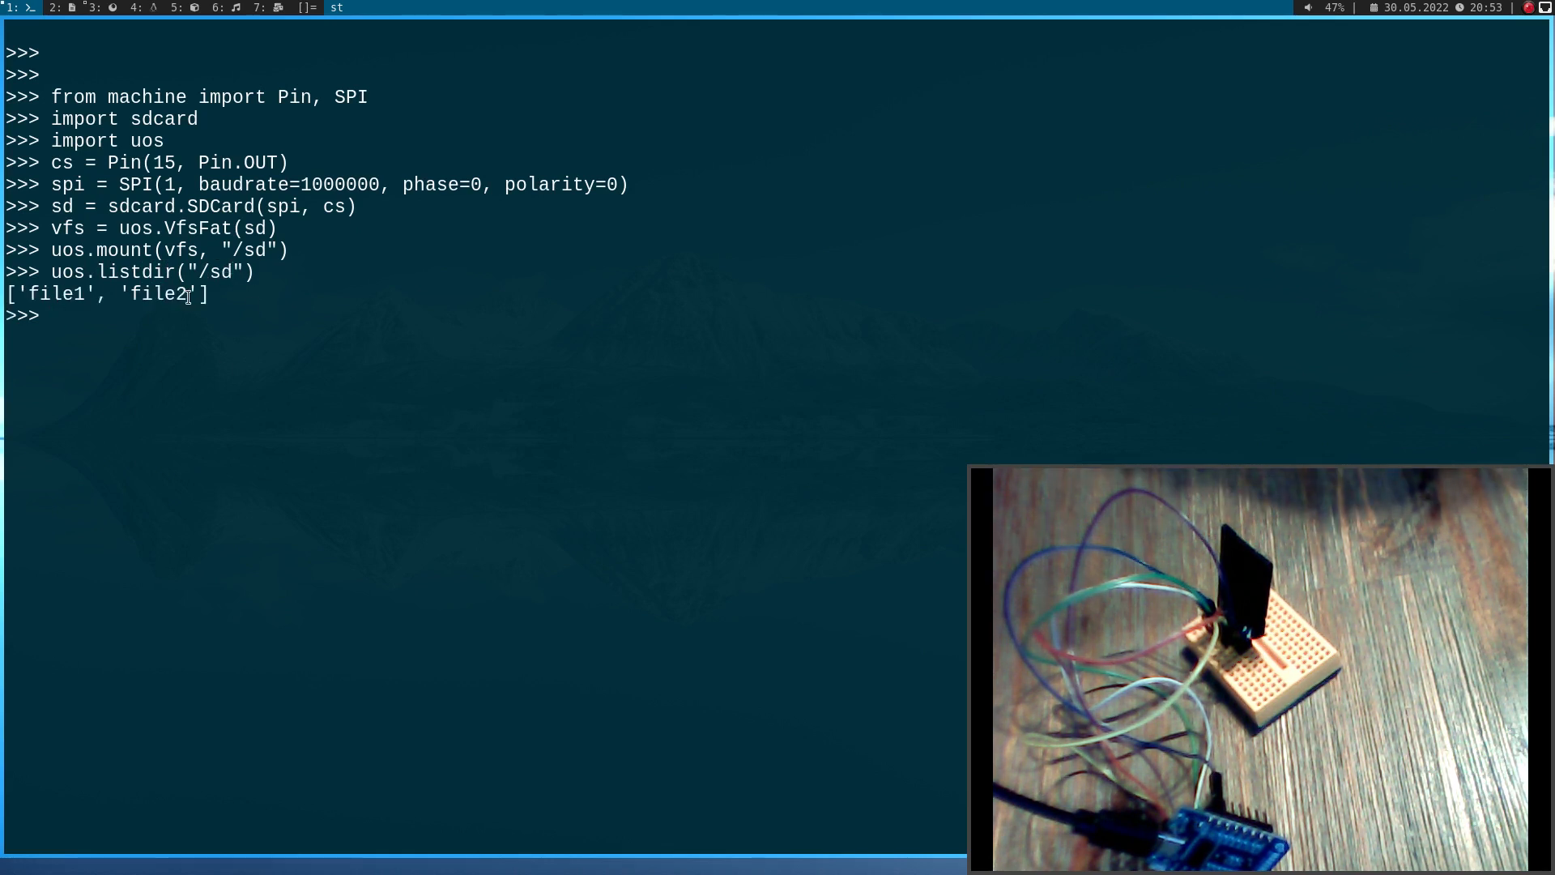
Read /sd/file1 in a with-open block via infile.read() to show its text
text(for)
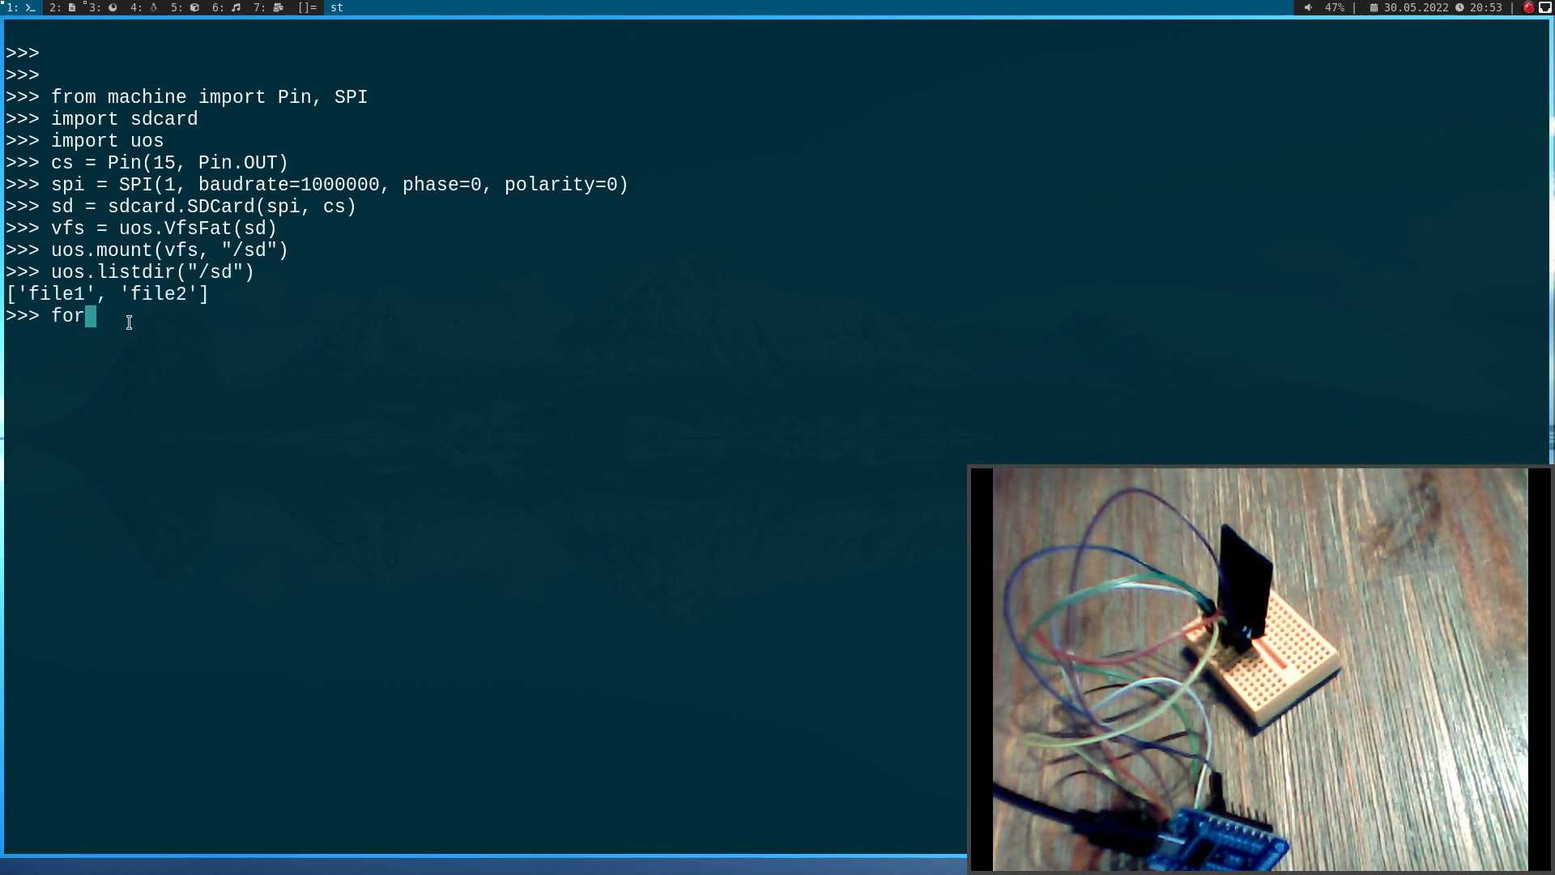
text(with)
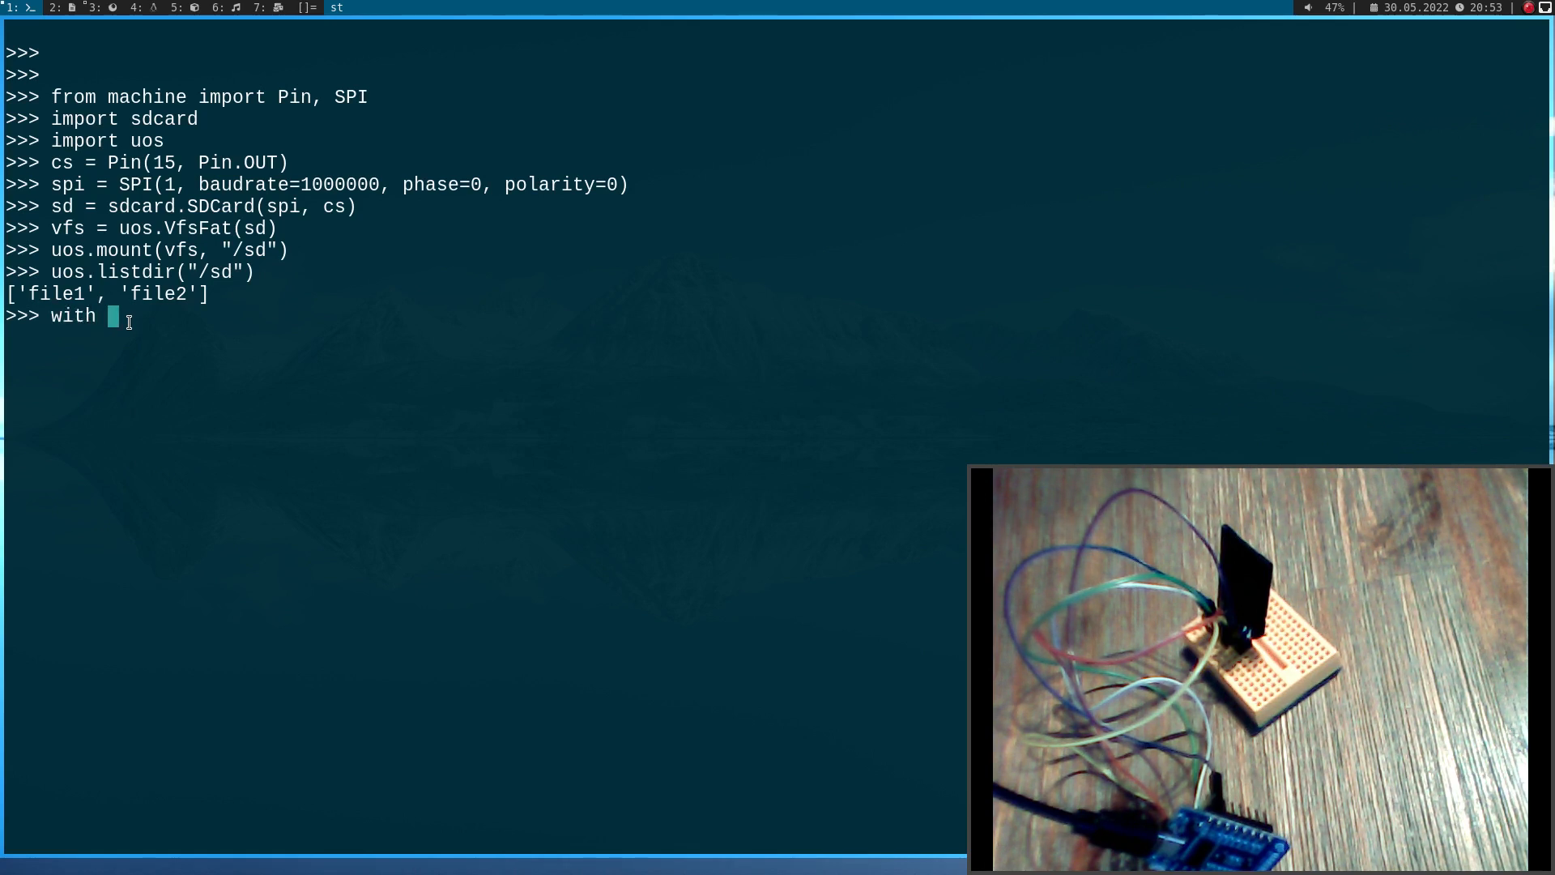
text(open(")
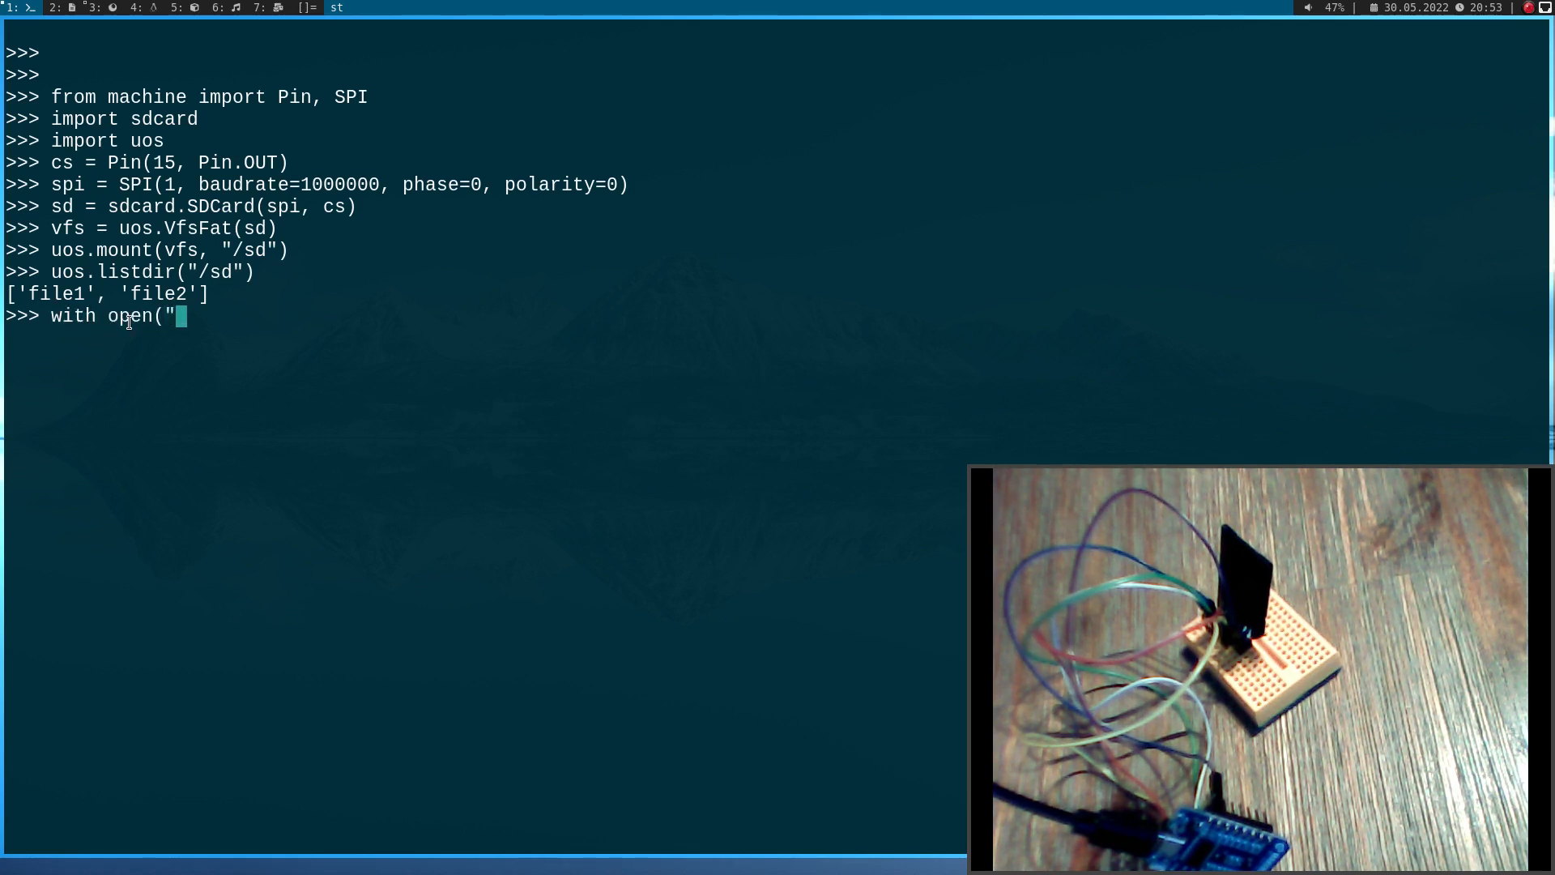
text(/sd/file)
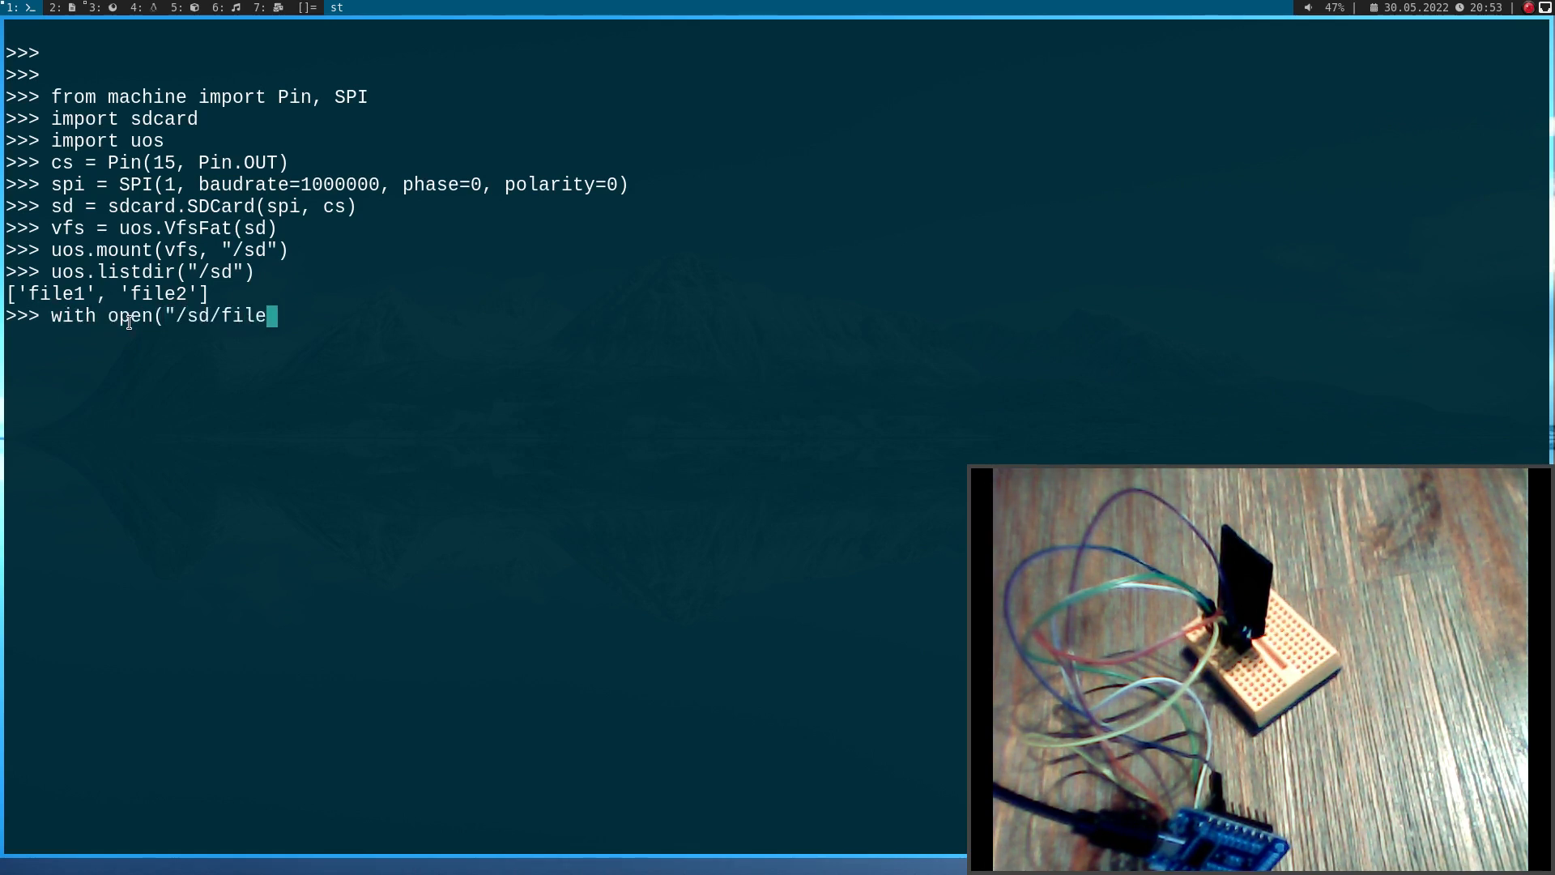
text(1") as infile:)
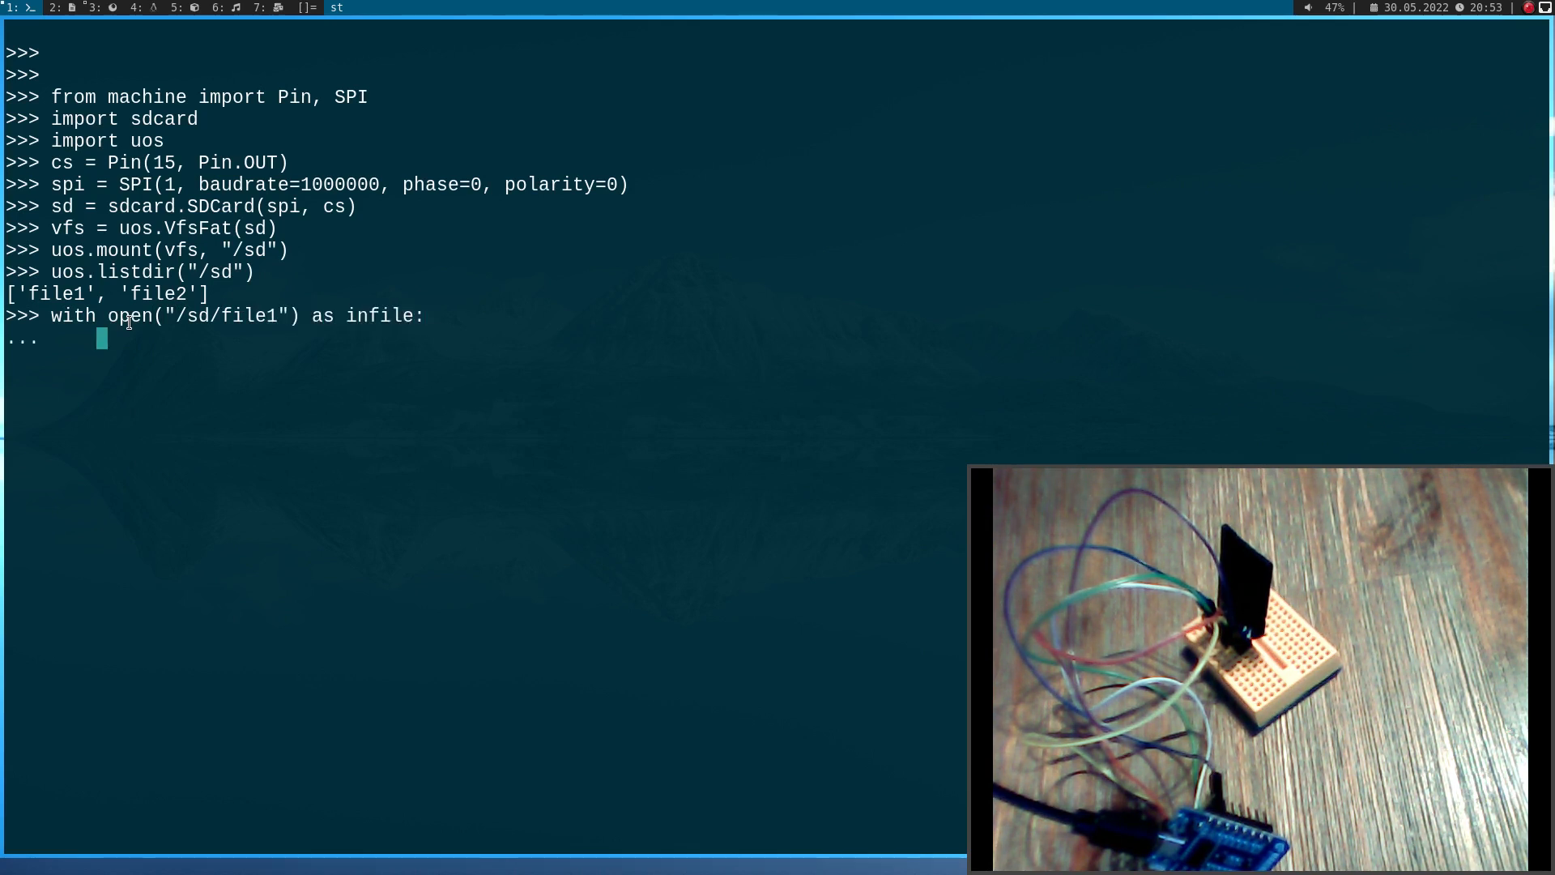
text(infile.read)
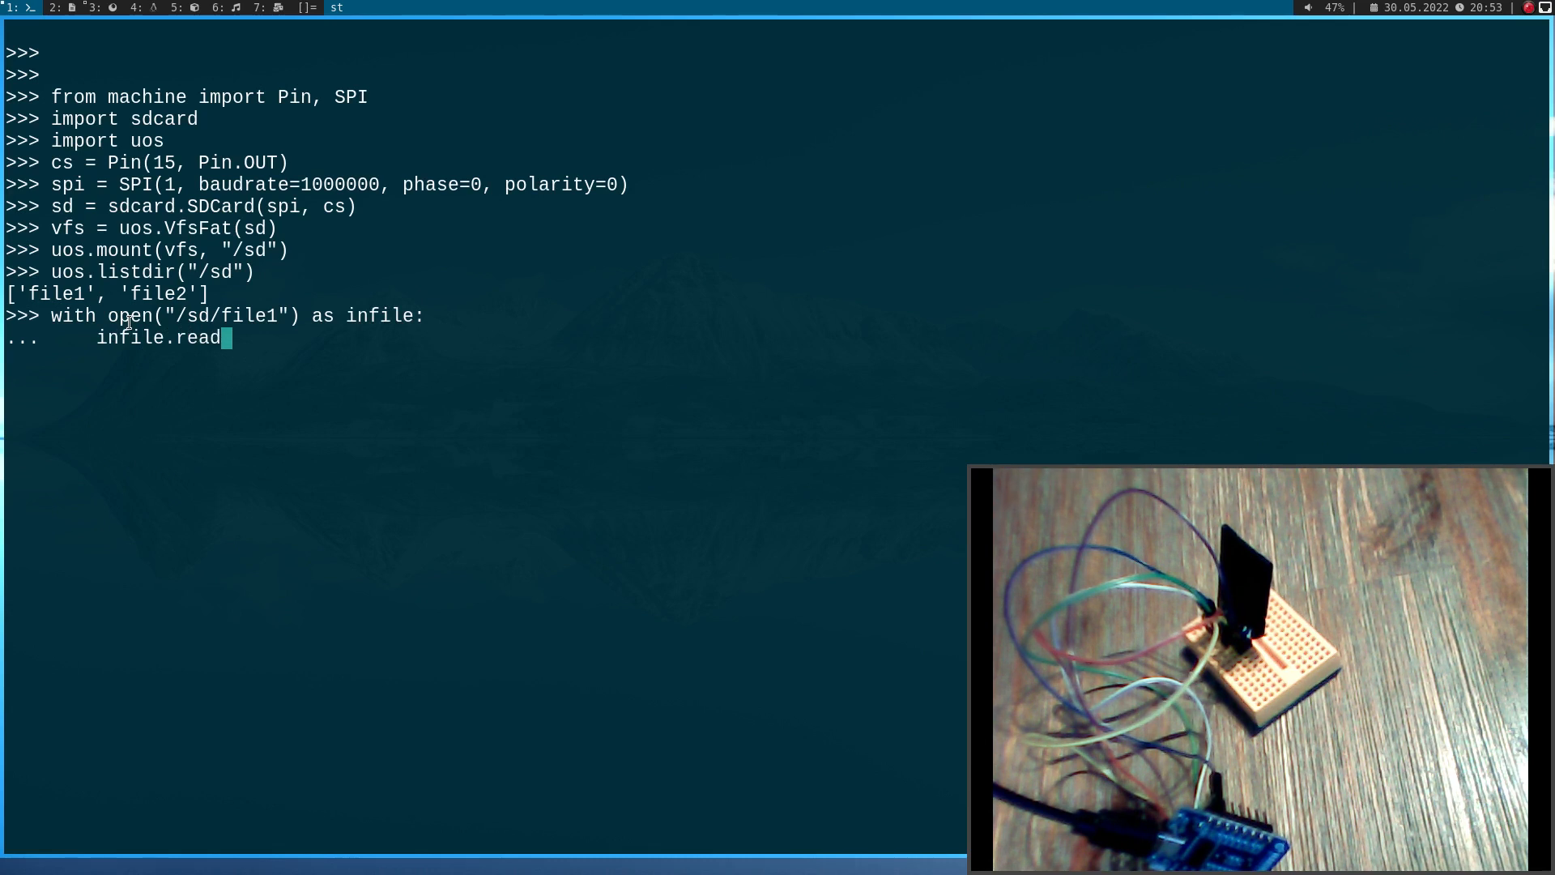
key(Return)
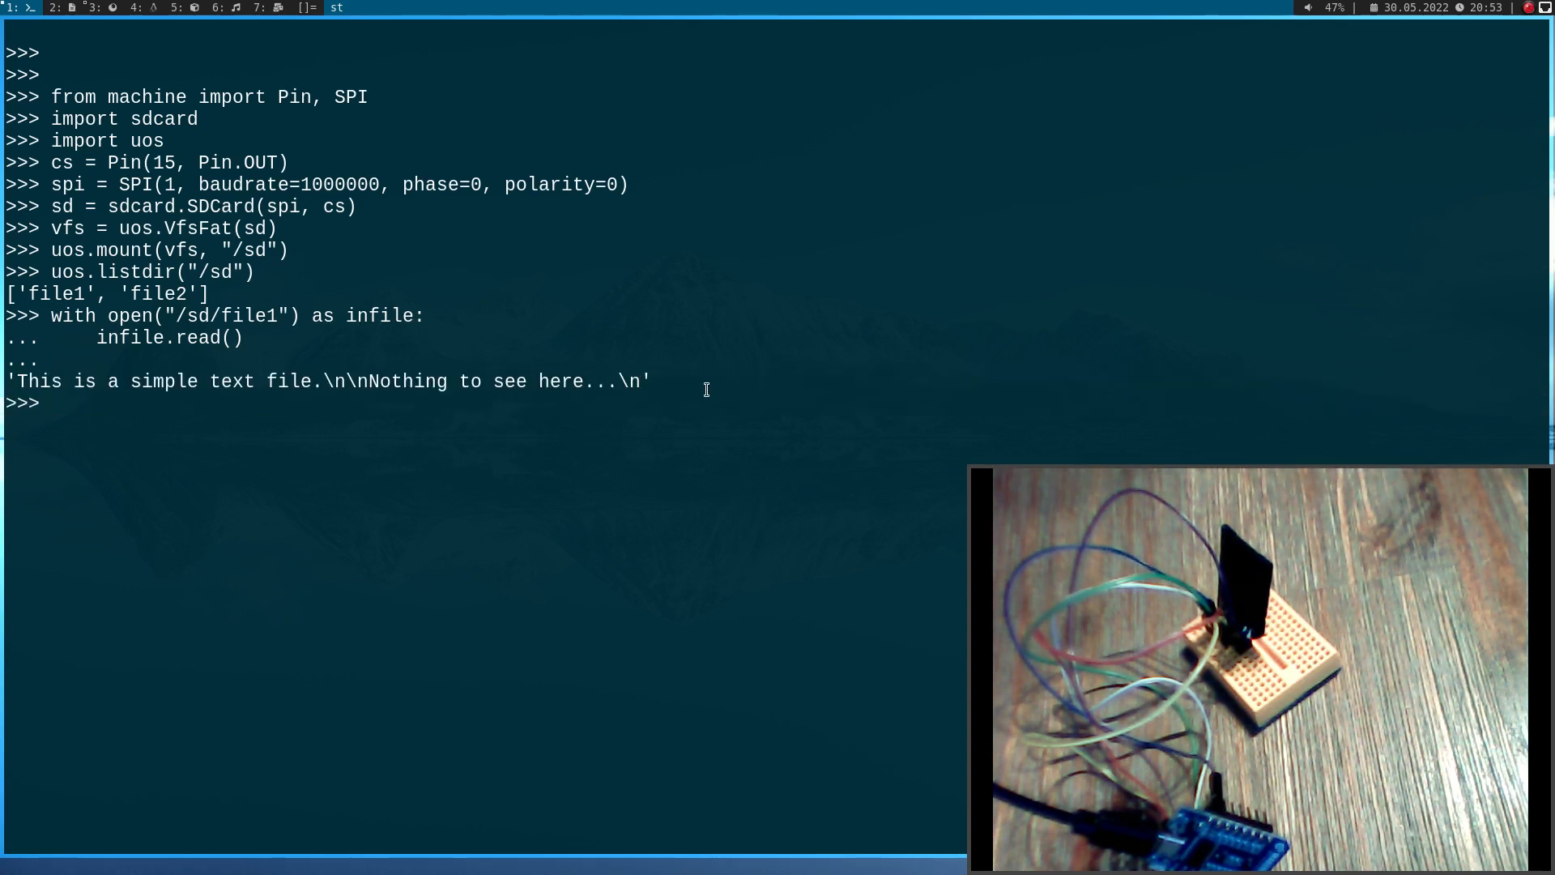
Write "Hello from an ESP8266\nThe sd card test is passed" into /sd/file2 opened with "w"
text(with ope)
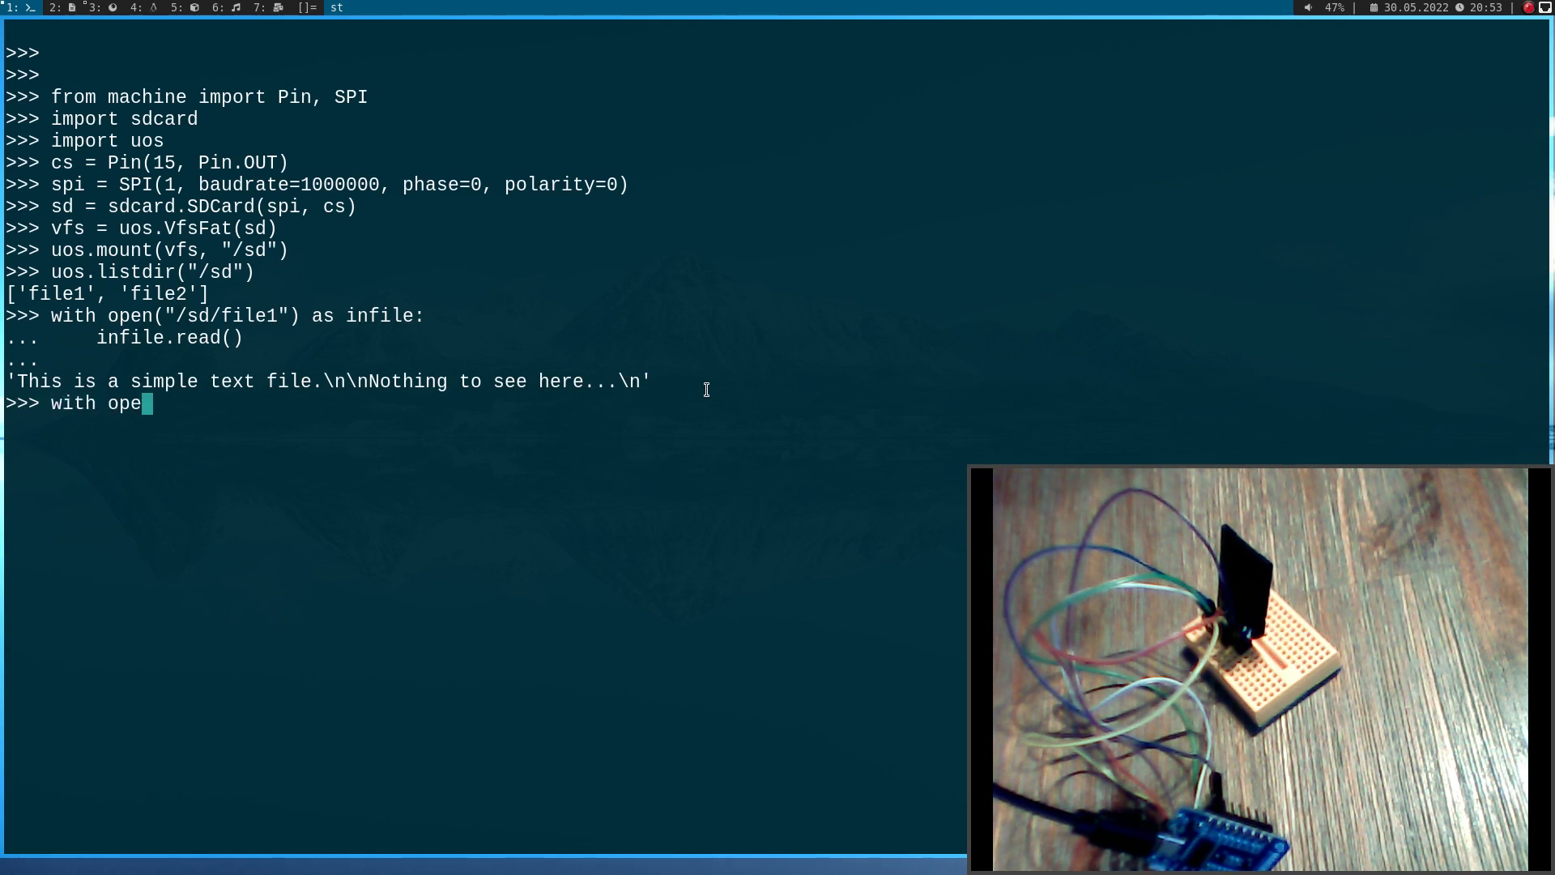
text(n("/sd/file)
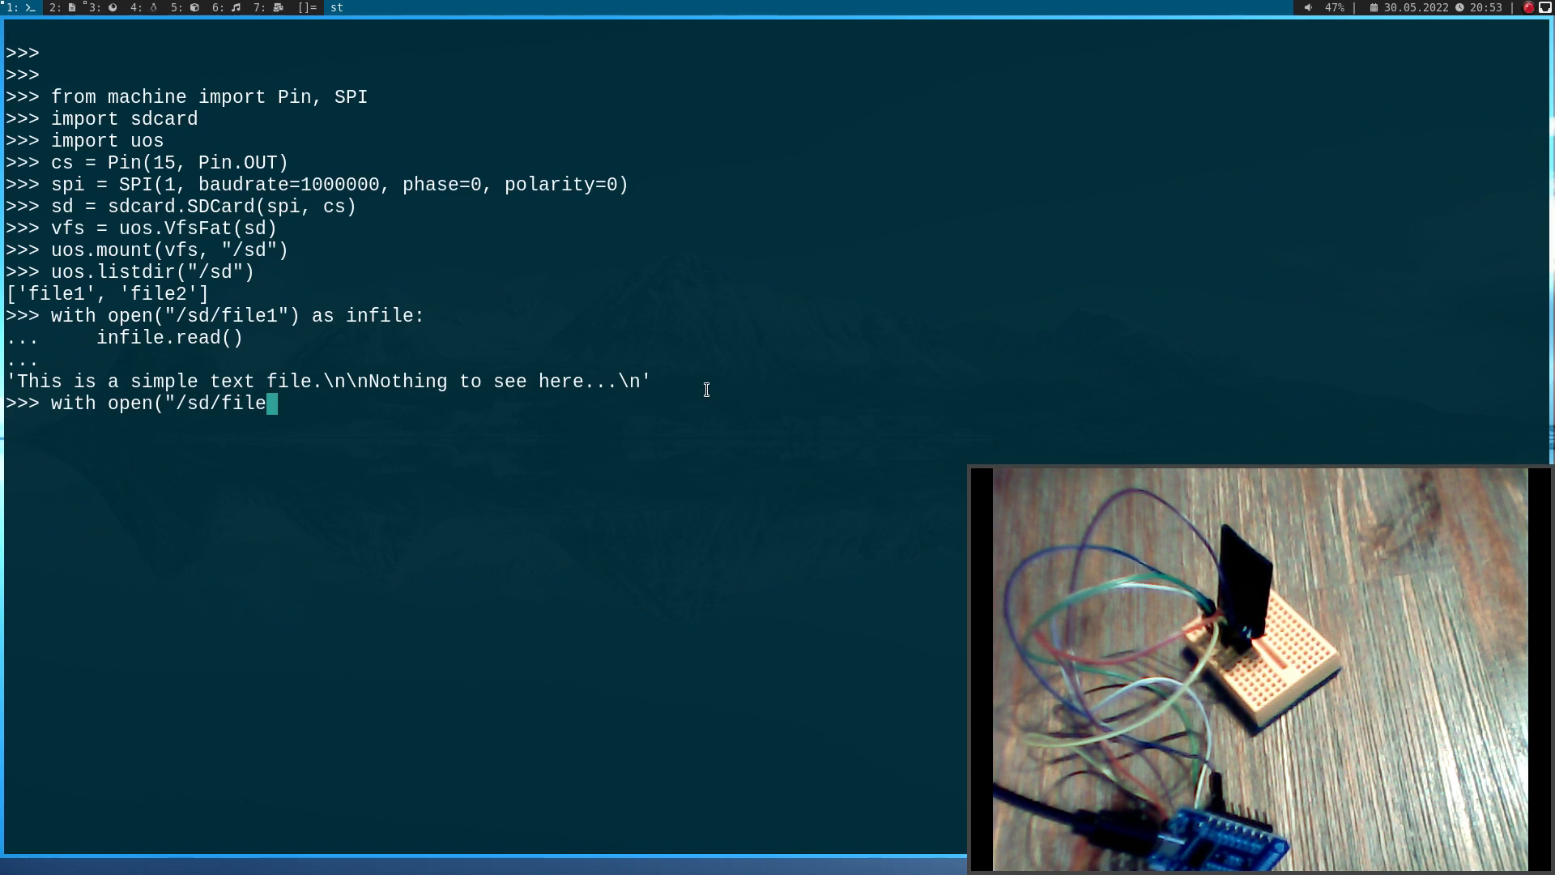
text(2", "w)
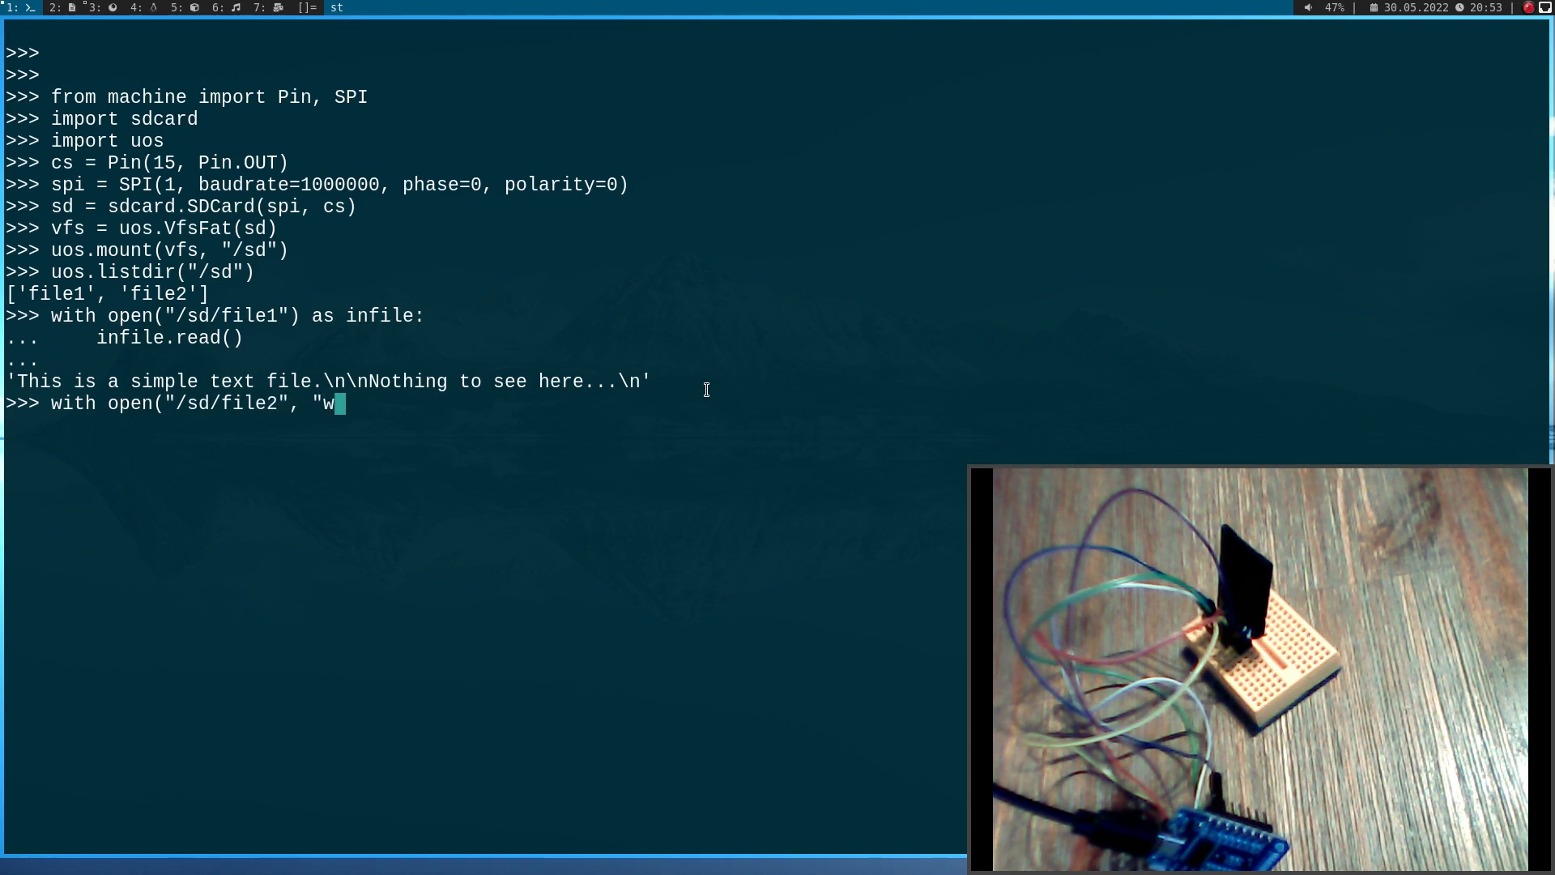
text(") as)
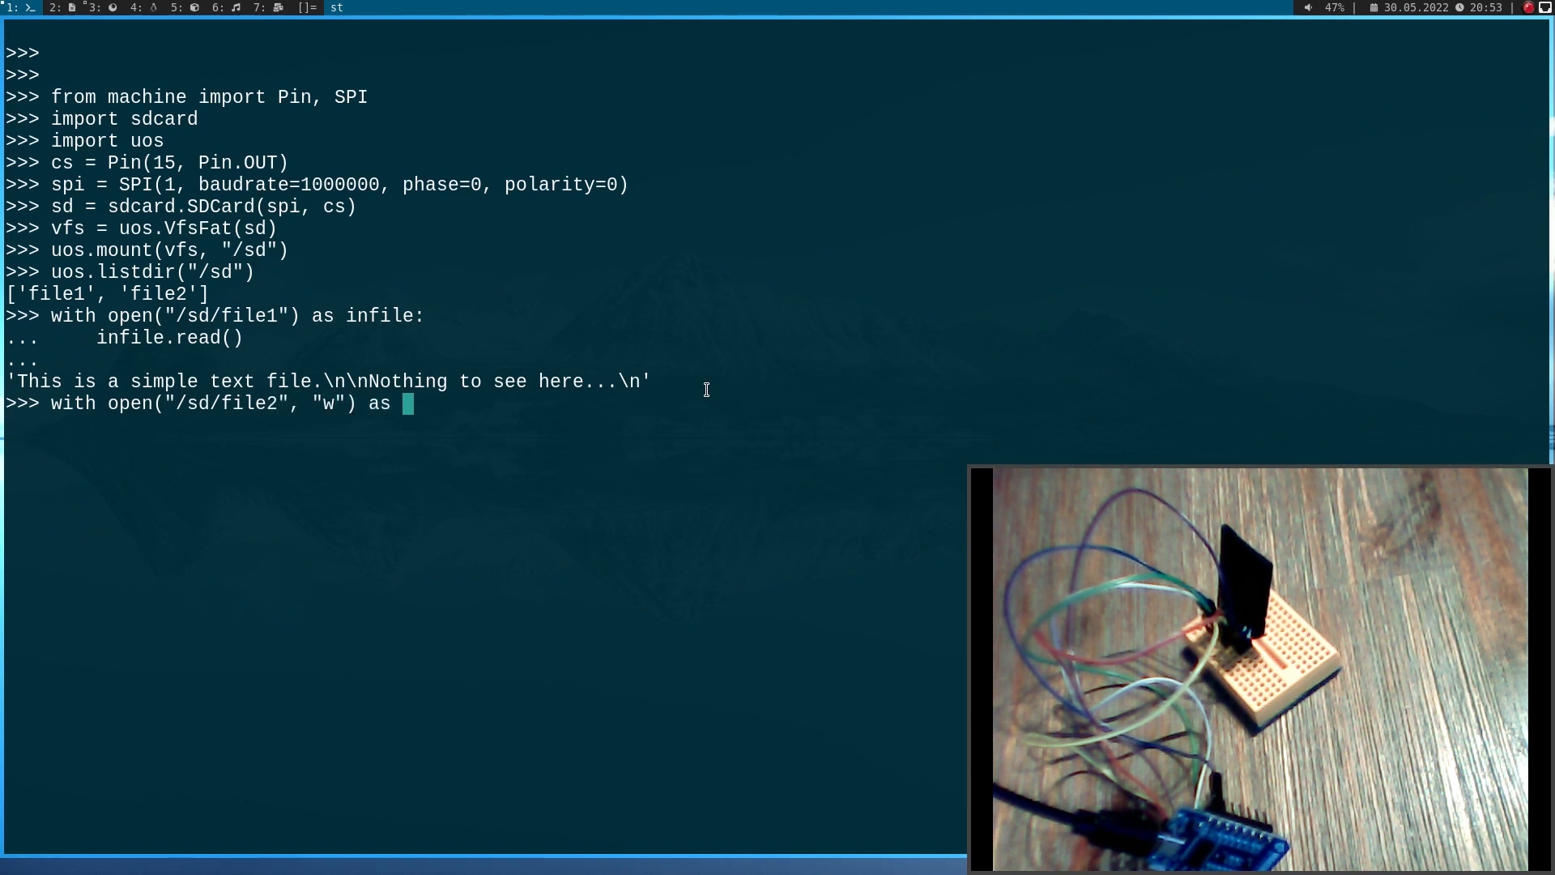
text(outfile:)
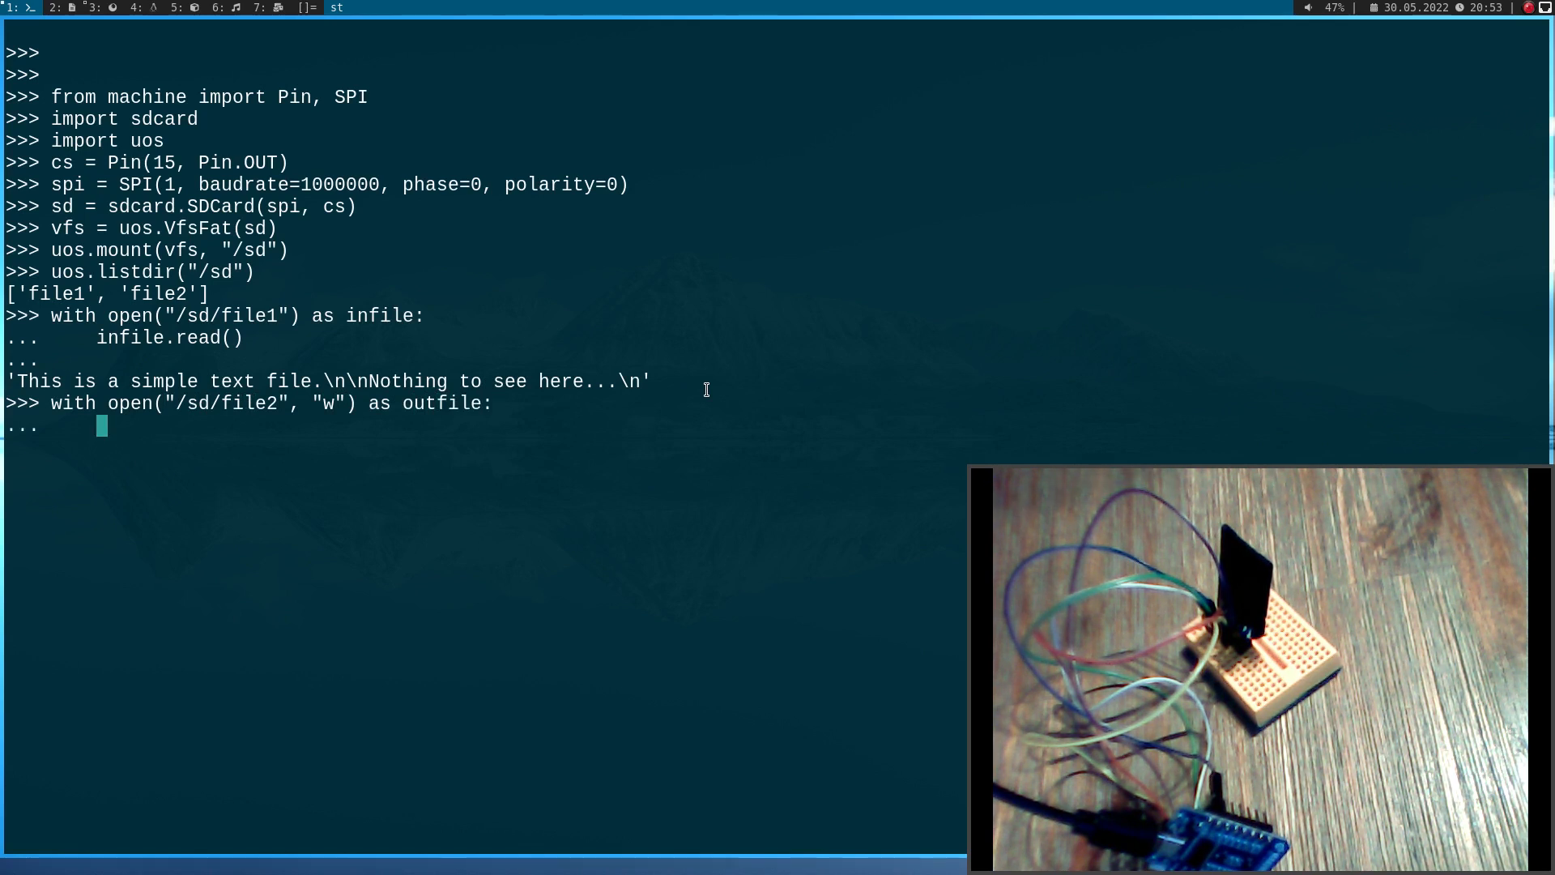
text(outfile.wr)
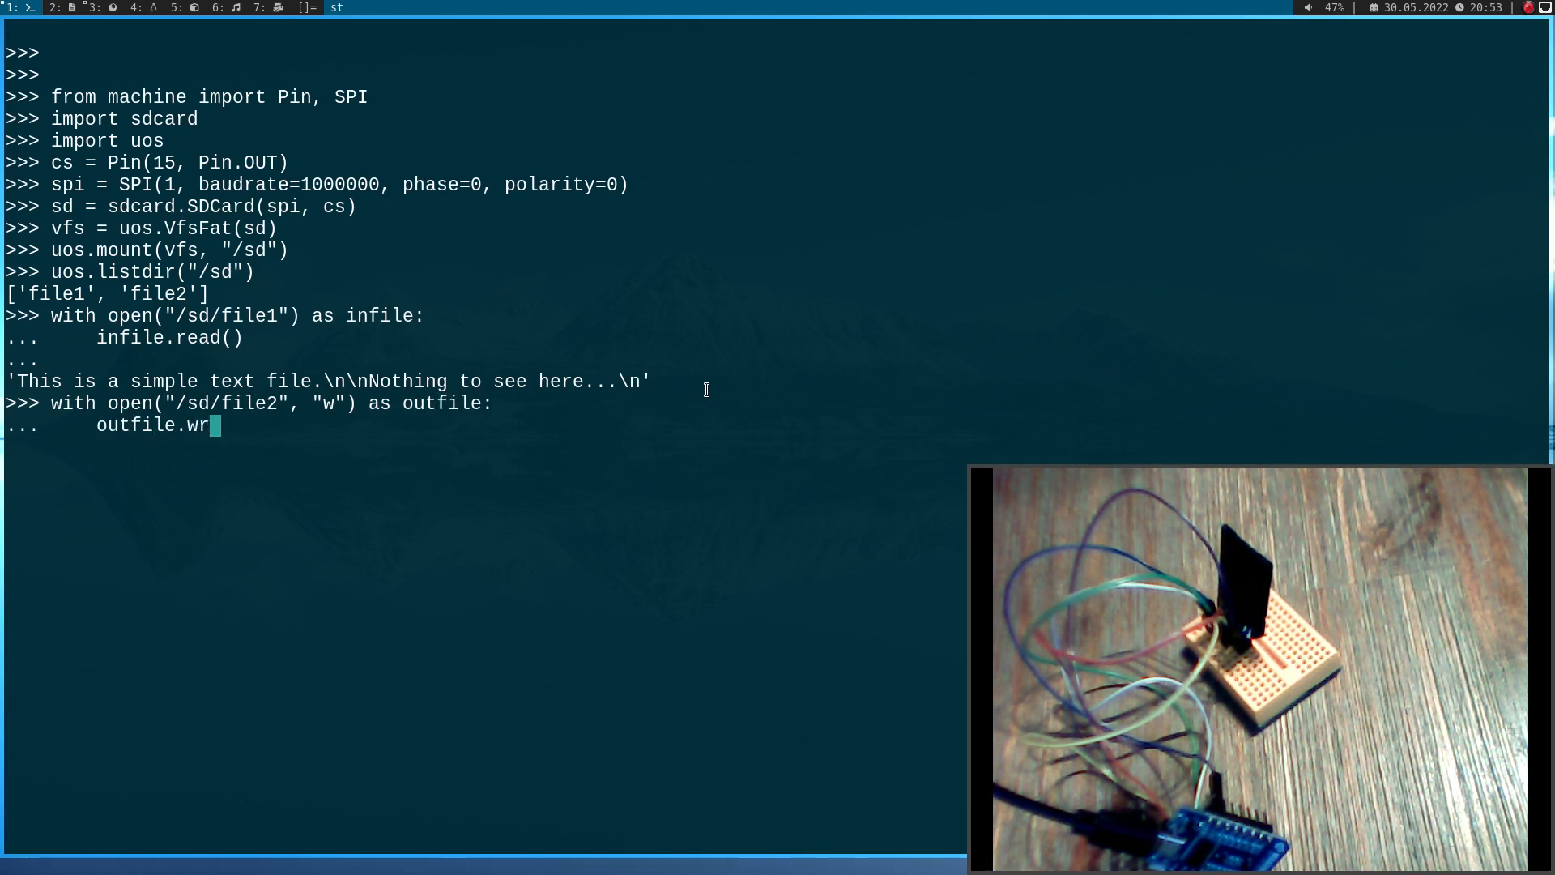
text(ite("Hell)
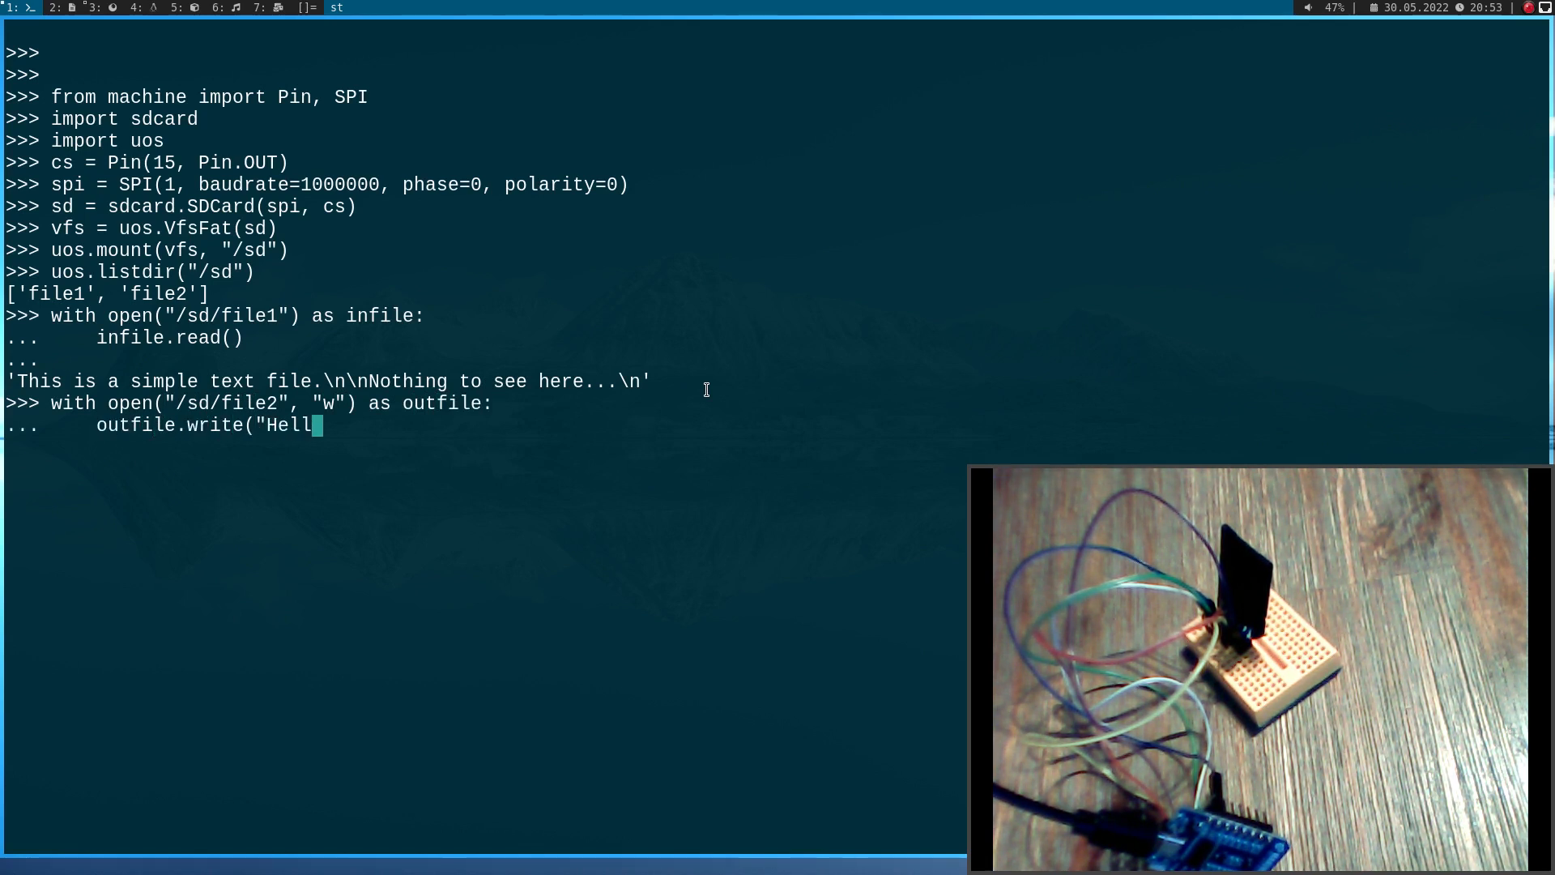
text(o from an ESP)
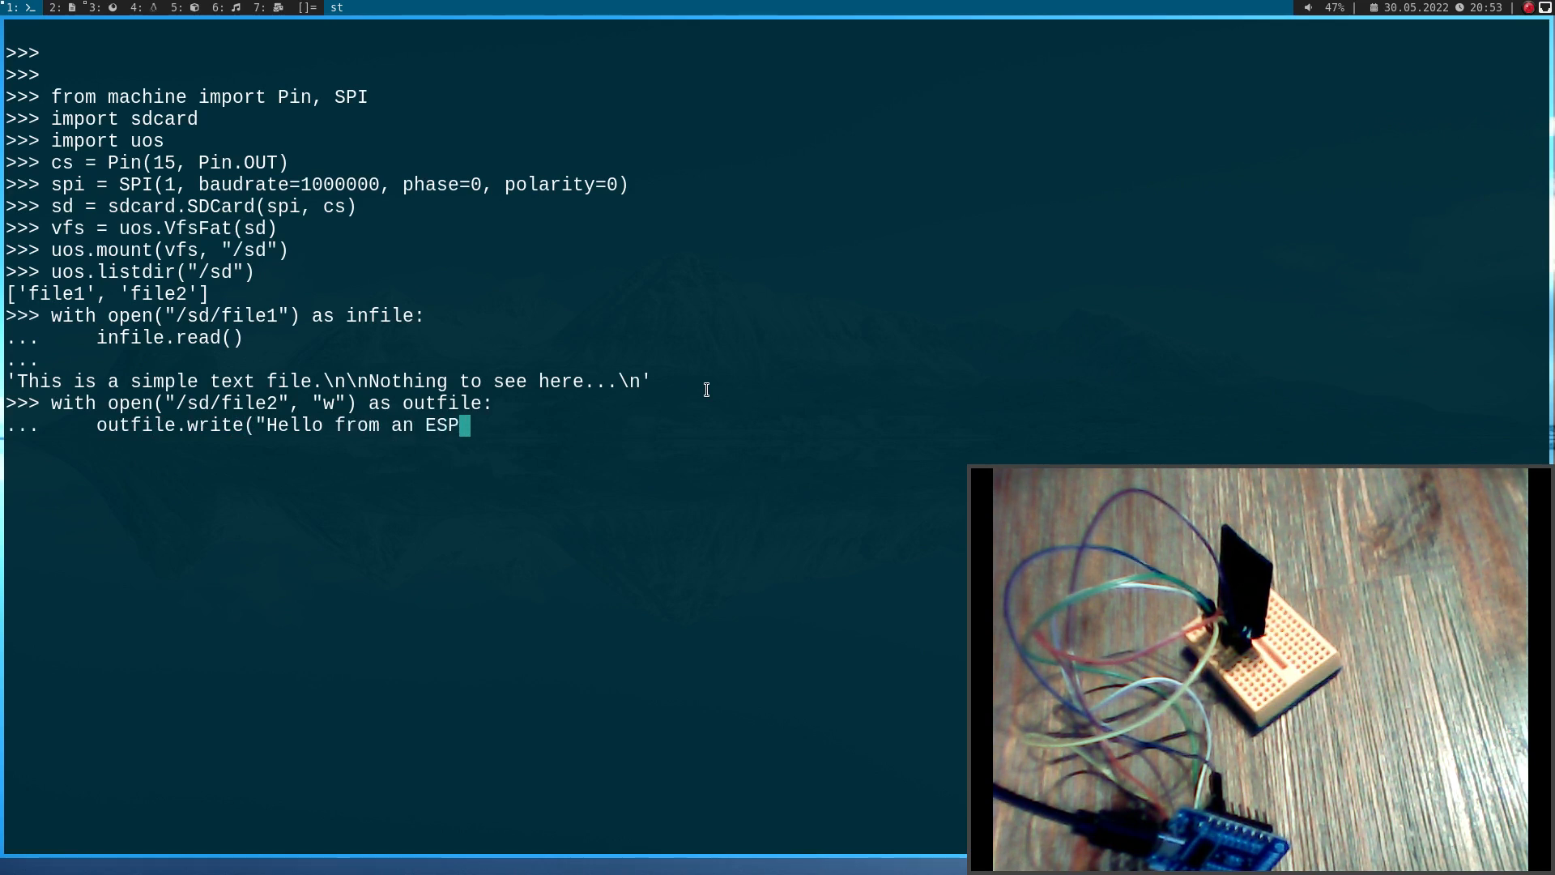
text(266\)
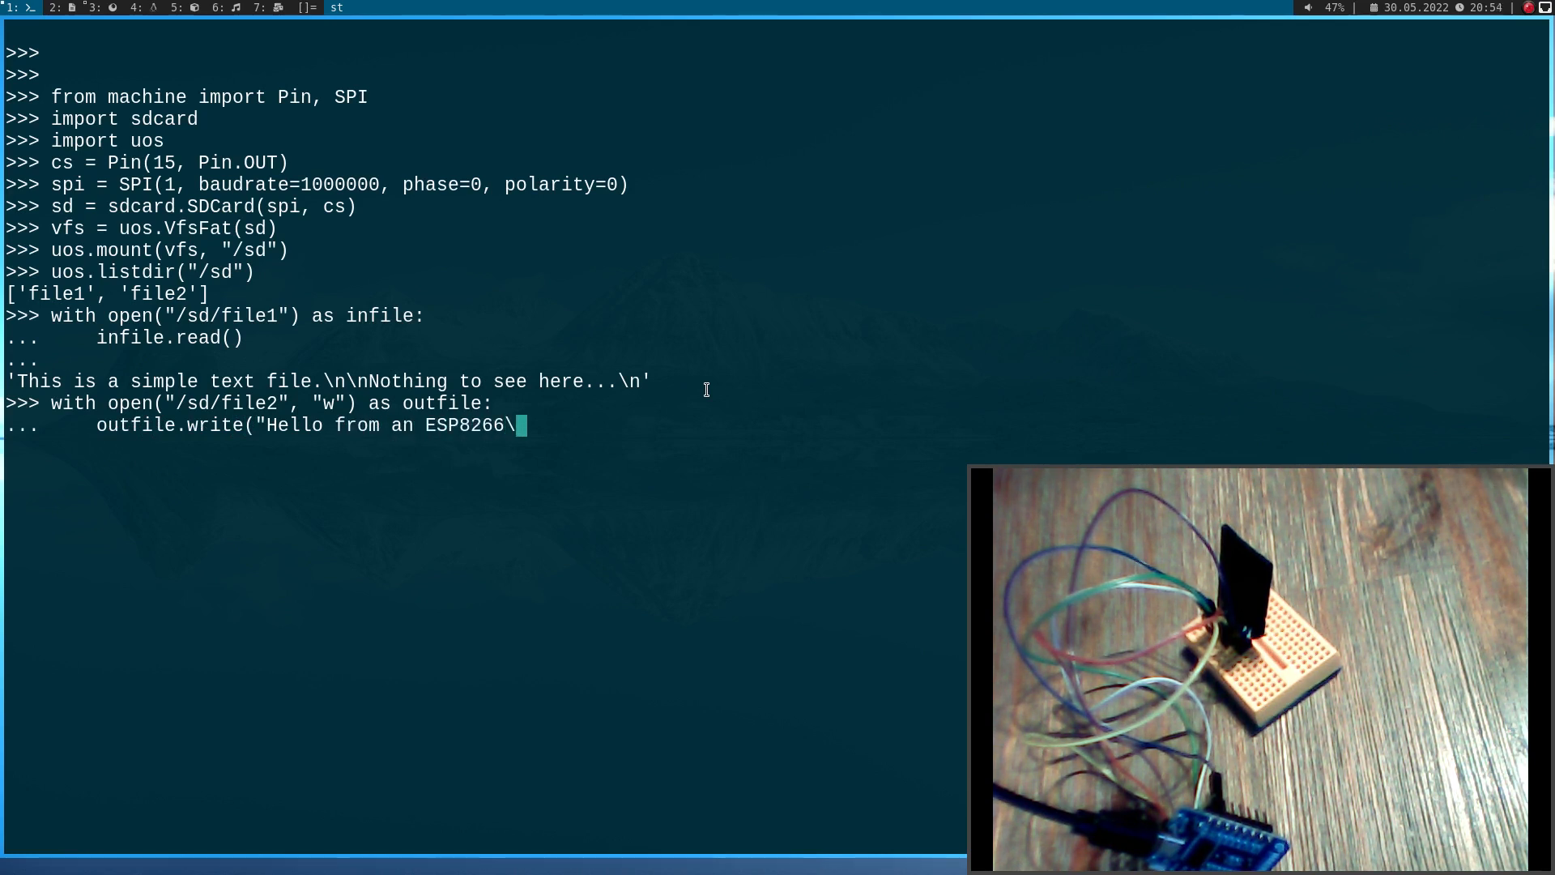
text(nThe sd)
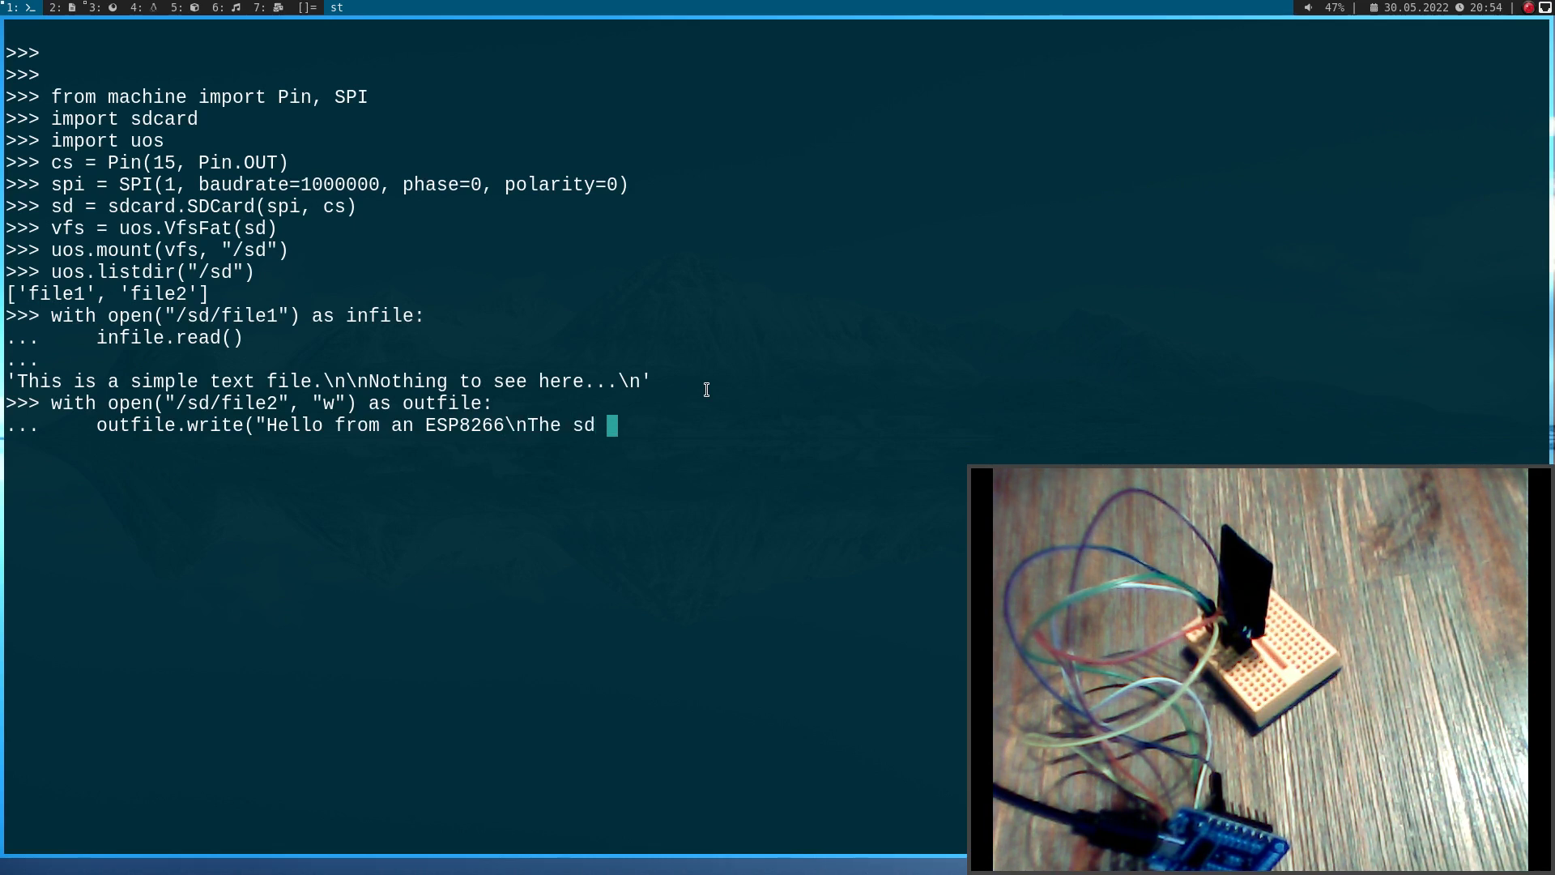
text(card test i)
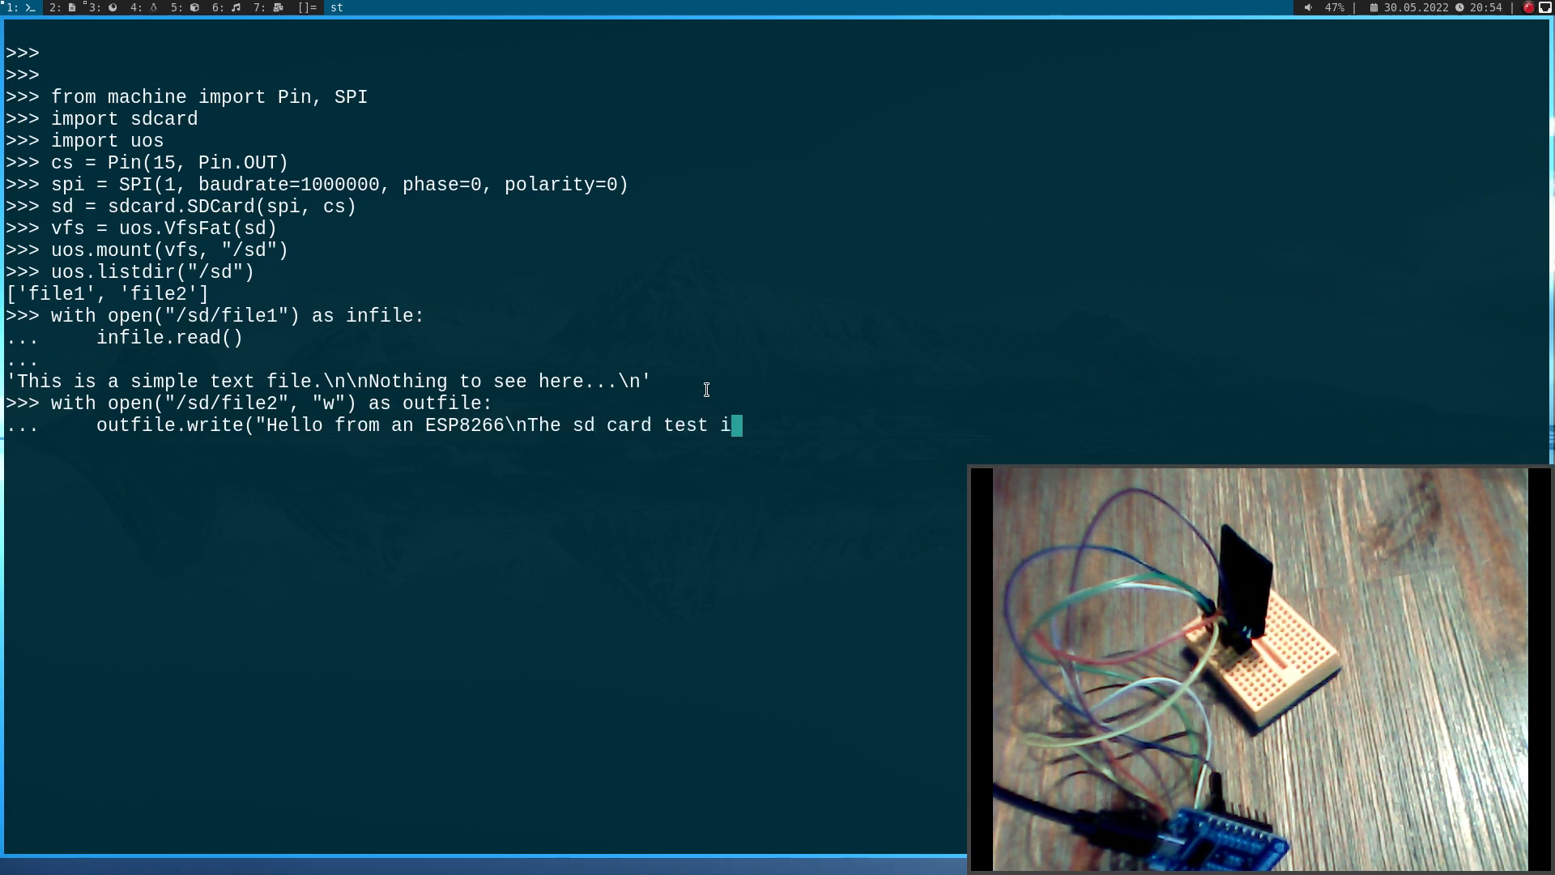
text(s passed")
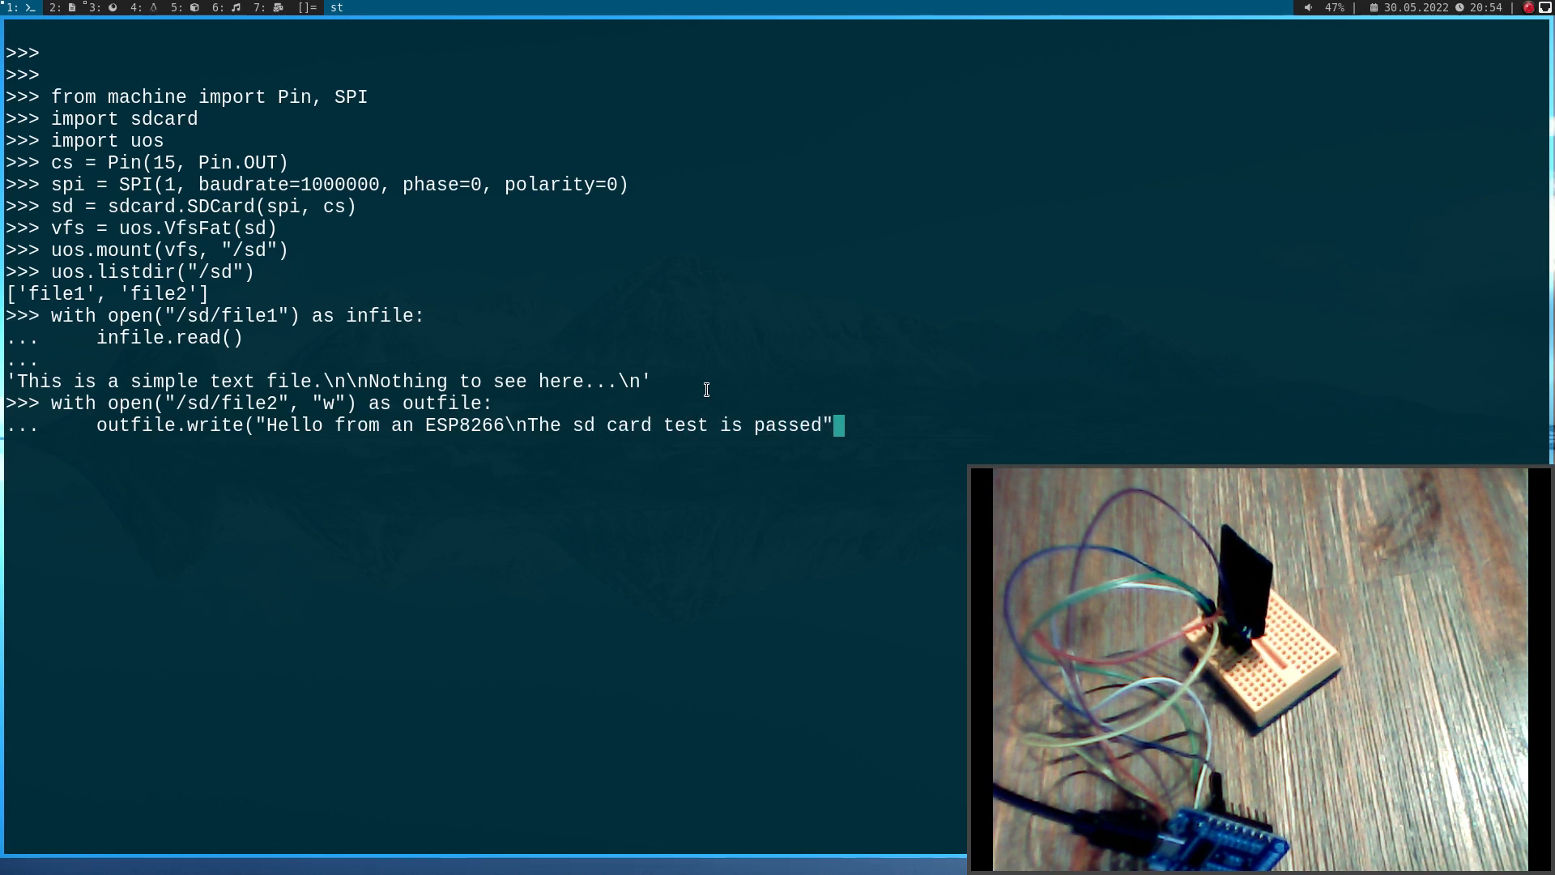
key(Return)
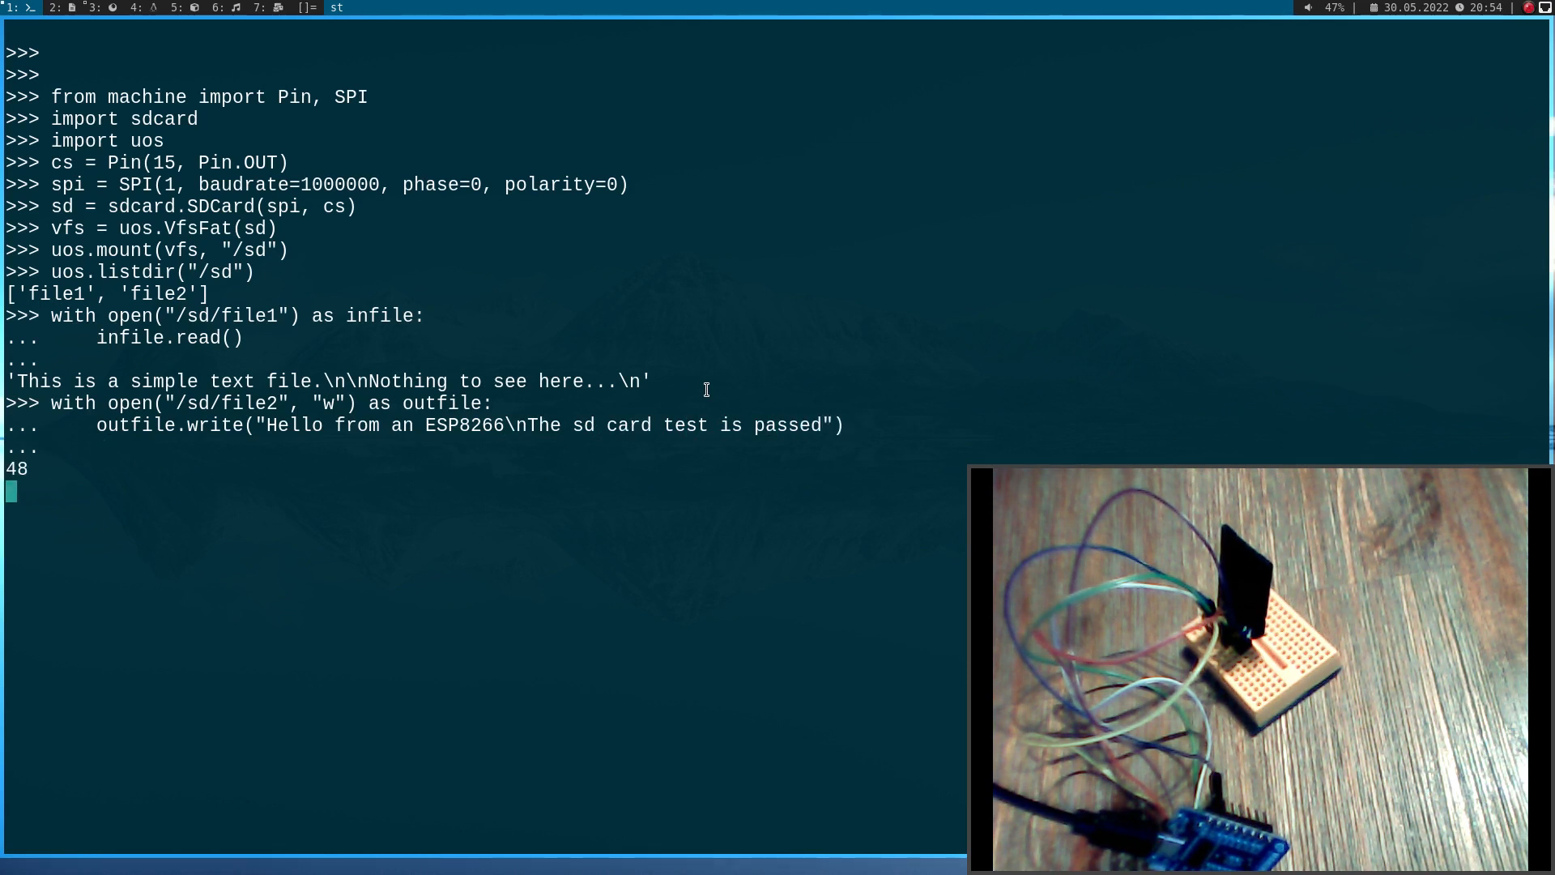
key(Return)
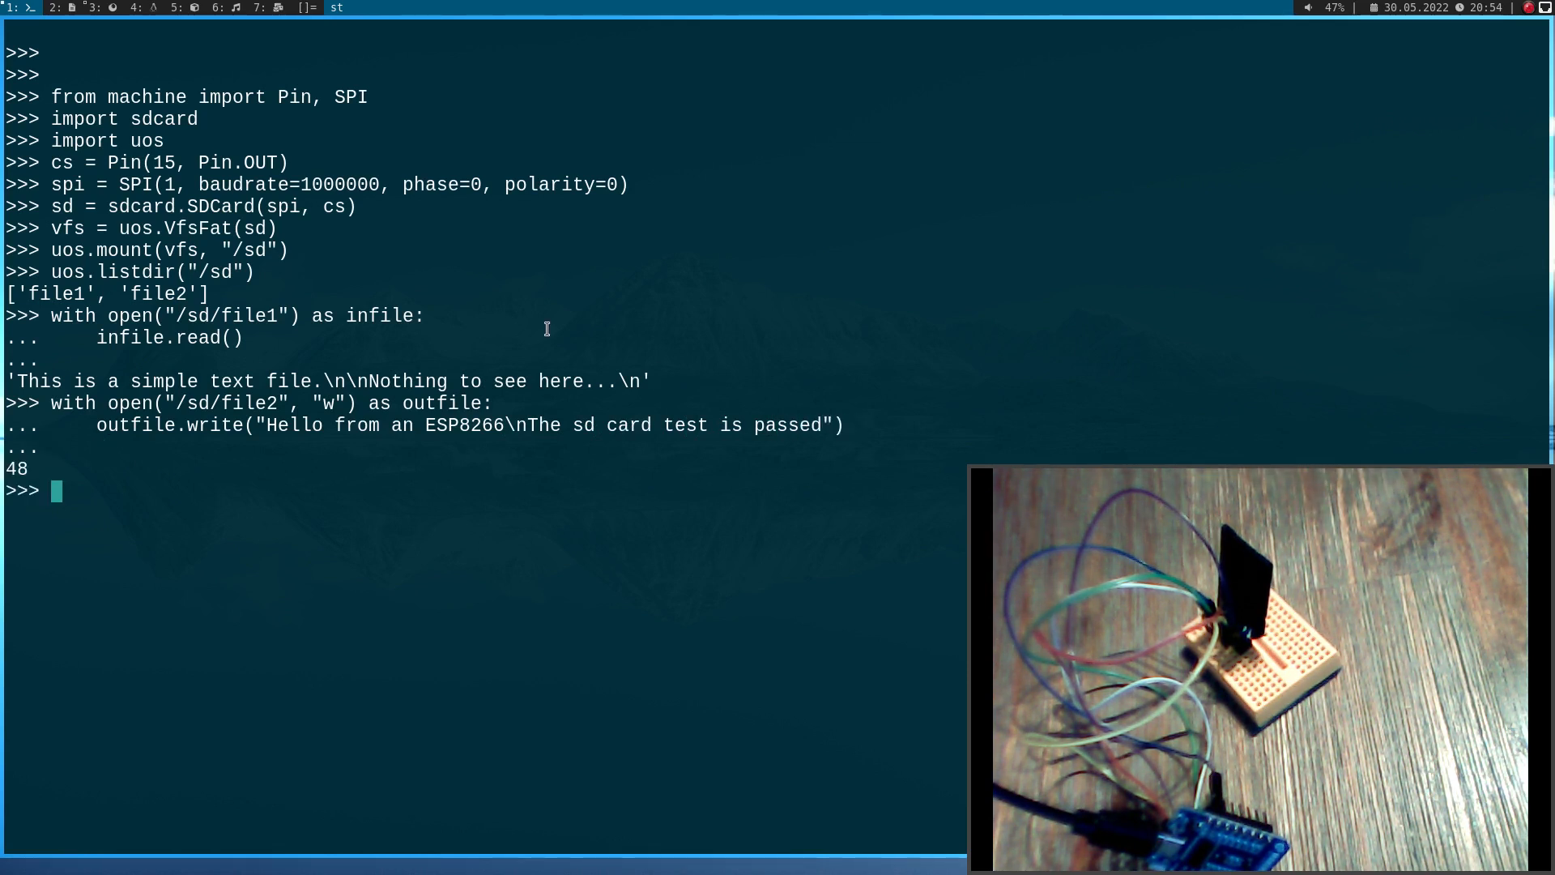
mouse_move(207, 462)
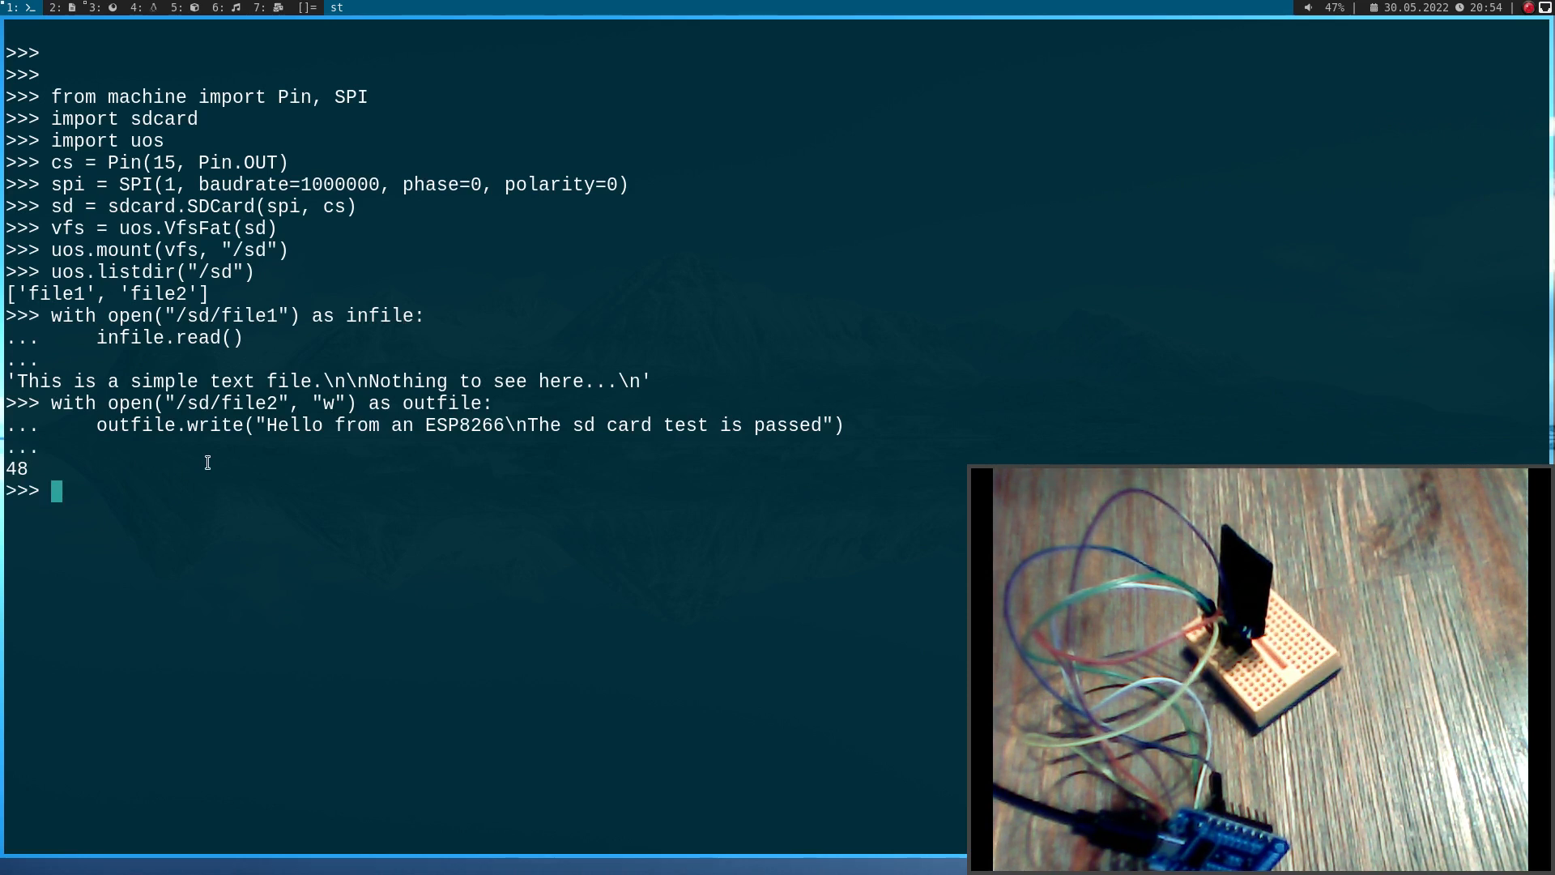
Unmount the SD card with uos.umount("/sd")
text(uos.umo)
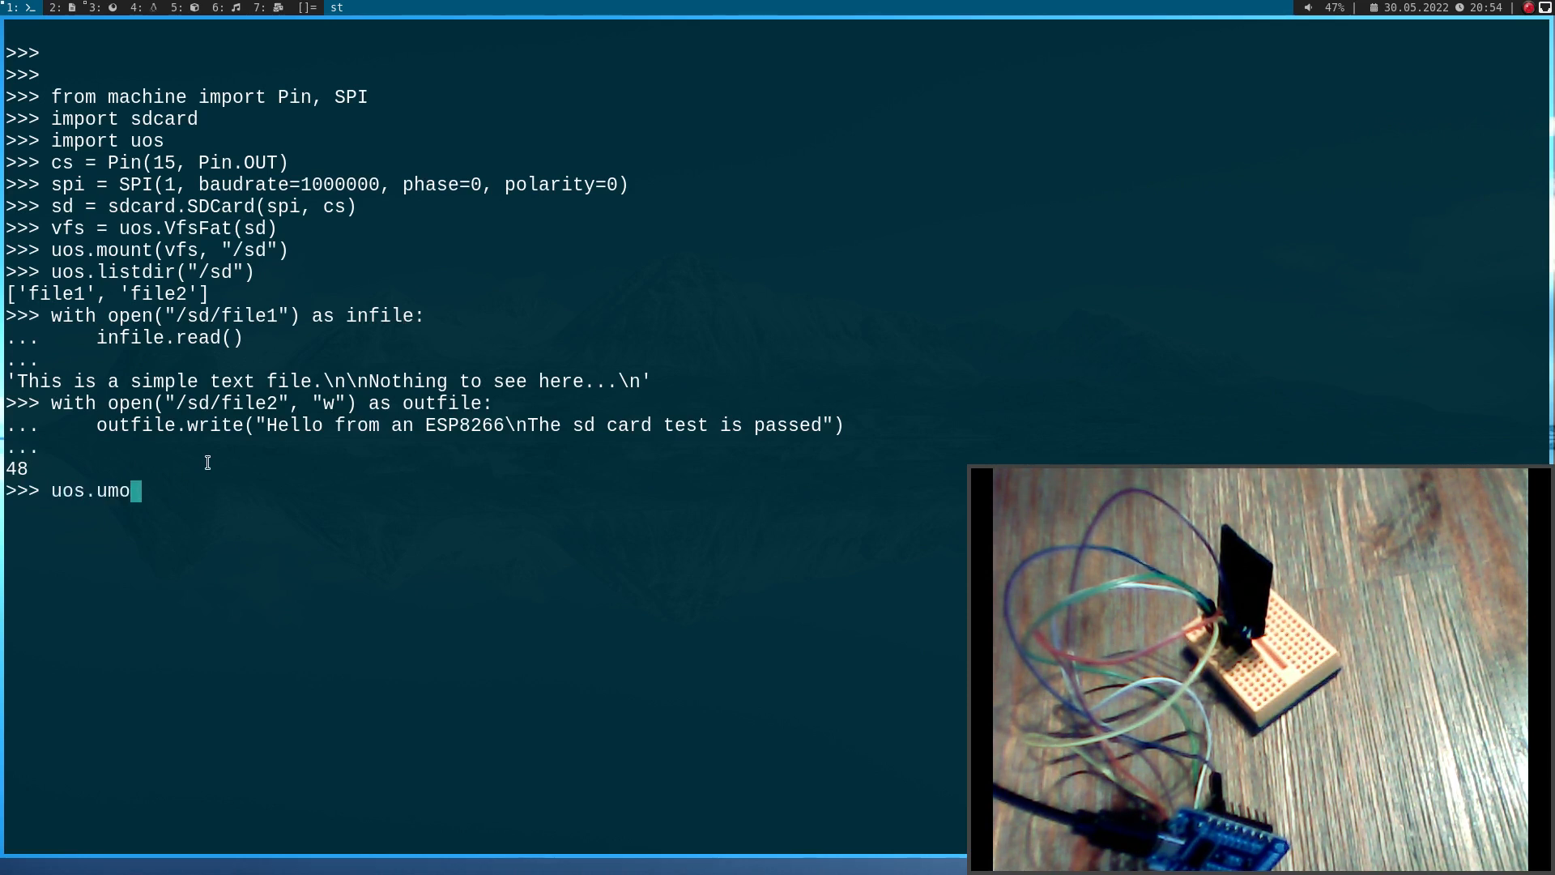
text(unt("/)
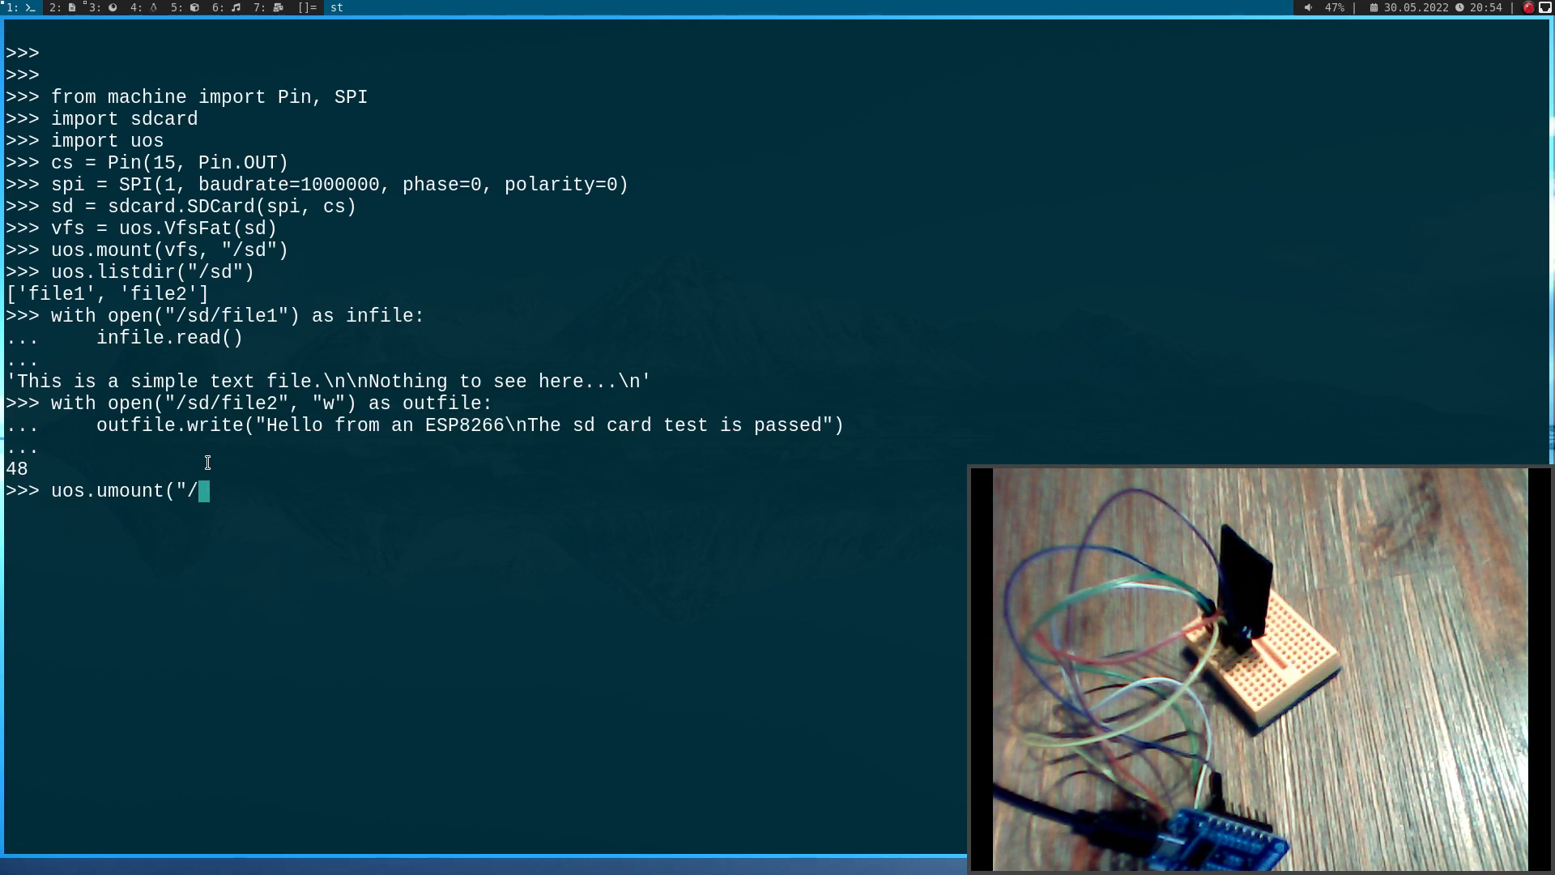
text(sd")
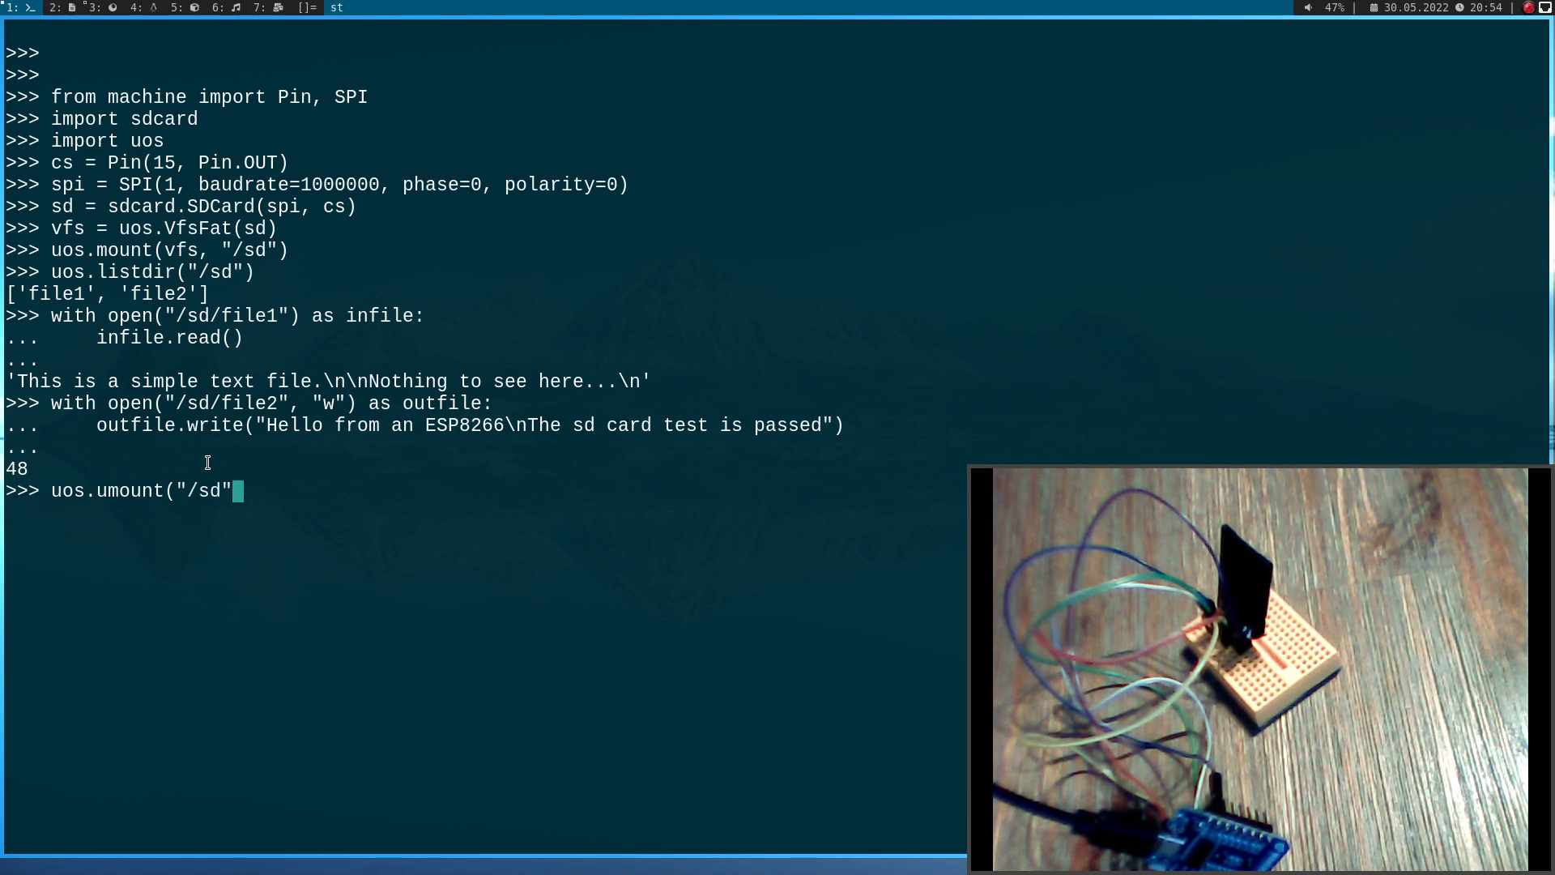
key(Return)
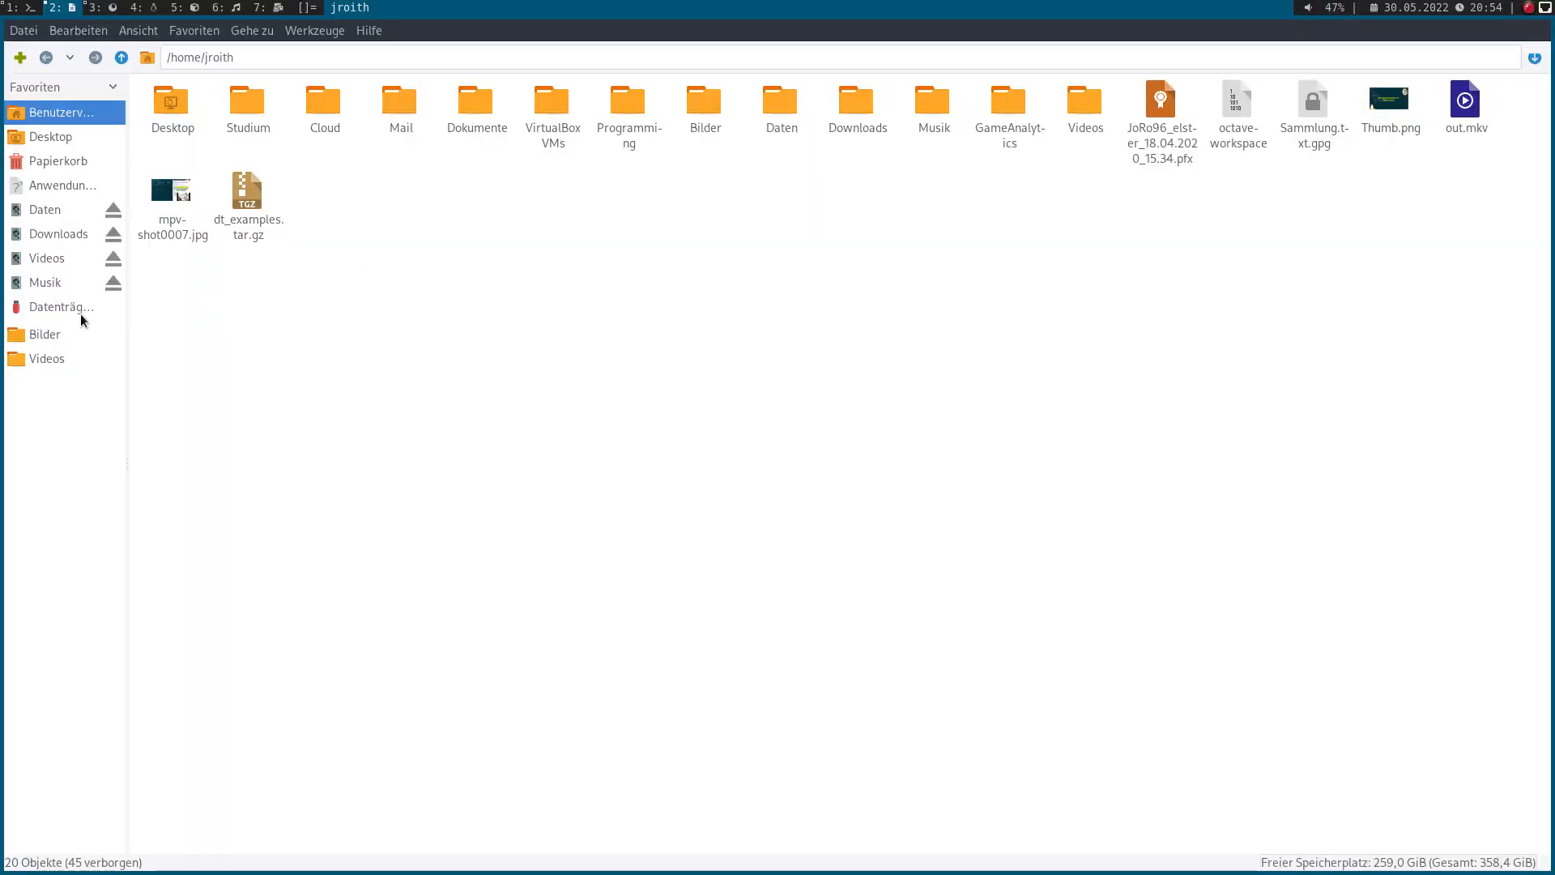
On the PC, select the SD card volume and open file1 in vim
click(55, 306)
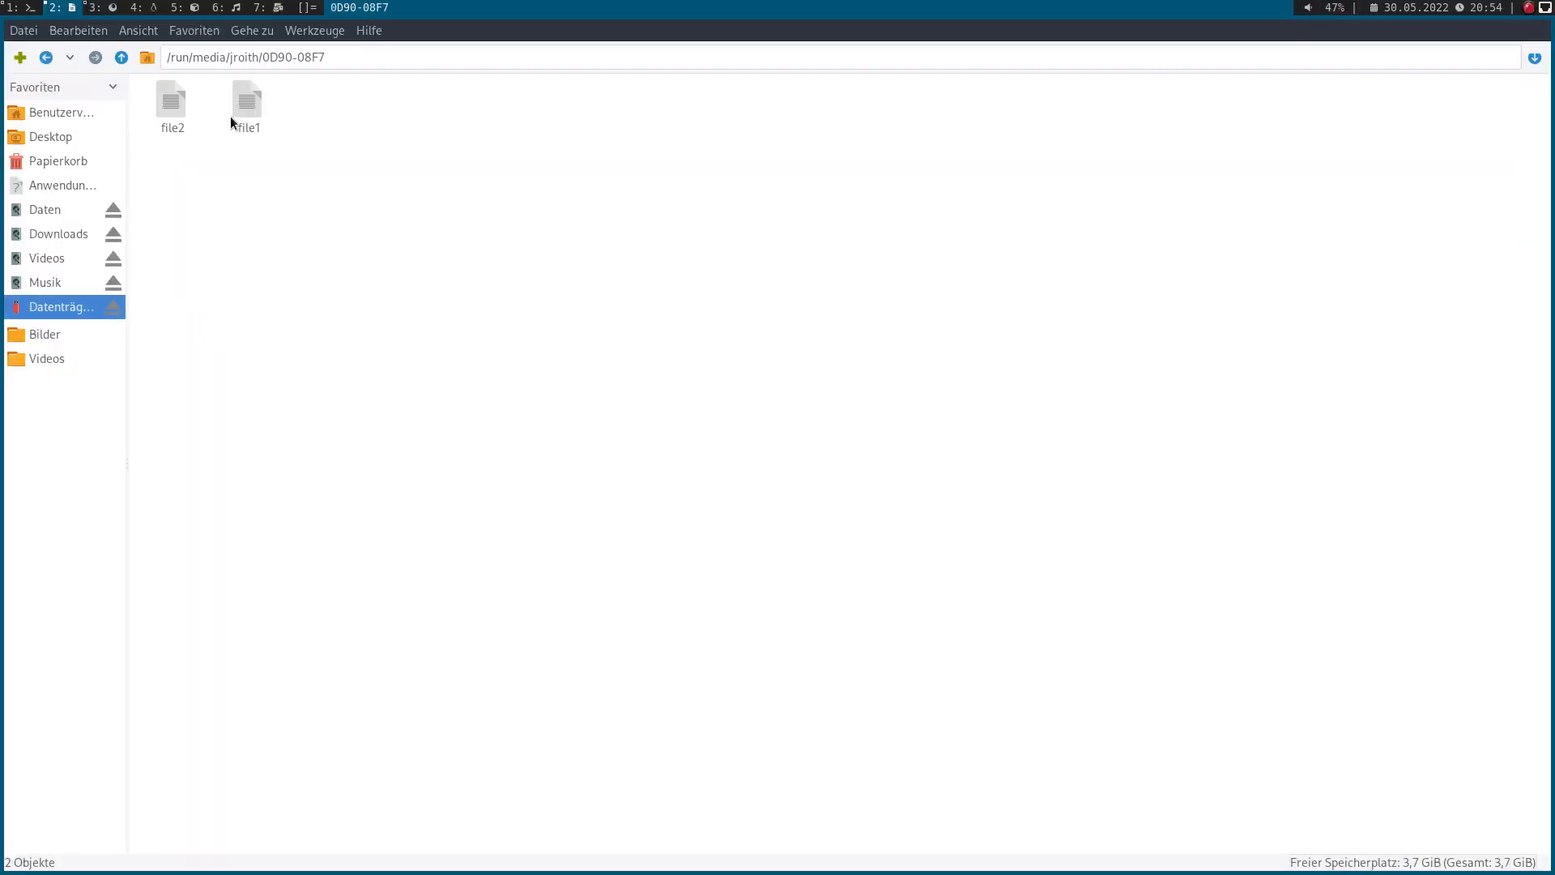
click(247, 102)
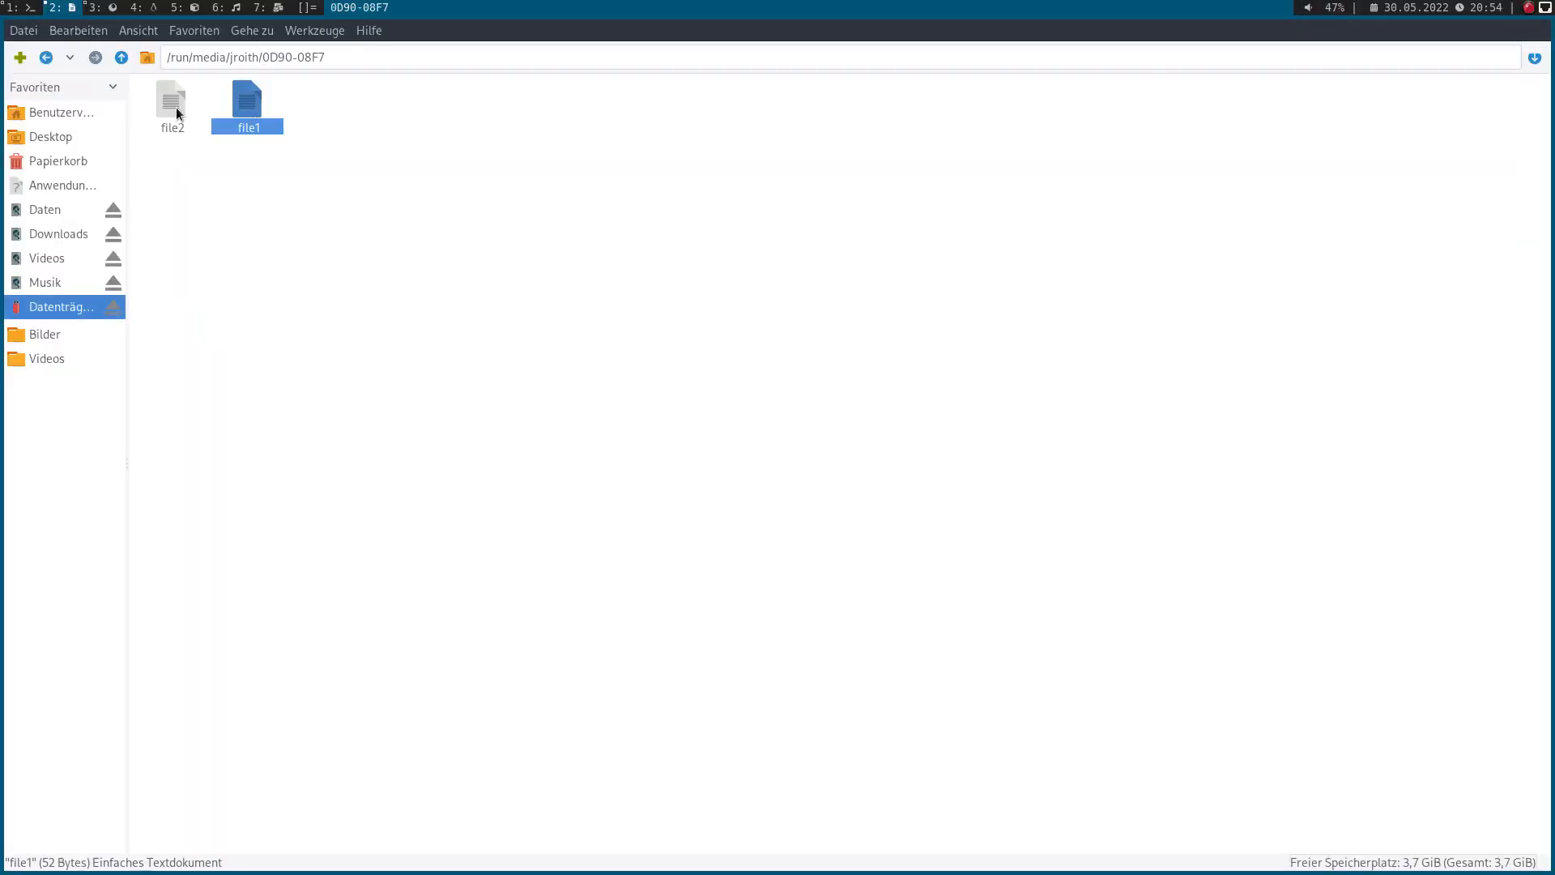
double_click(246, 94)
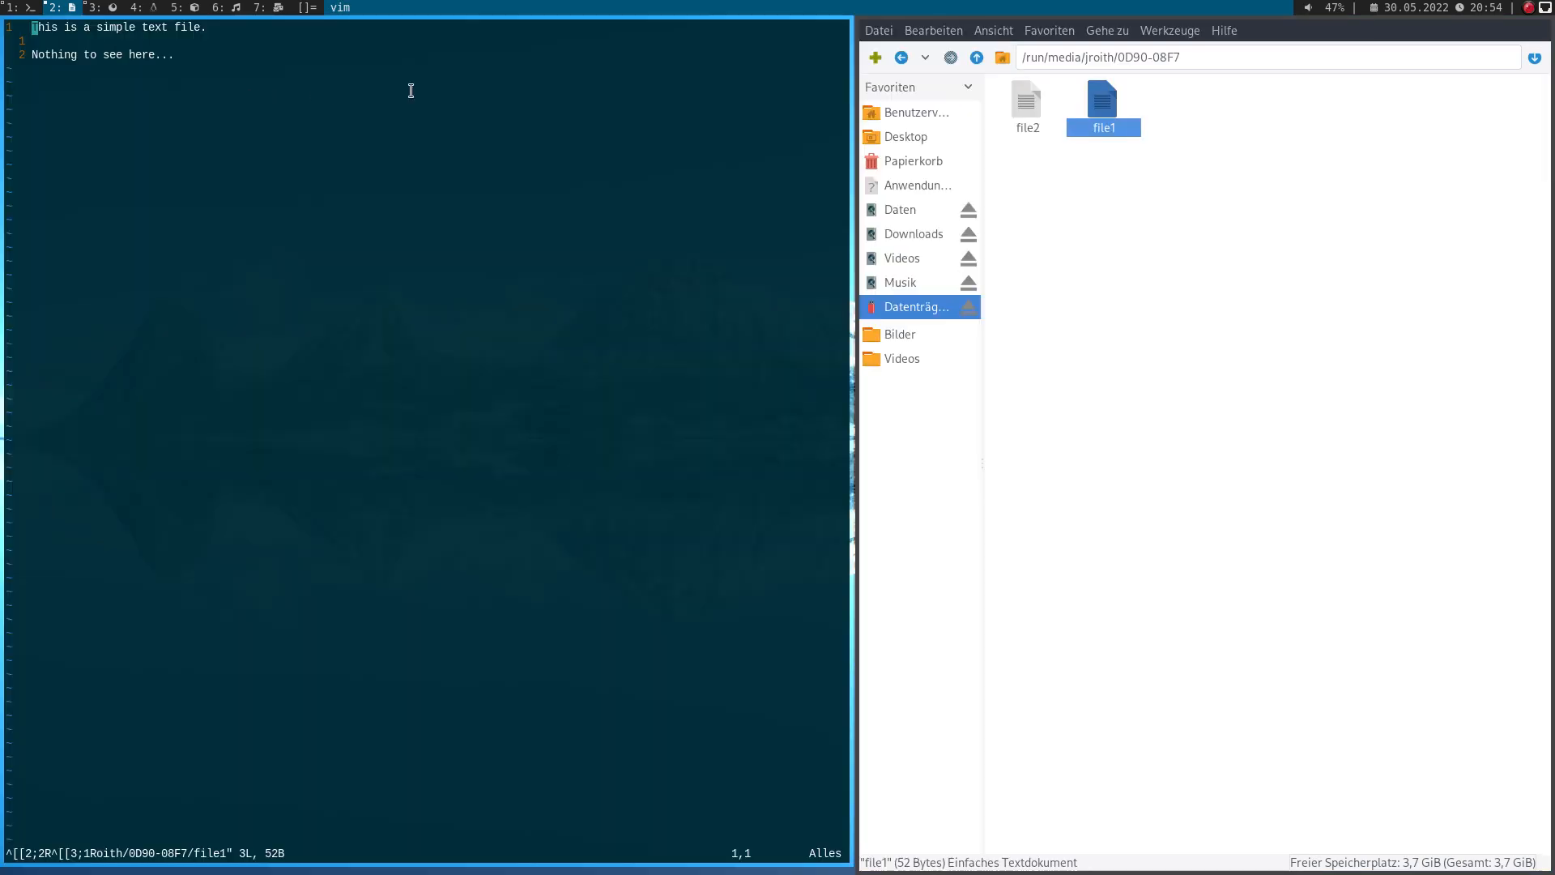
mouse_move(130, 136)
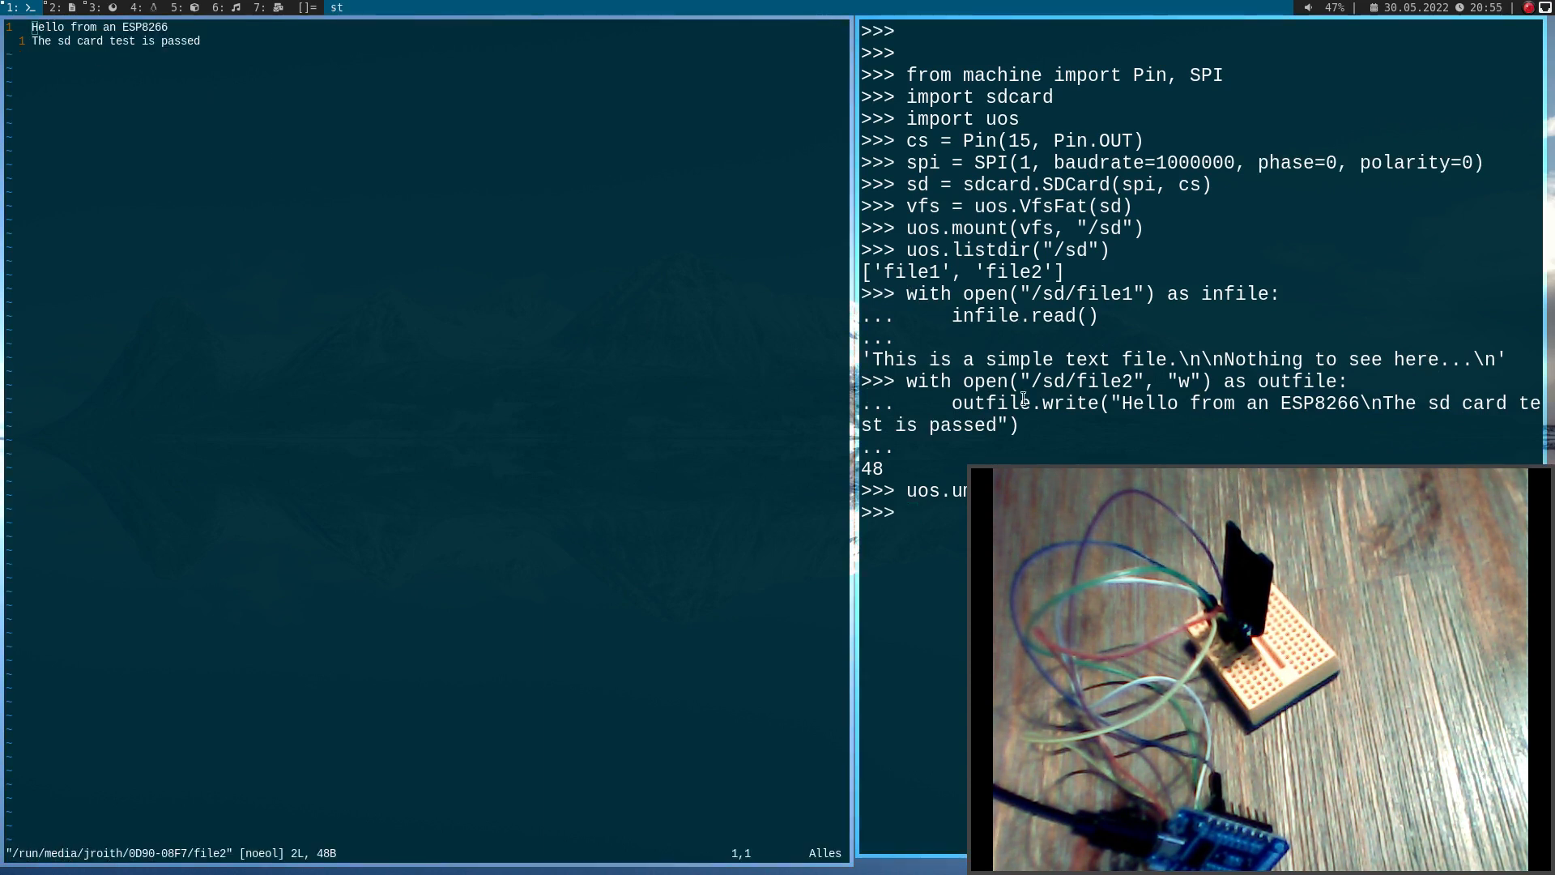
mouse_move(1254, 420)
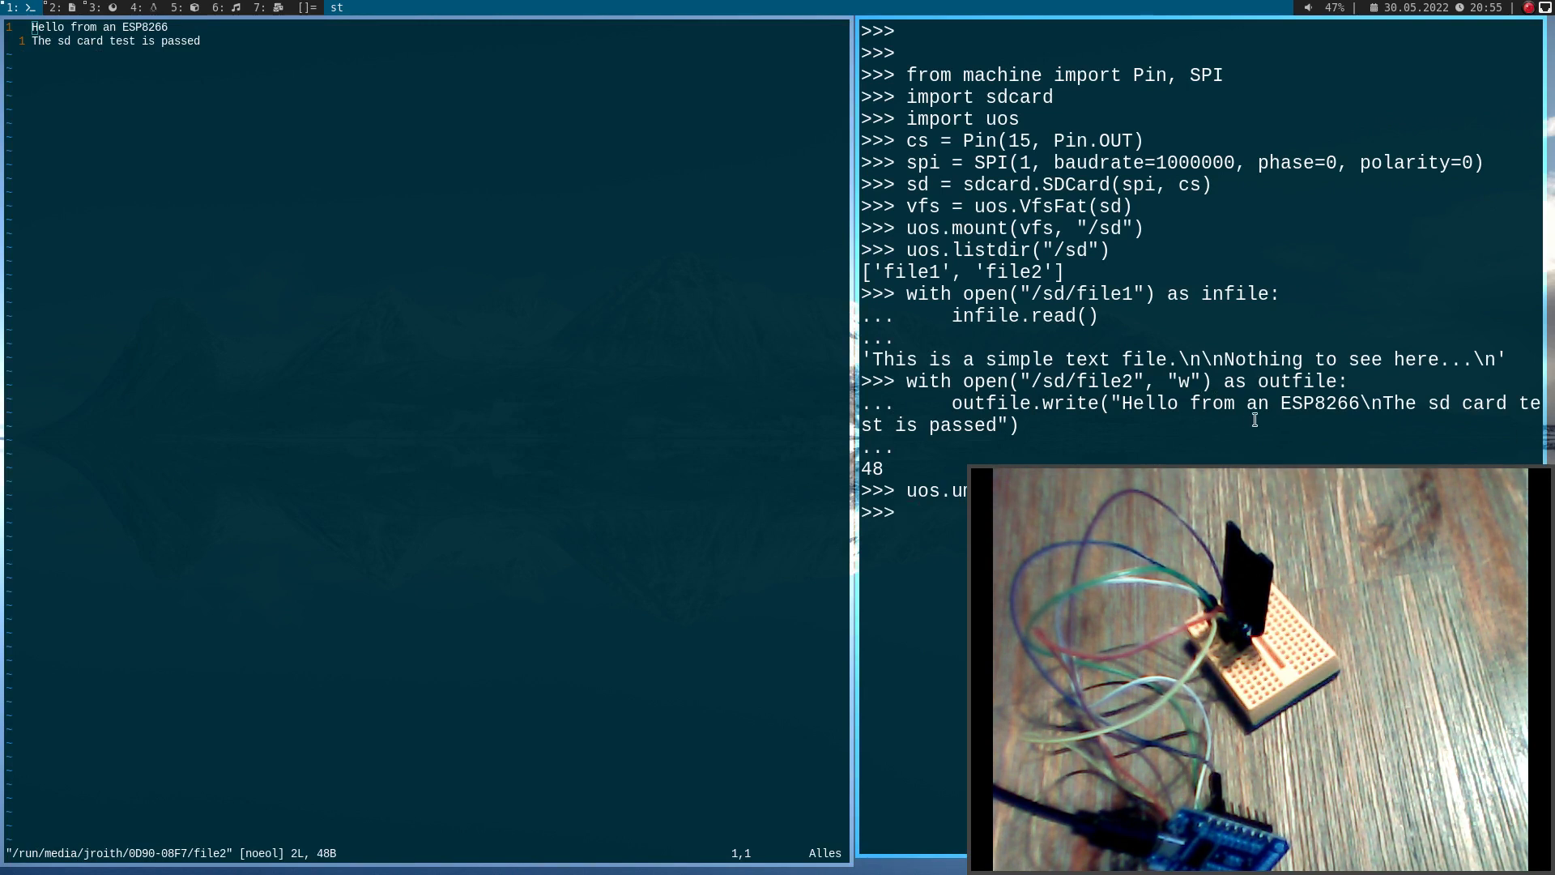